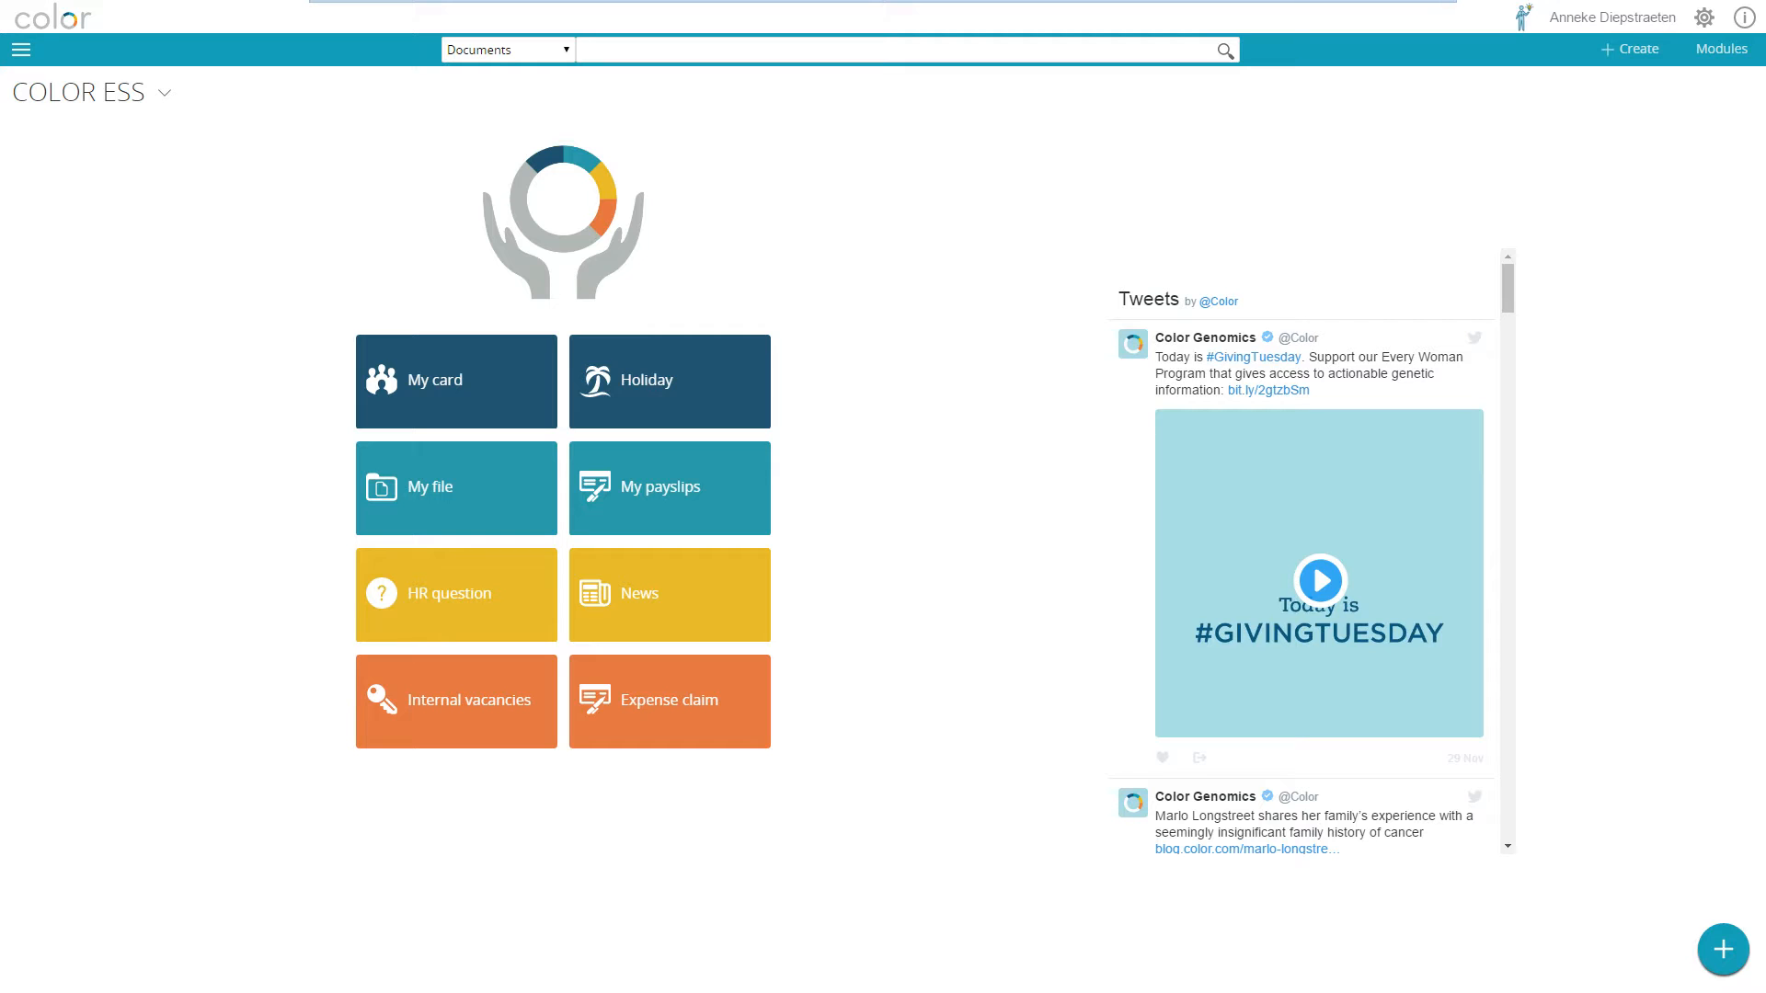
Switch to Color's public website about hereditary cancer risk testing.
key(alt+tab)
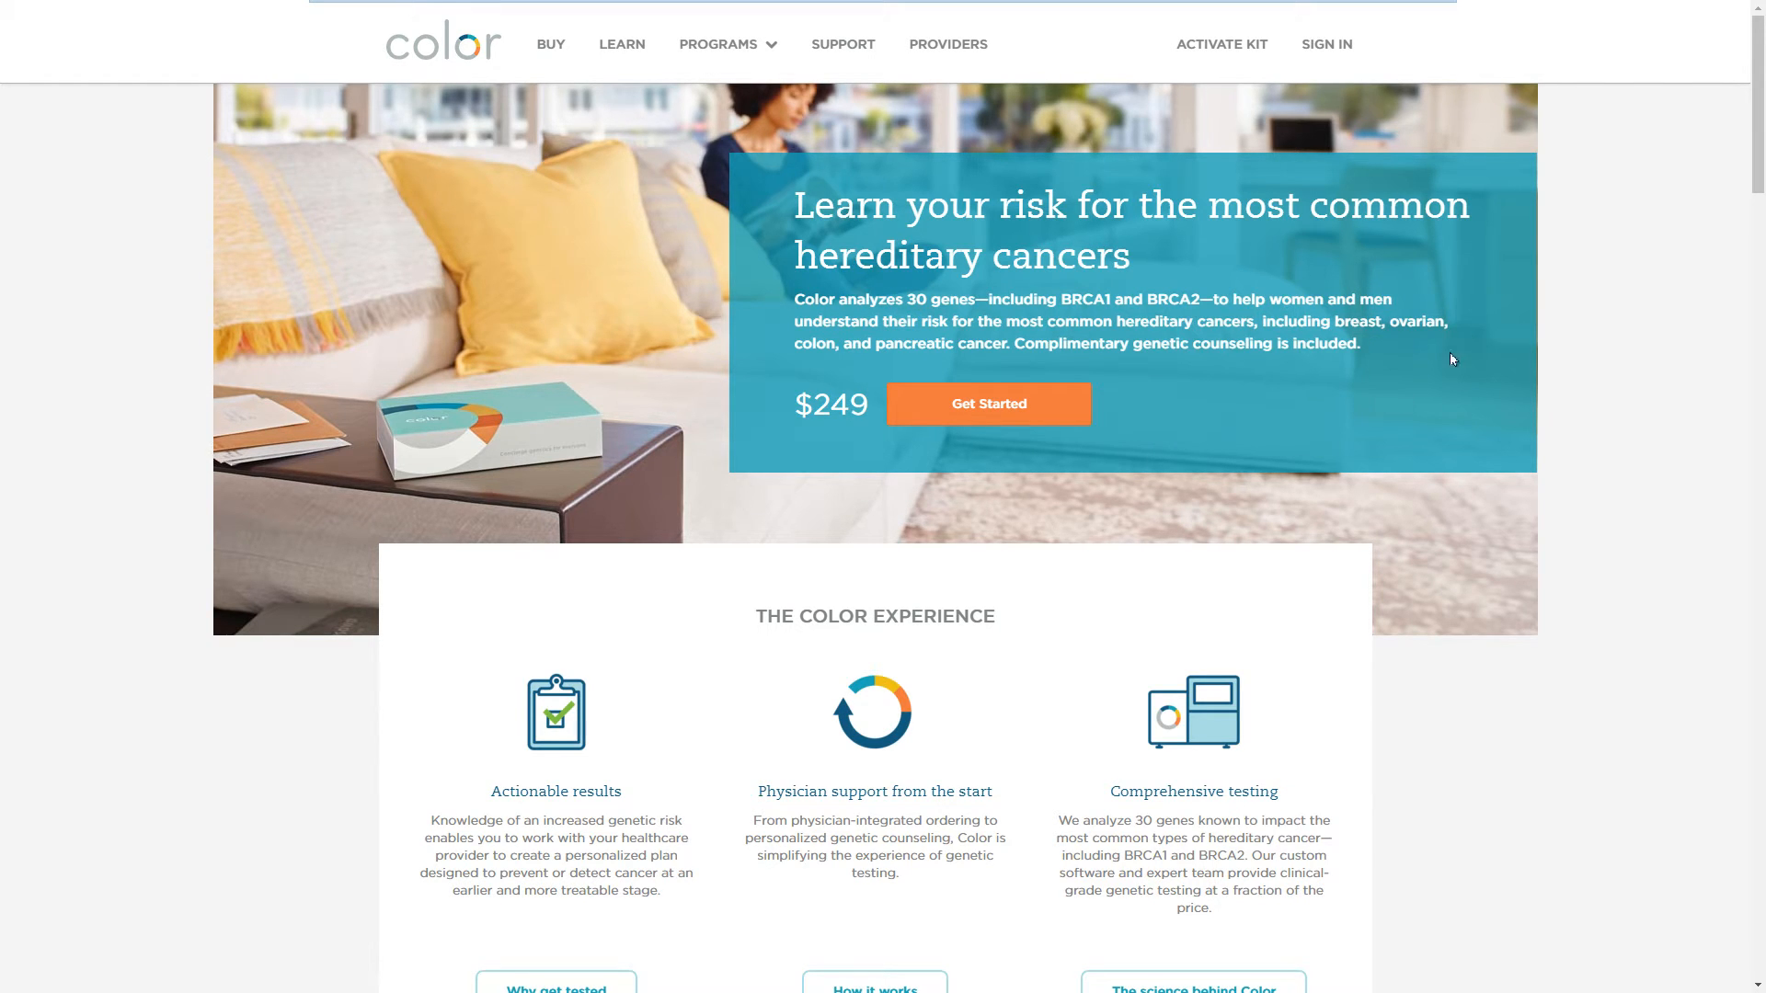
mouse_move(1289, 178)
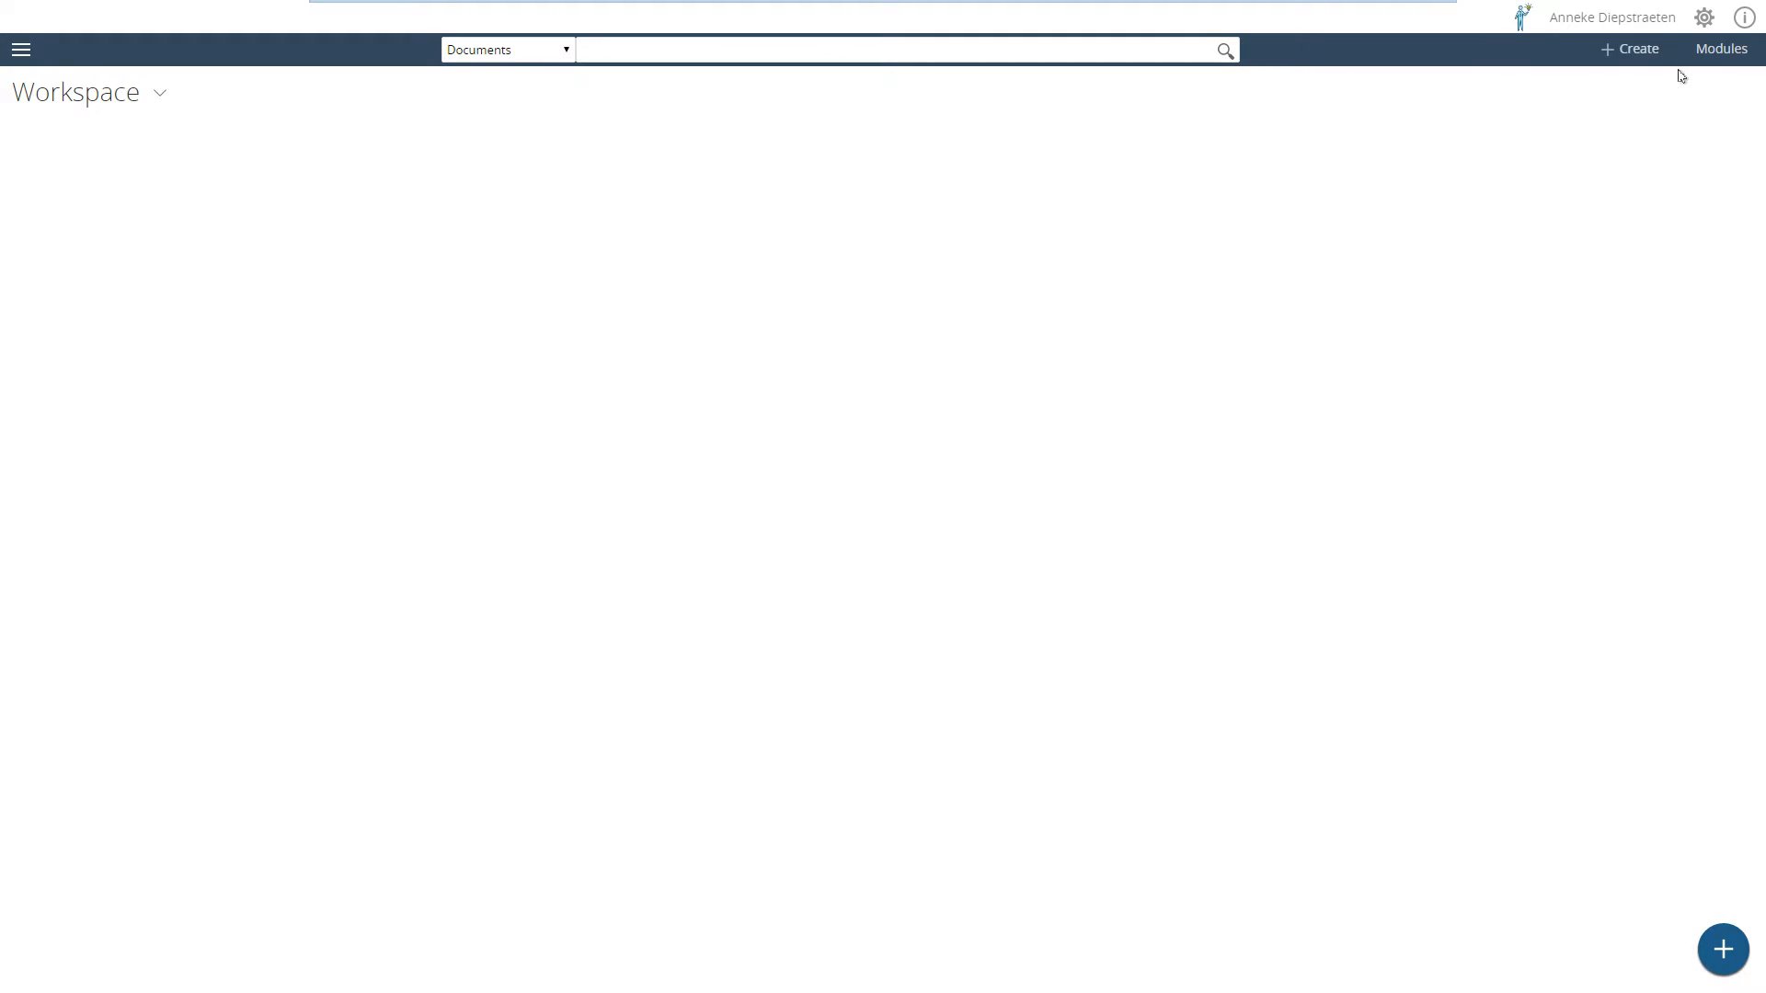
mouse_move(1704, 18)
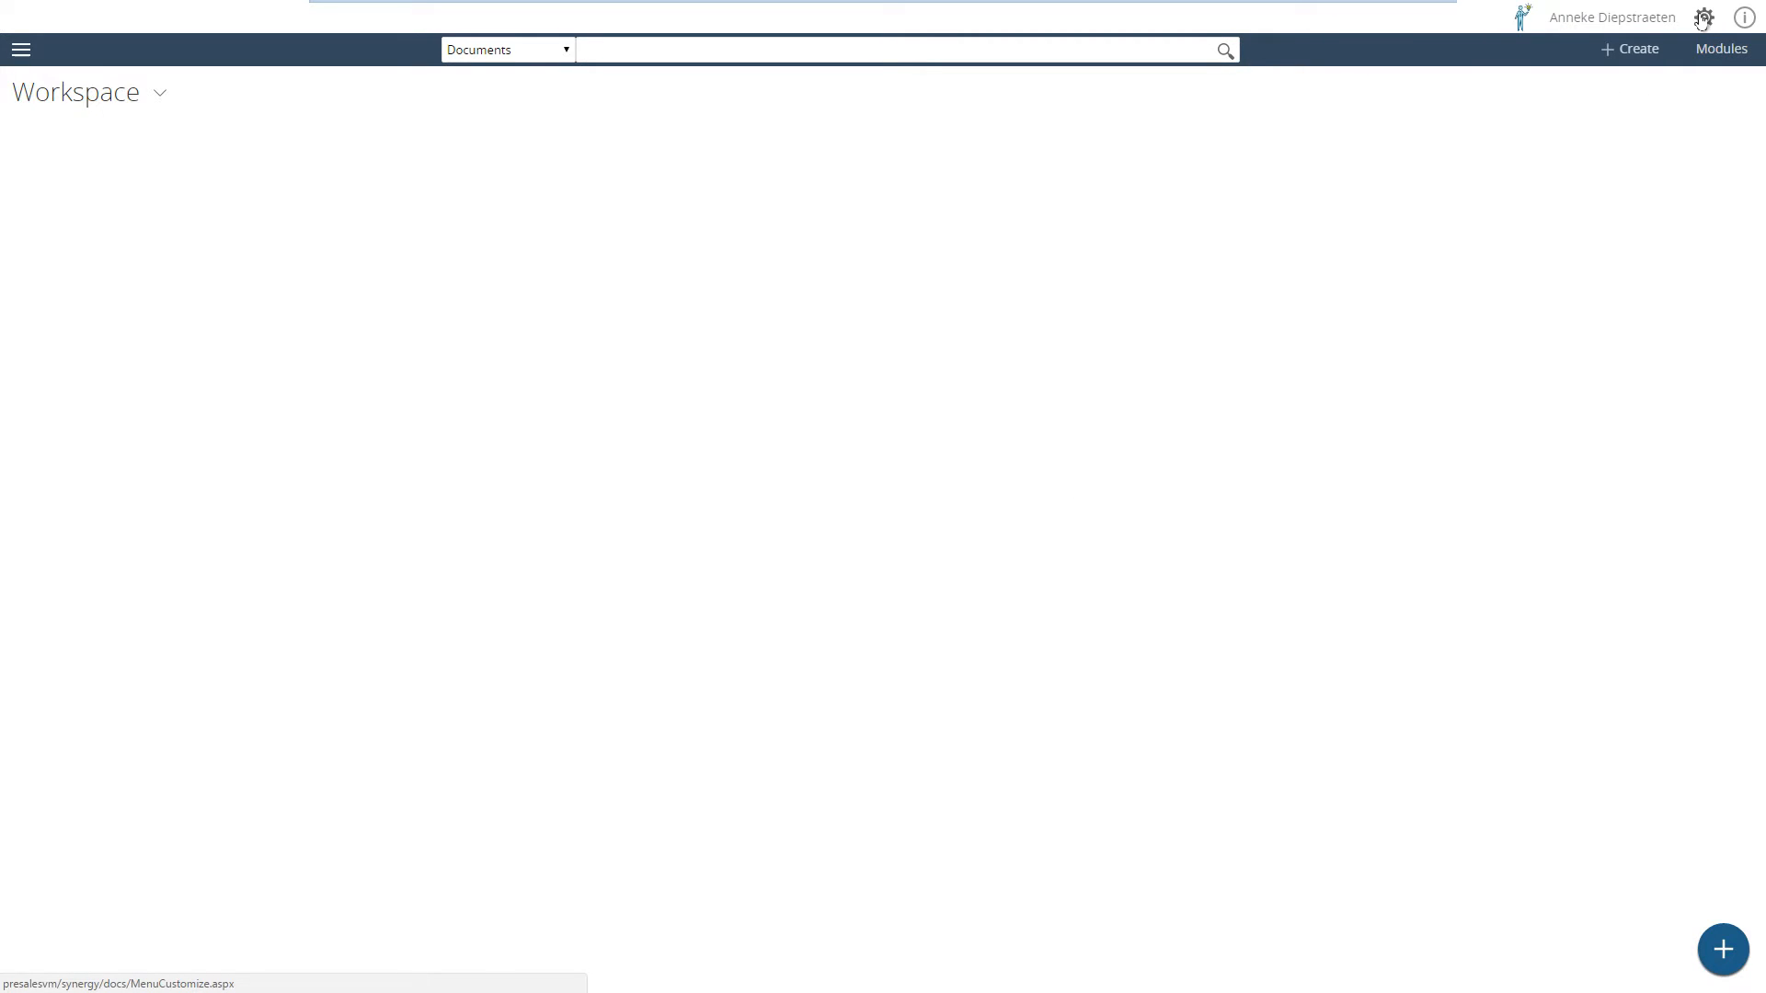
In preferences, set the Color logo image and the Custom Color style, then save.
click(1704, 16)
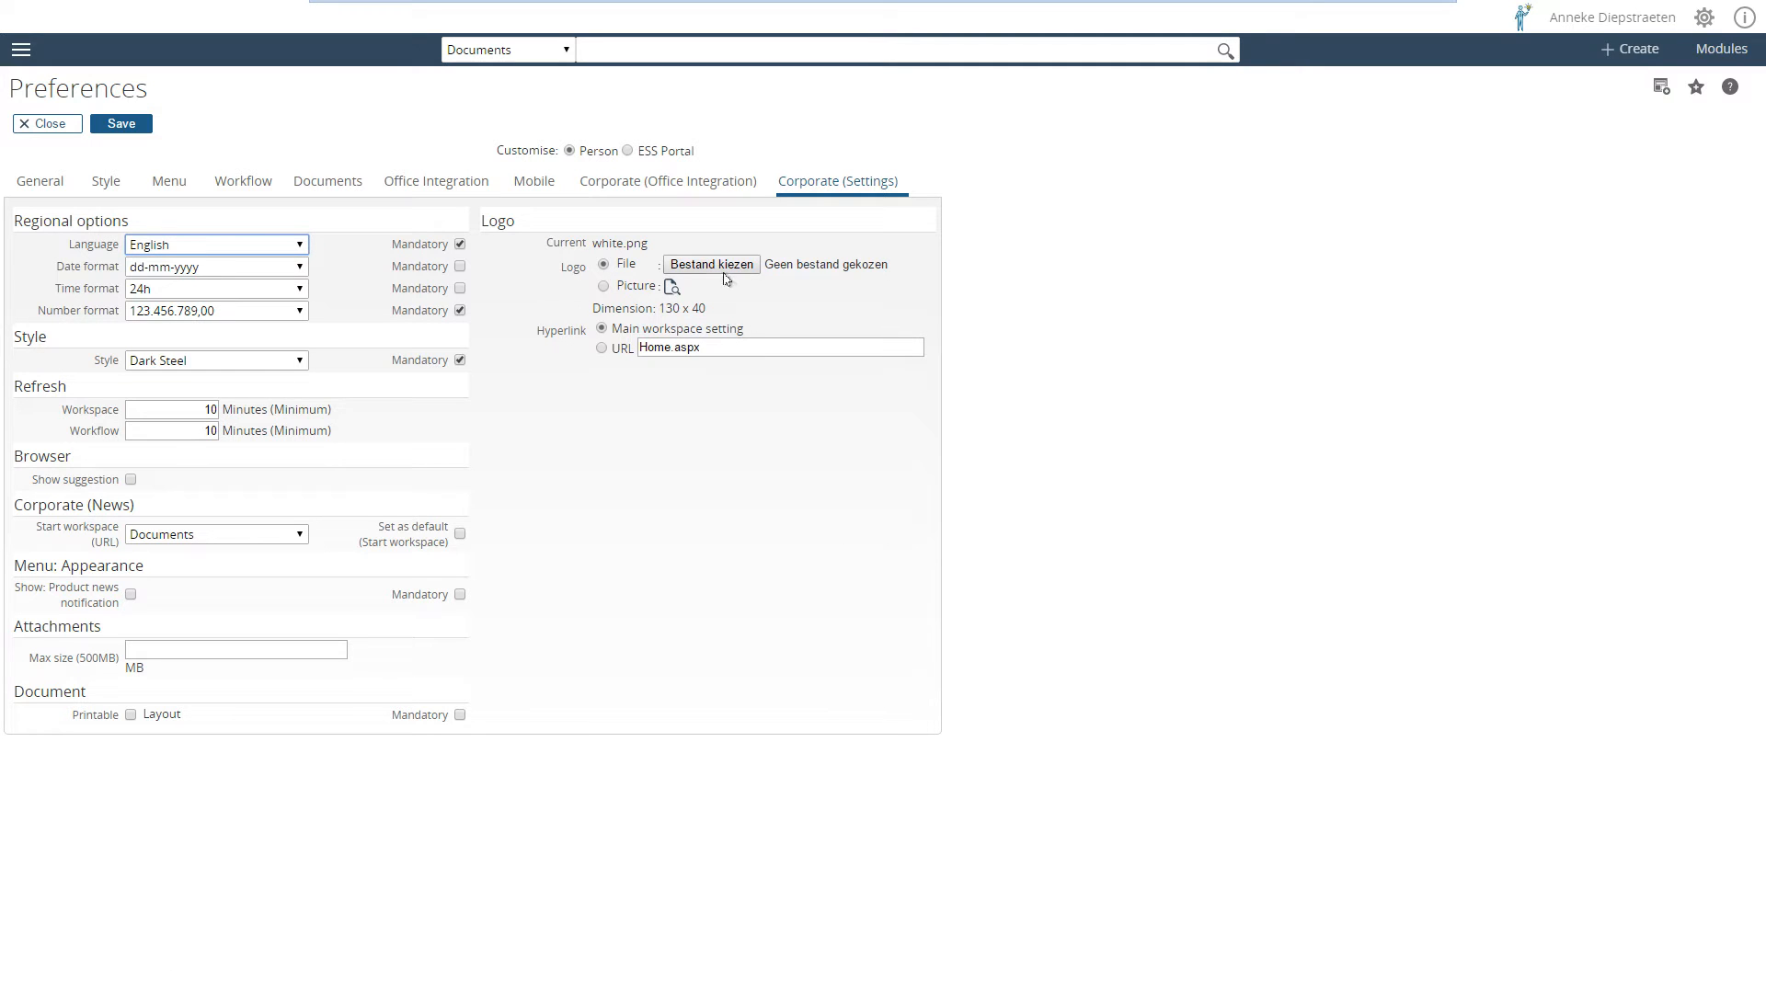
click(711, 264)
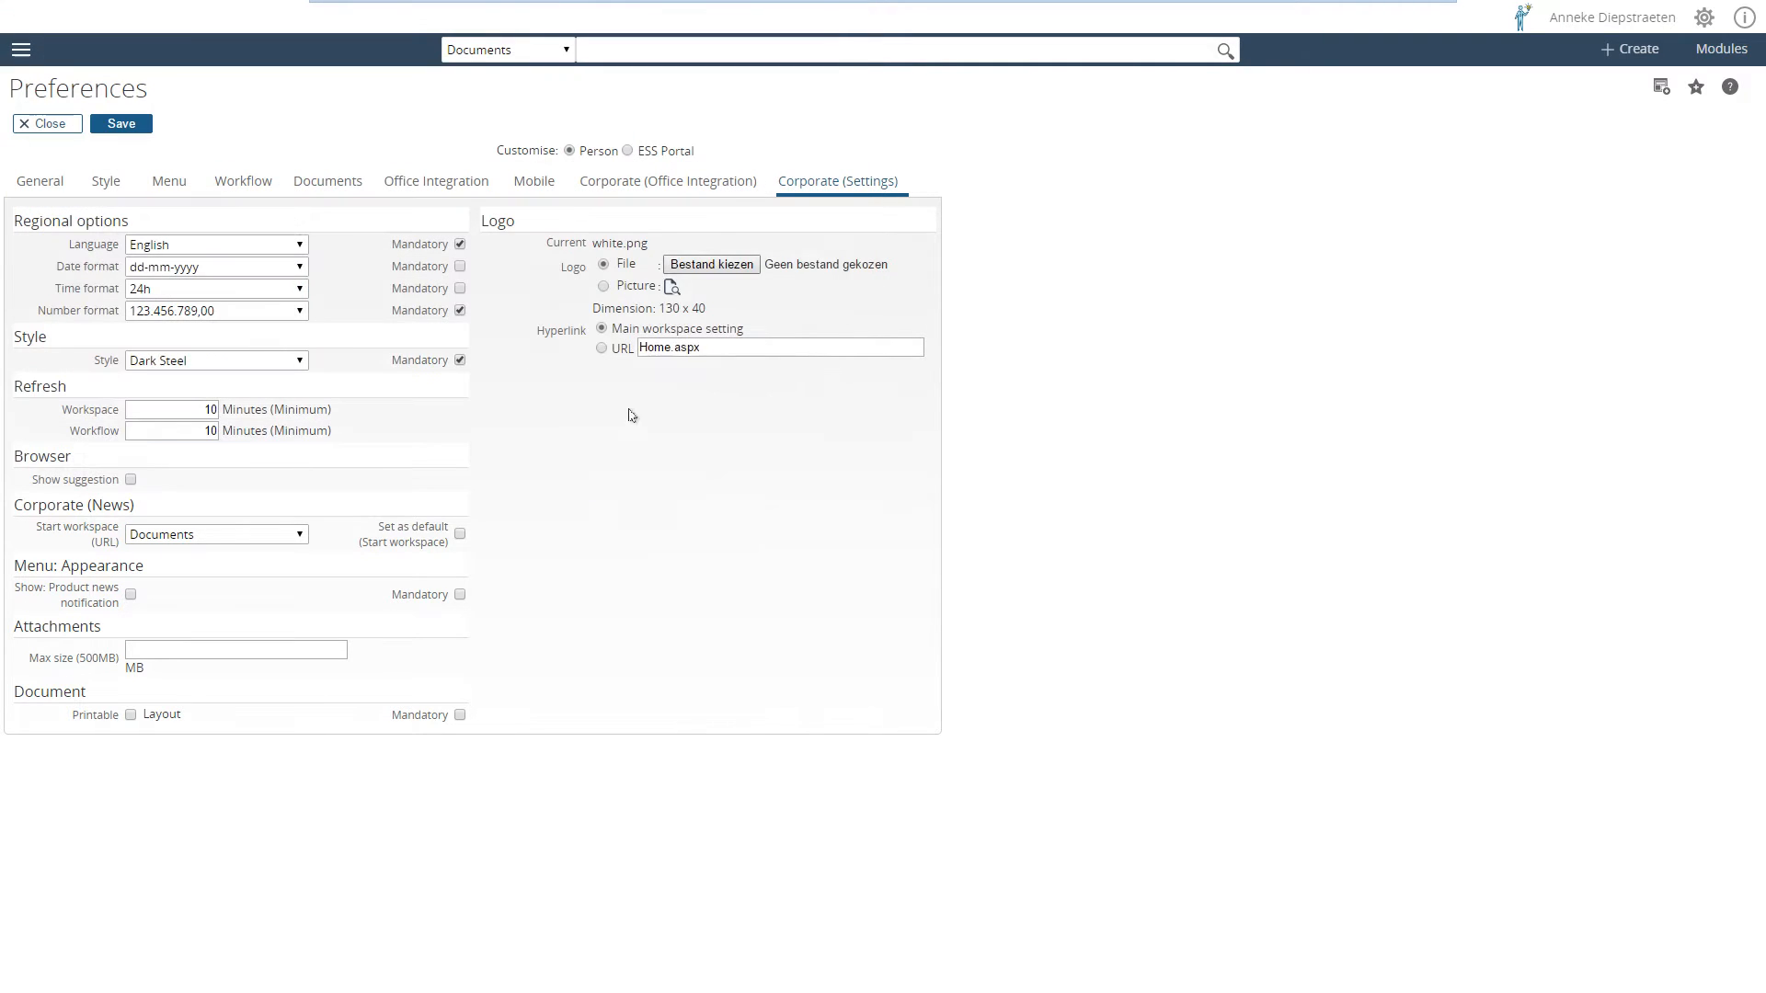
click(710, 264)
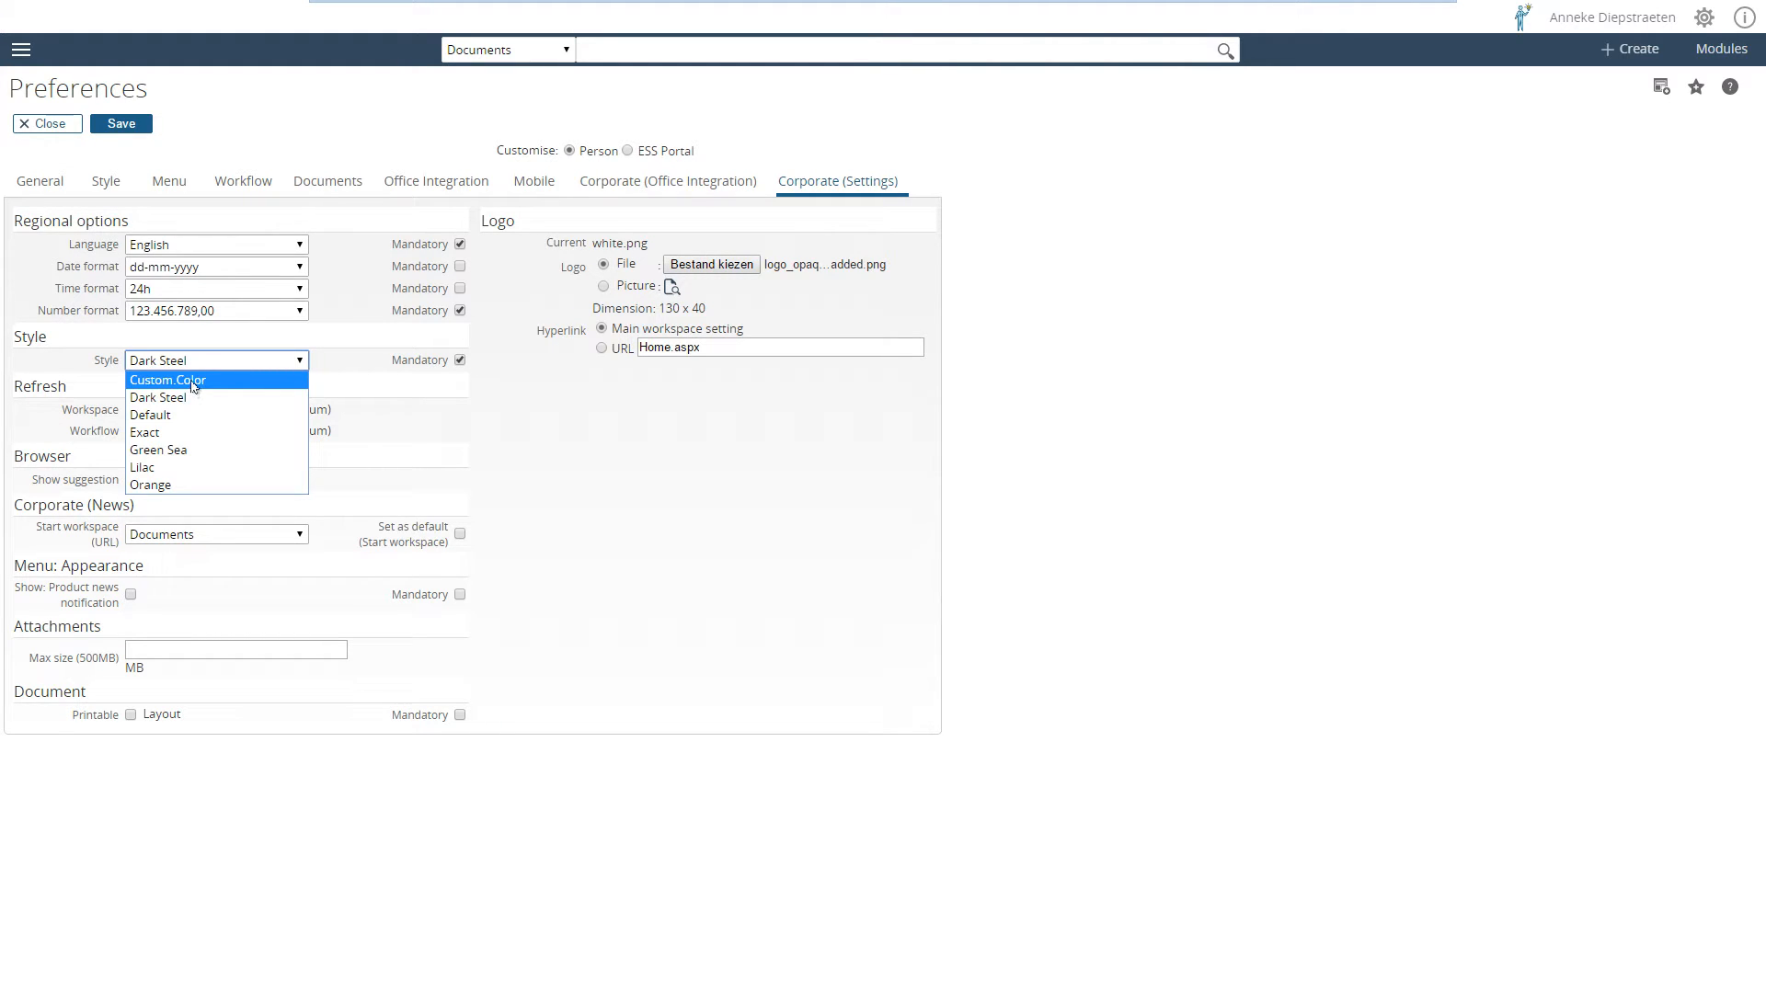
click(167, 380)
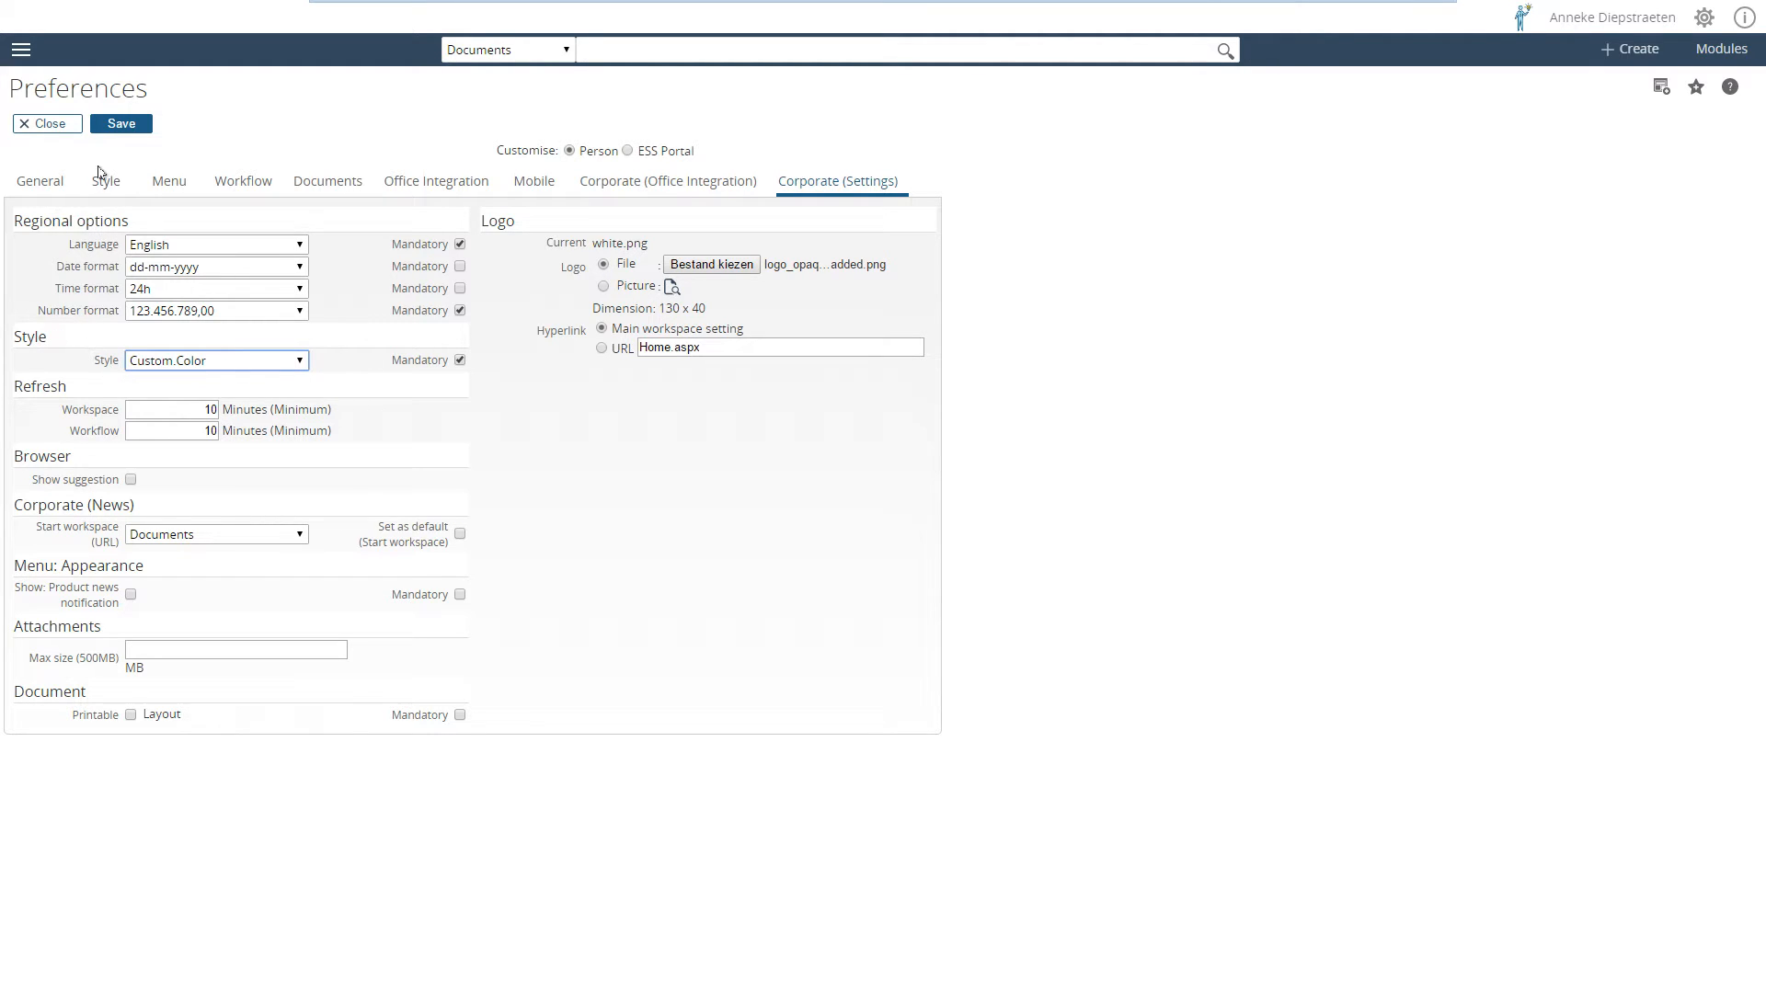
click(120, 125)
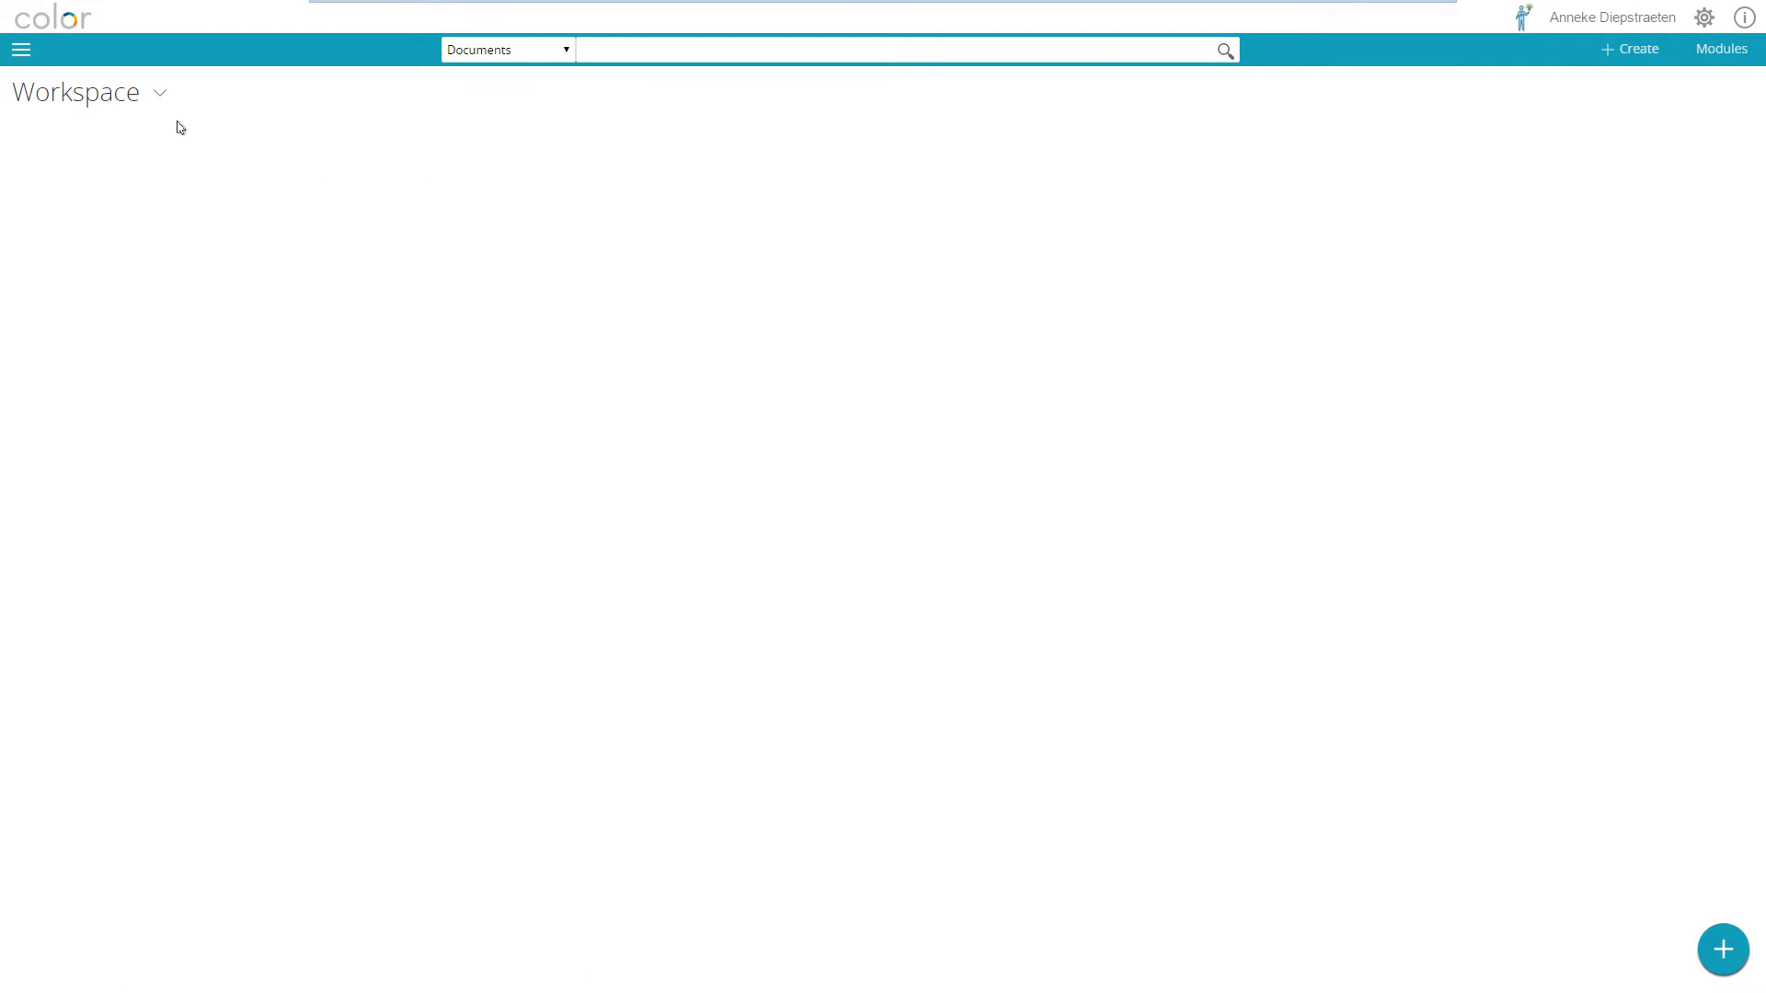
Open My workflow from the main menu to see the 16 HRM requests.
click(20, 50)
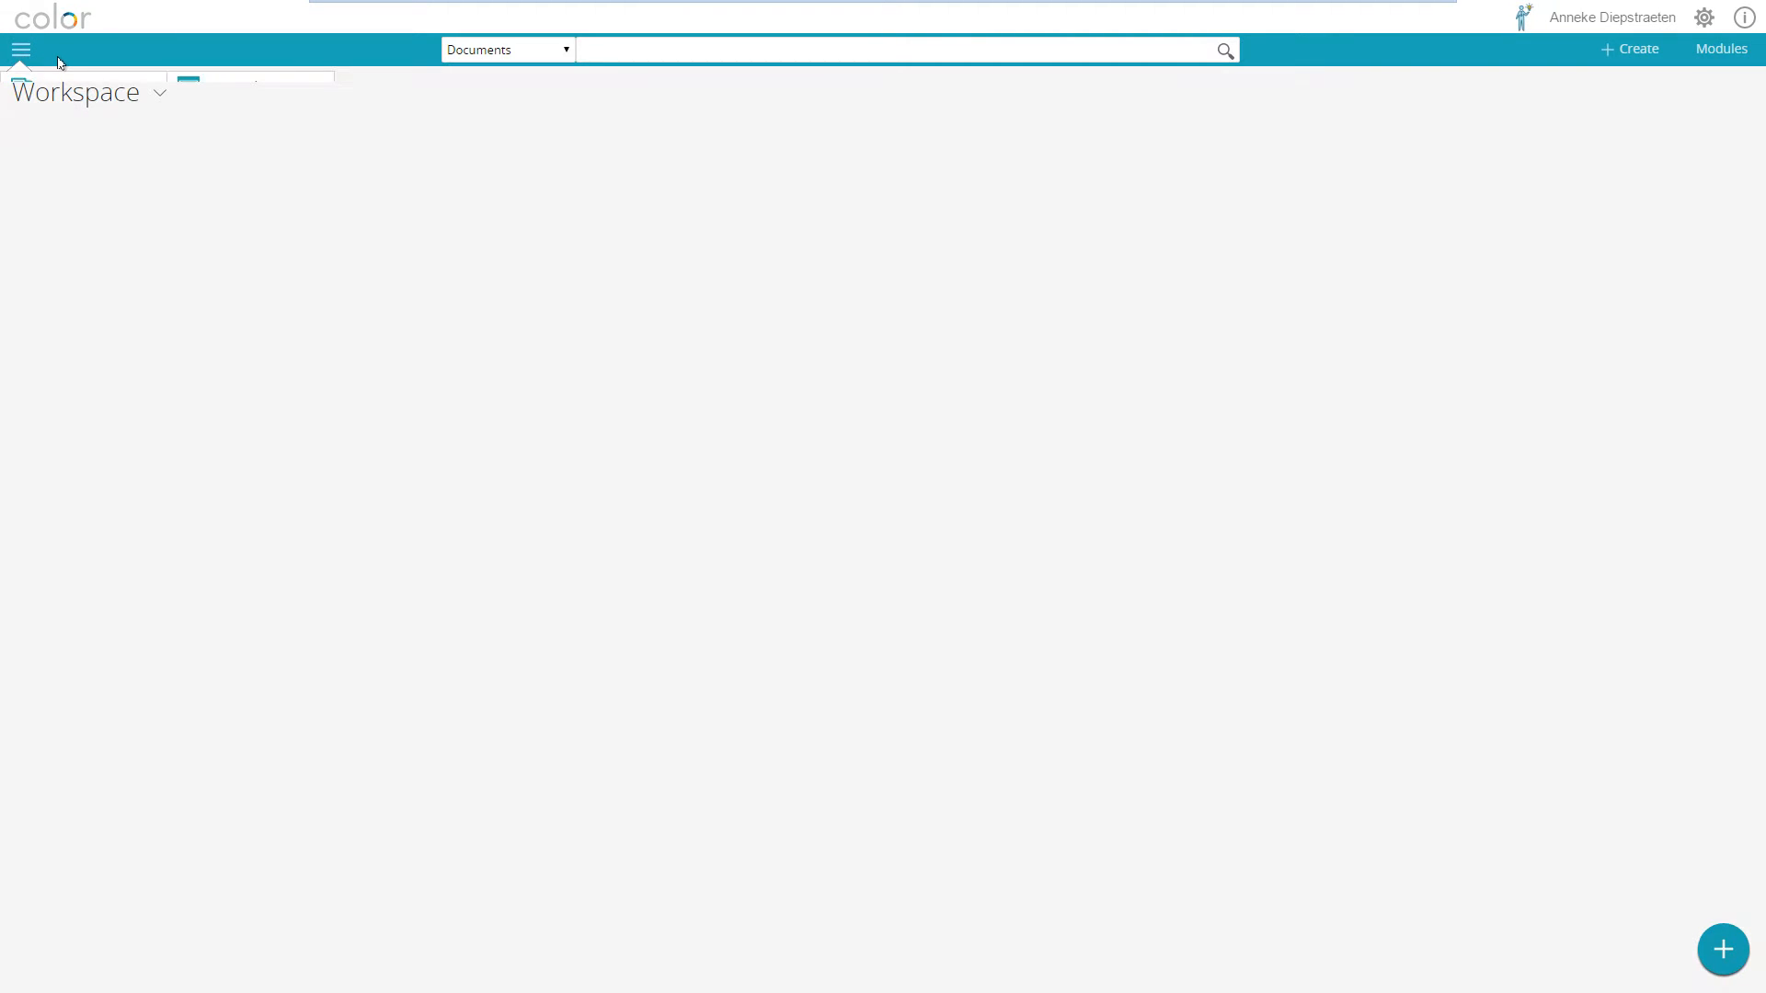
click(19, 50)
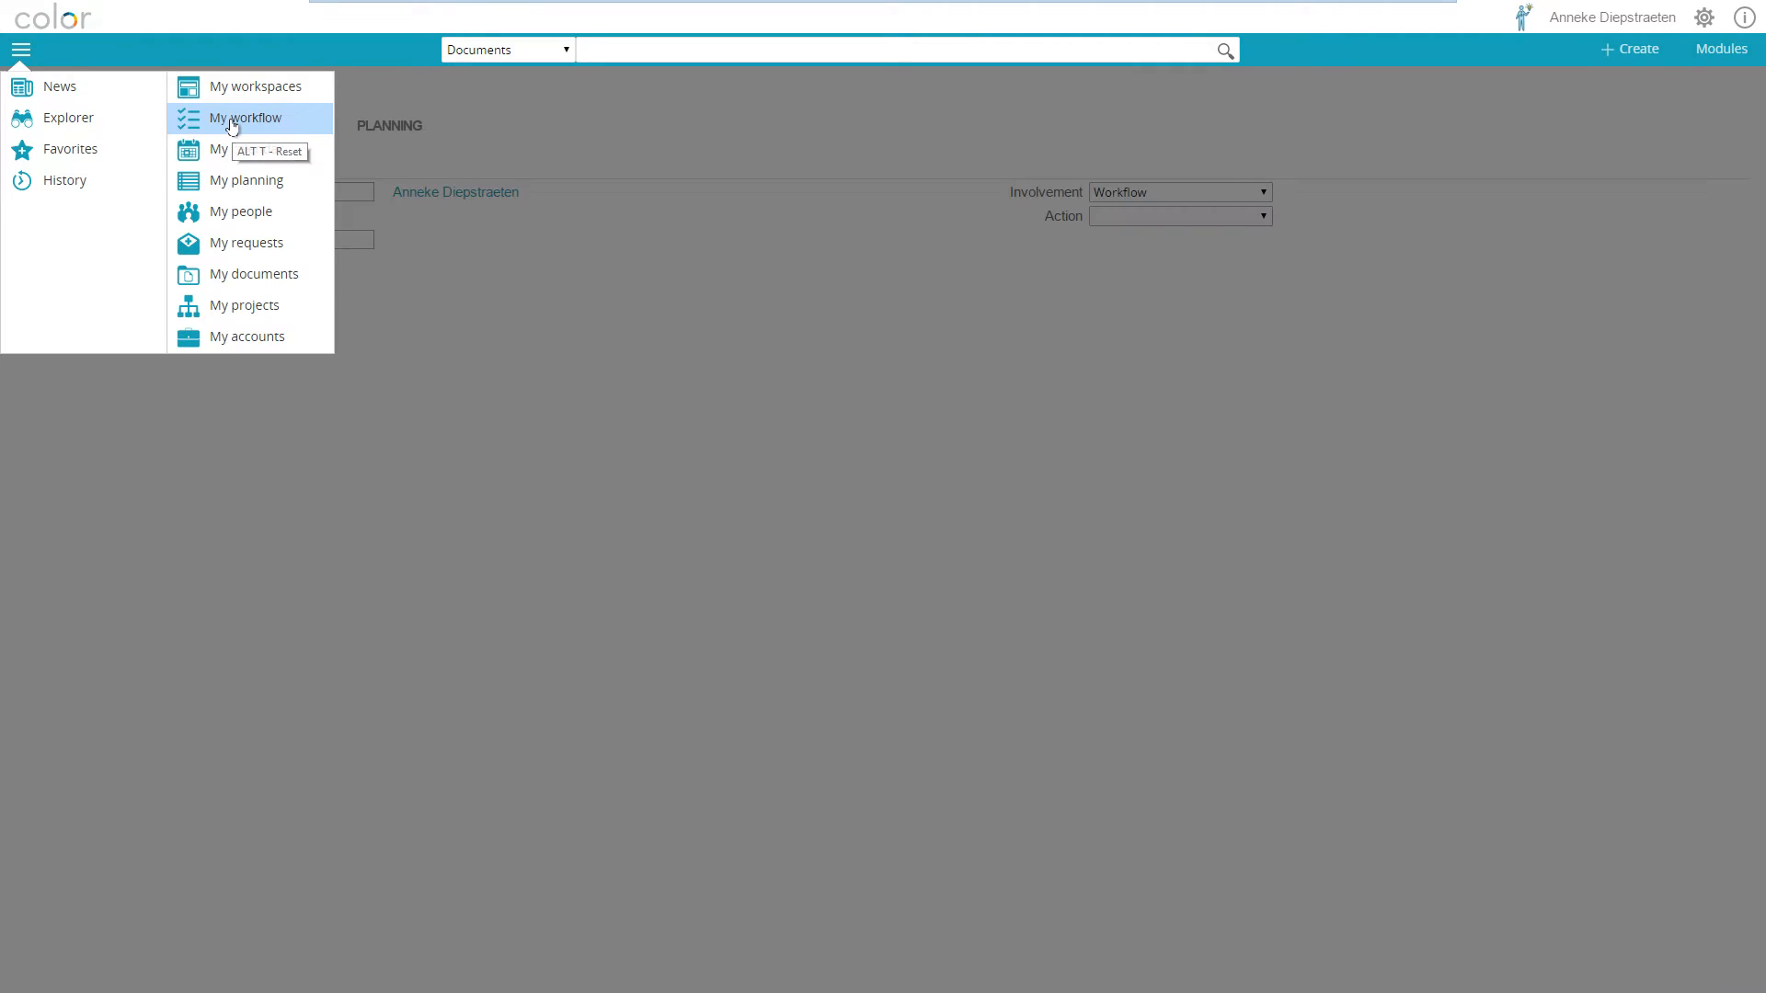
click(244, 117)
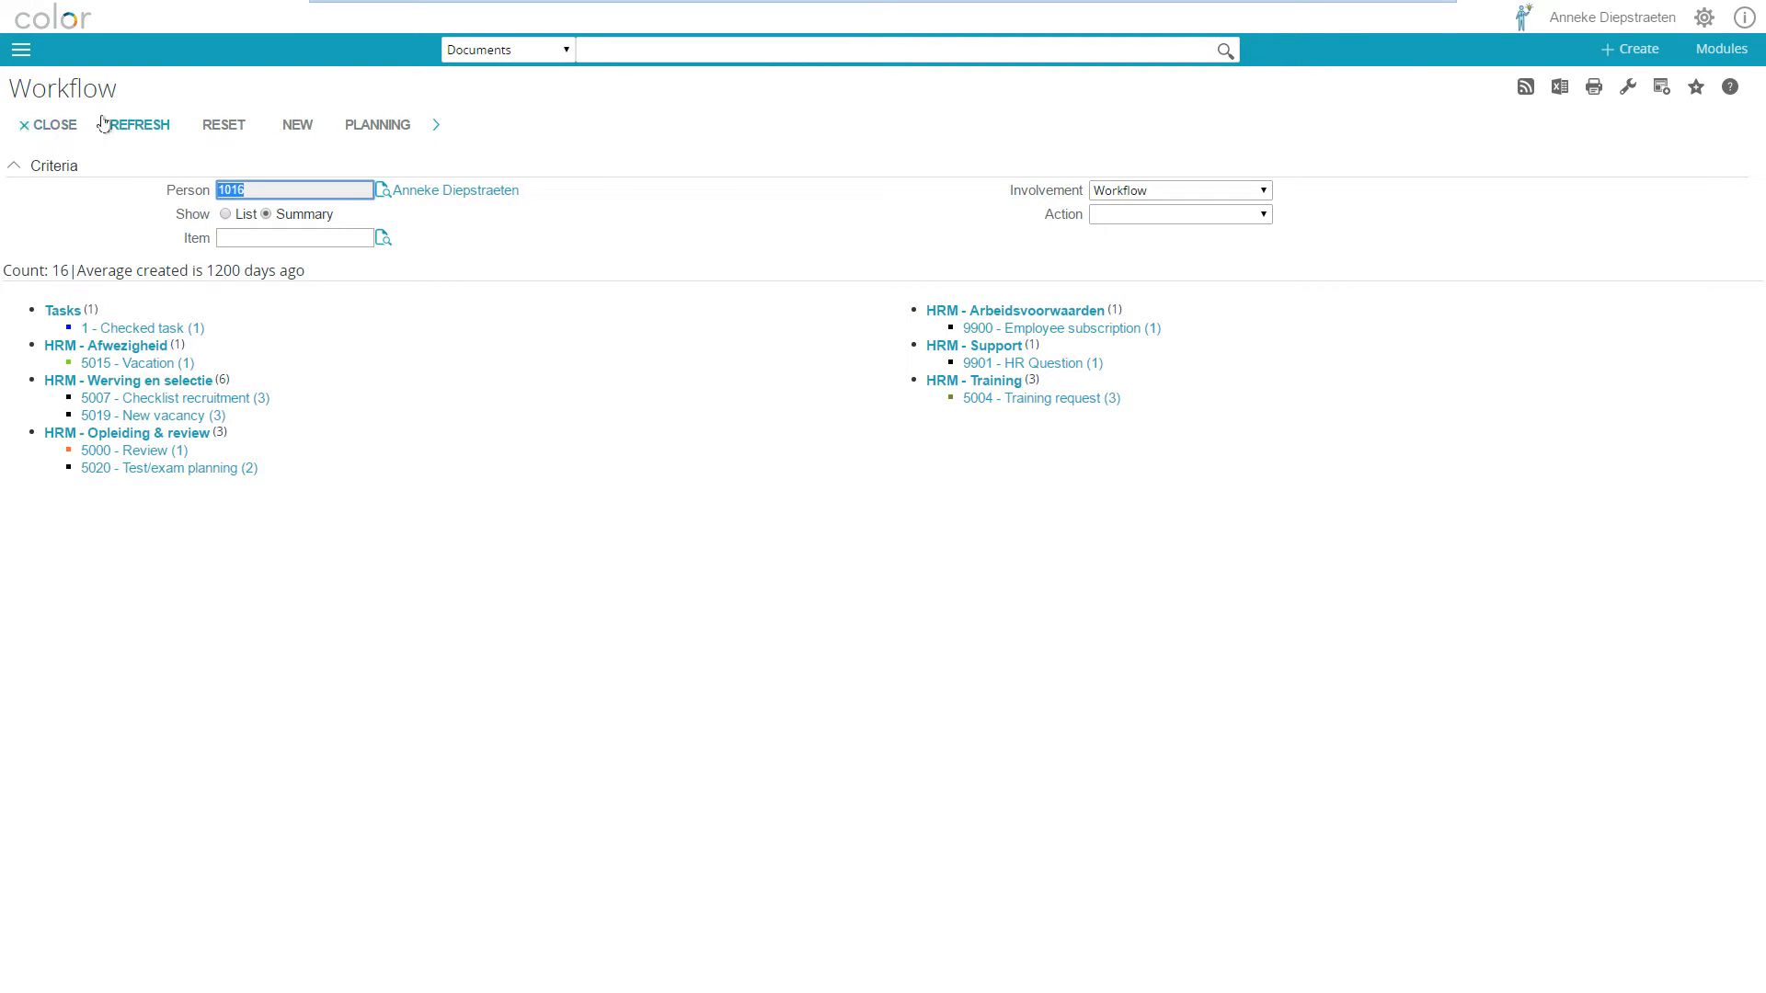
mouse_move(138, 124)
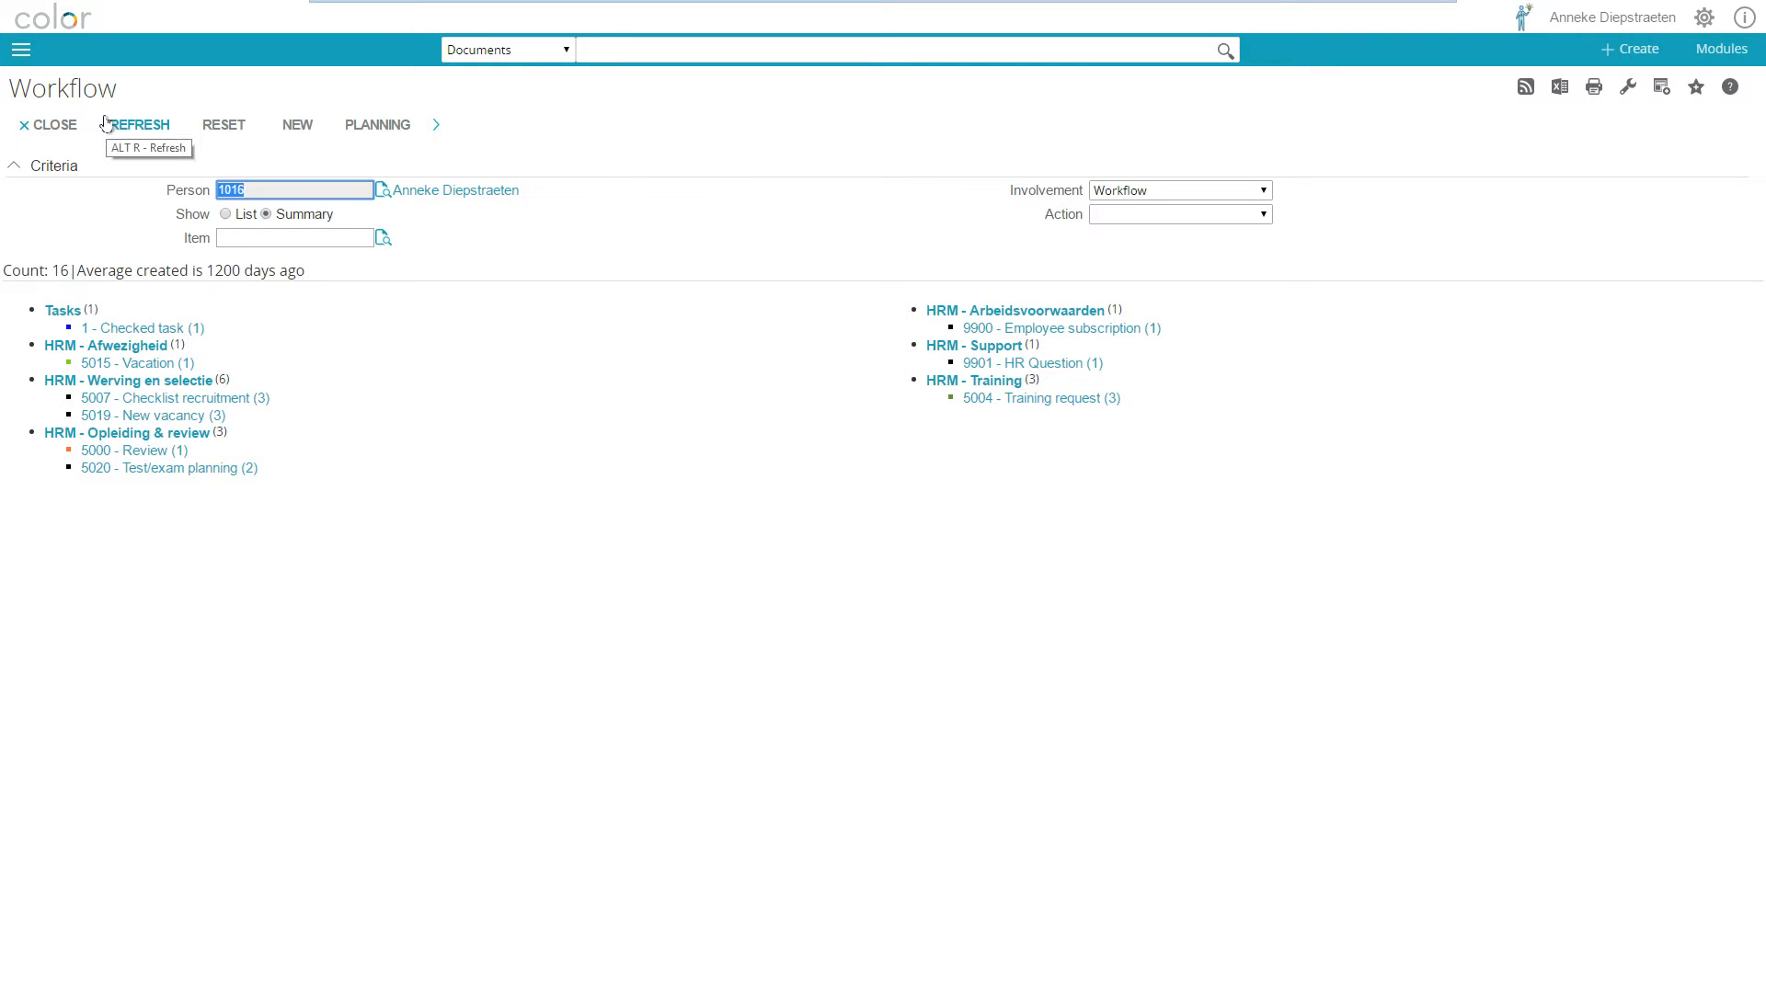
mouse_move(89, 91)
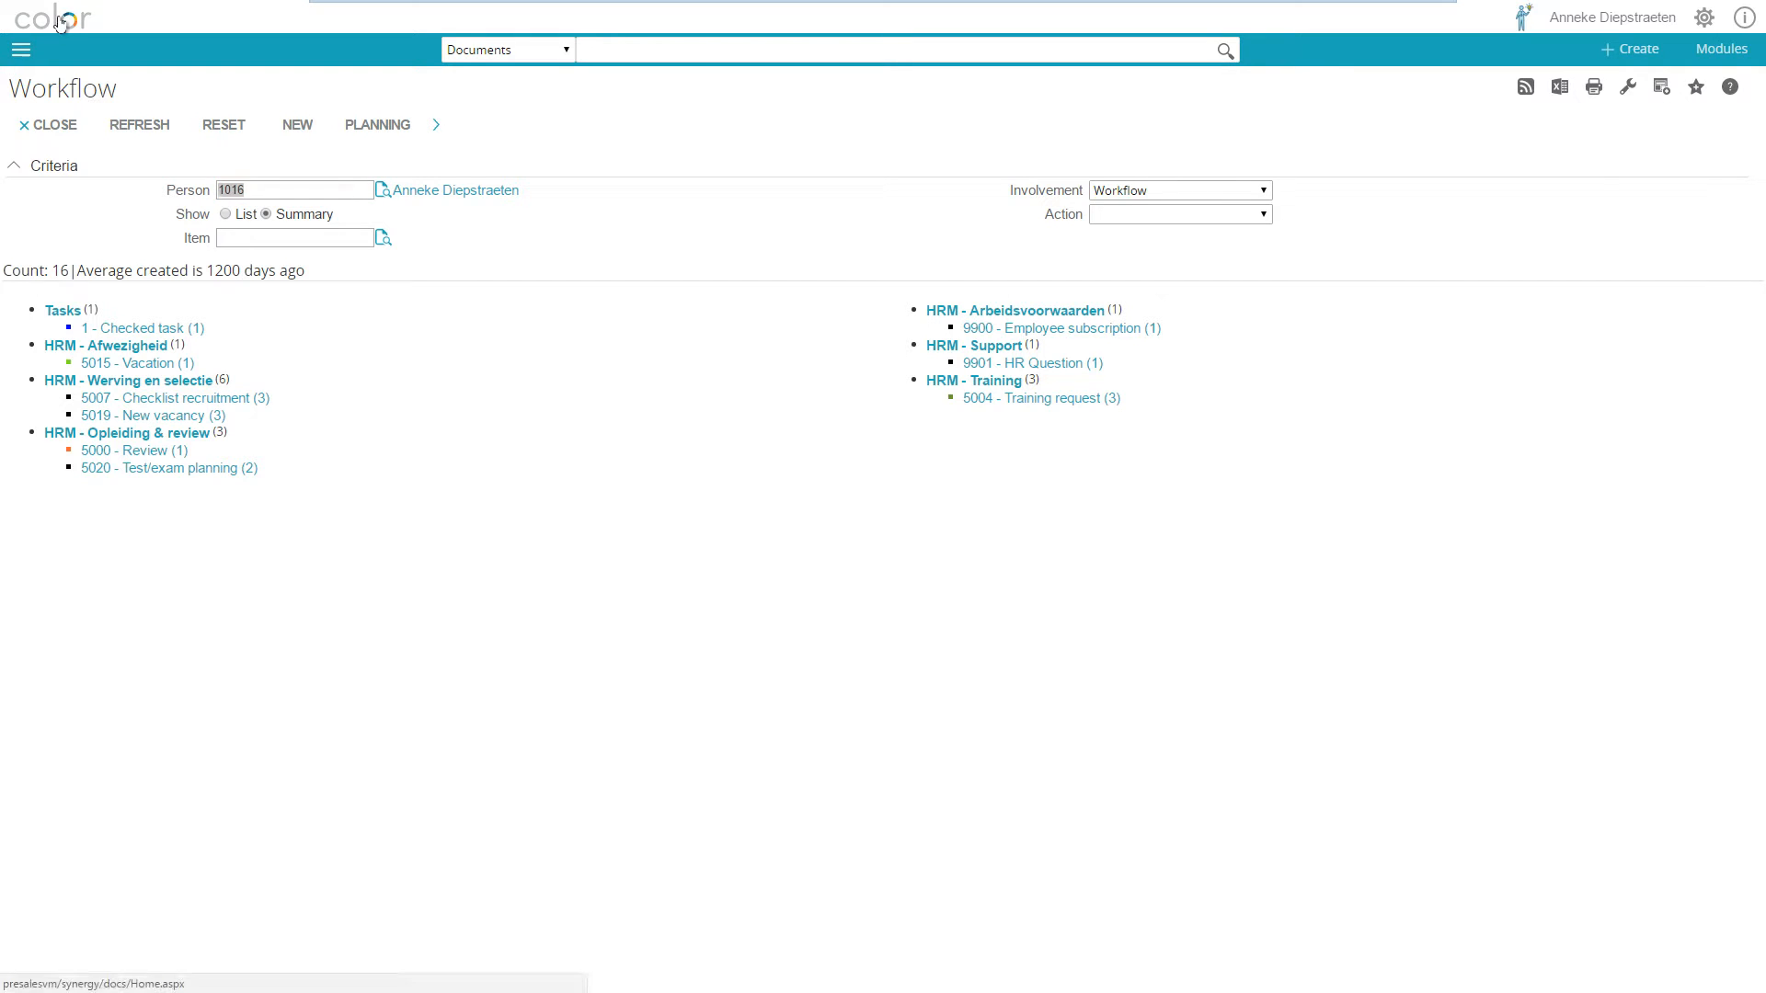
click(46, 125)
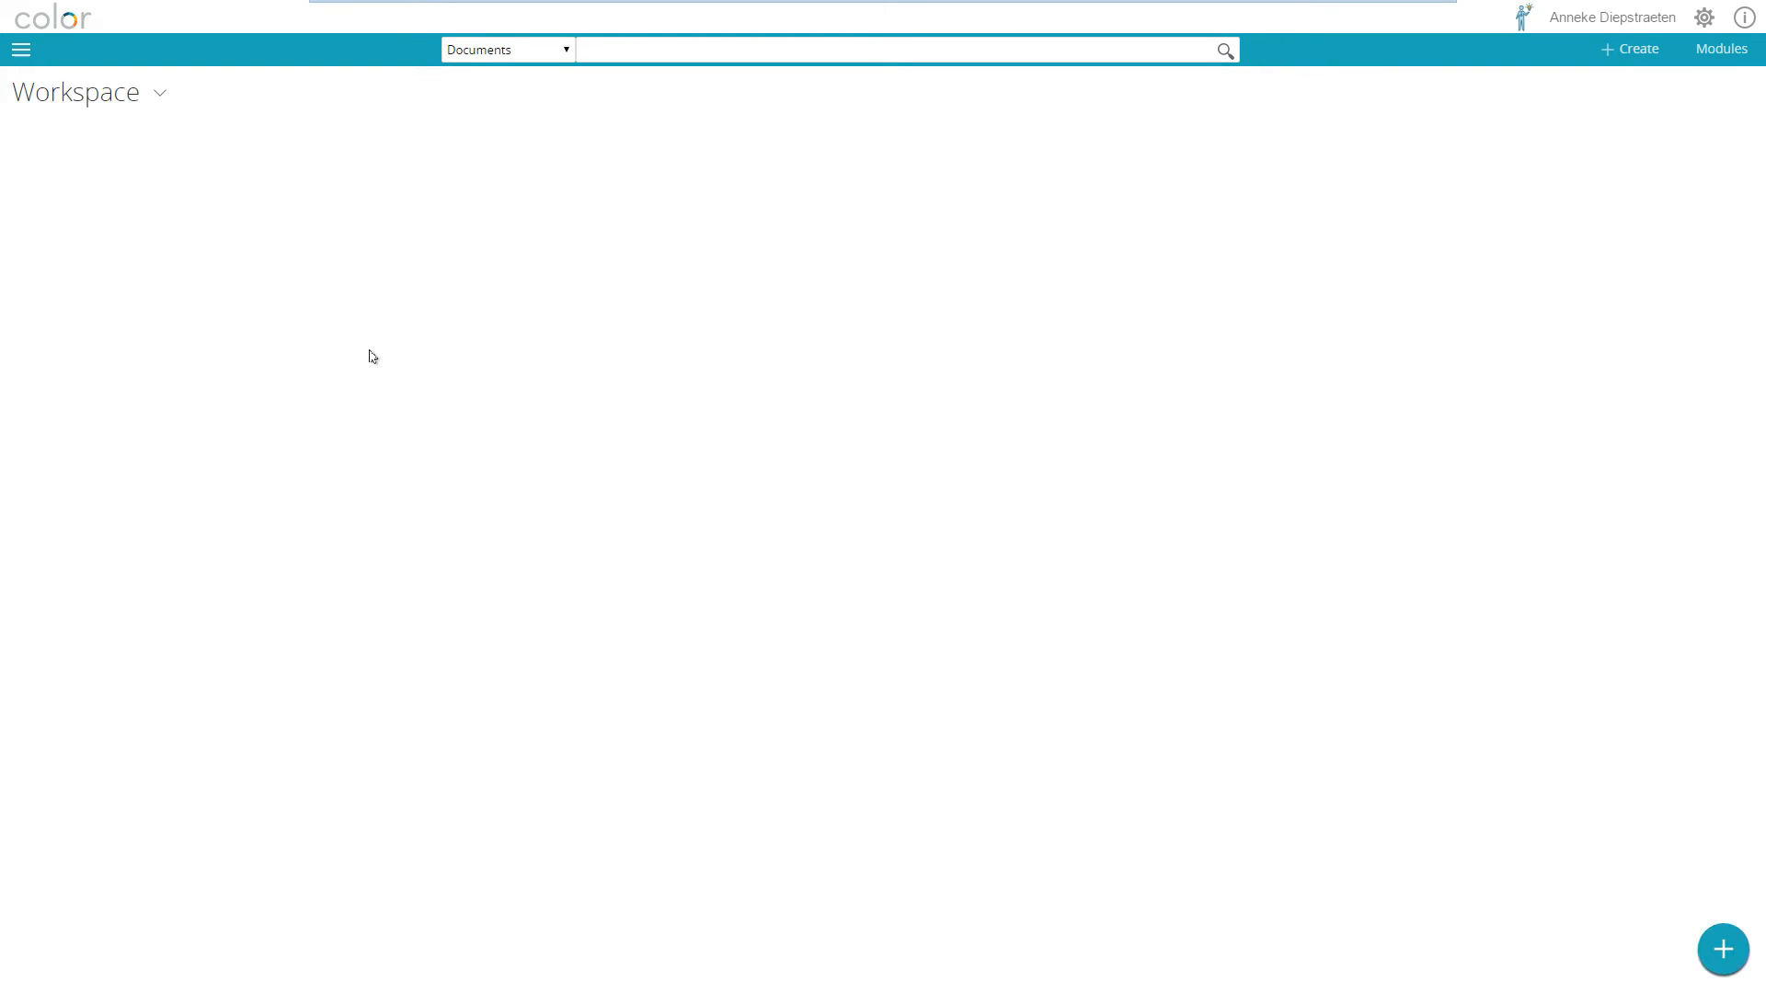
mouse_move(1707, 826)
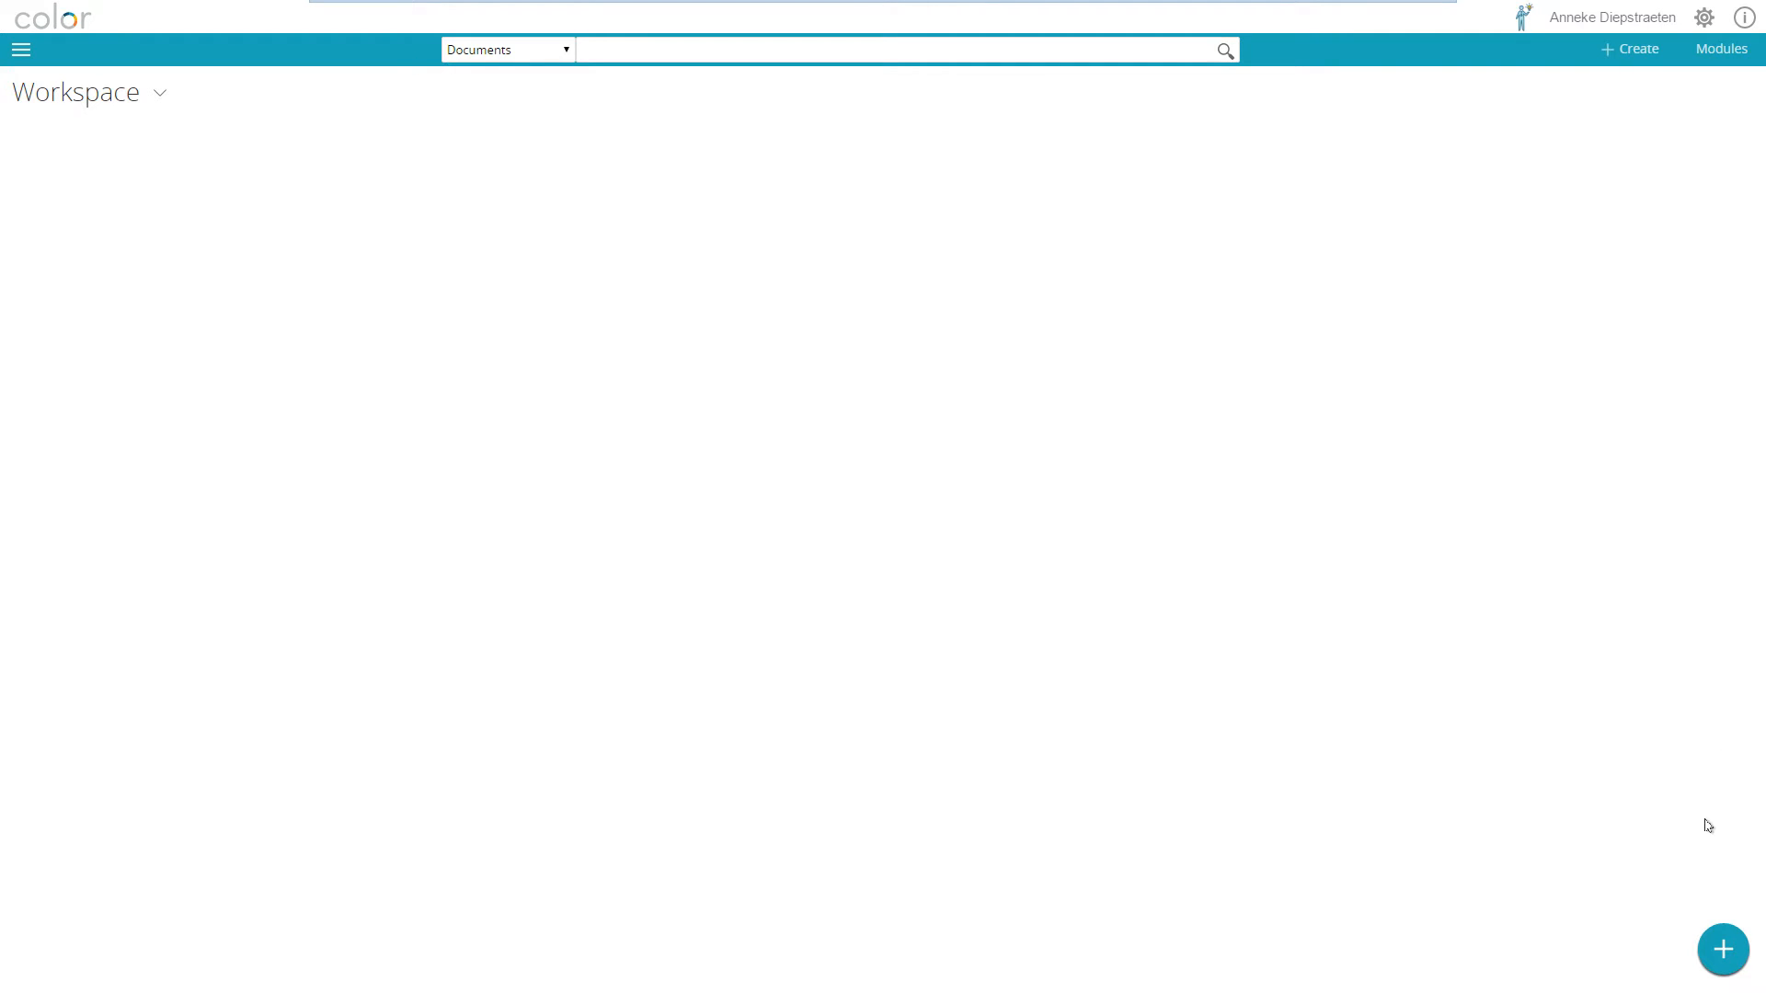
click(1721, 949)
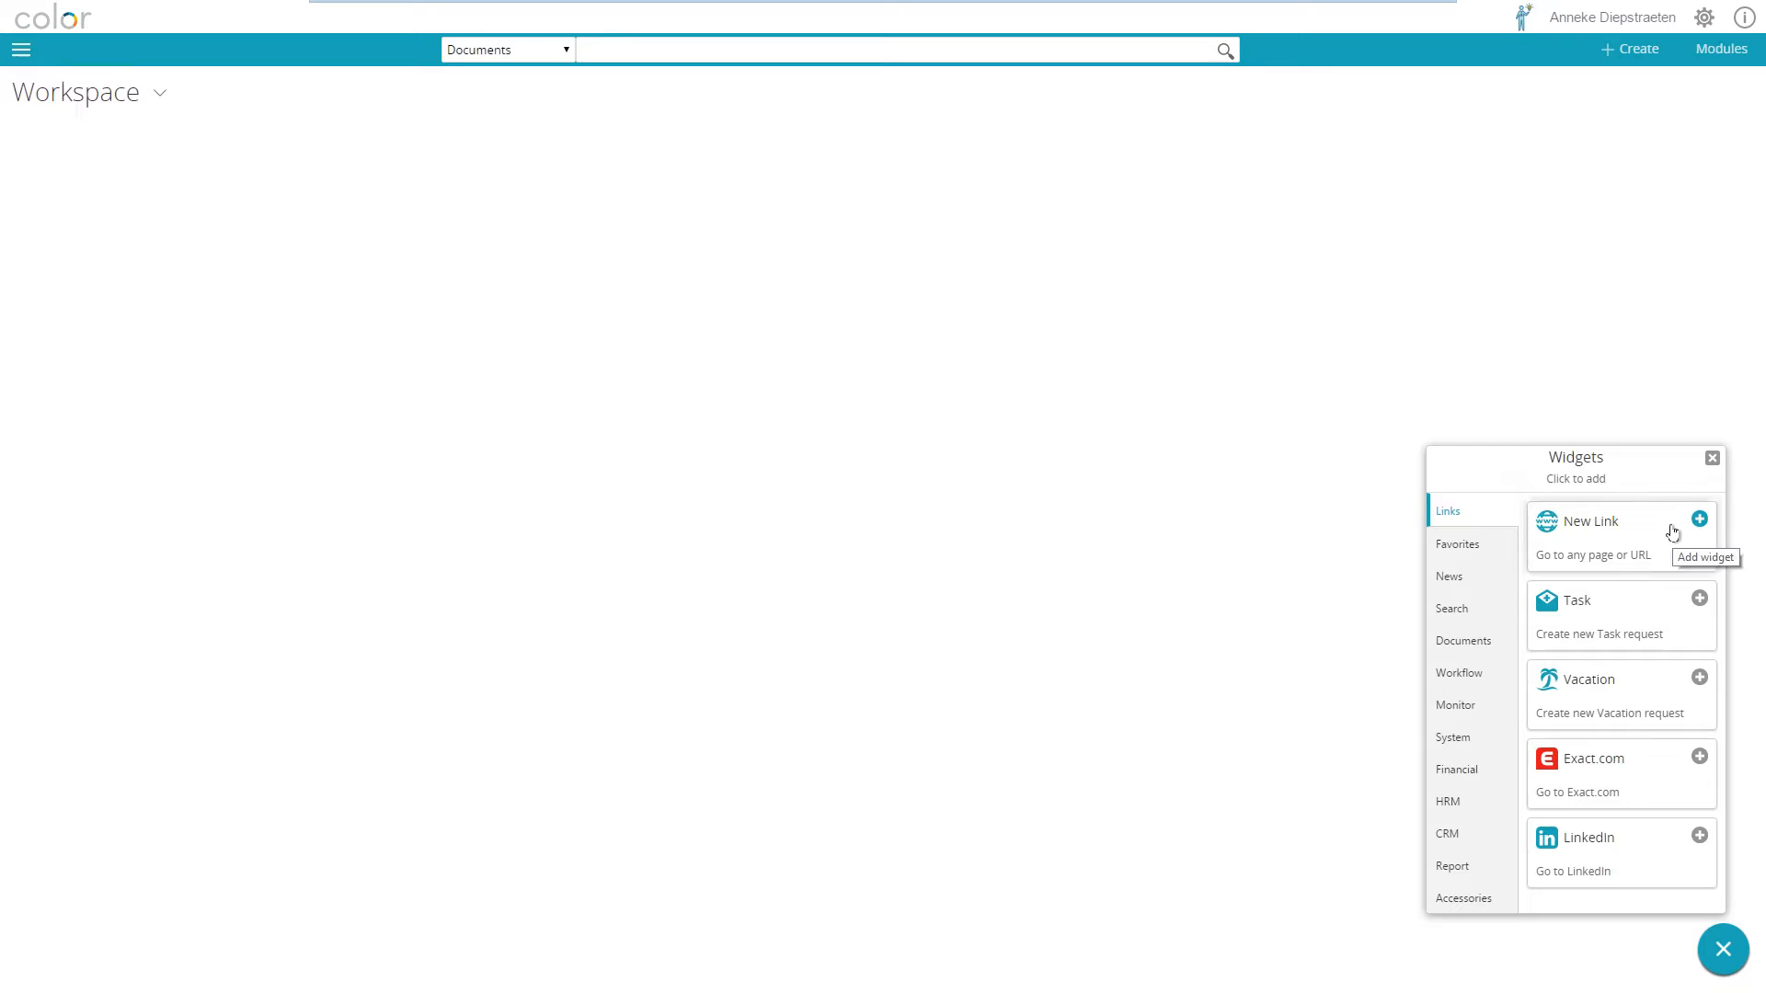
click(1700, 518)
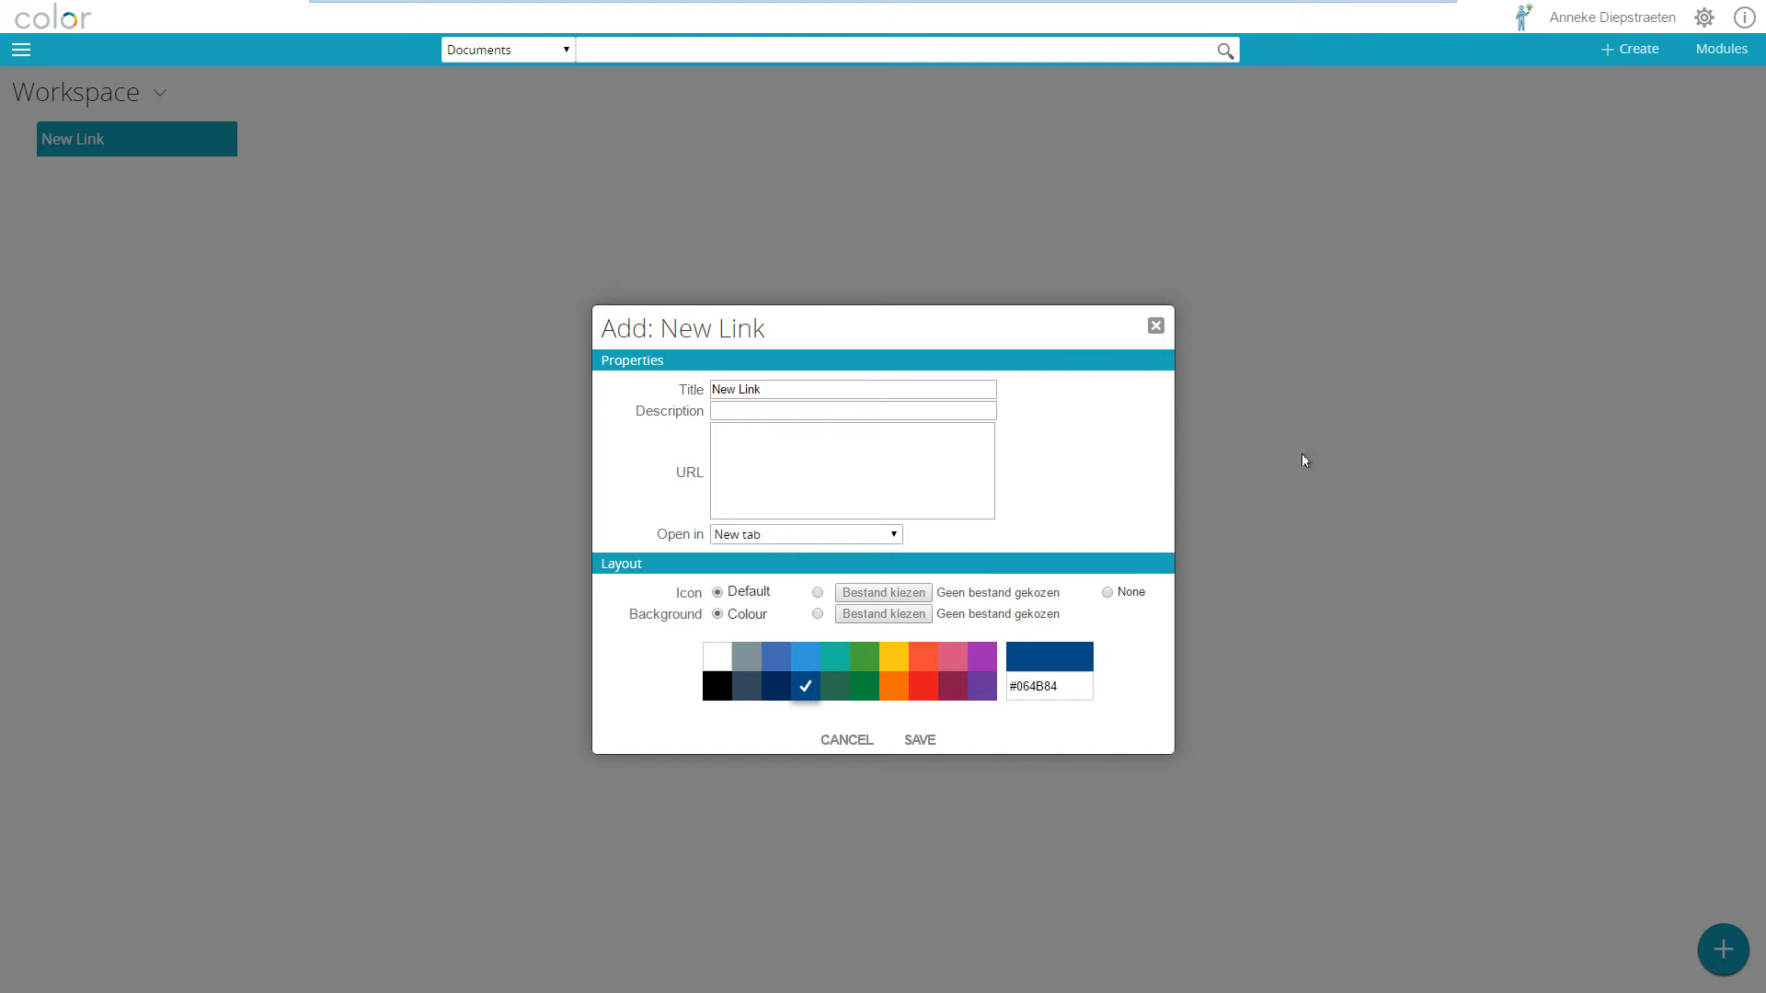
click(852, 388)
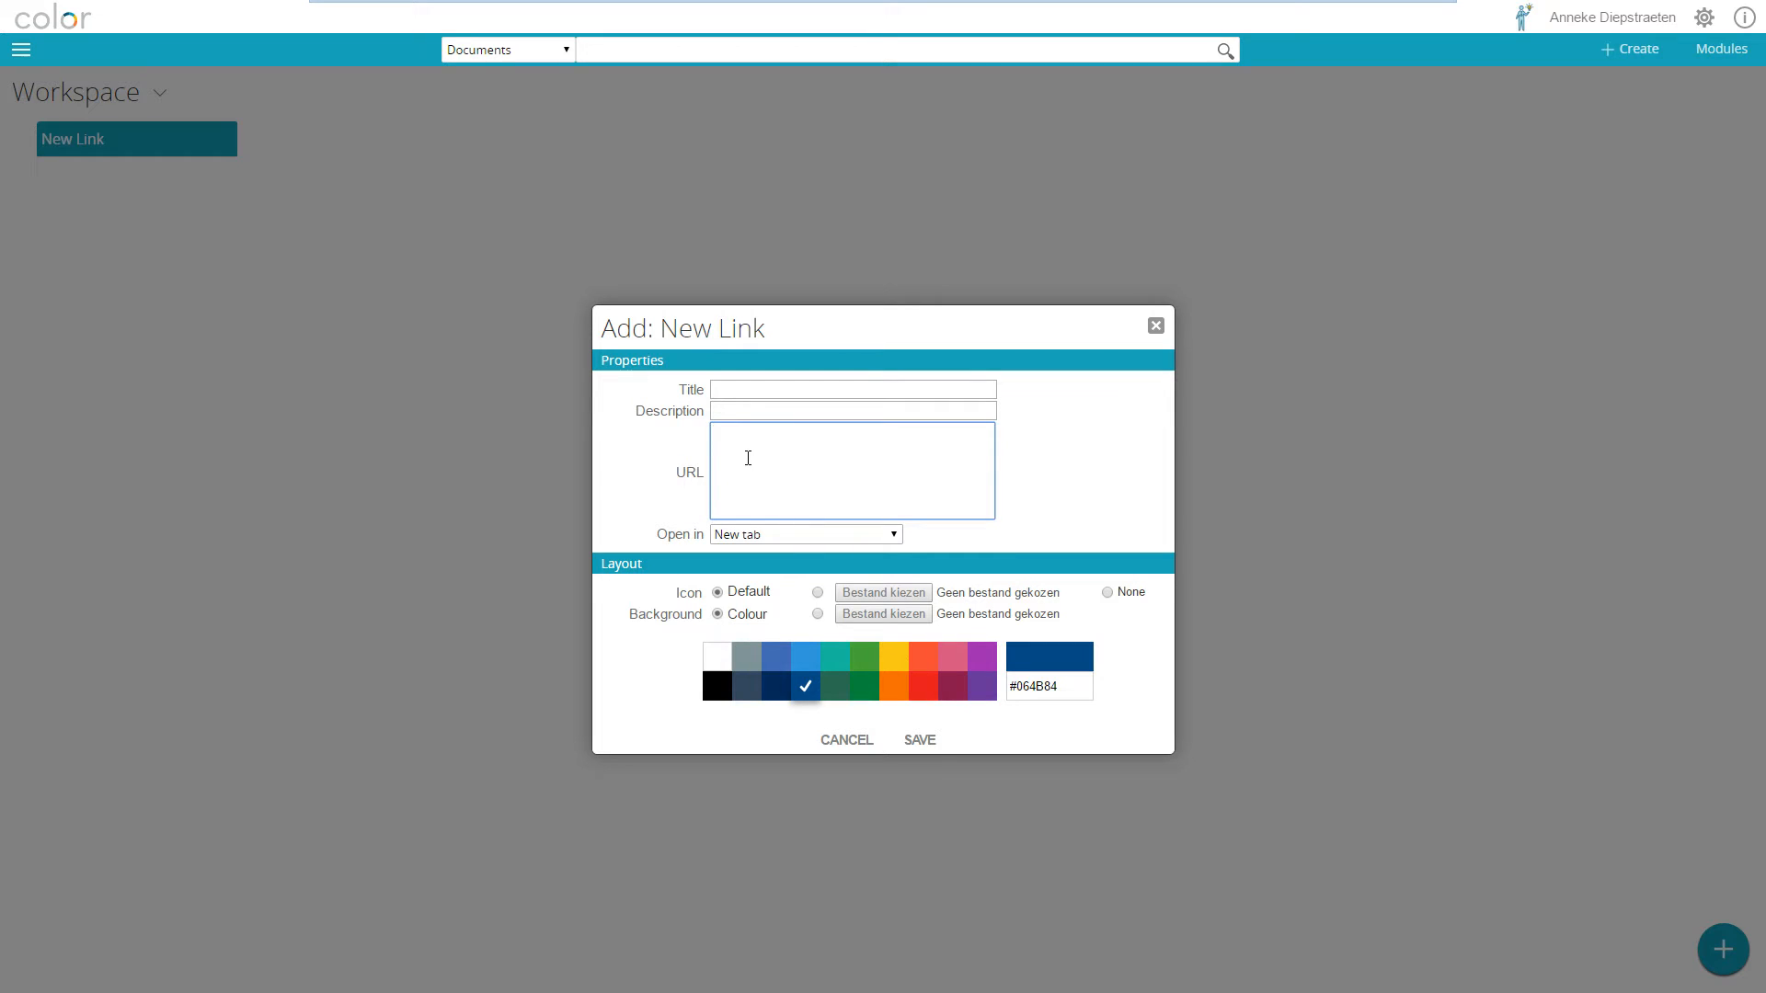
text(https://ghr.nlm.nih.gov/)
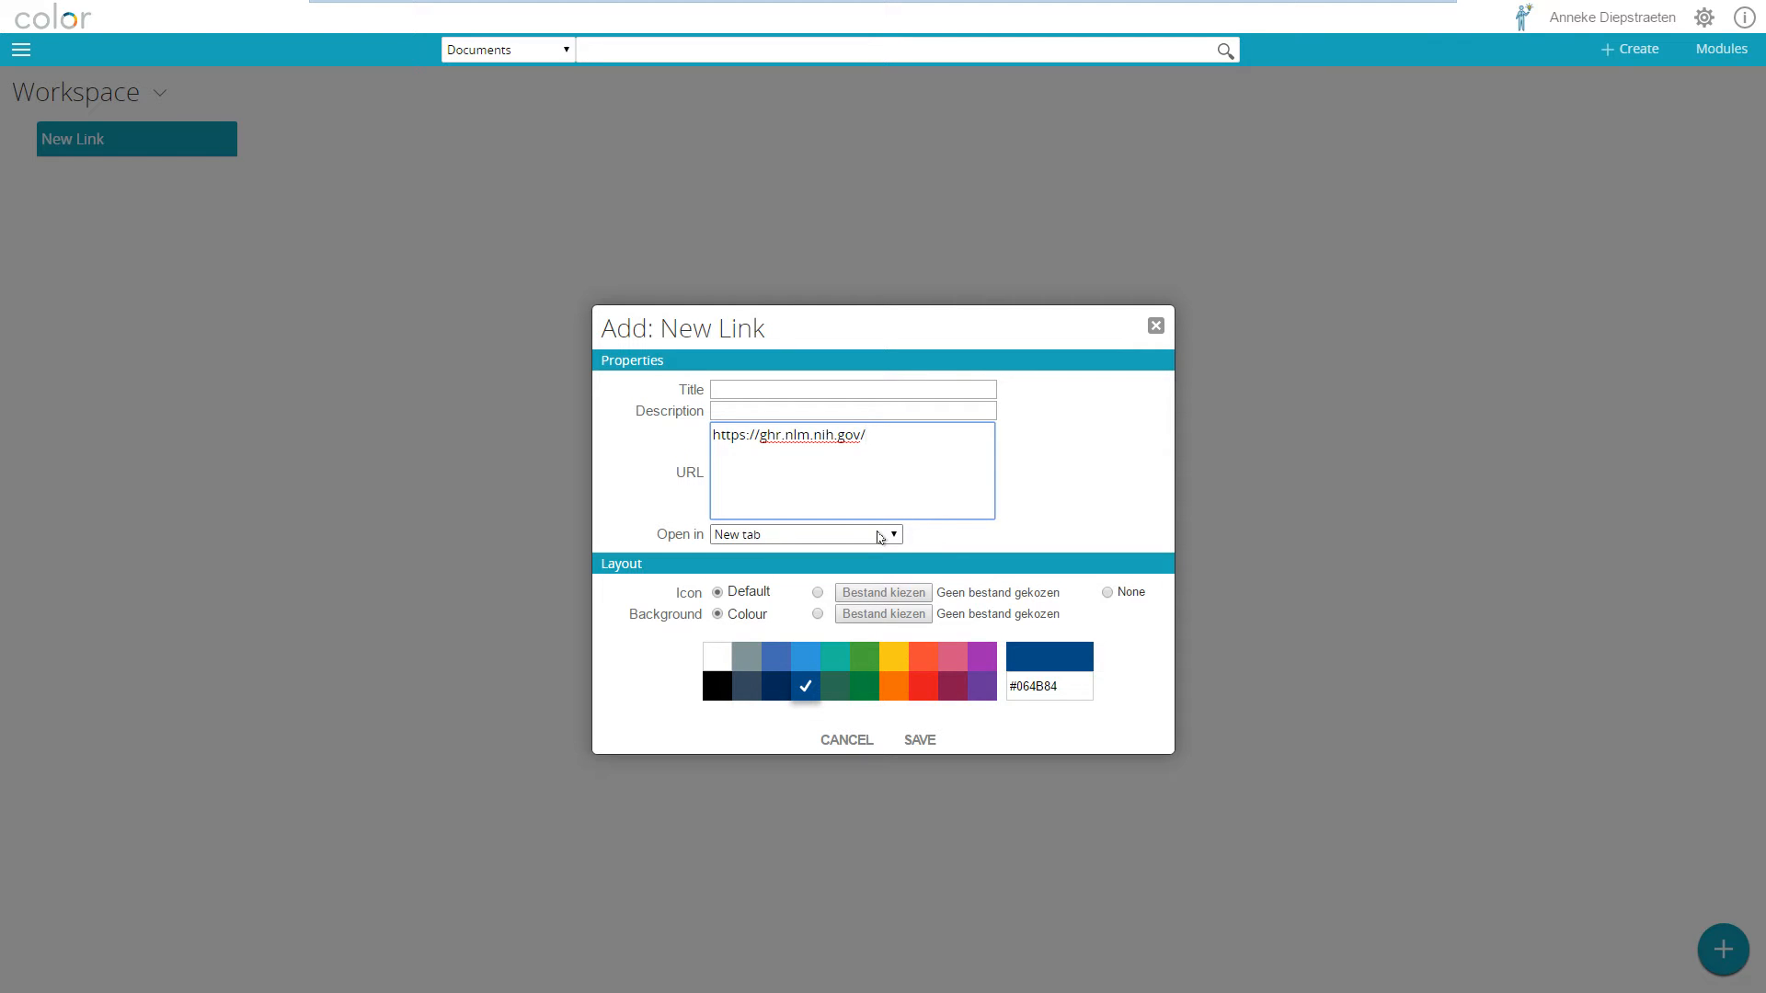
click(804, 534)
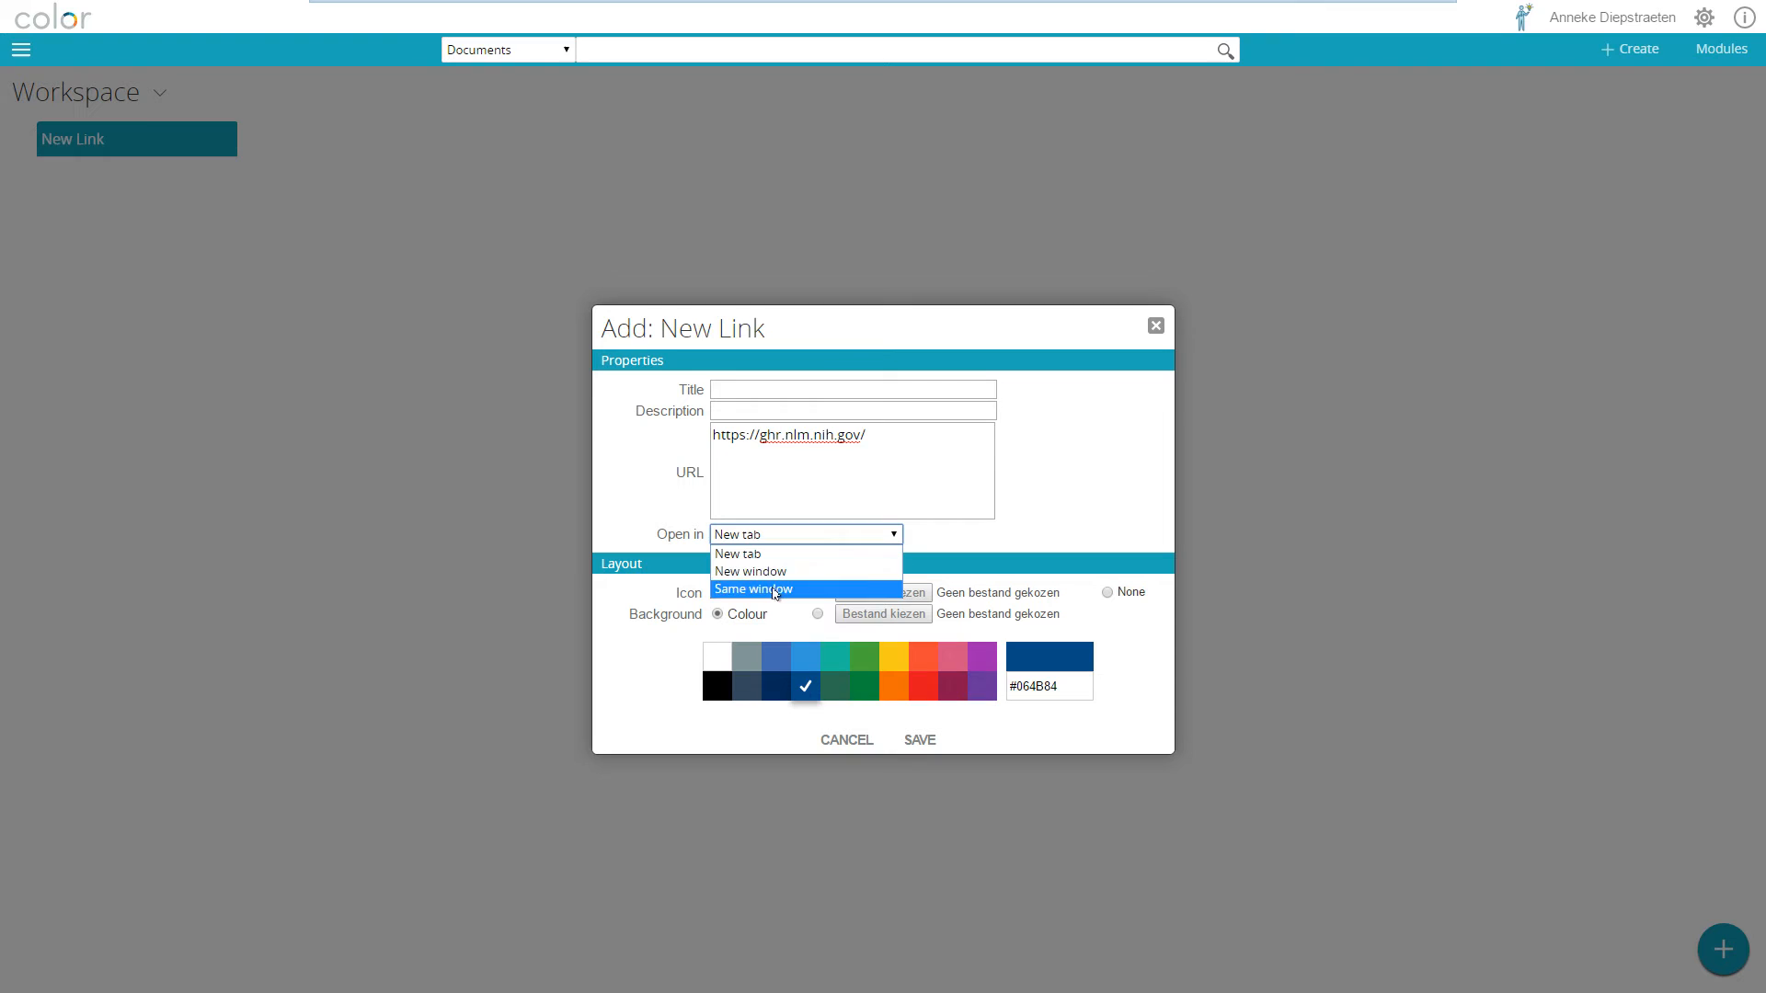
click(753, 588)
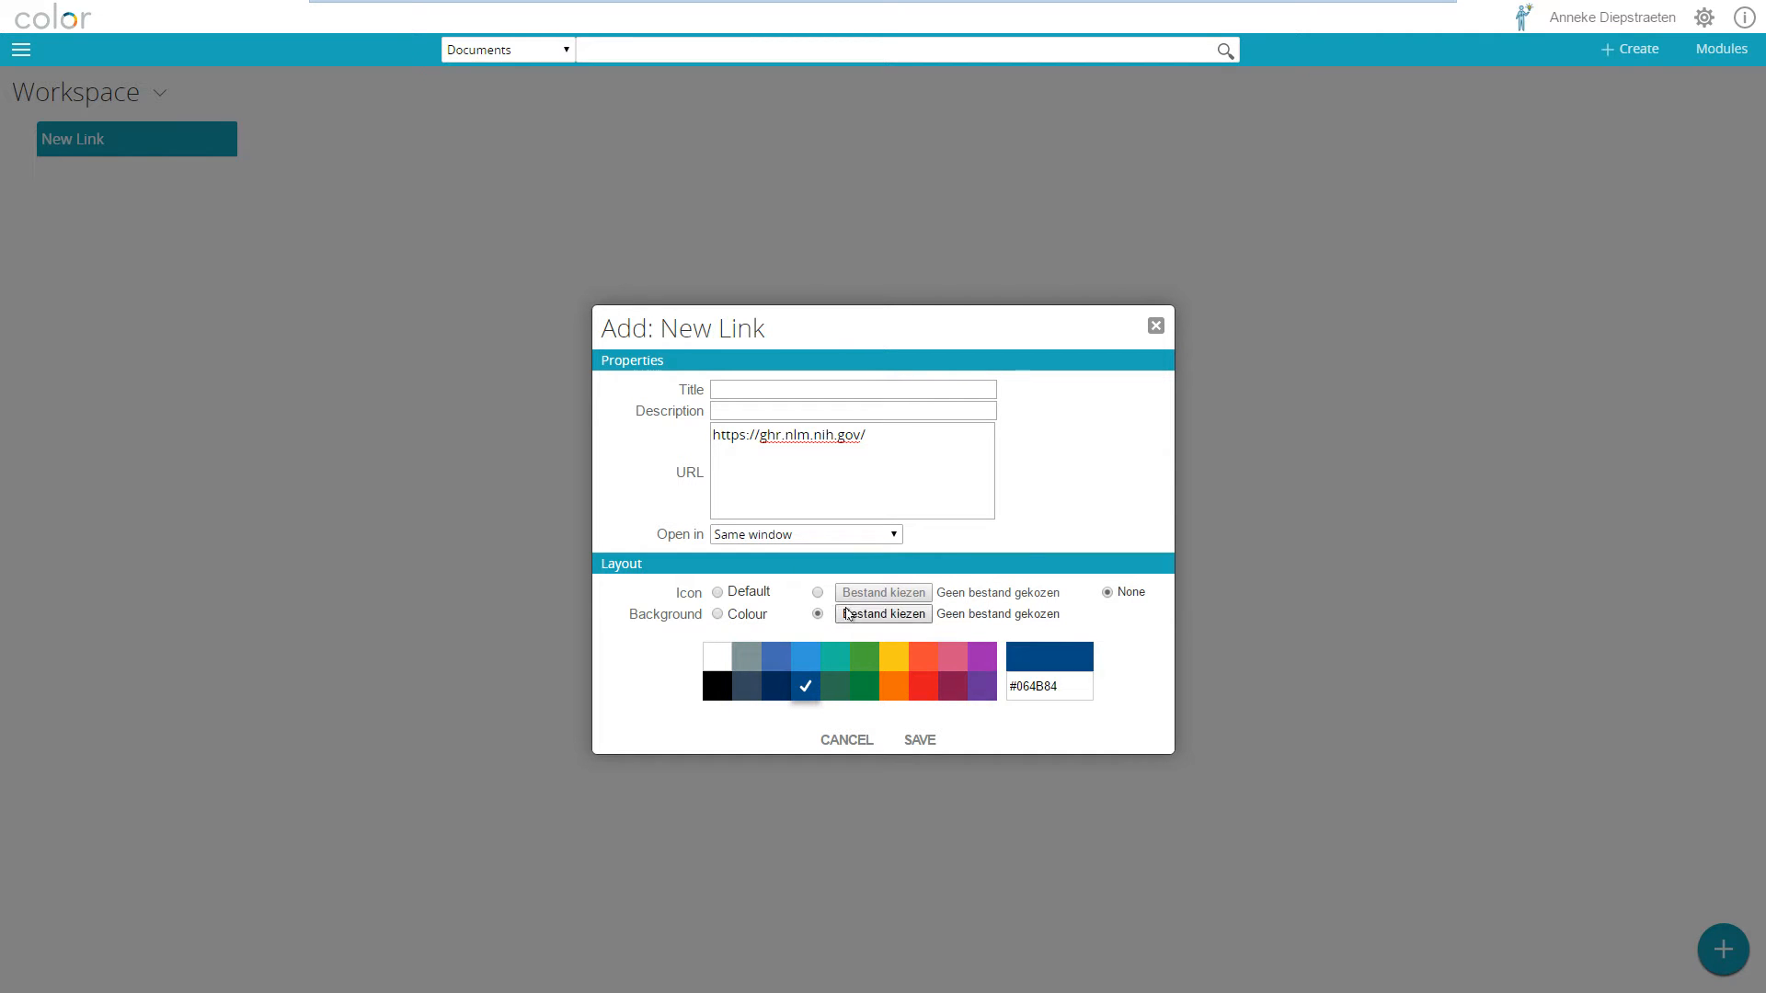
Set logo_opaque_padded.png as the link widget's background and save the widget.
click(883, 613)
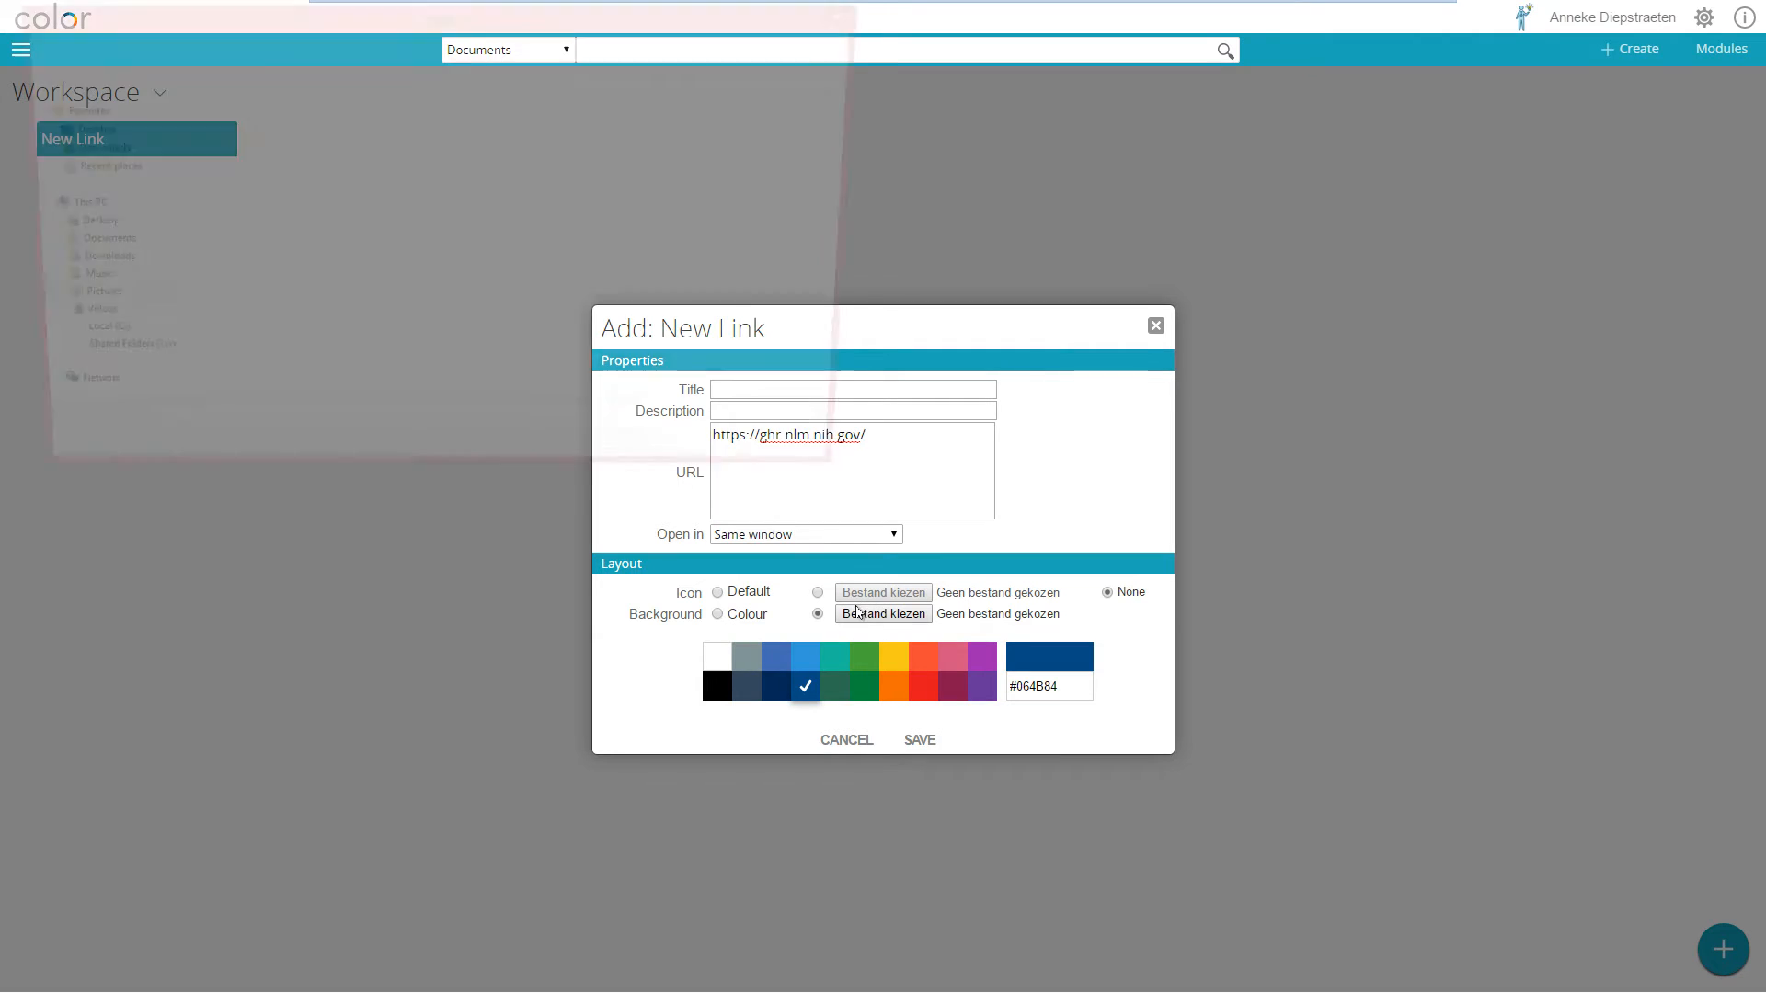
click(883, 612)
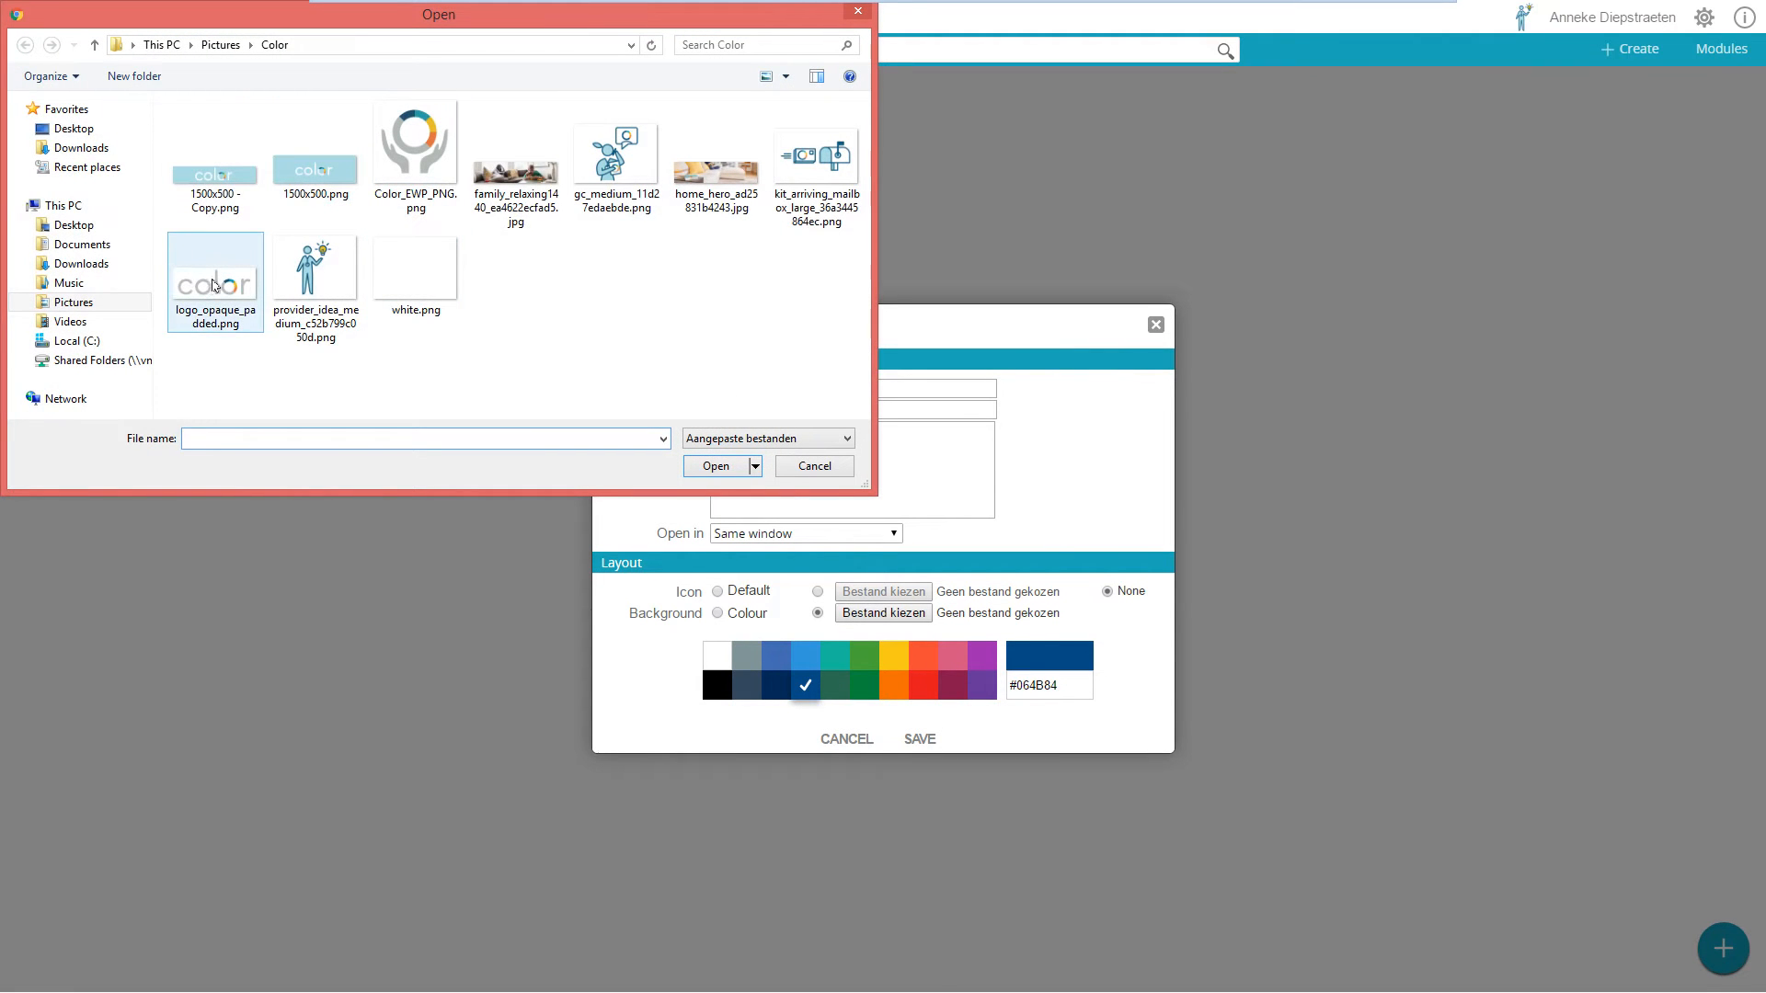
click(812, 466)
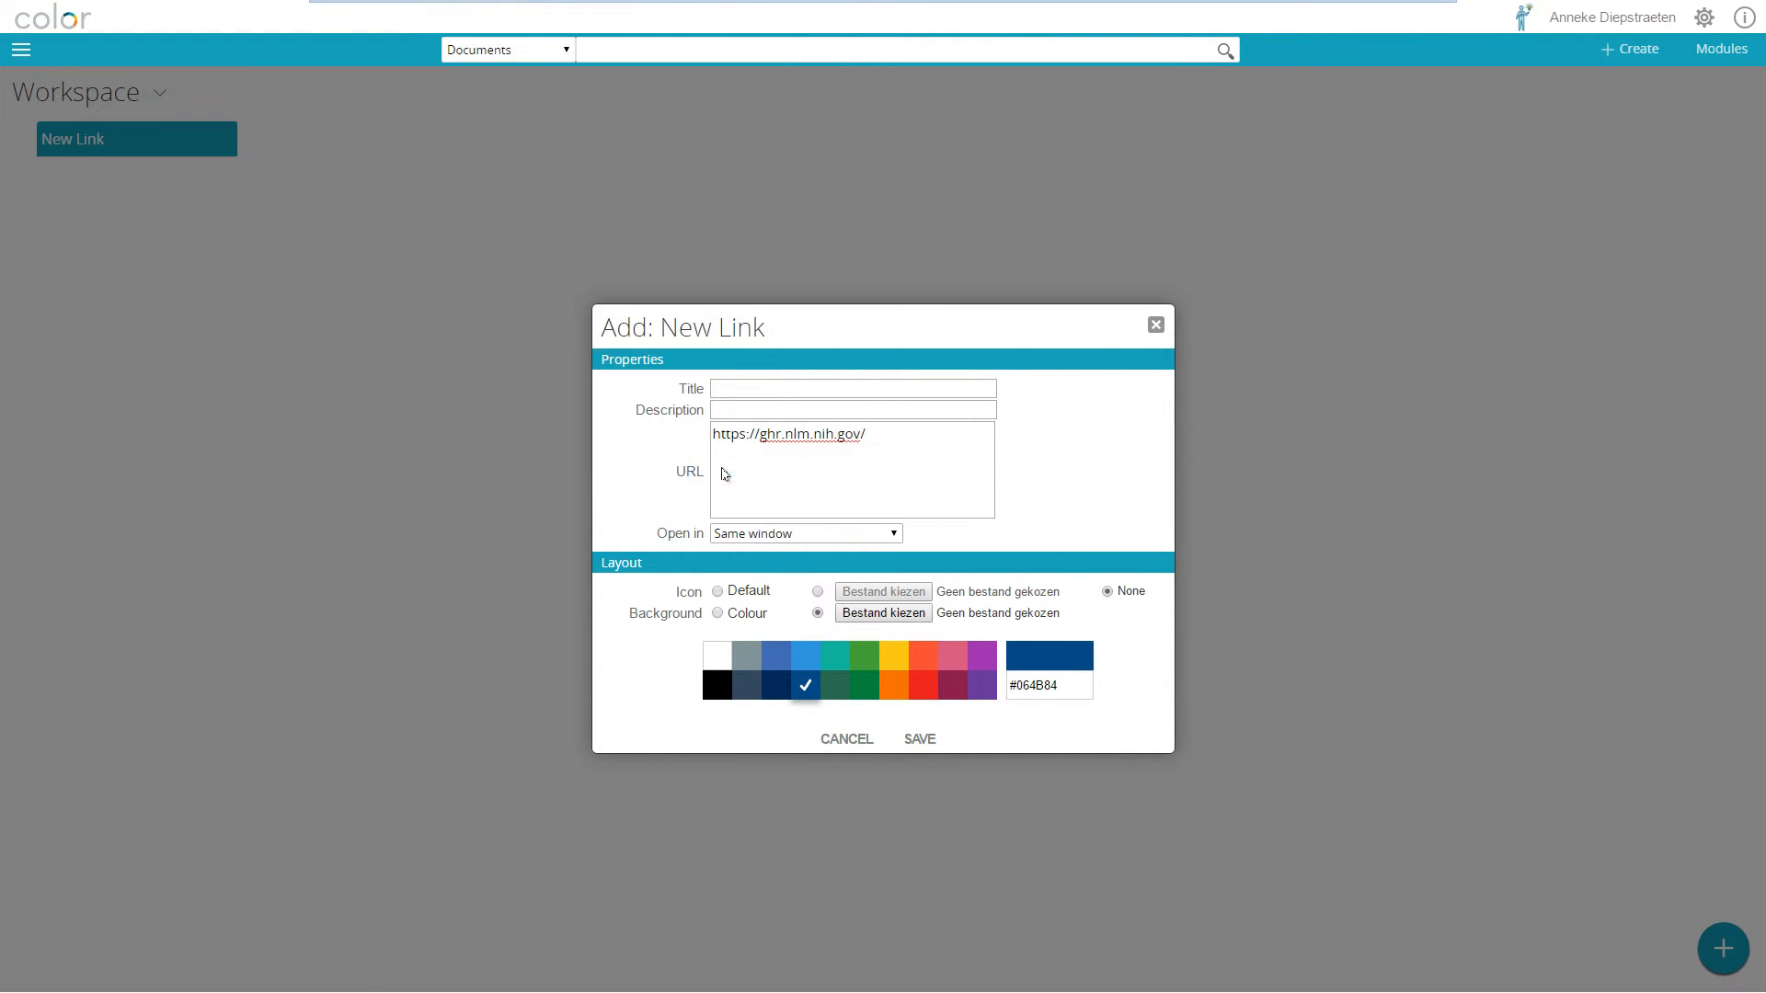
click(919, 739)
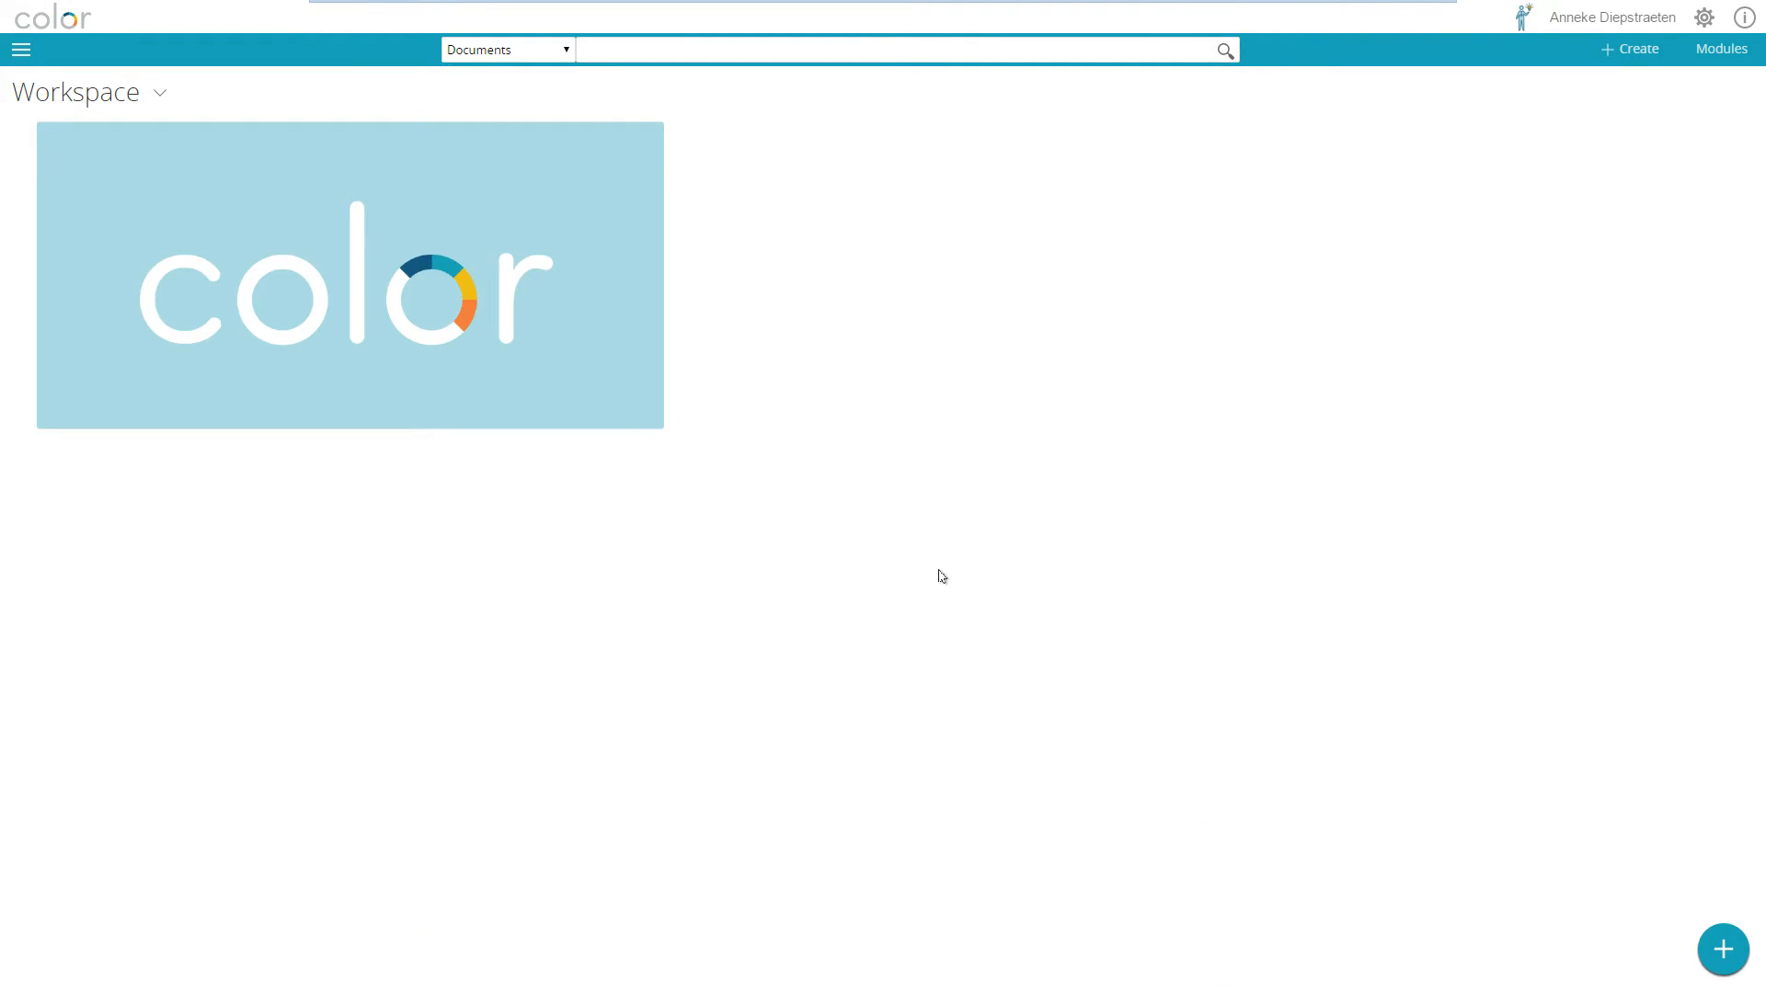
mouse_move(894, 563)
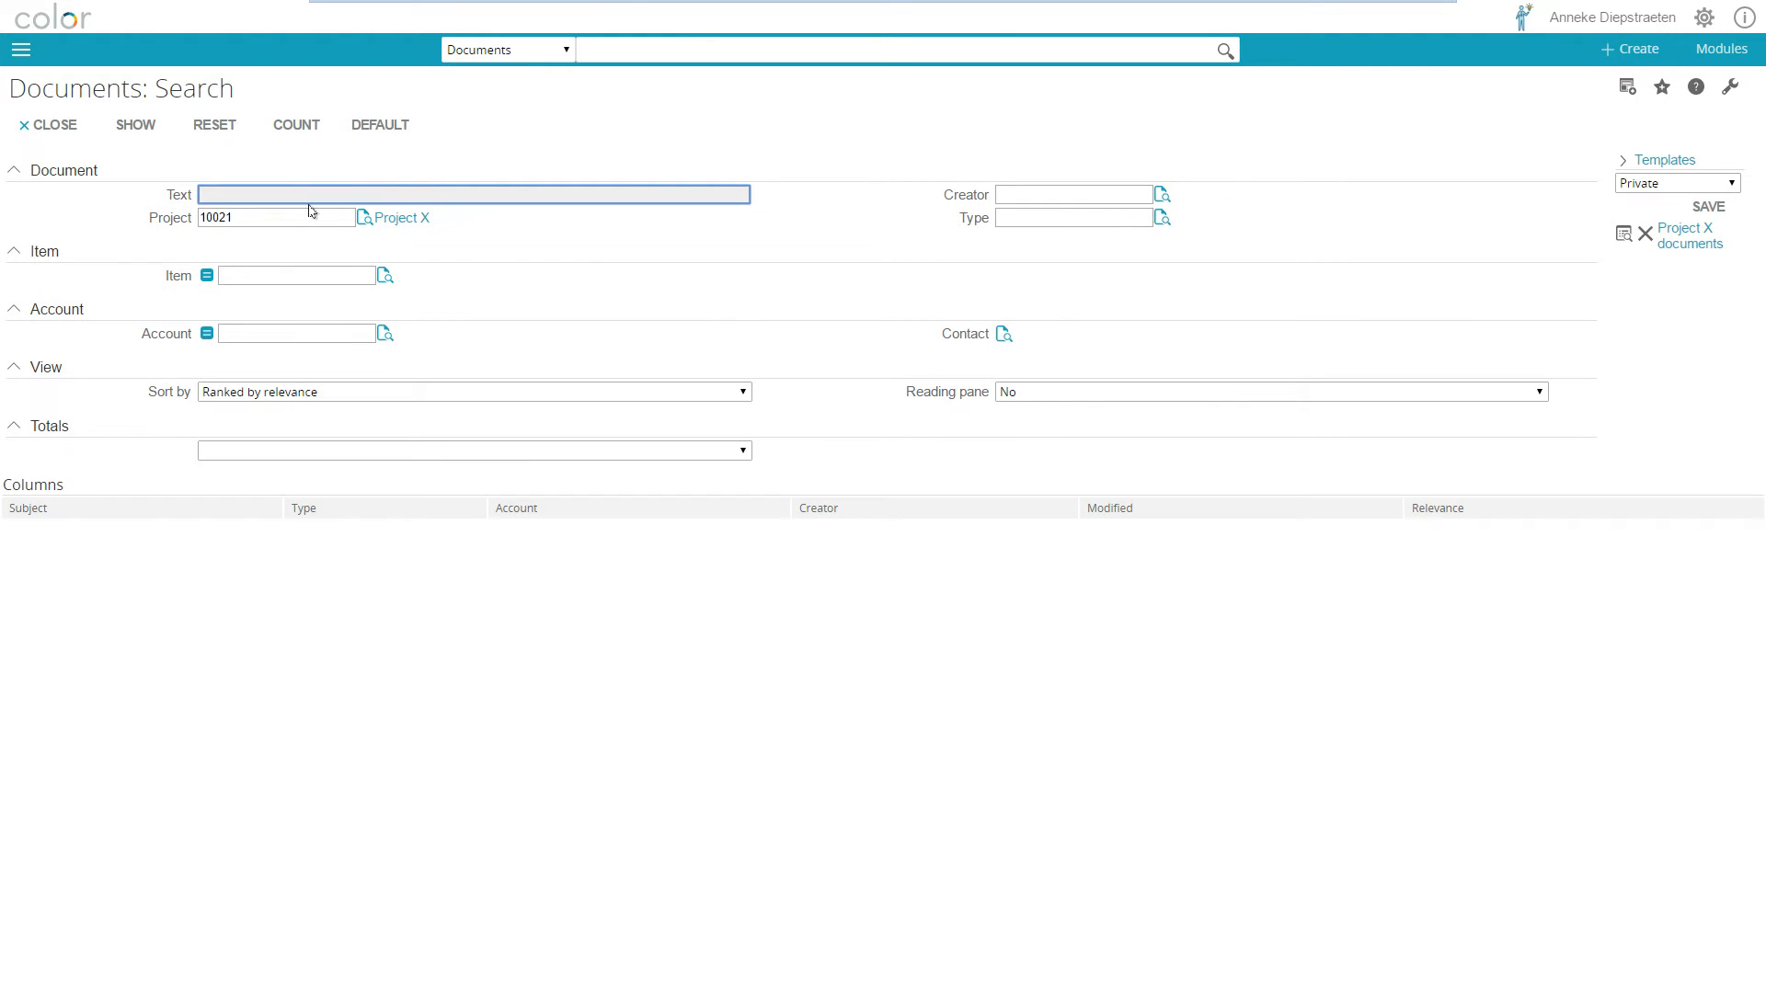
mouse_move(701, 241)
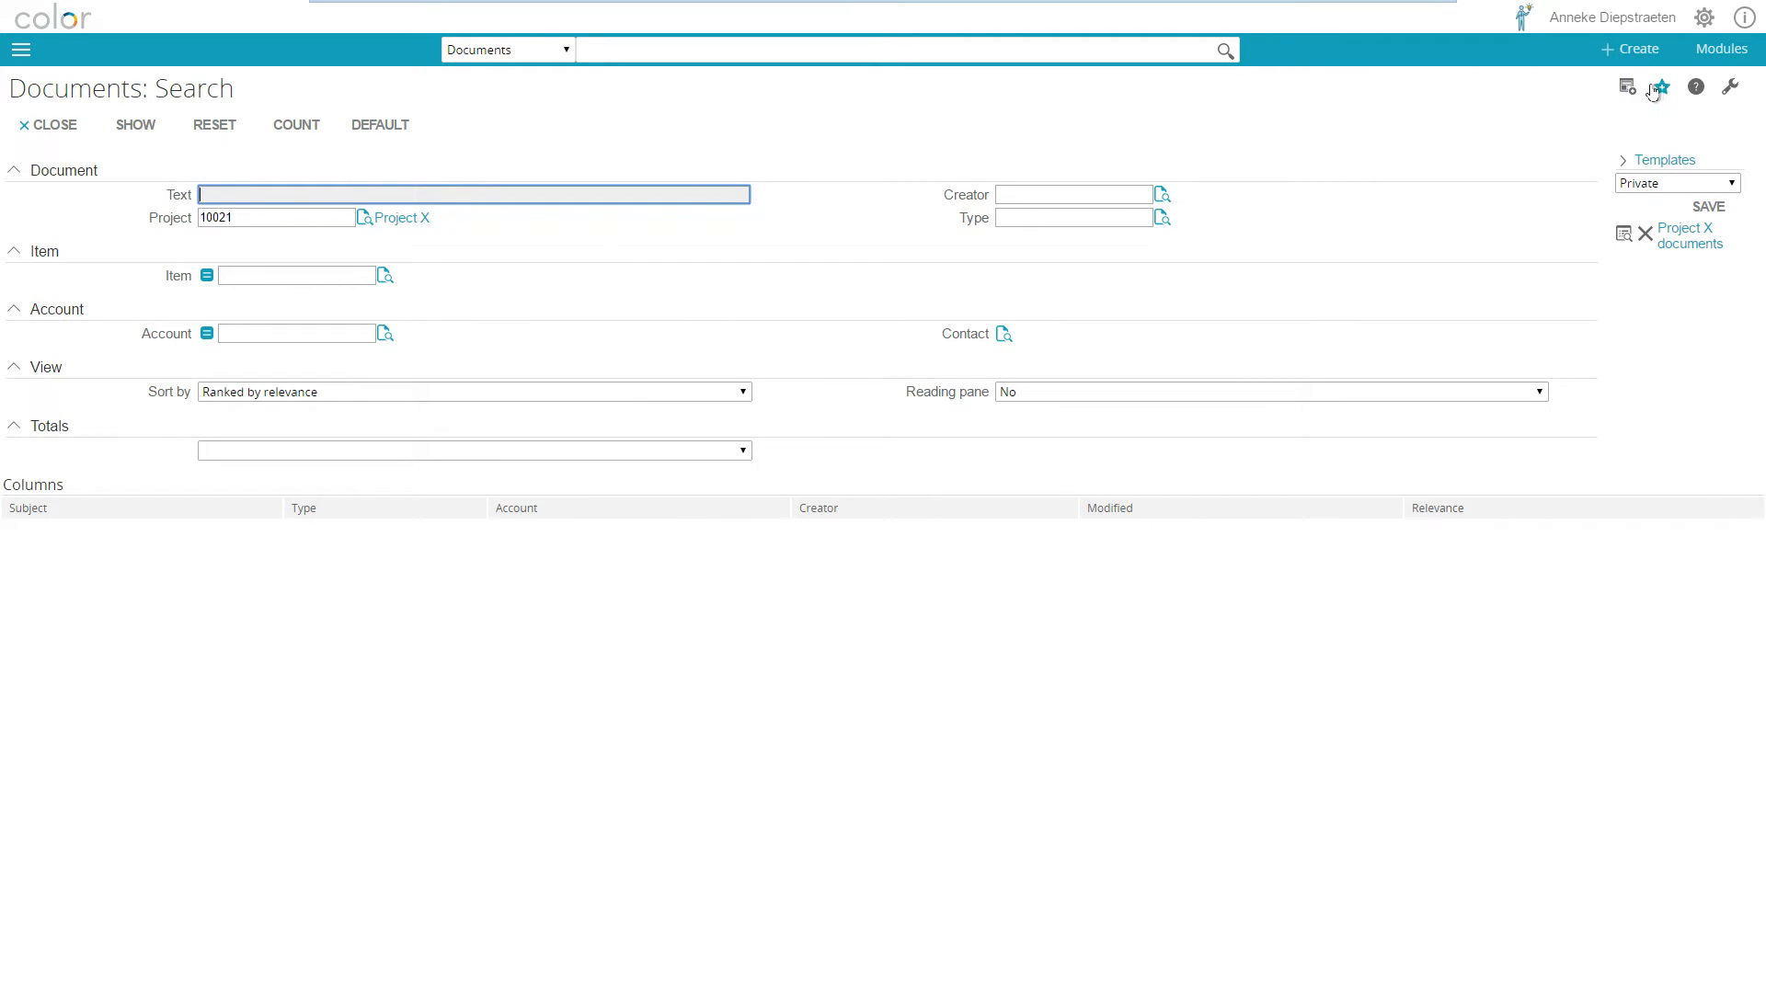
mouse_move(1626, 88)
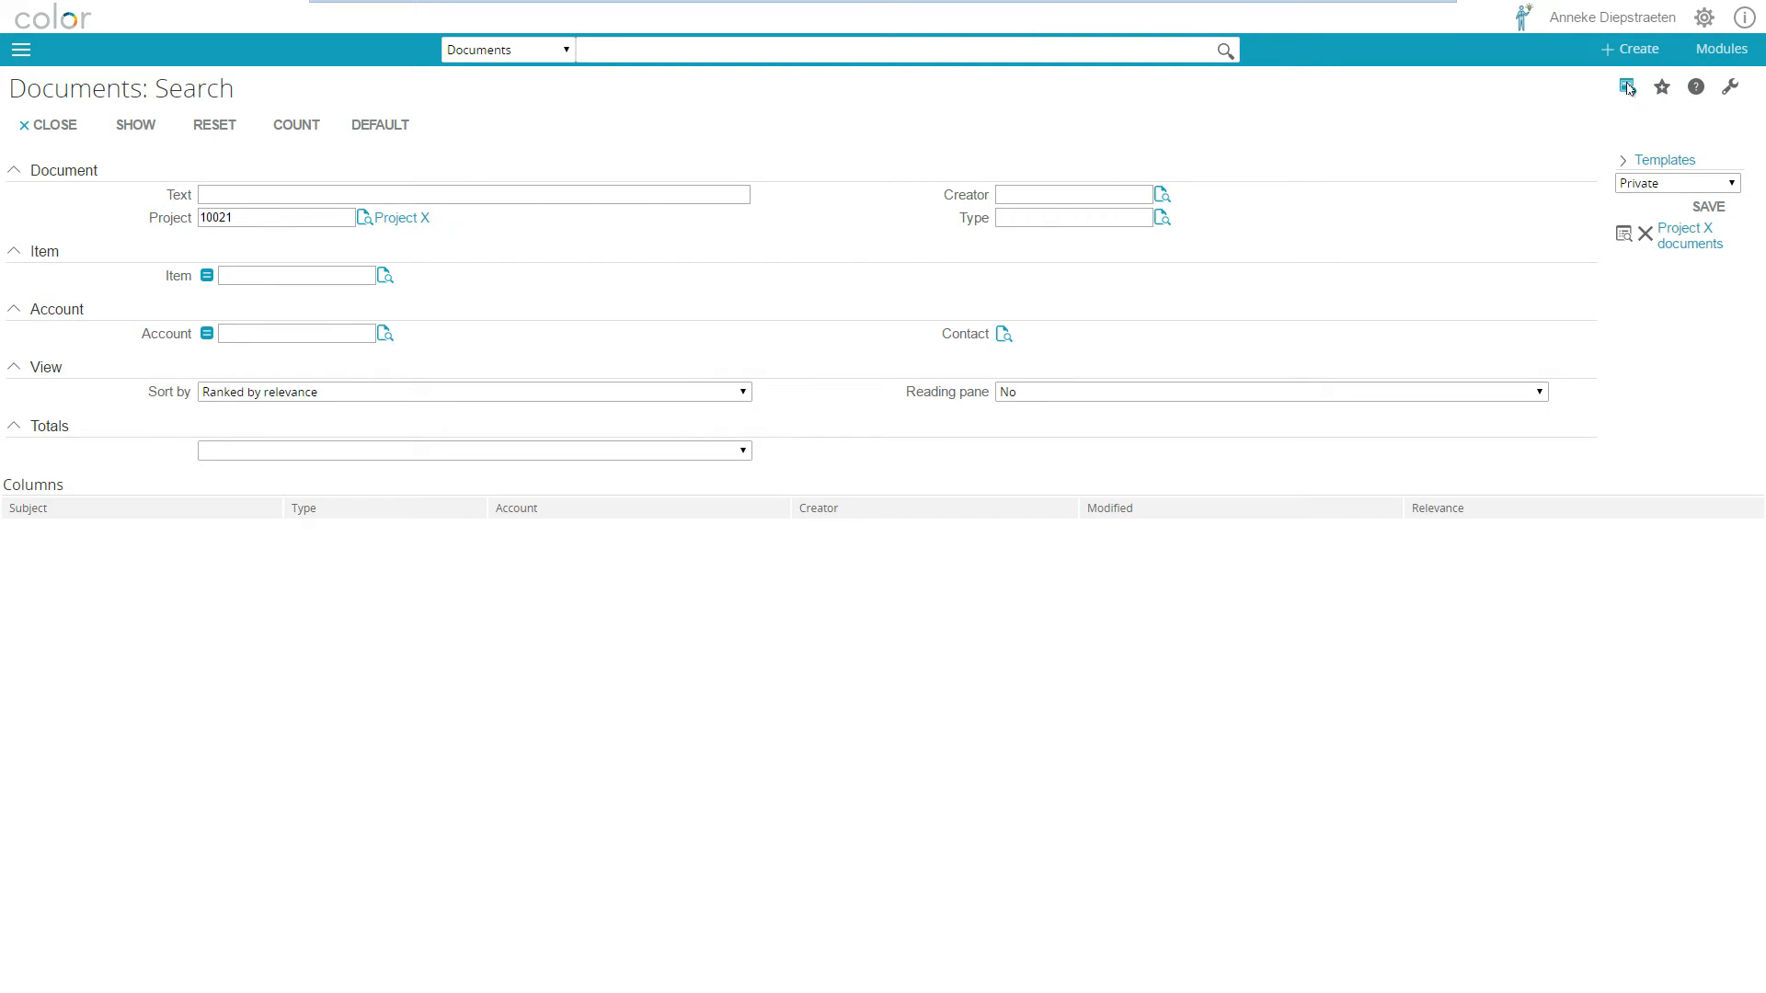
Add this document search as a link widget titled 'Search Project X documents'.
click(1627, 87)
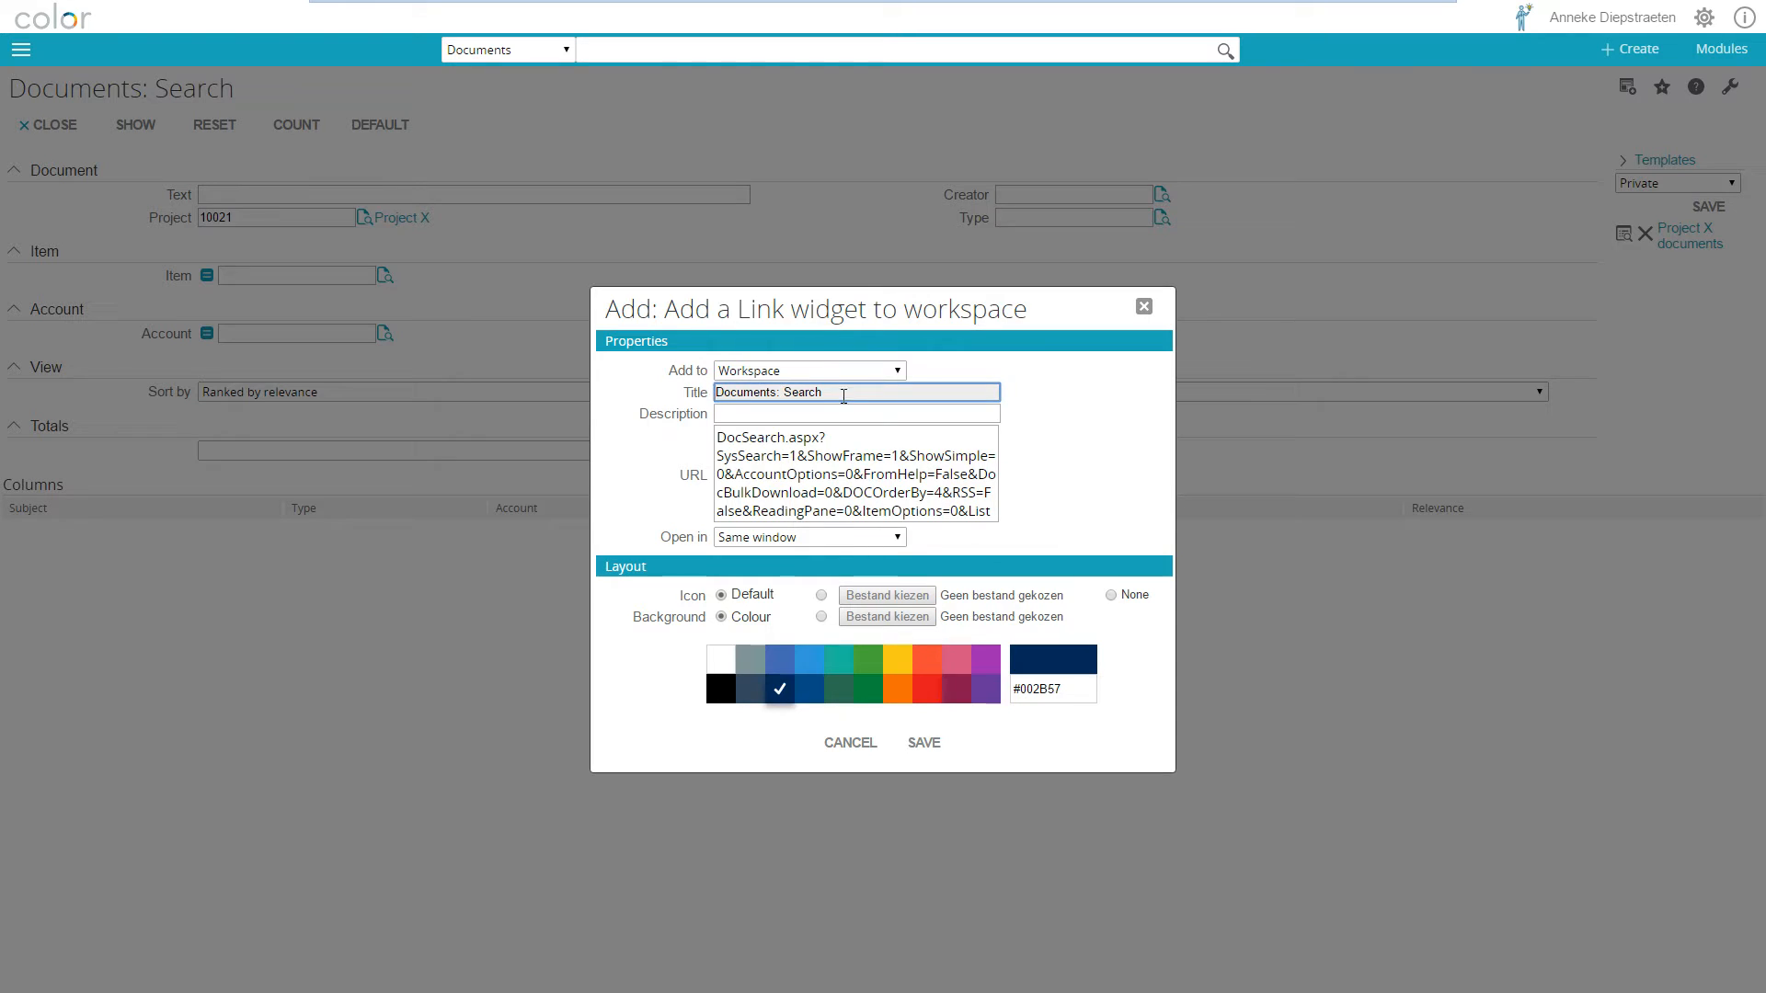
click(857, 391)
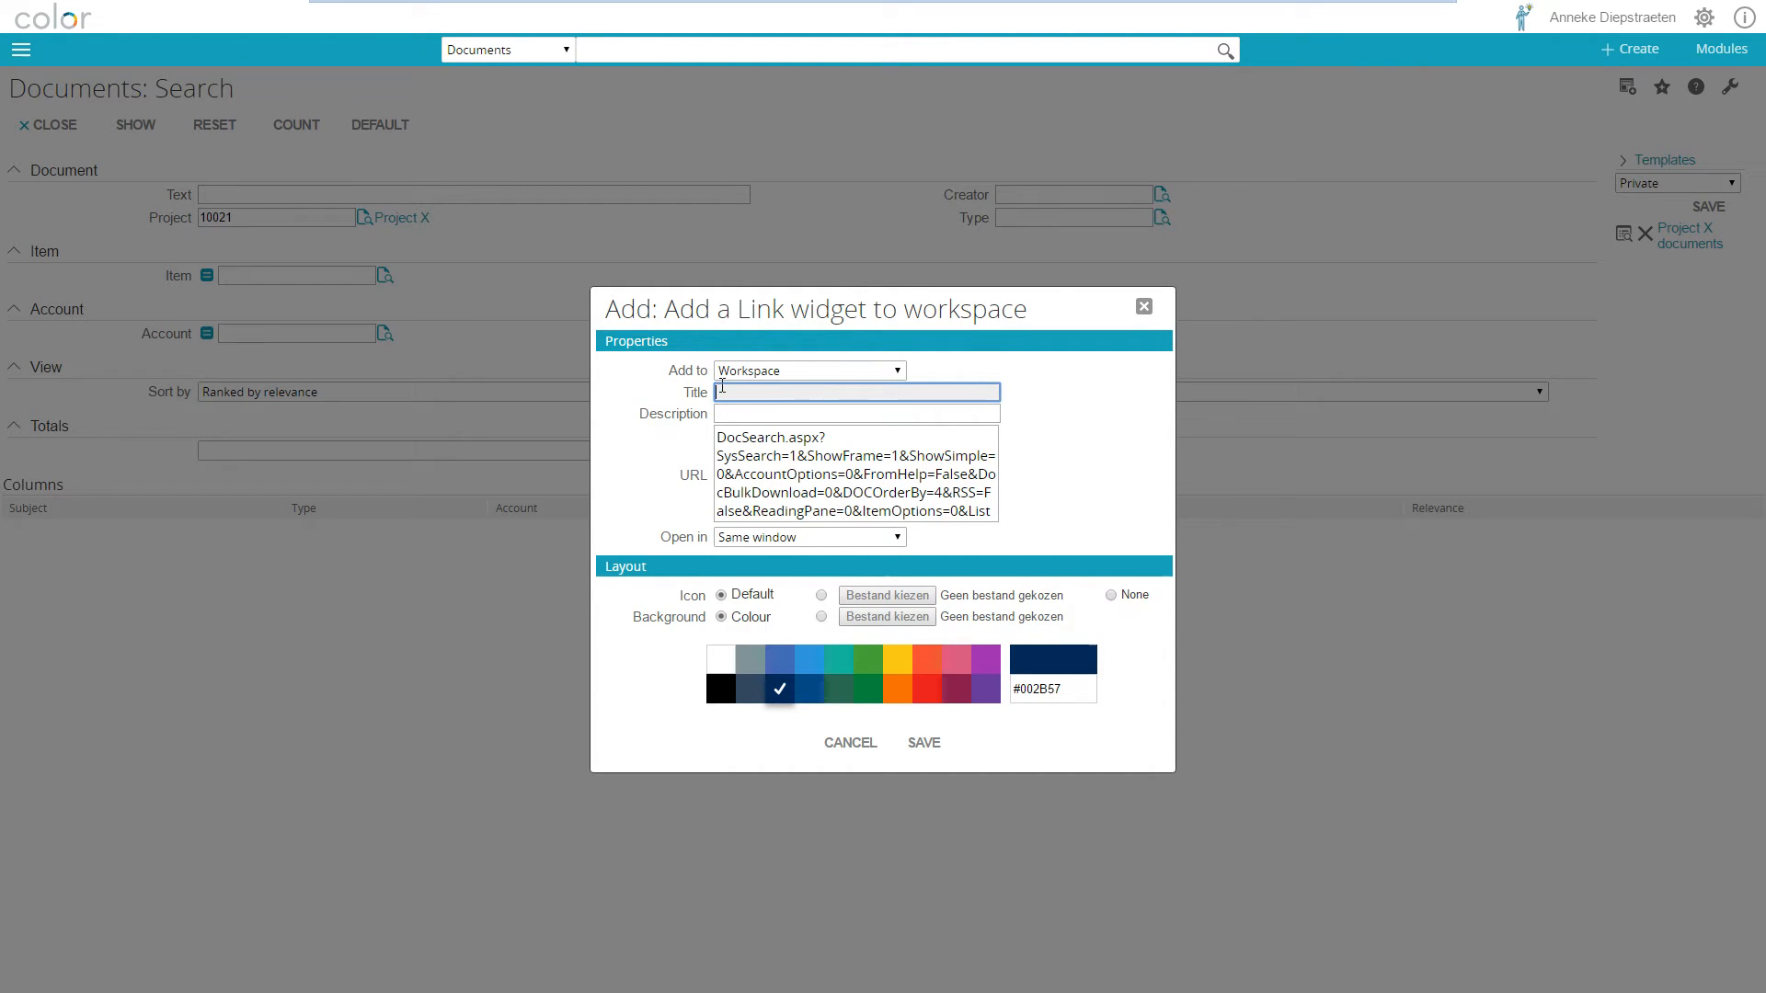
text(Search Project X documents)
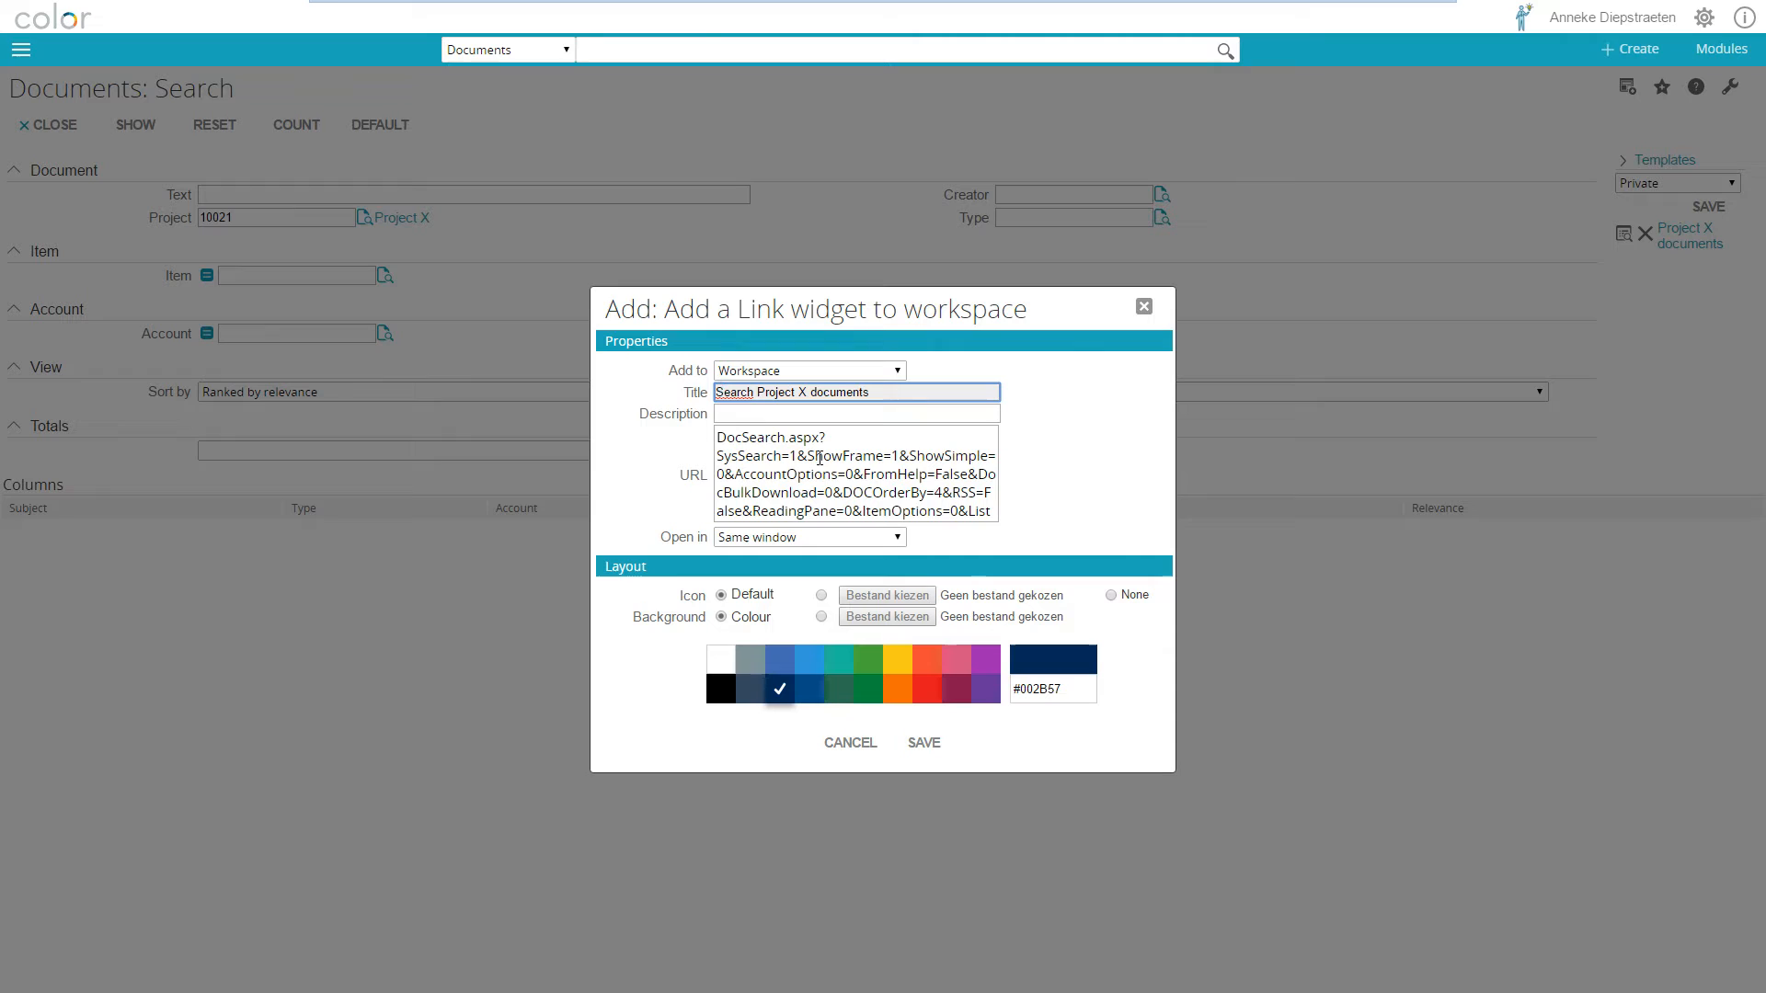
mouse_move(1087, 192)
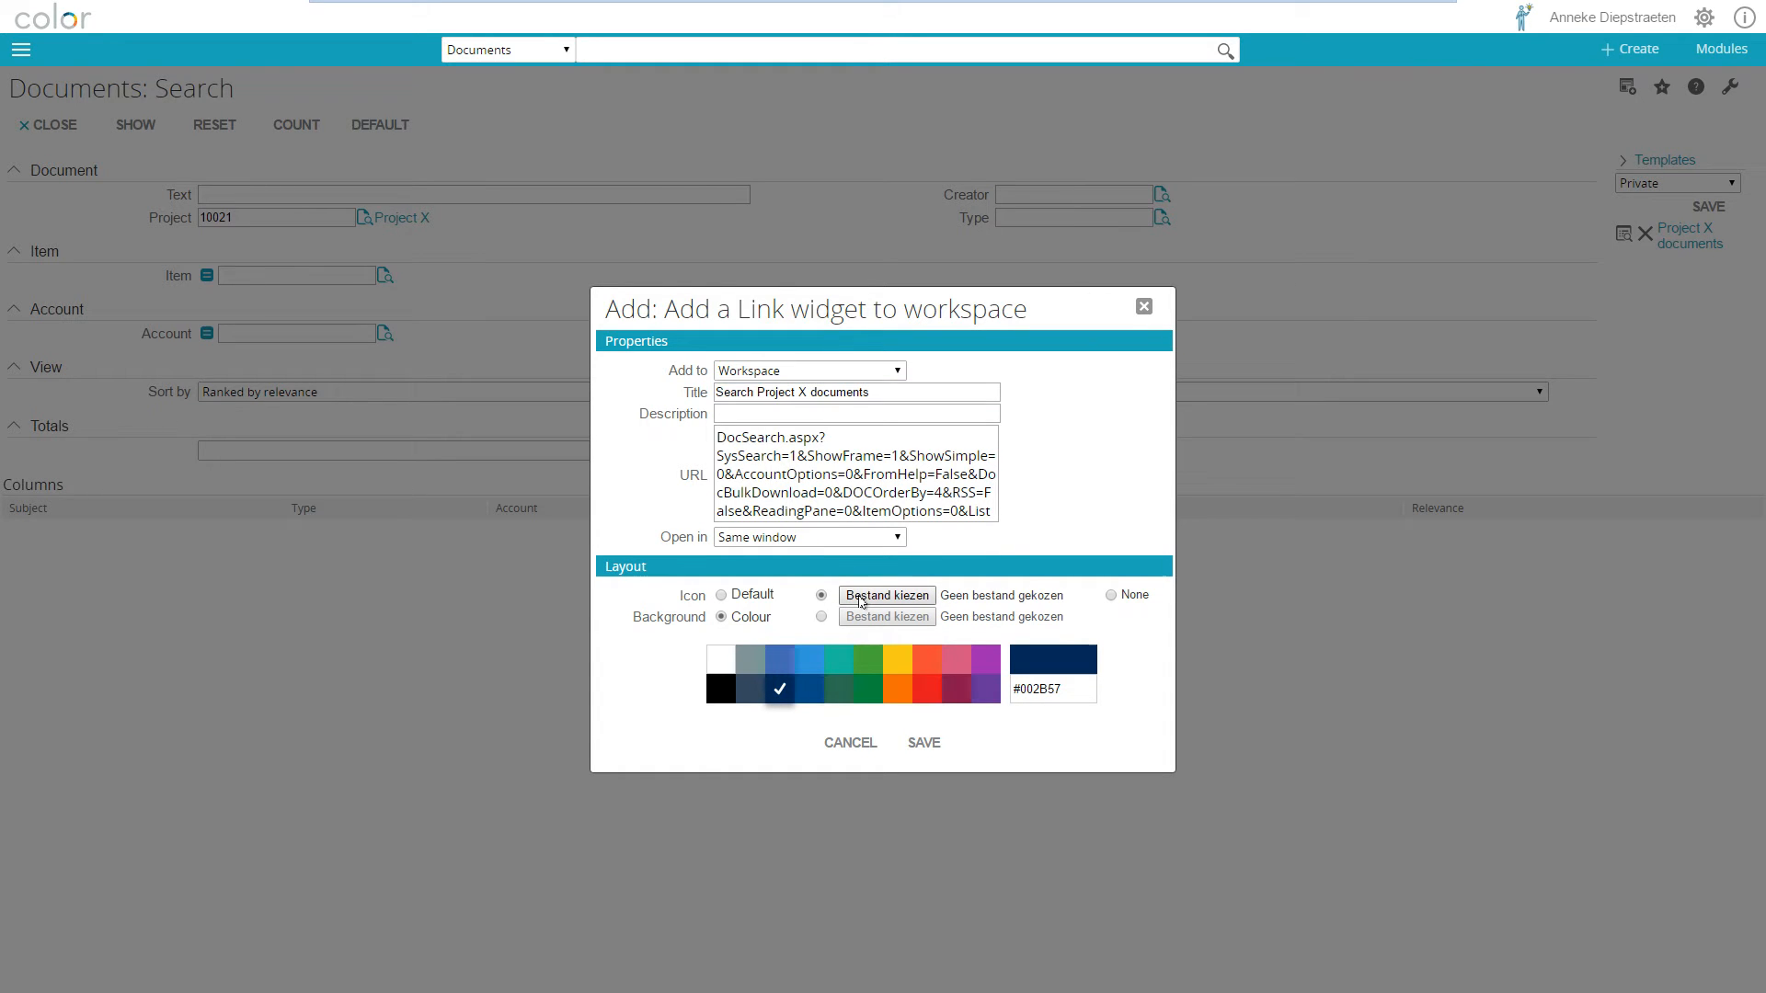
Give the widget the search.svg icon from Pictures\Images and a purple #663399 colour.
click(886, 595)
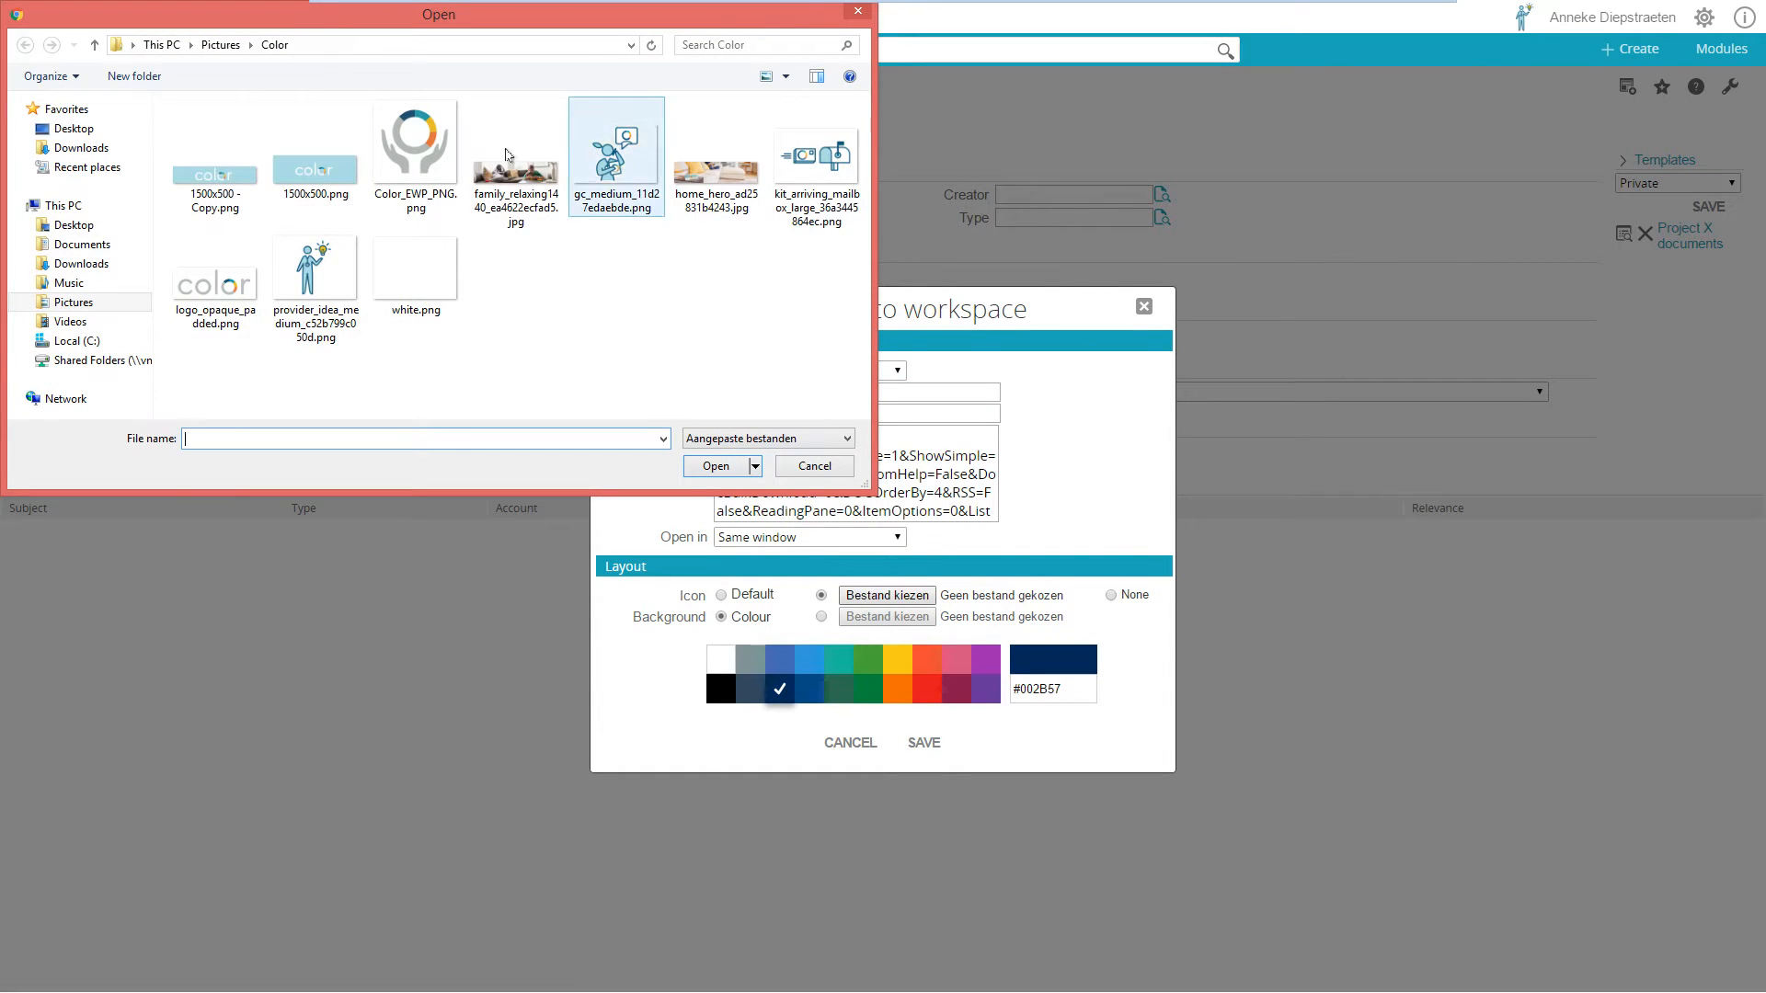
click(315, 146)
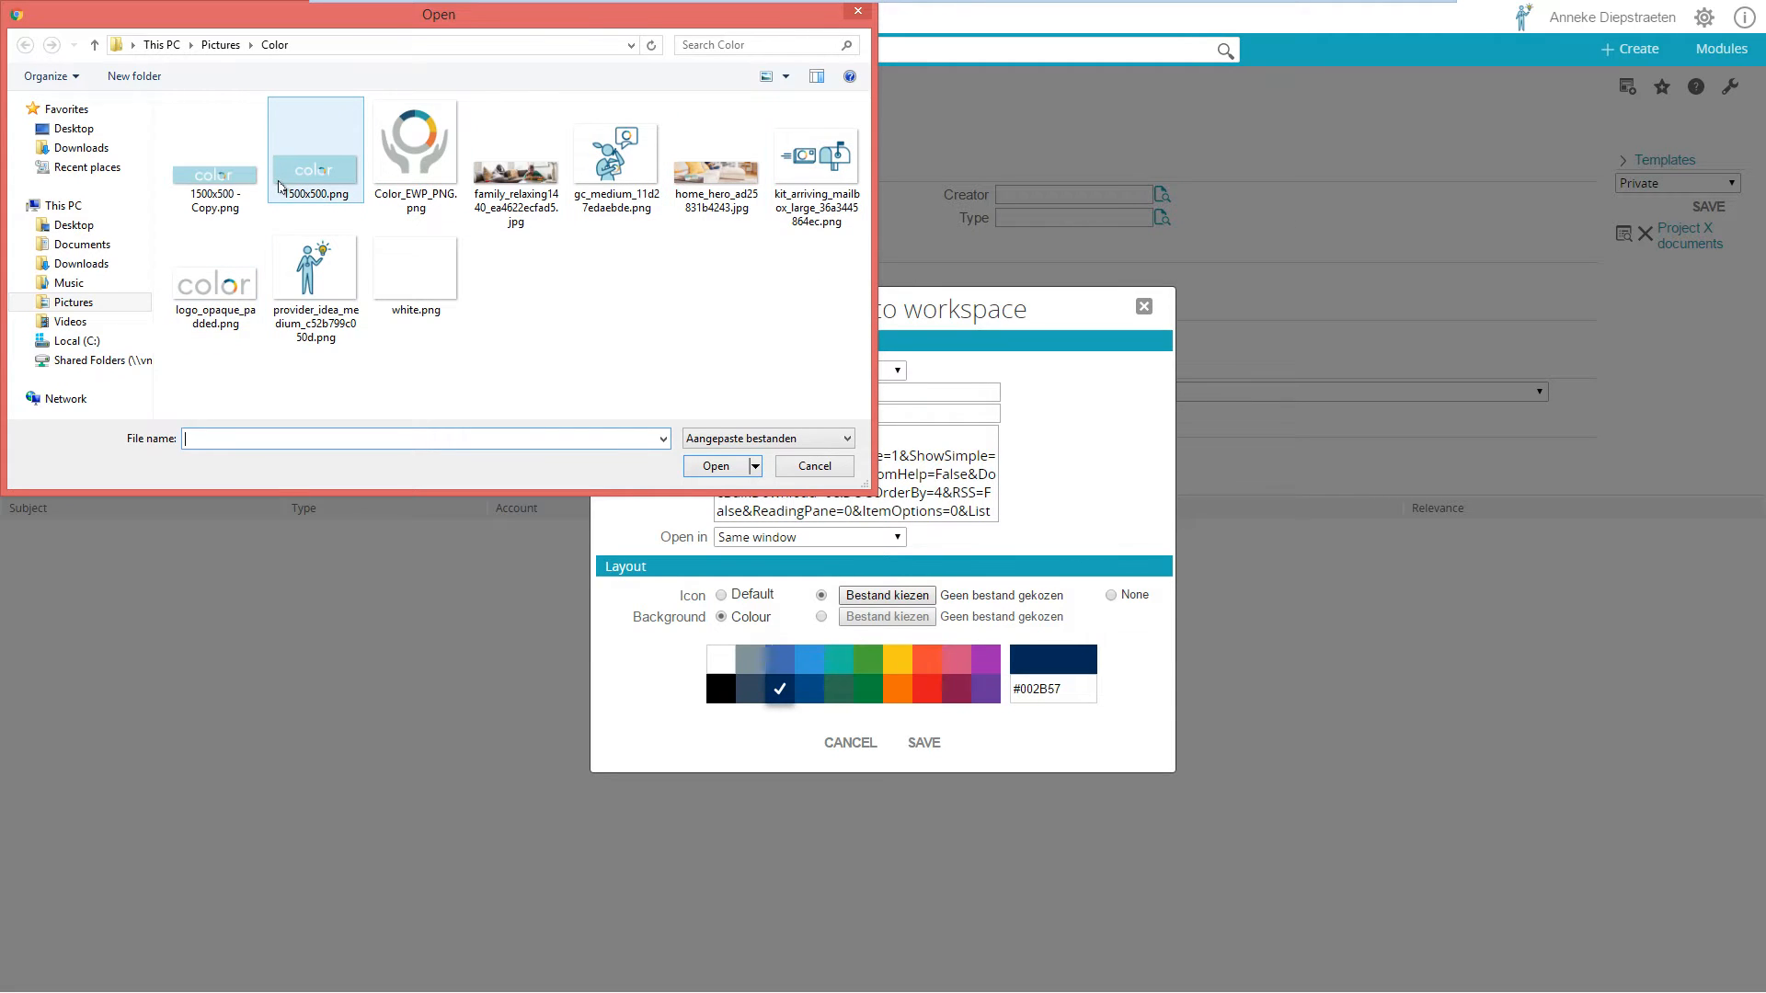
click(414, 152)
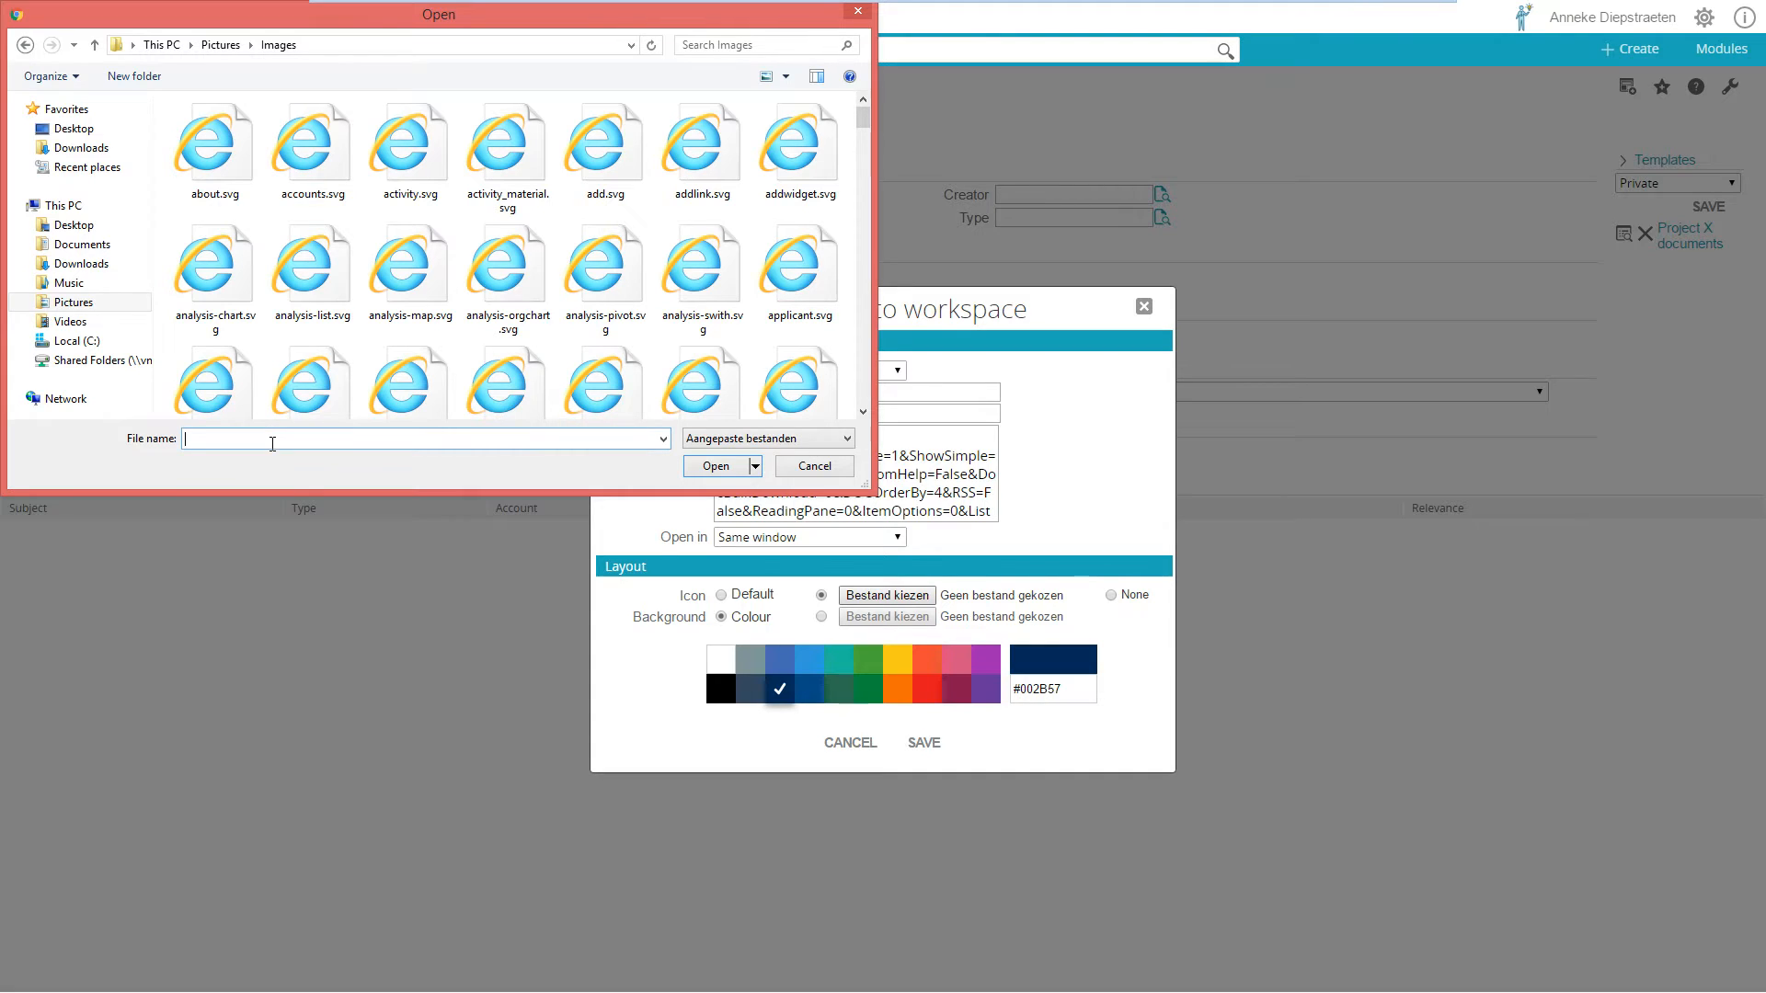
text(se)
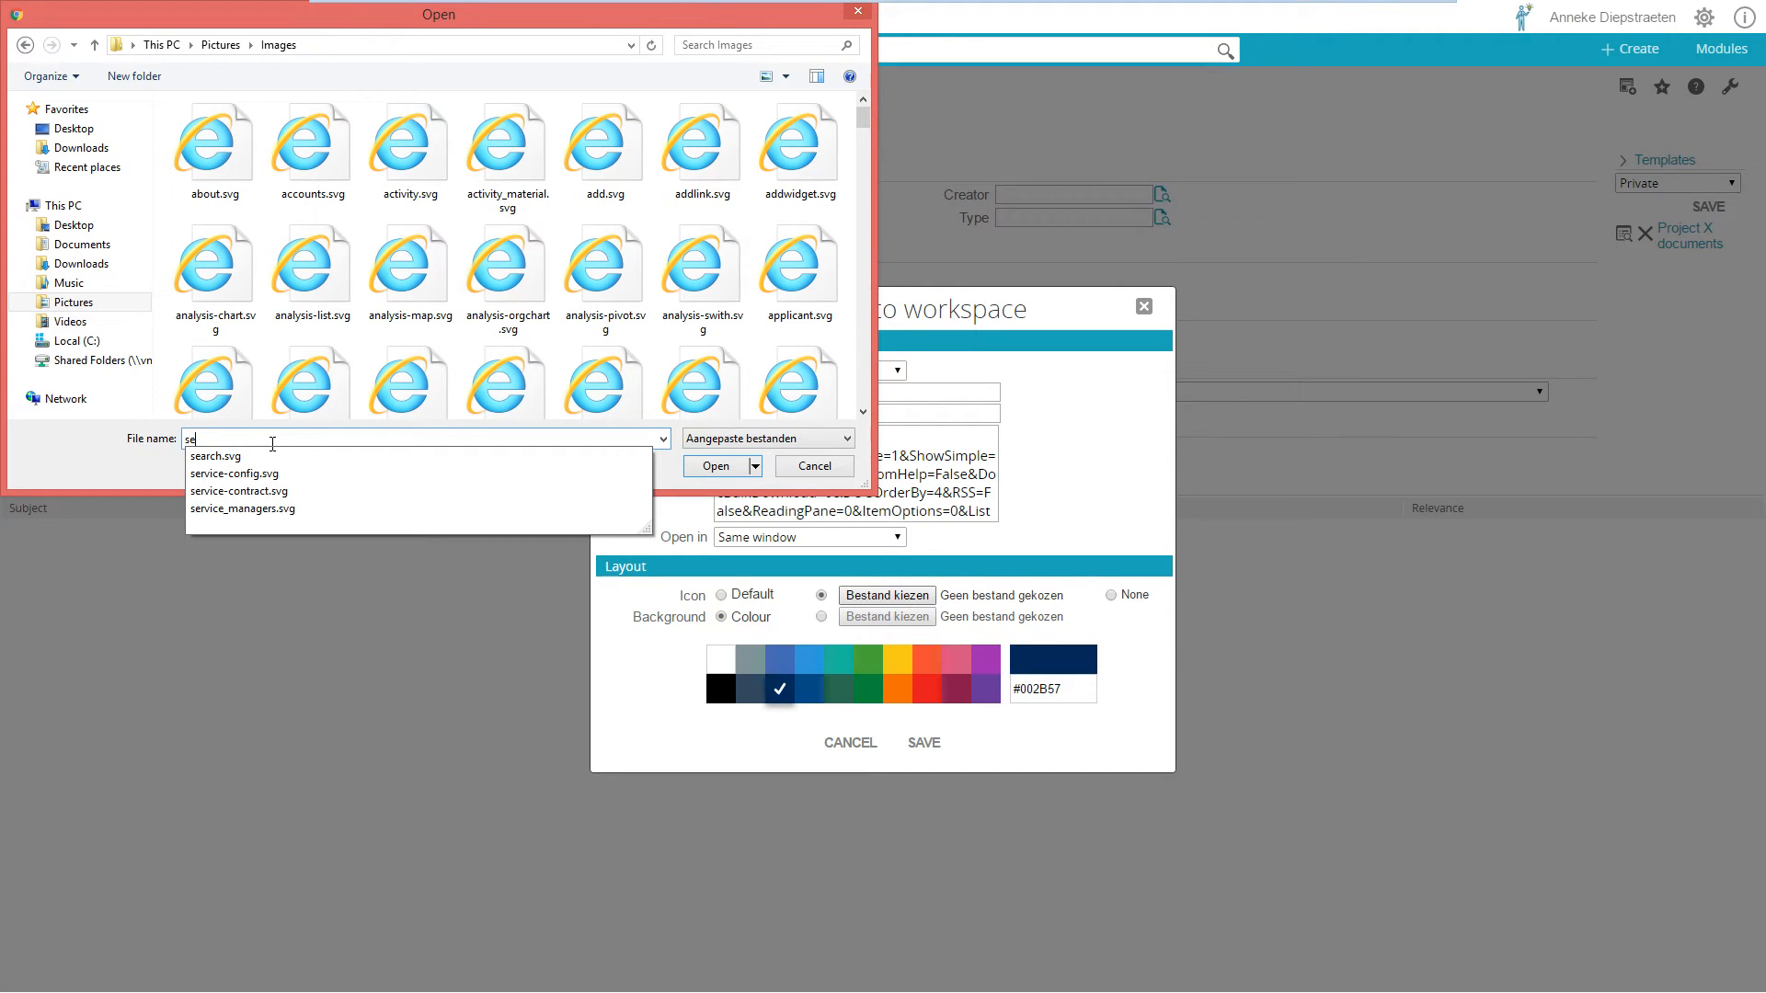
click(215, 456)
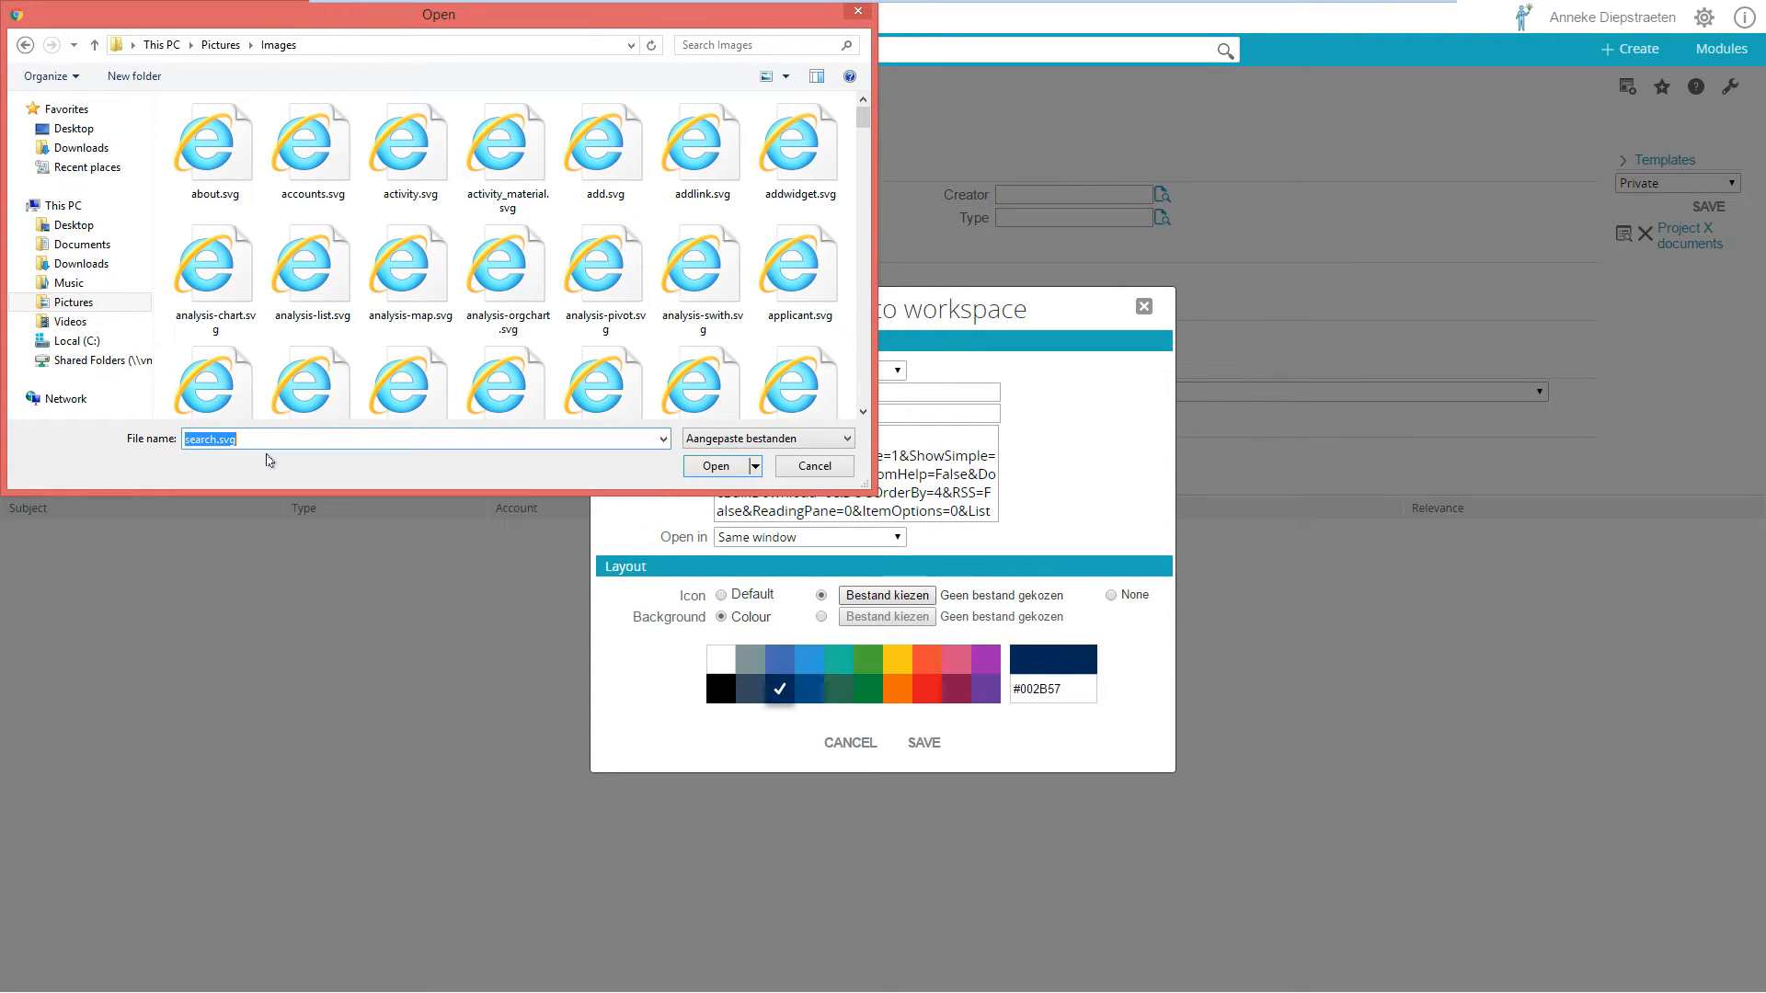
click(714, 465)
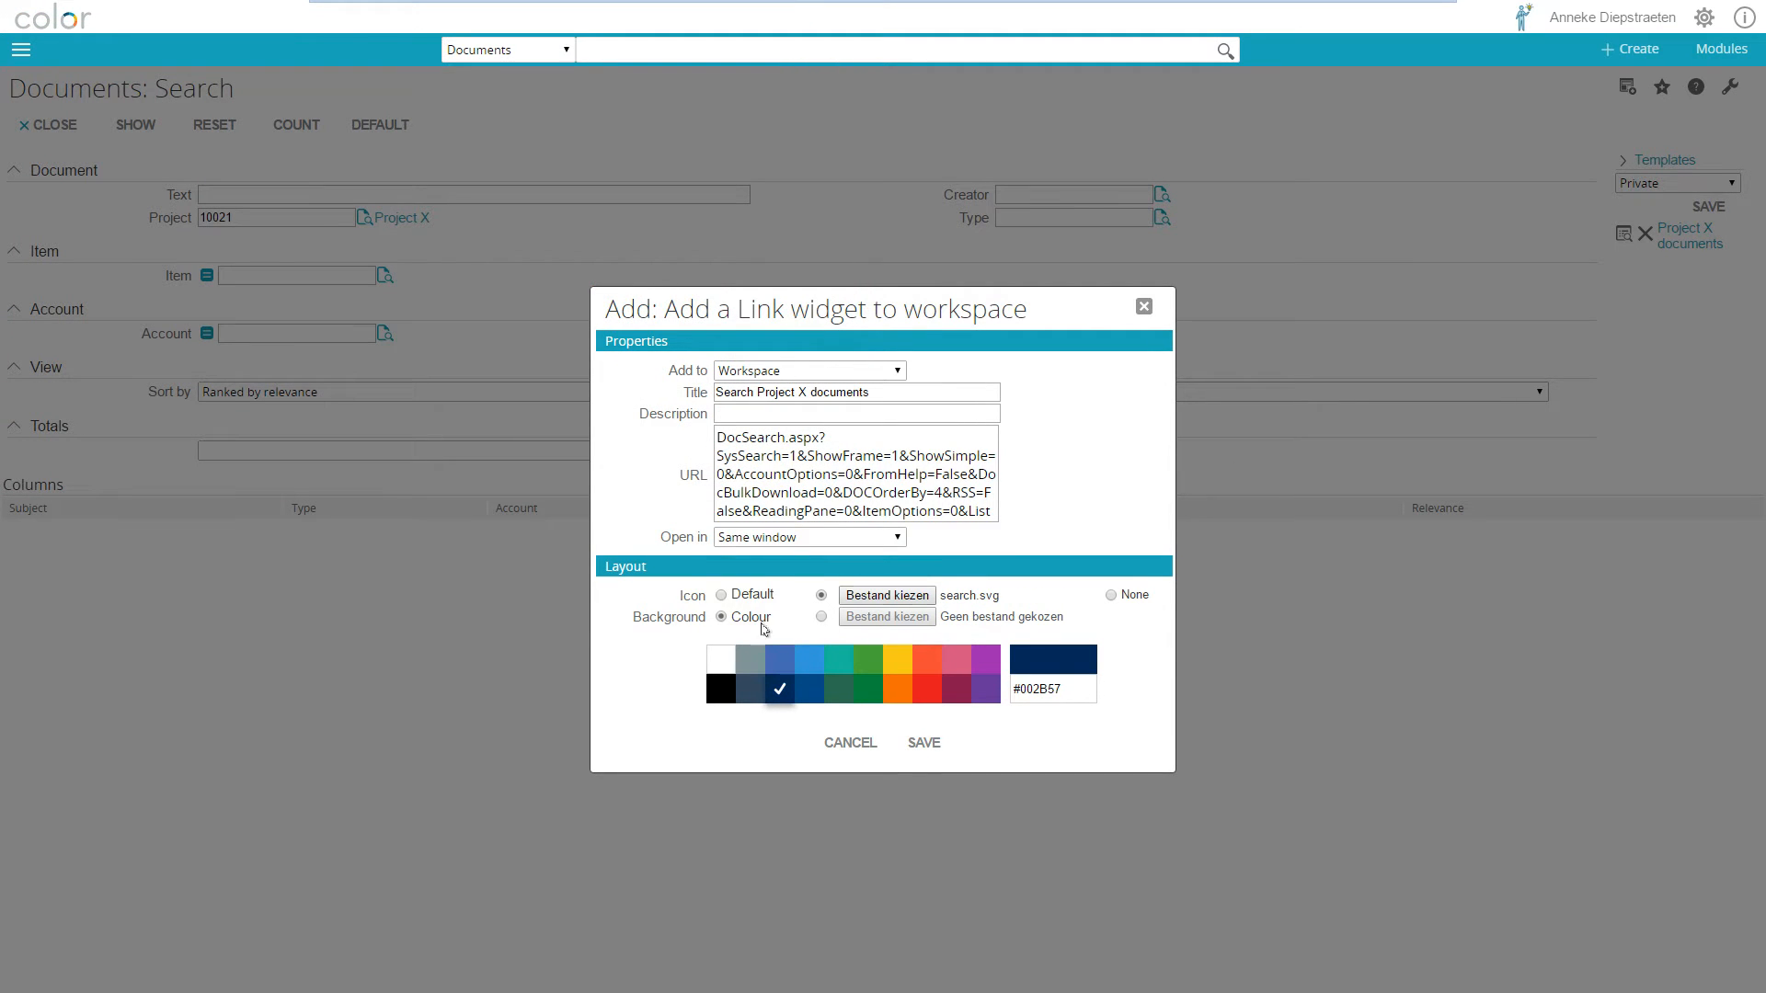
click(987, 660)
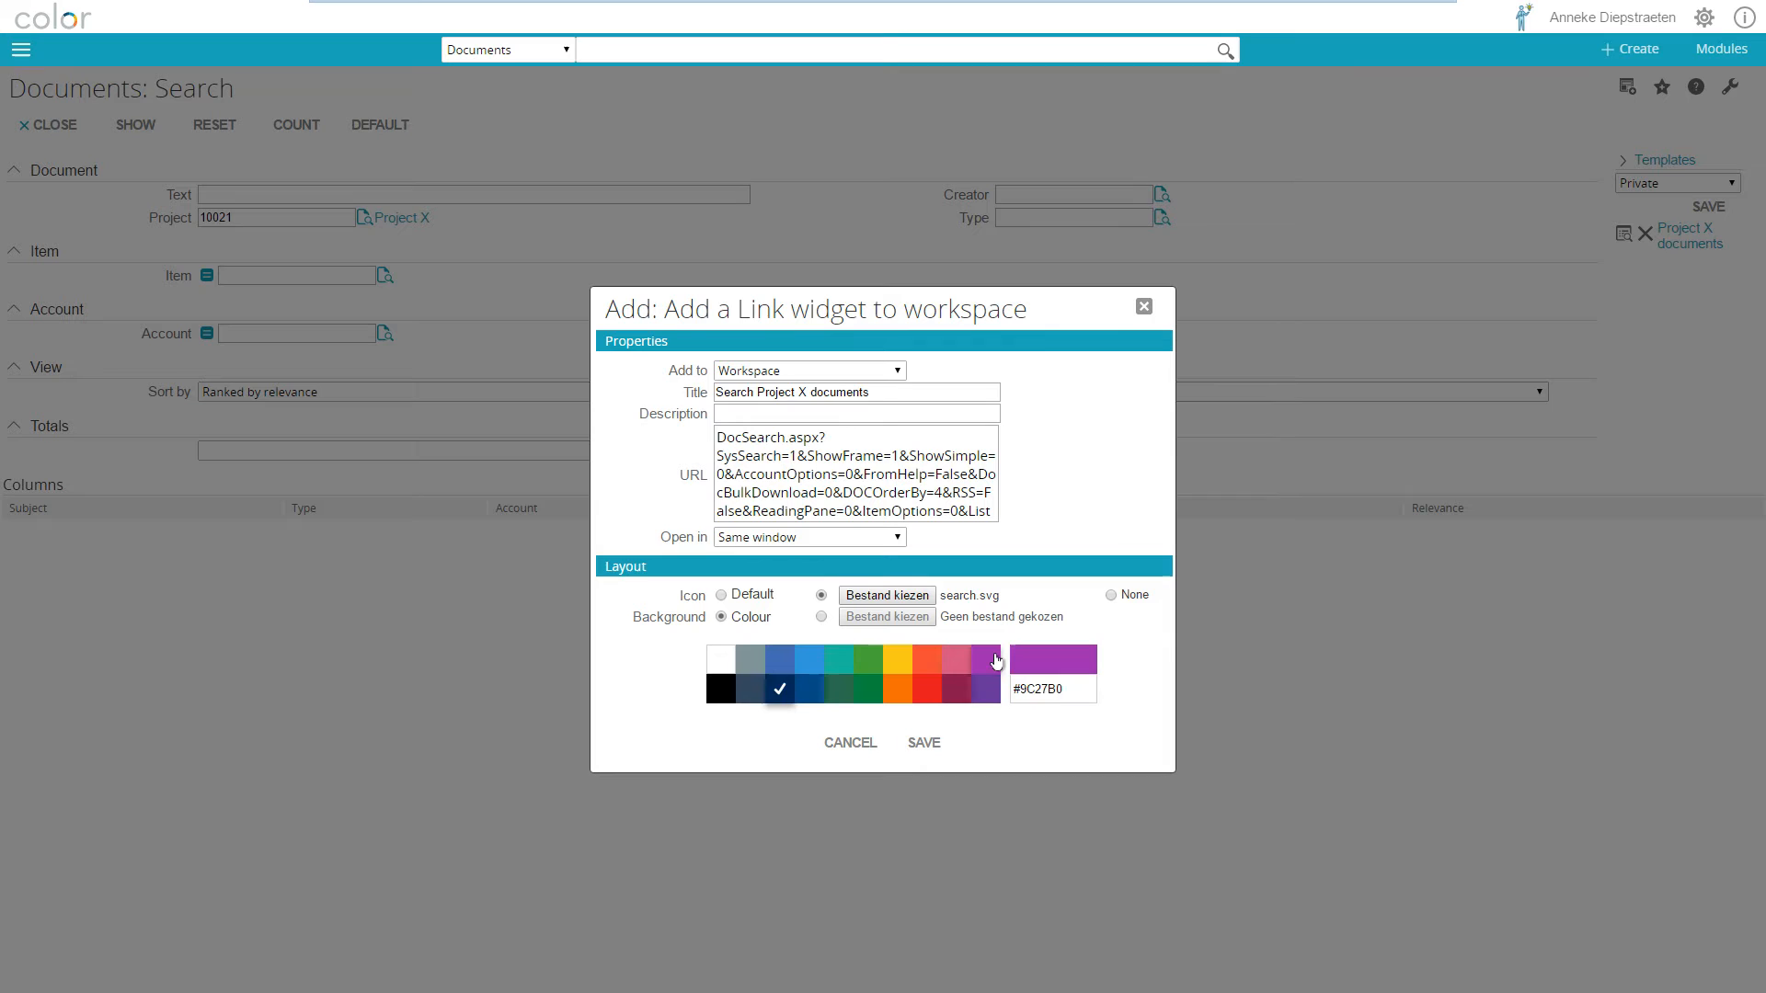
click(984, 688)
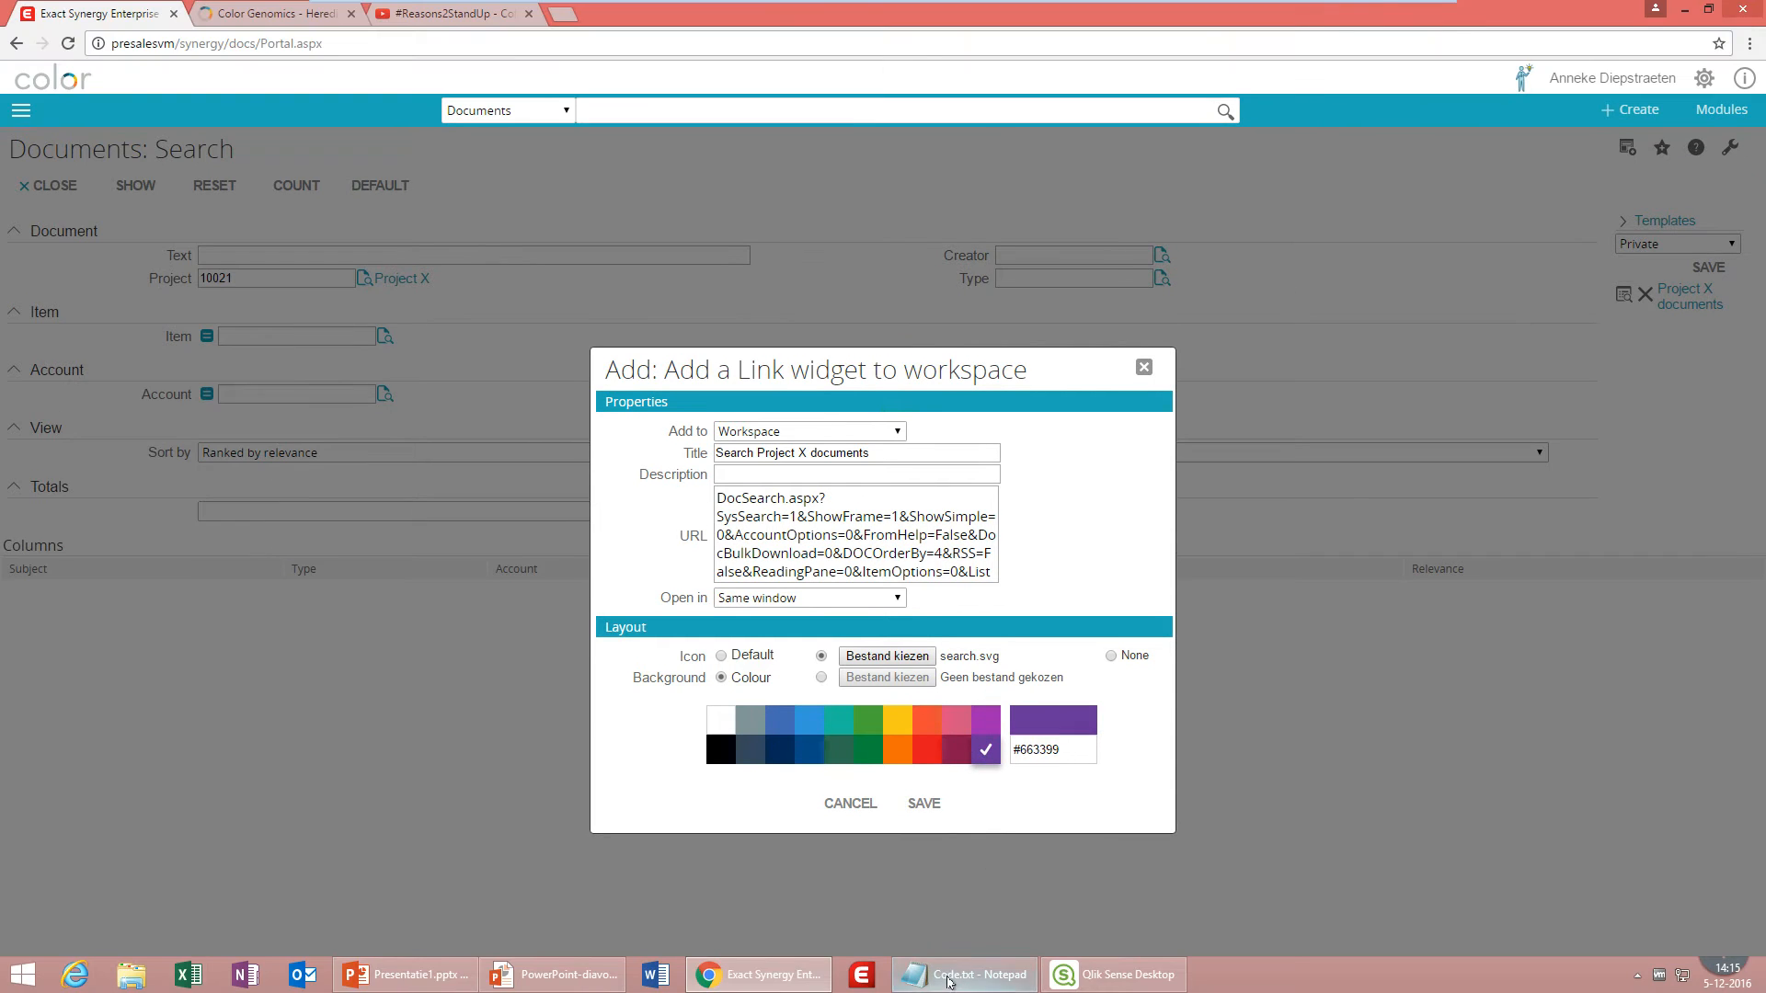
Copy colour code ADDEE5 from Code.txt in Notepad and save the widget with it.
click(995, 974)
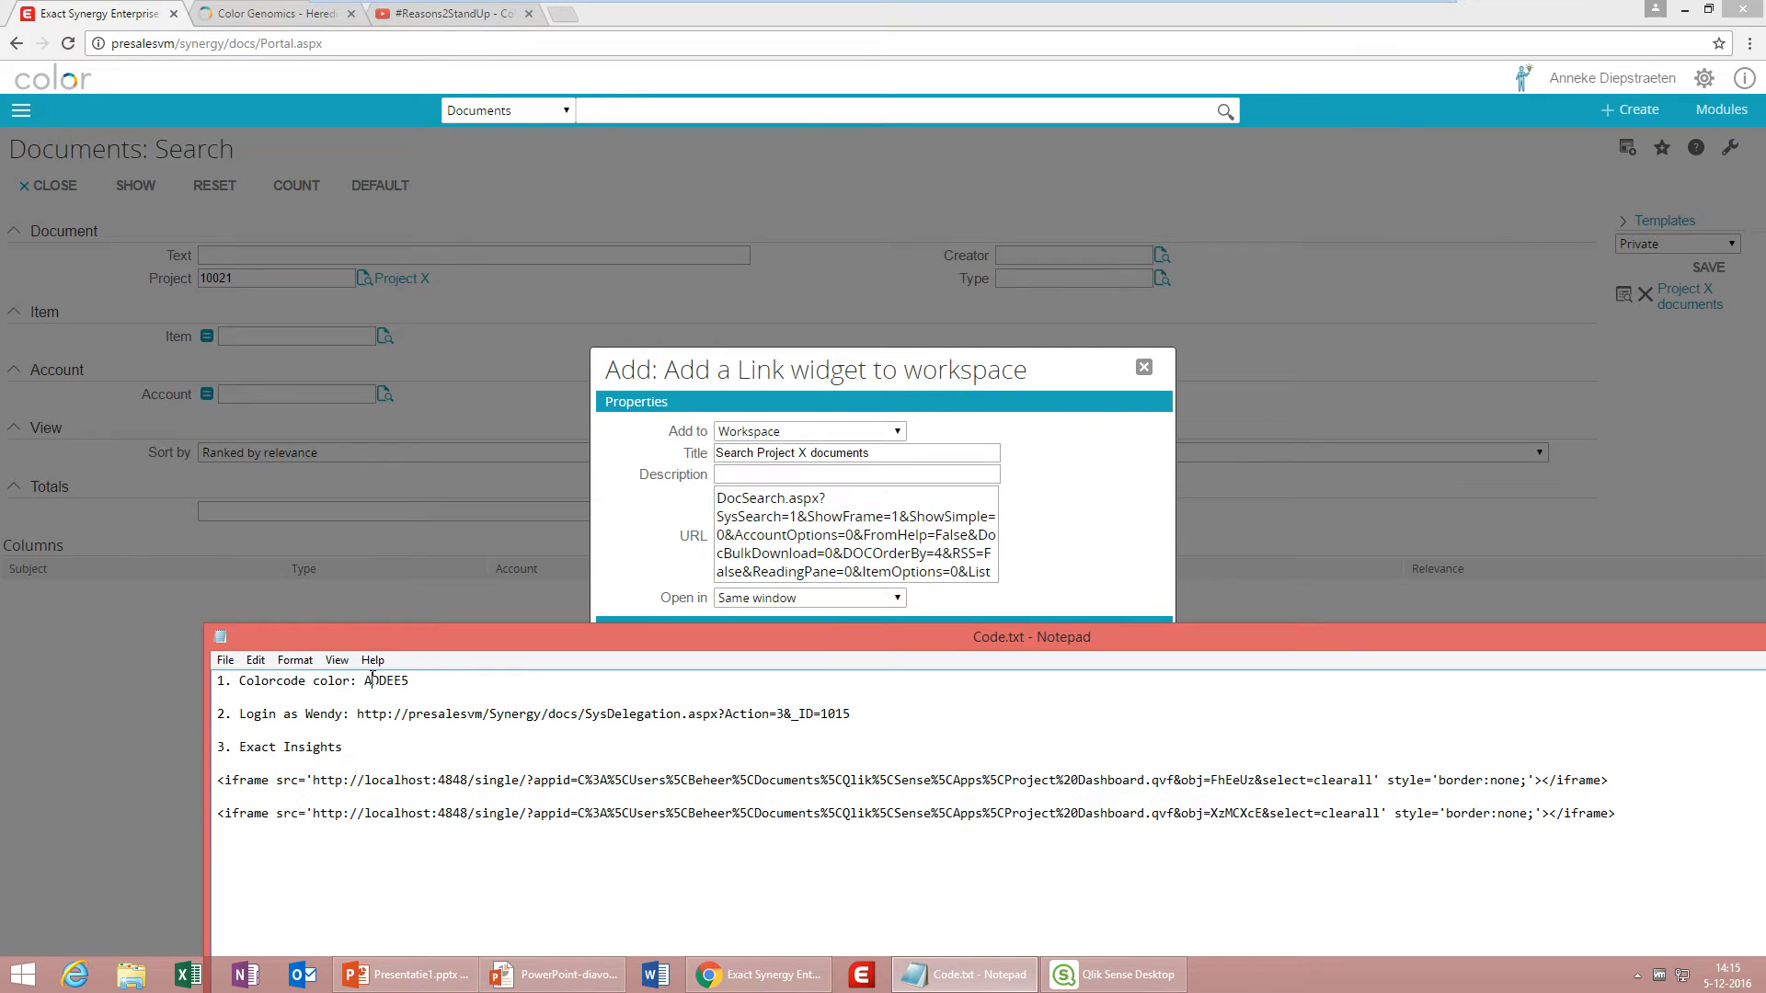
double_click(386, 681)
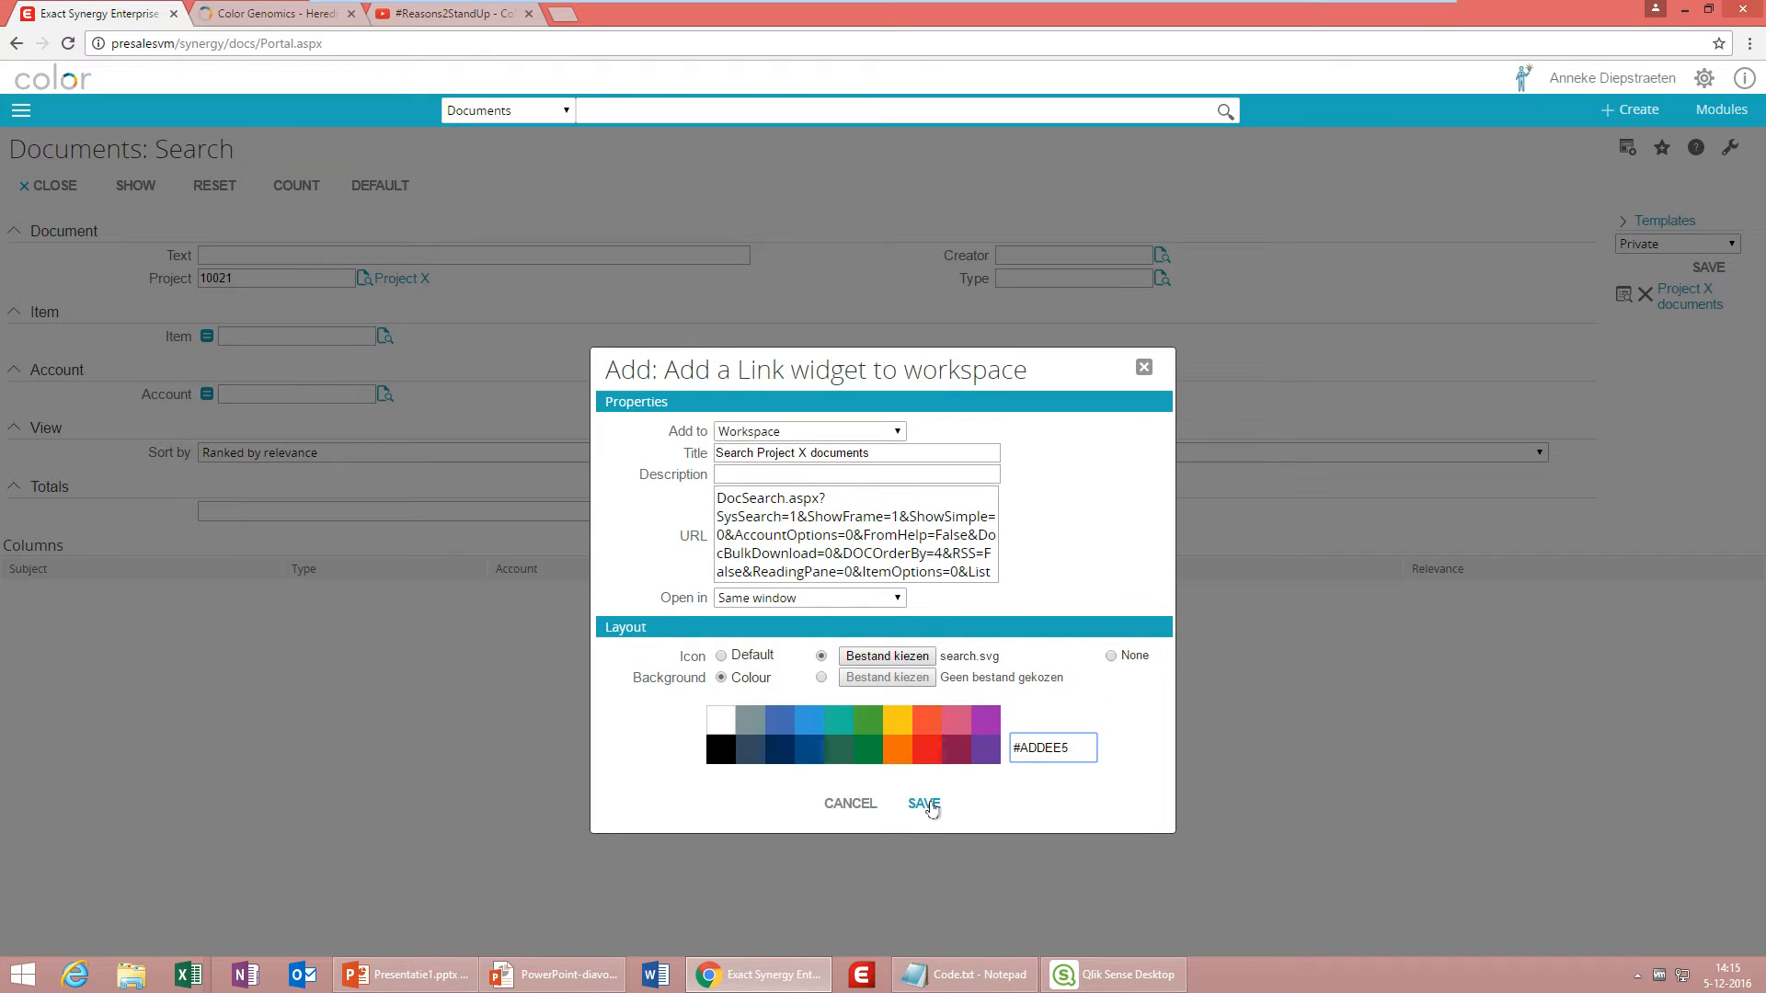
click(922, 803)
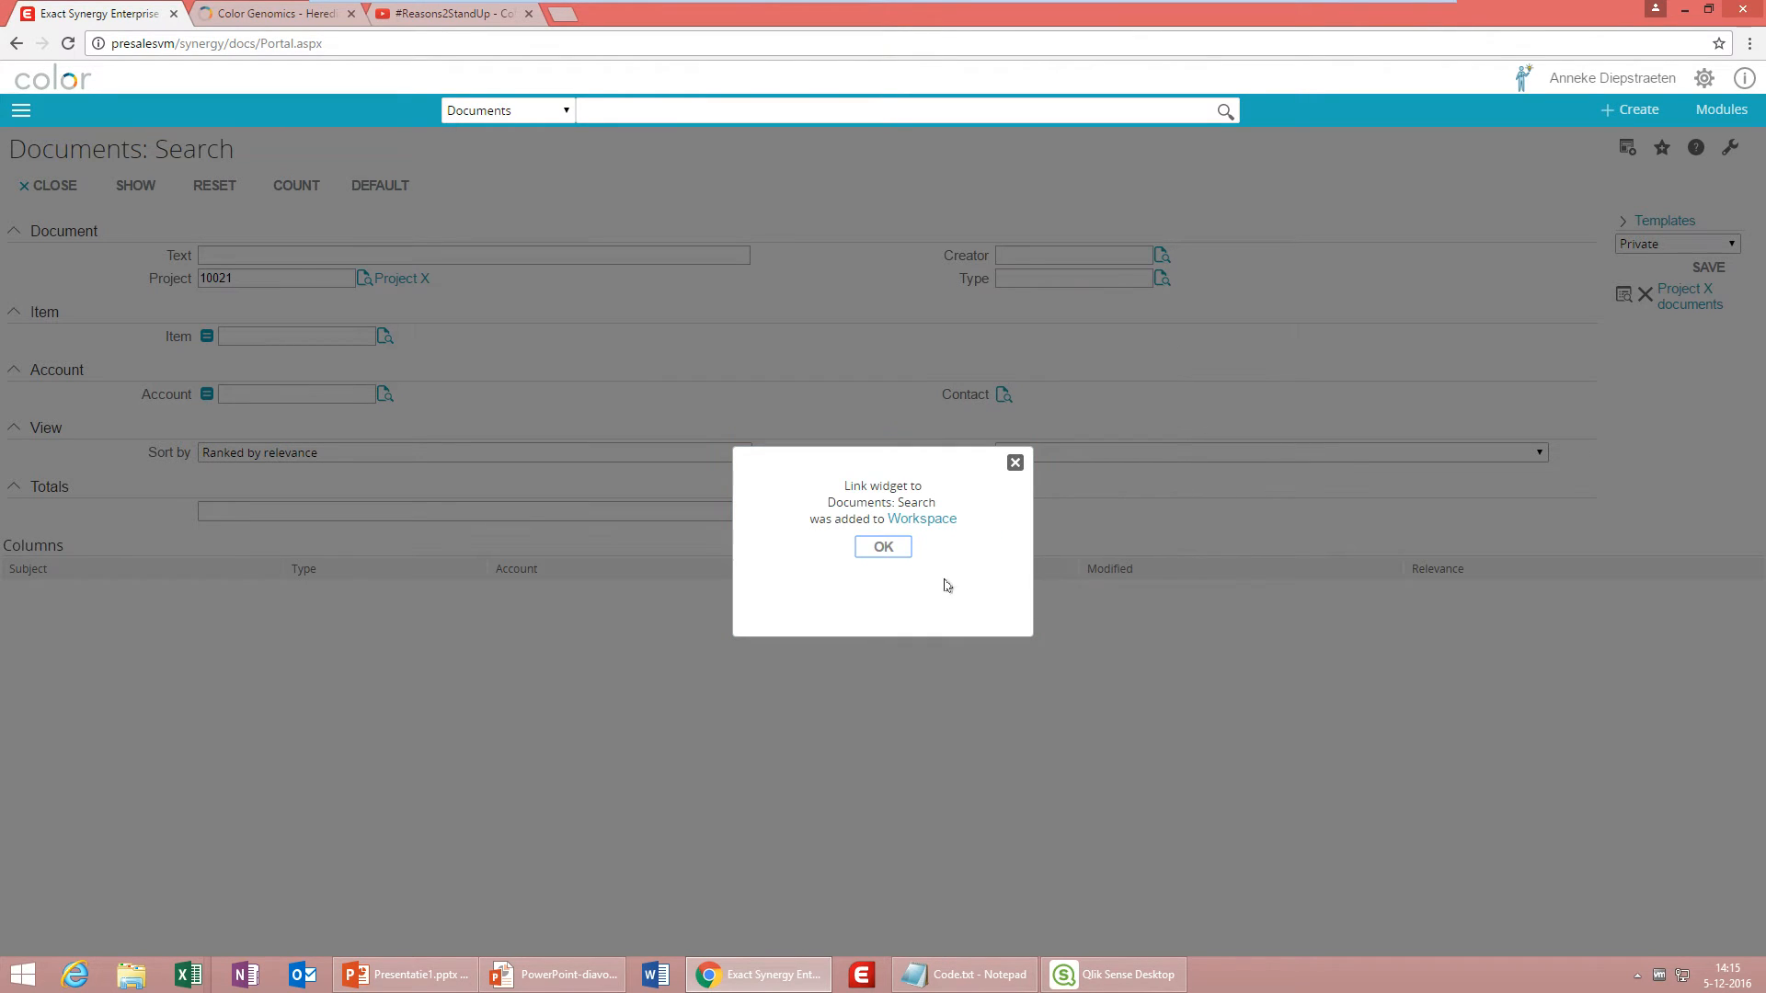
Dismiss the widget-added confirmation and scroll down to the Search Project X documents tile.
click(882, 546)
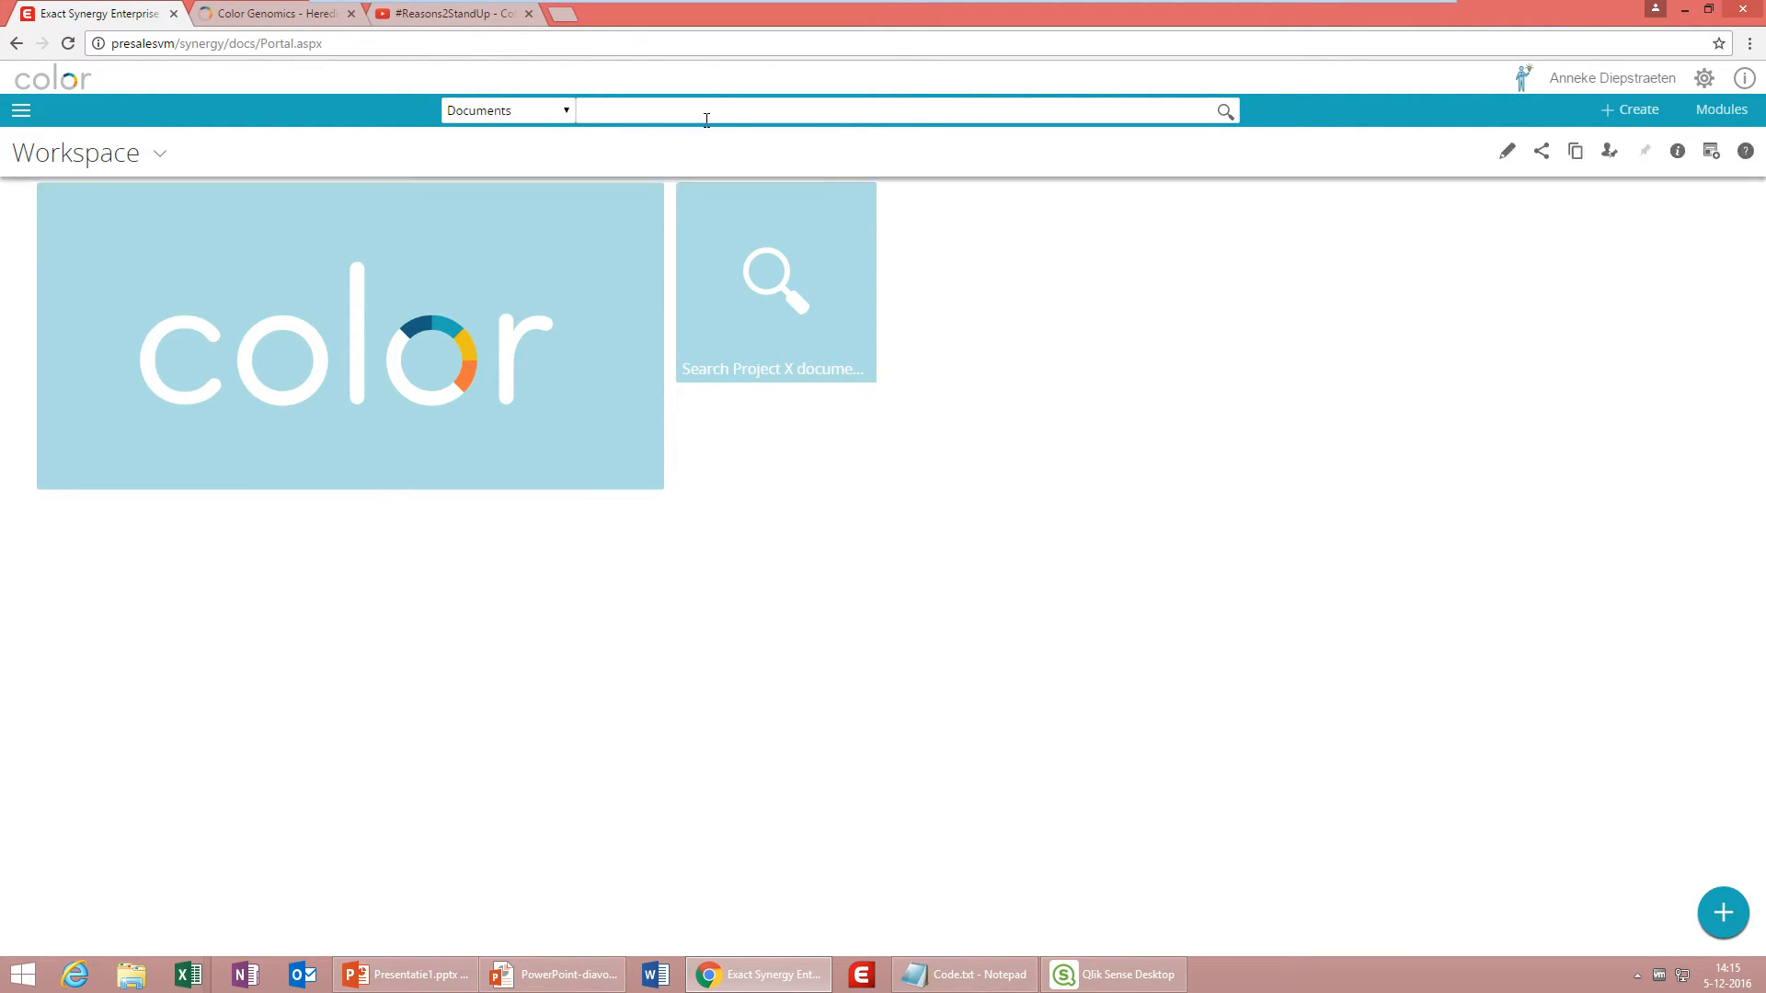
scroll(down, 3)
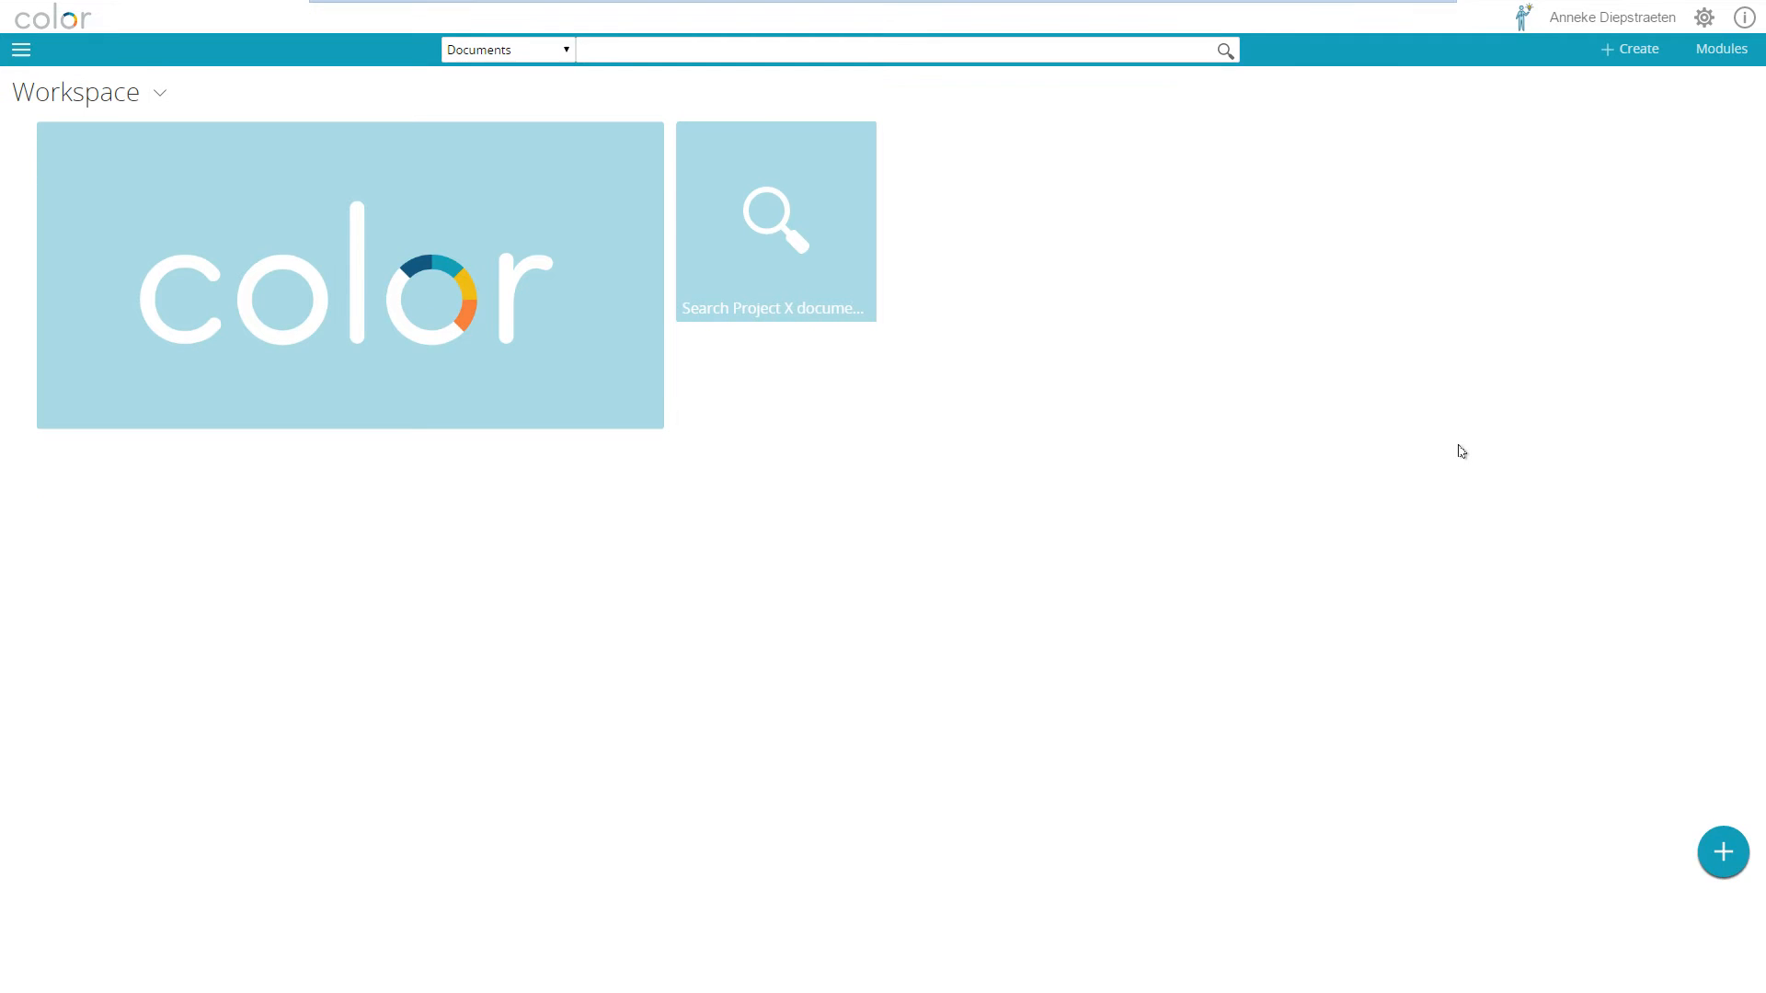
mouse_move(810, 207)
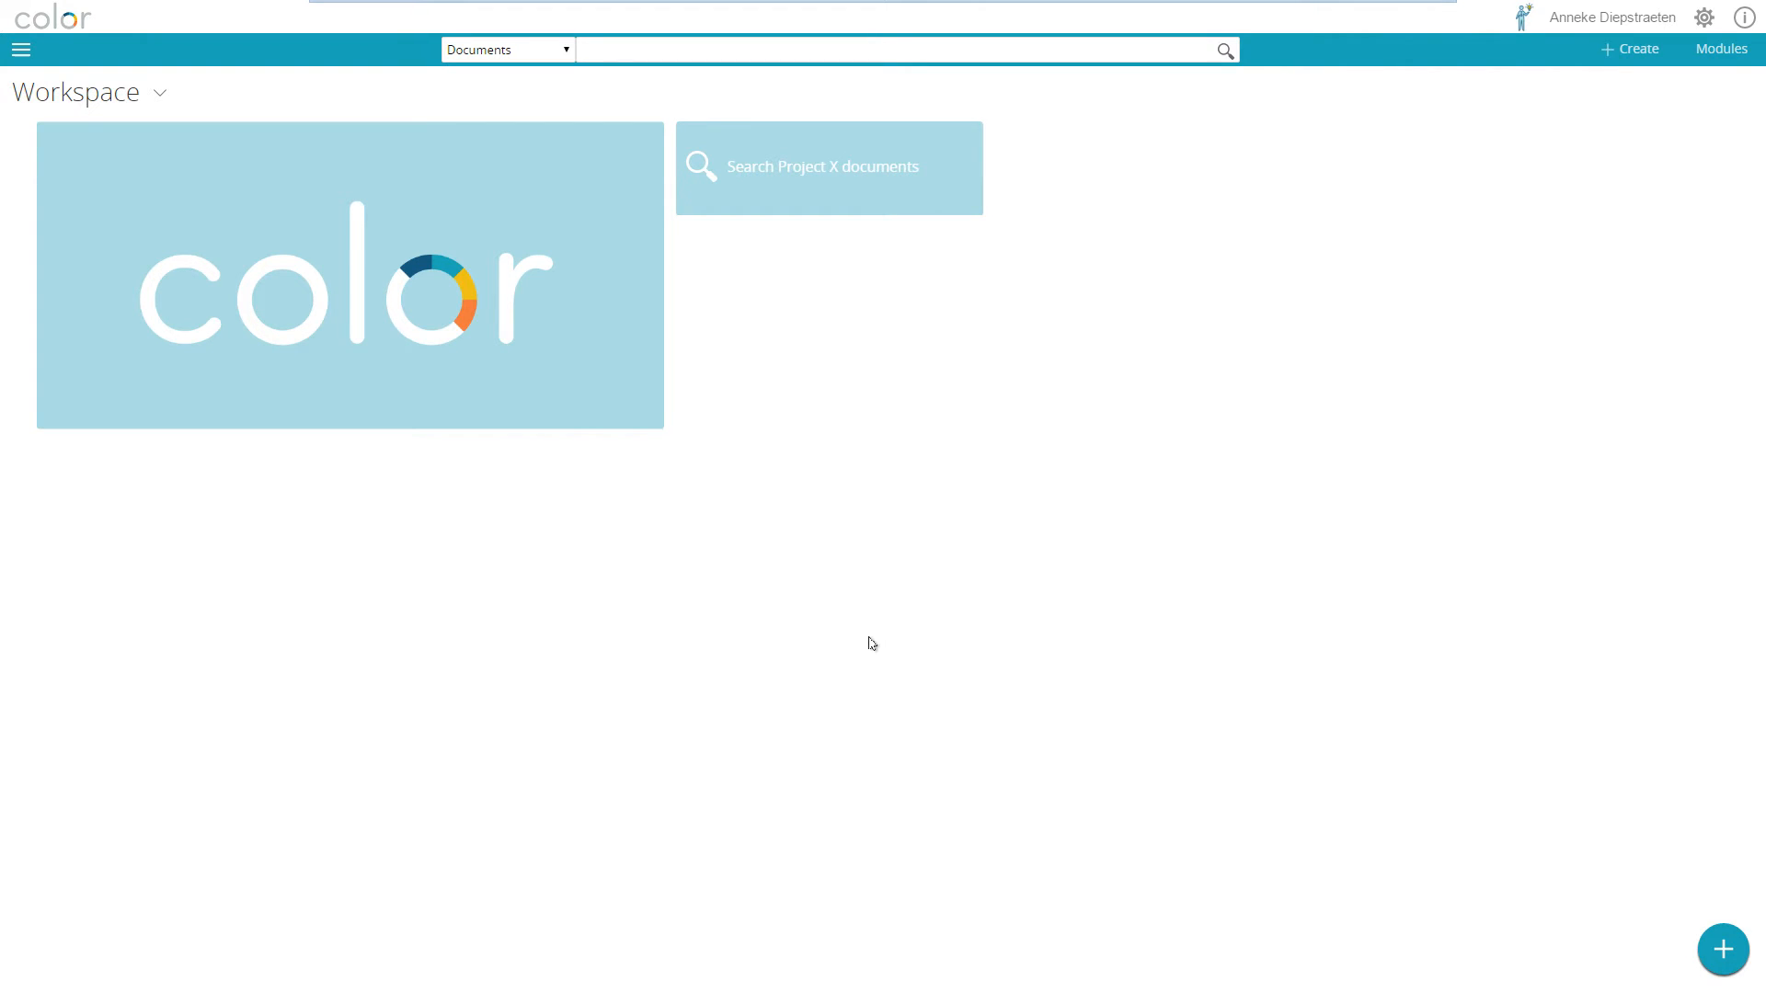
mouse_move(874, 628)
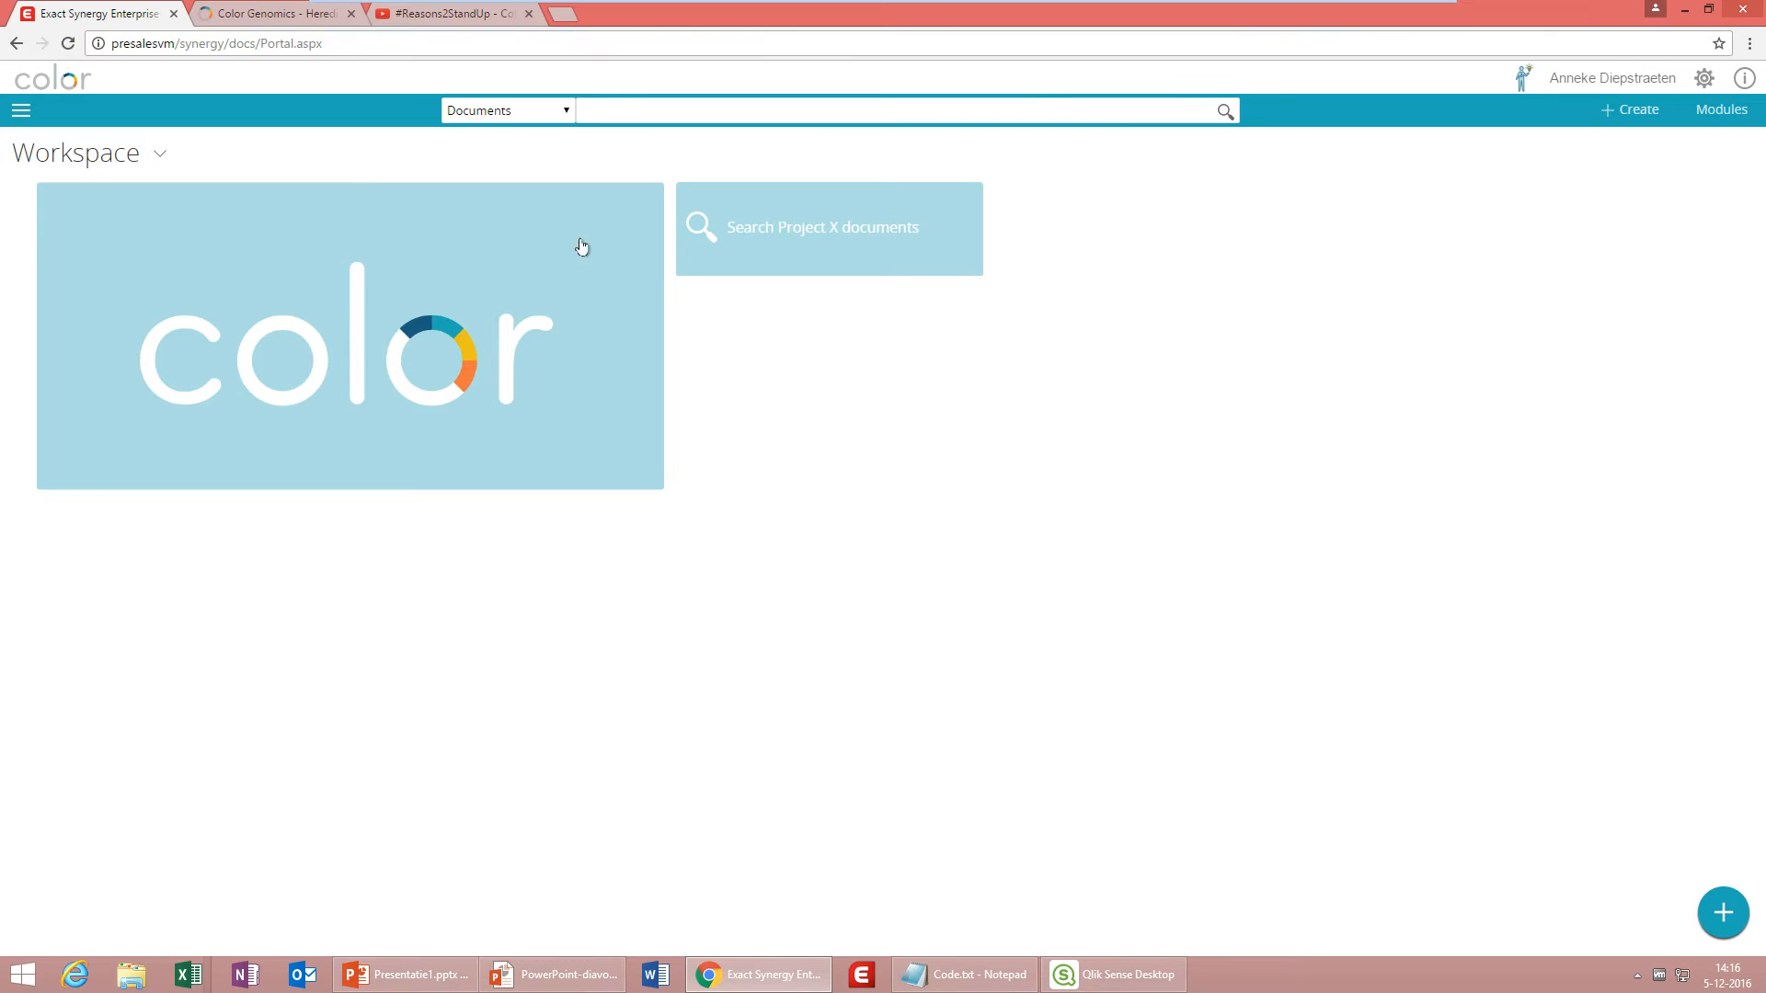
Copy the #Reasons2StandUp video's embed code on YouTube and return to Exact Synergy.
click(451, 12)
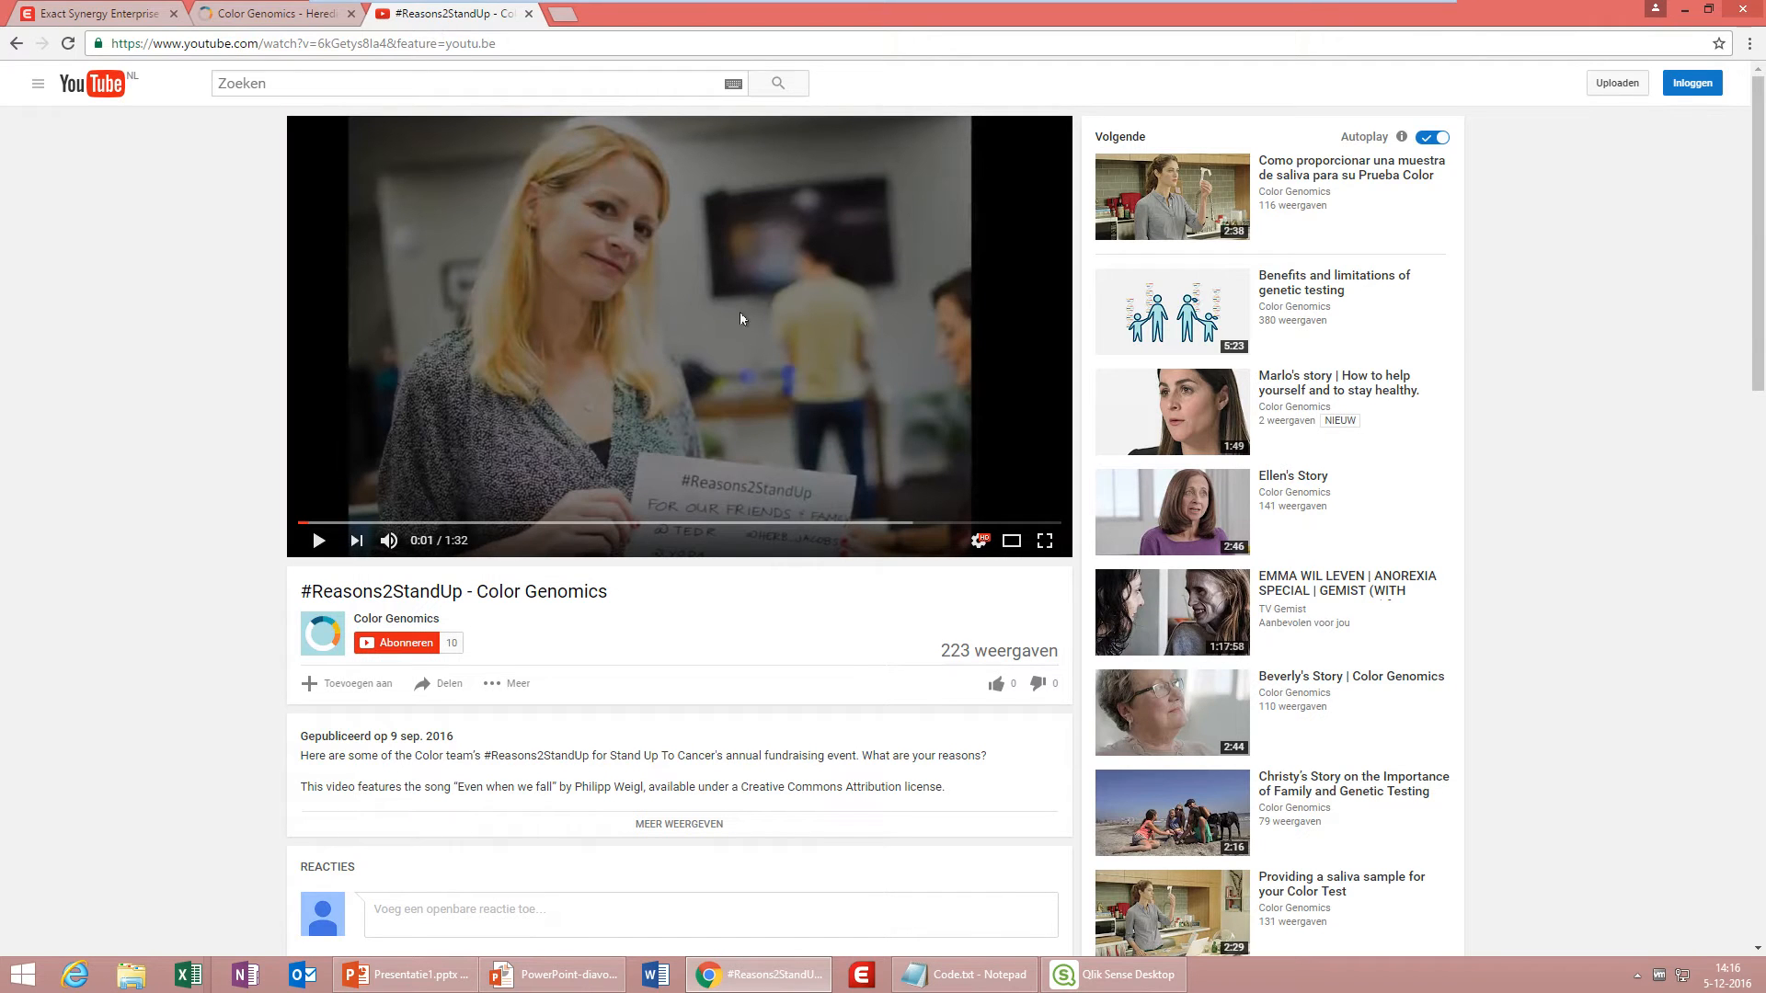
mouse_move(506, 255)
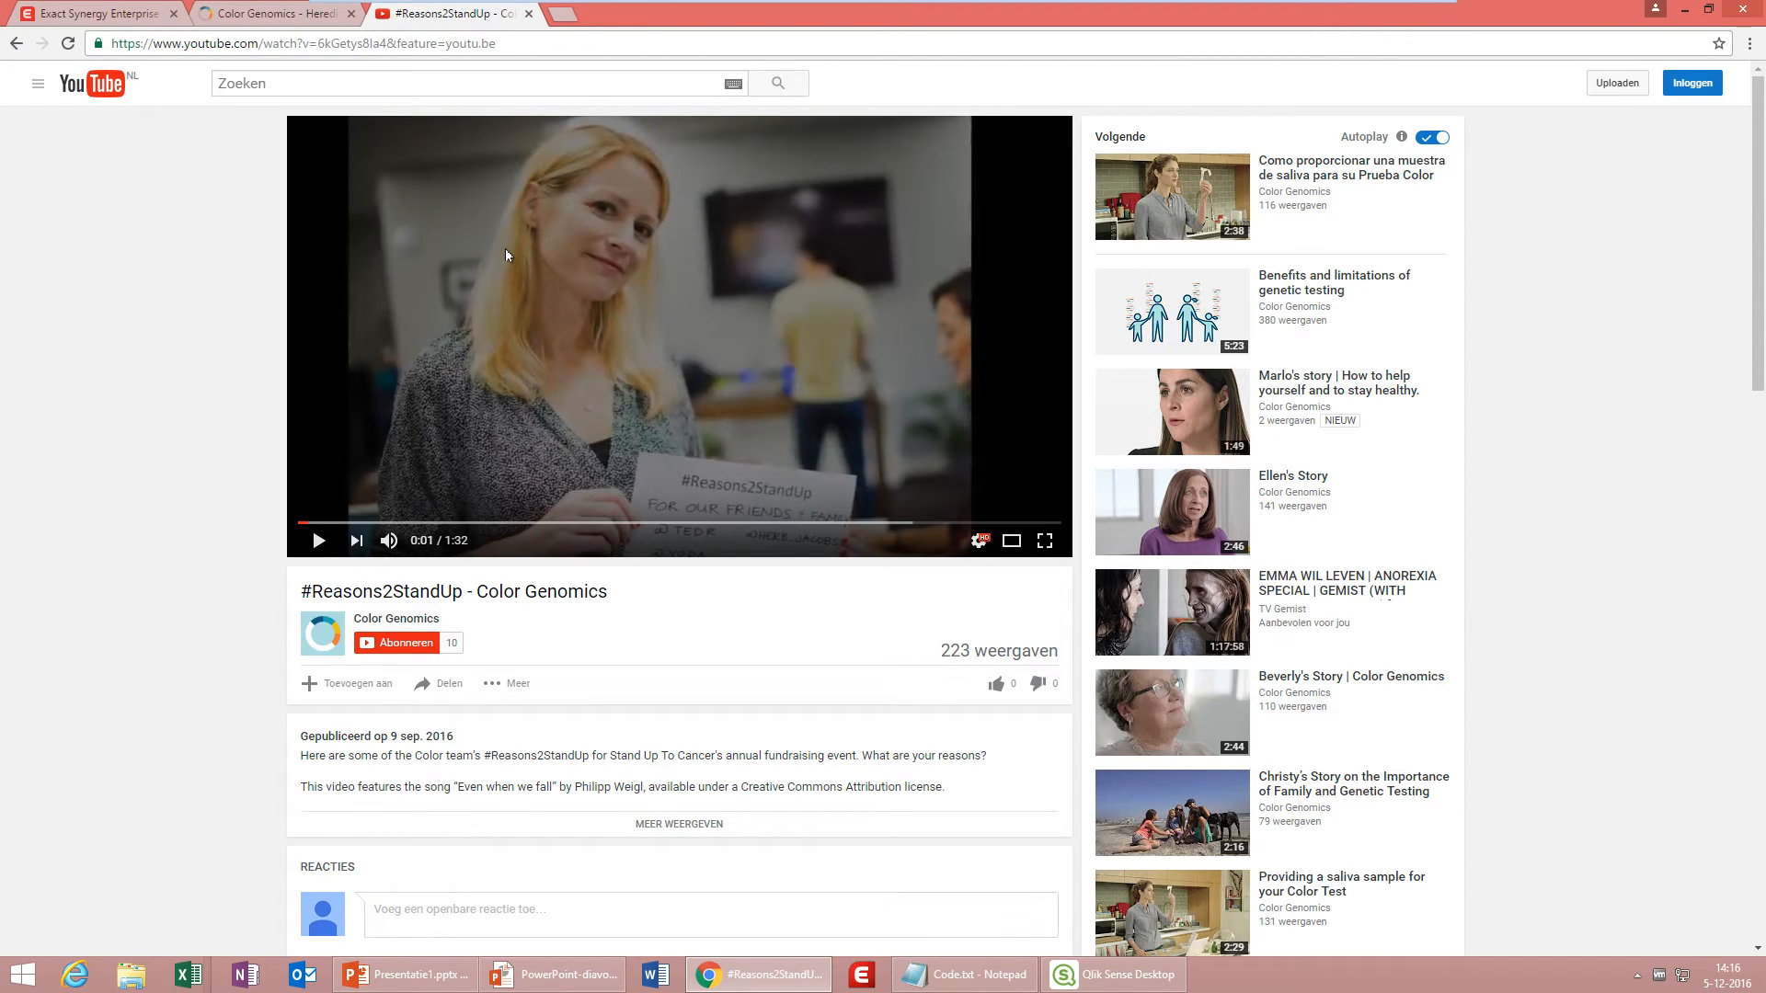
right_click(505, 253)
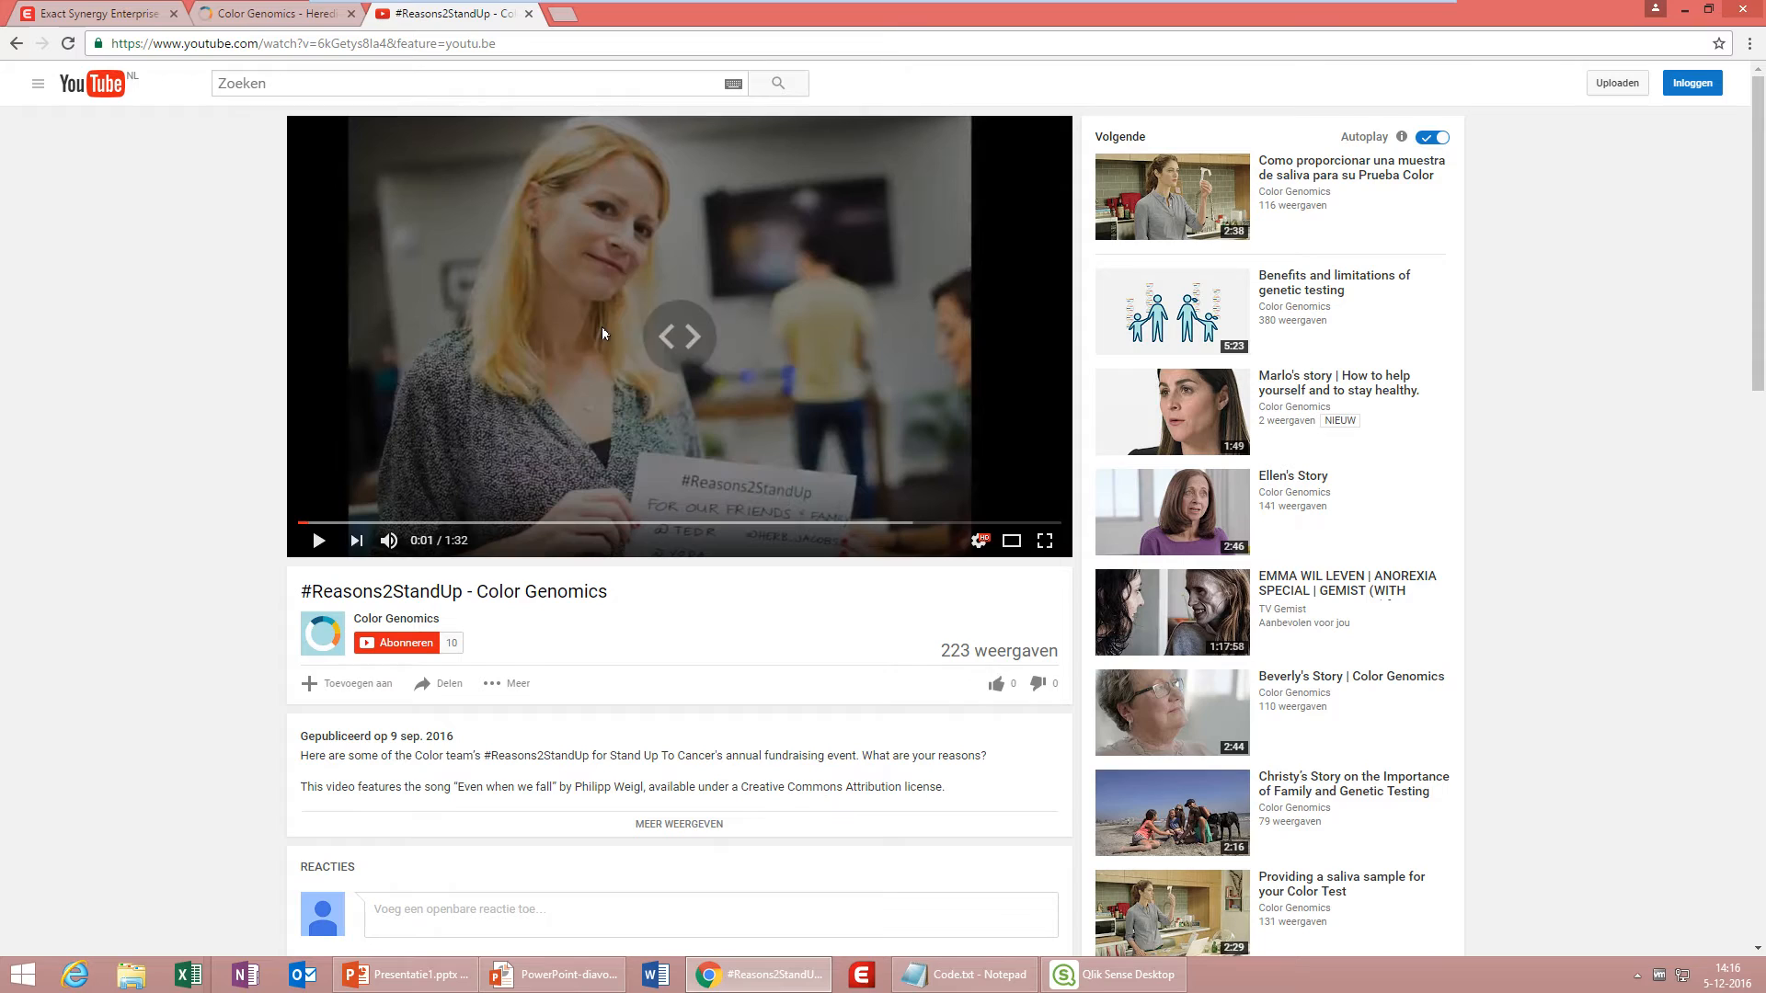
click(96, 12)
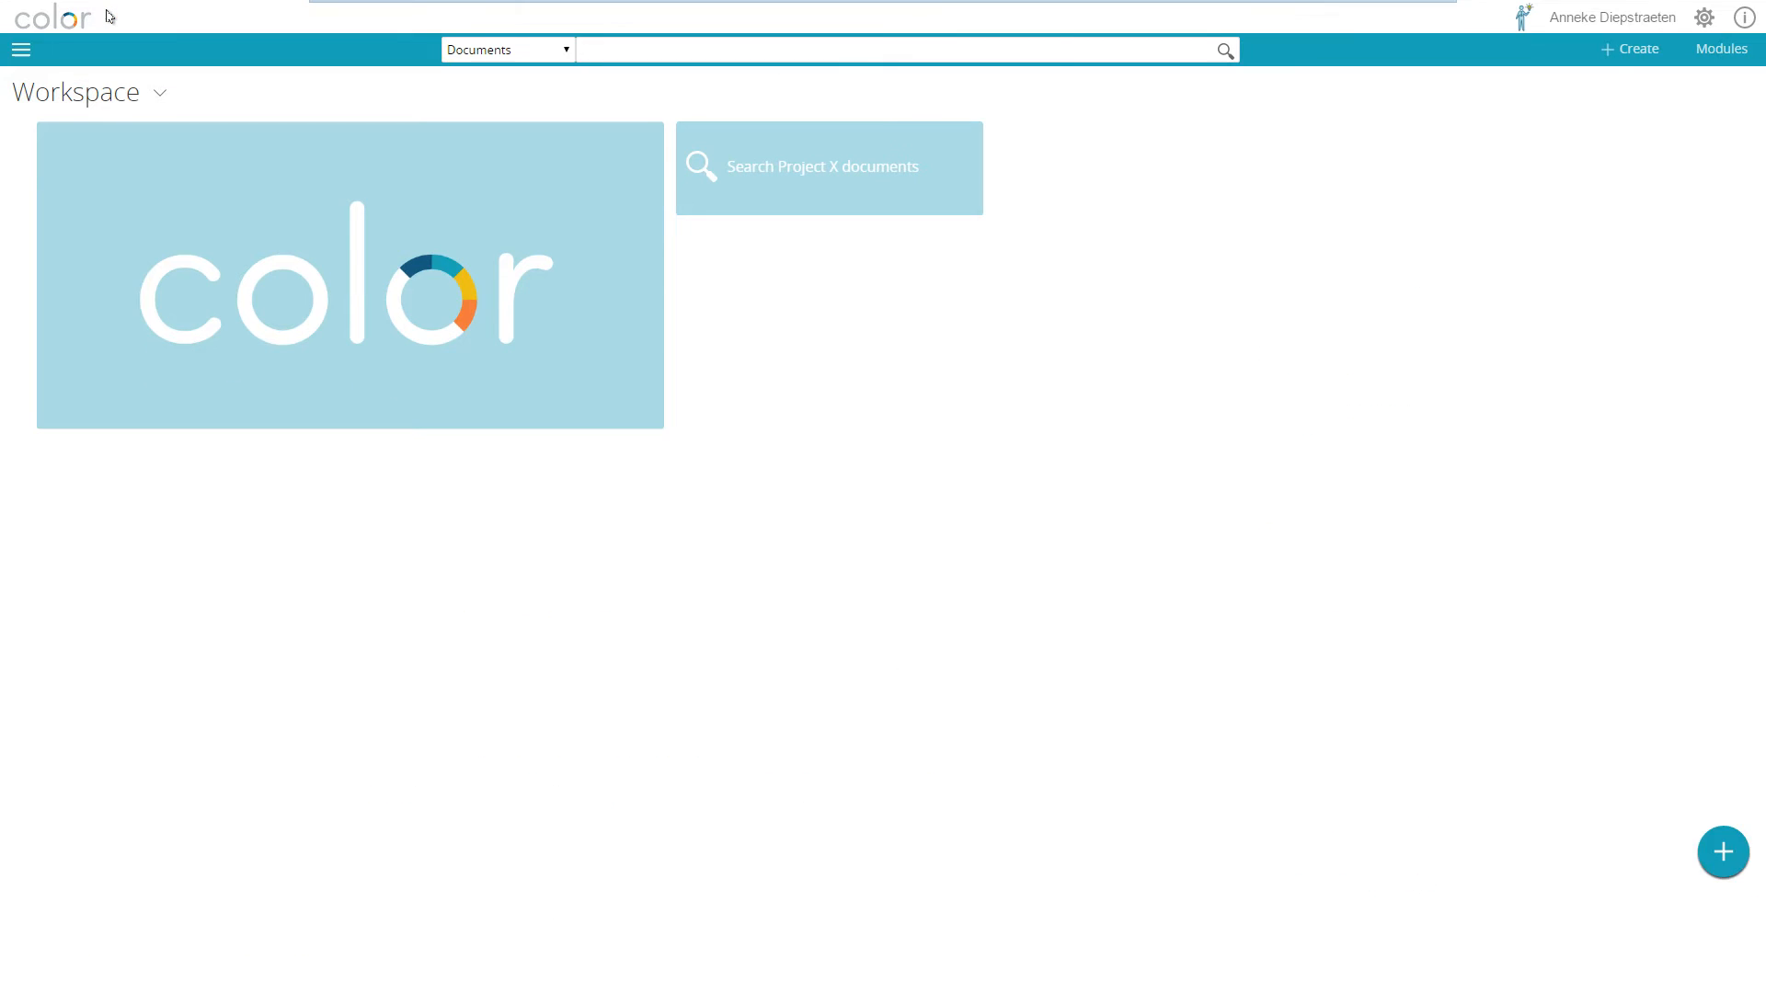
Add an Embed widget with the Color Genomics YouTube iframe code and save it.
key(F11)
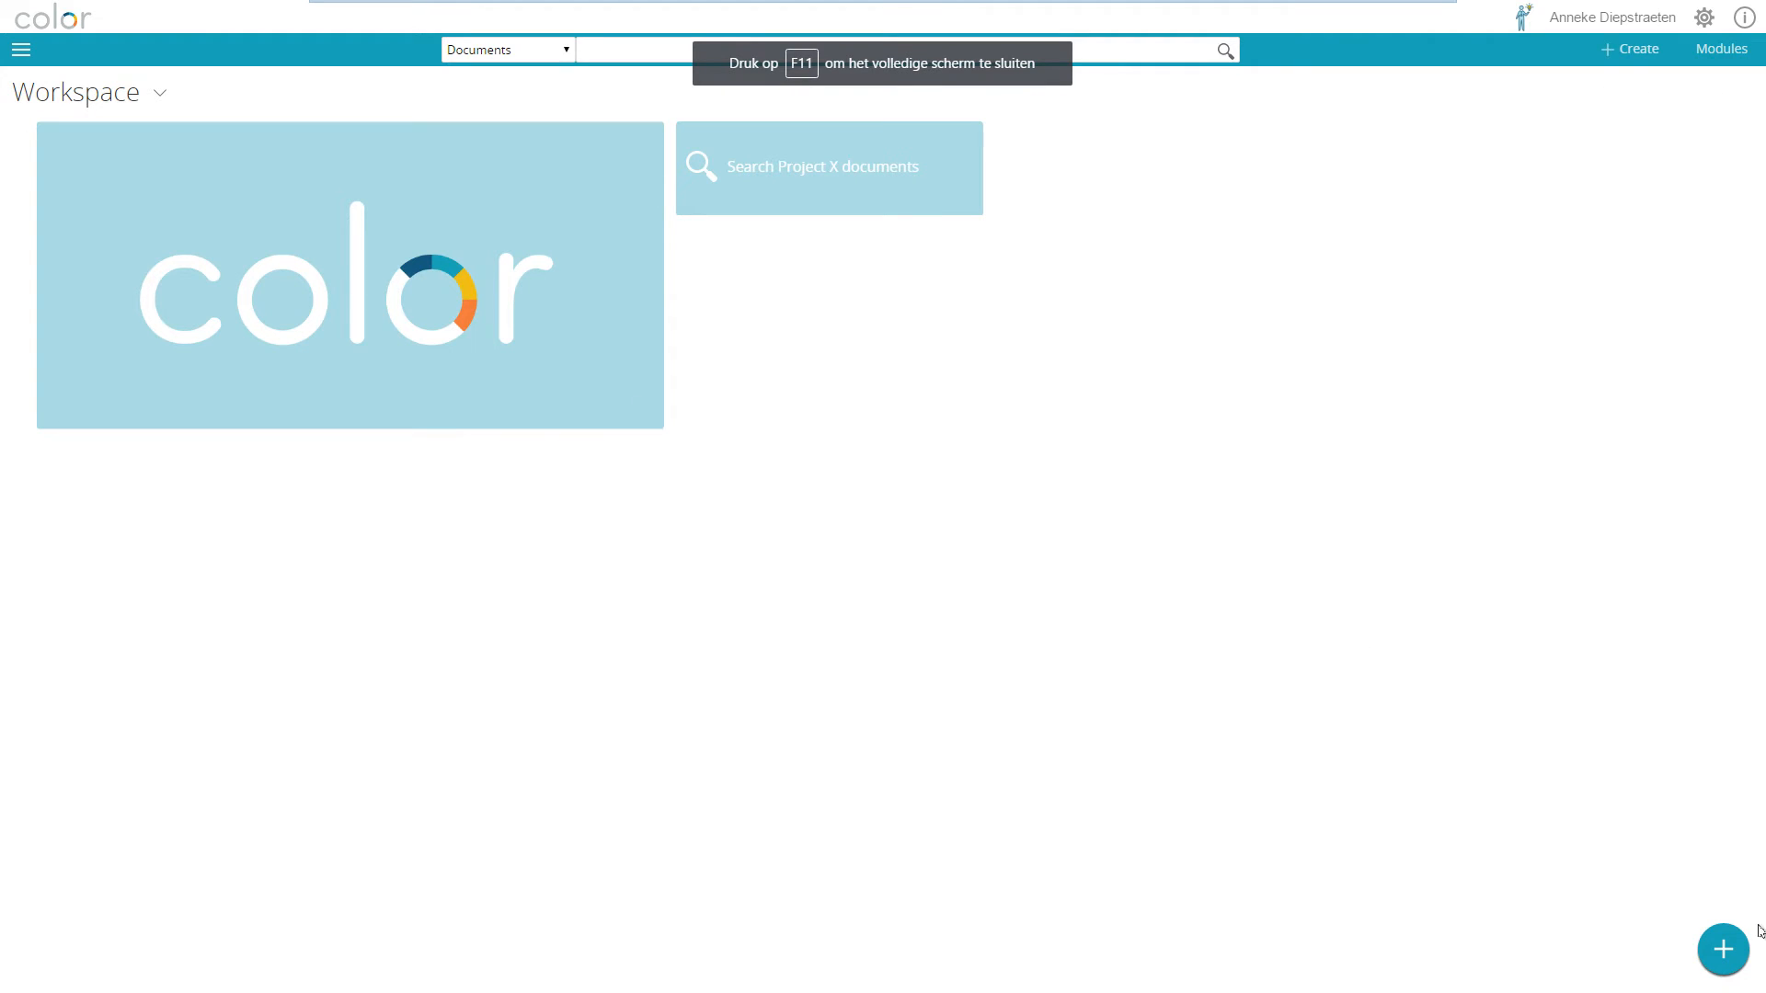
click(1722, 949)
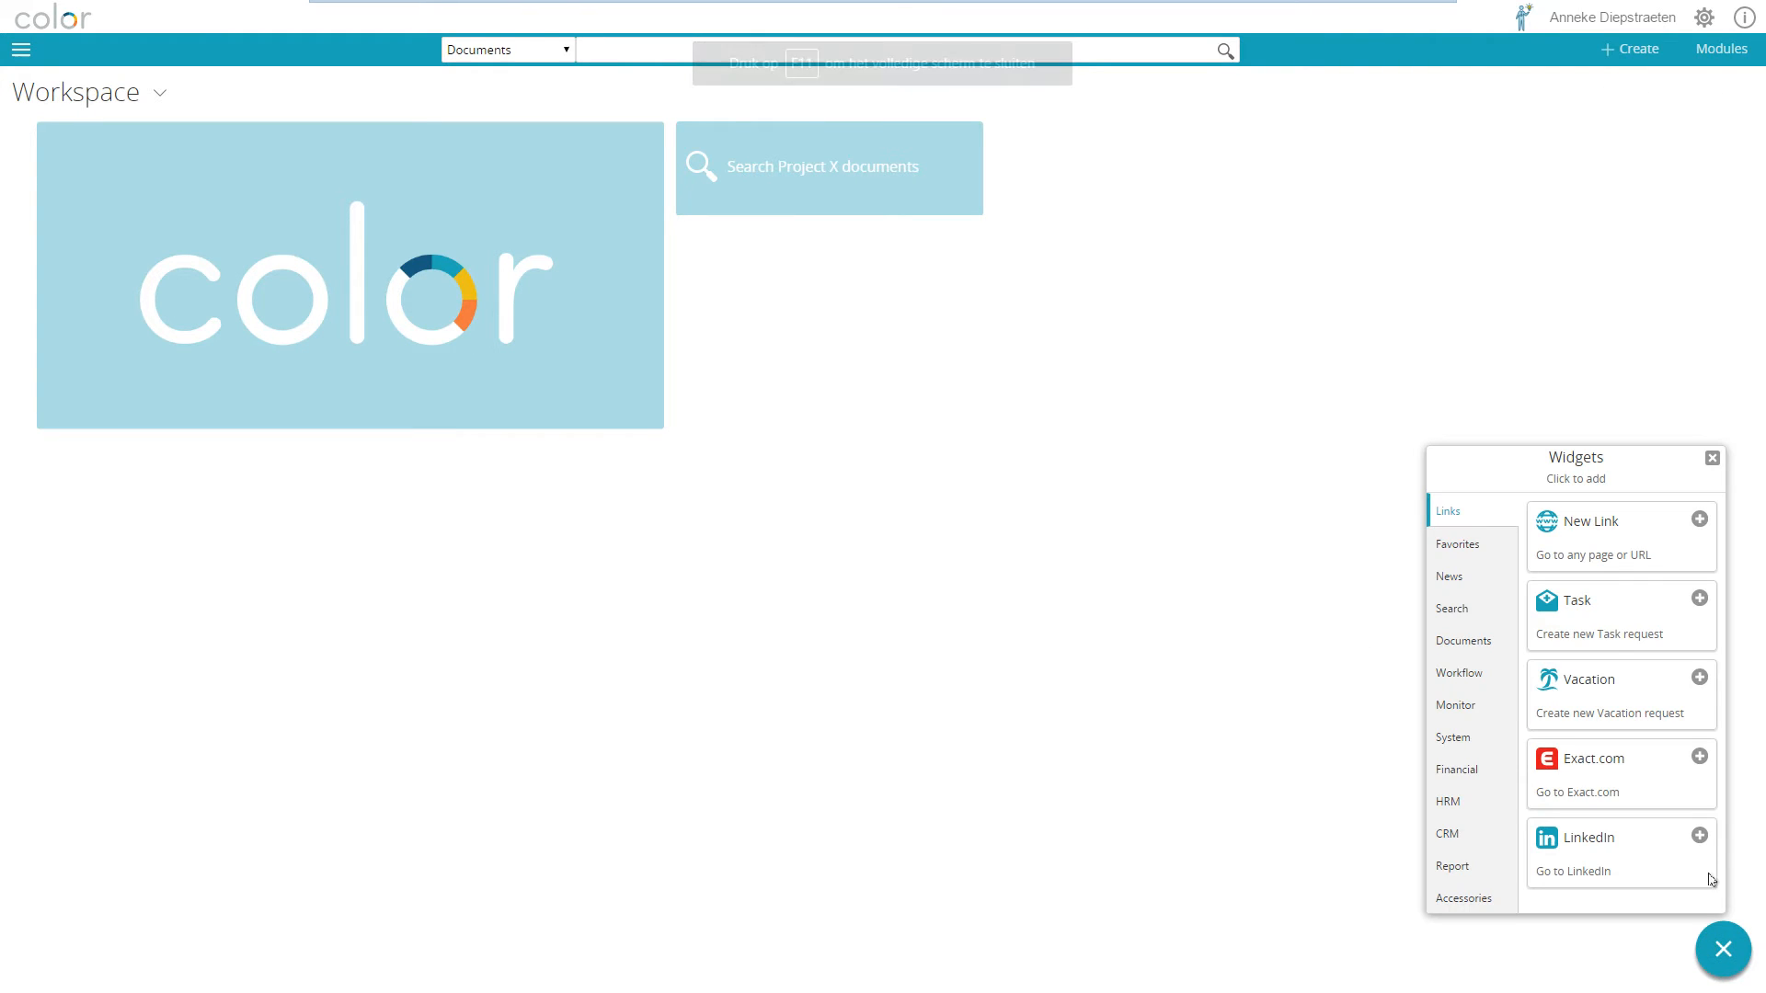
click(1465, 898)
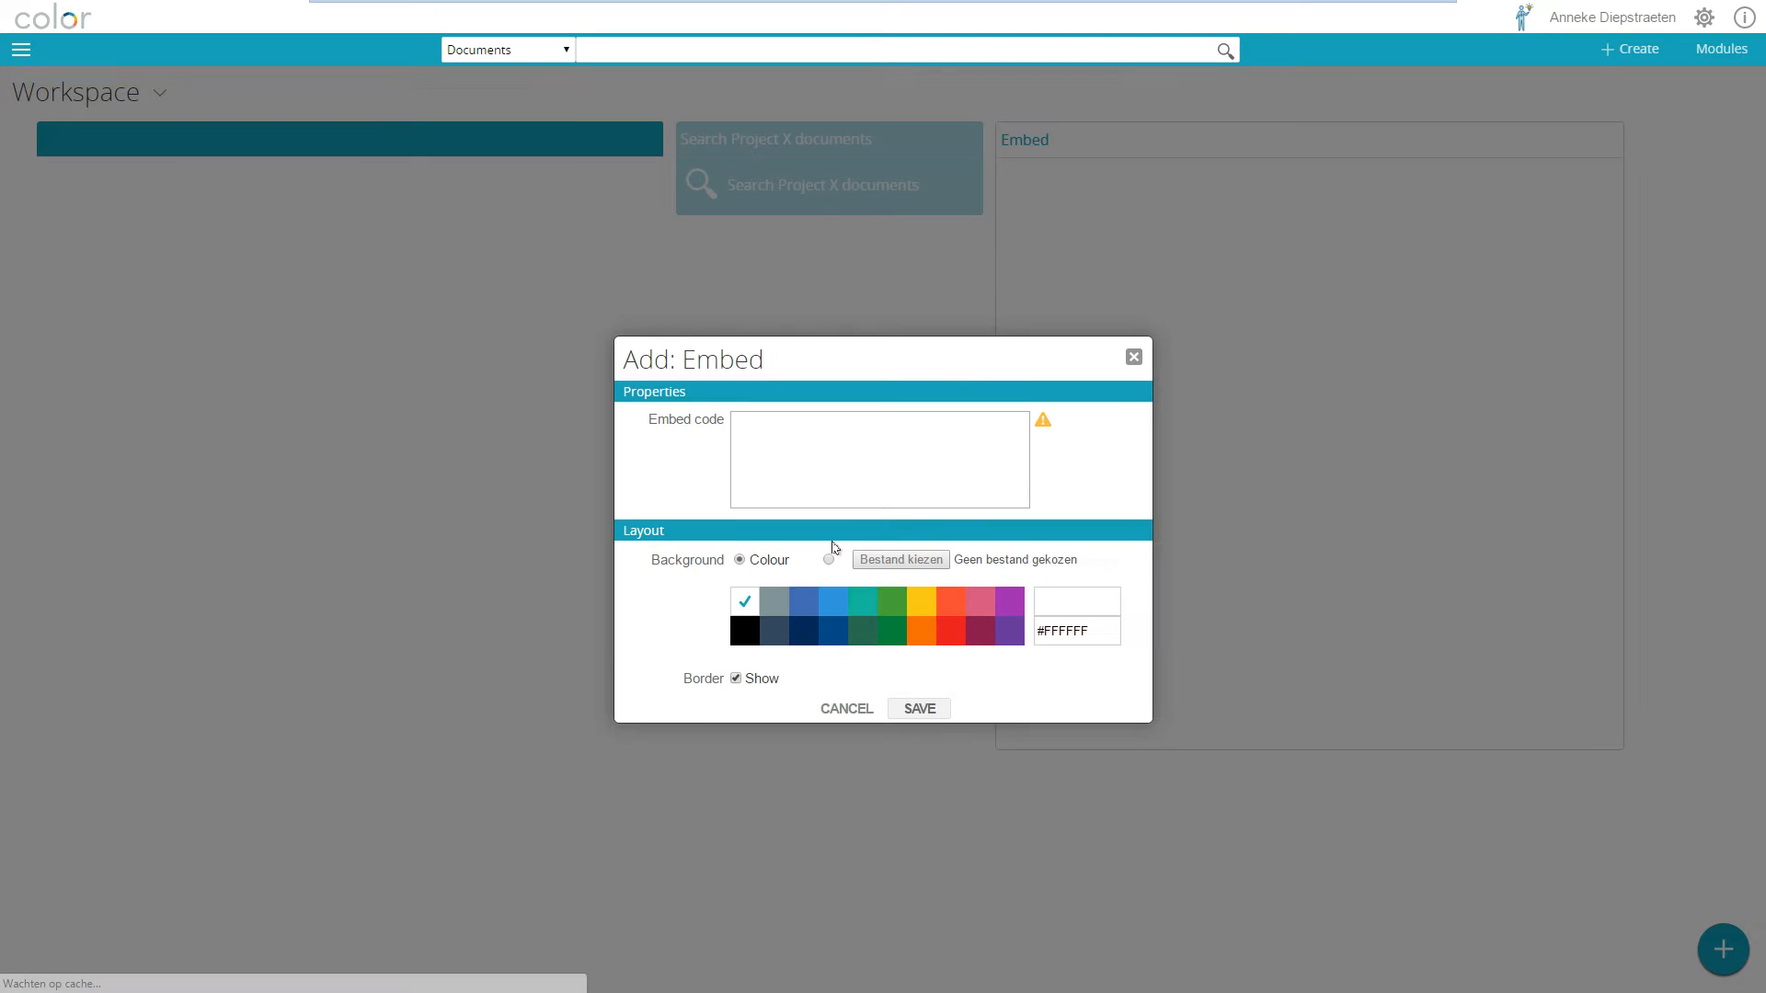
text(<iframe width="854" height="480" src="https://www.youtube.com/embed/6kGetys8la4" frameborder="0" allowfullscreen></iframe>)
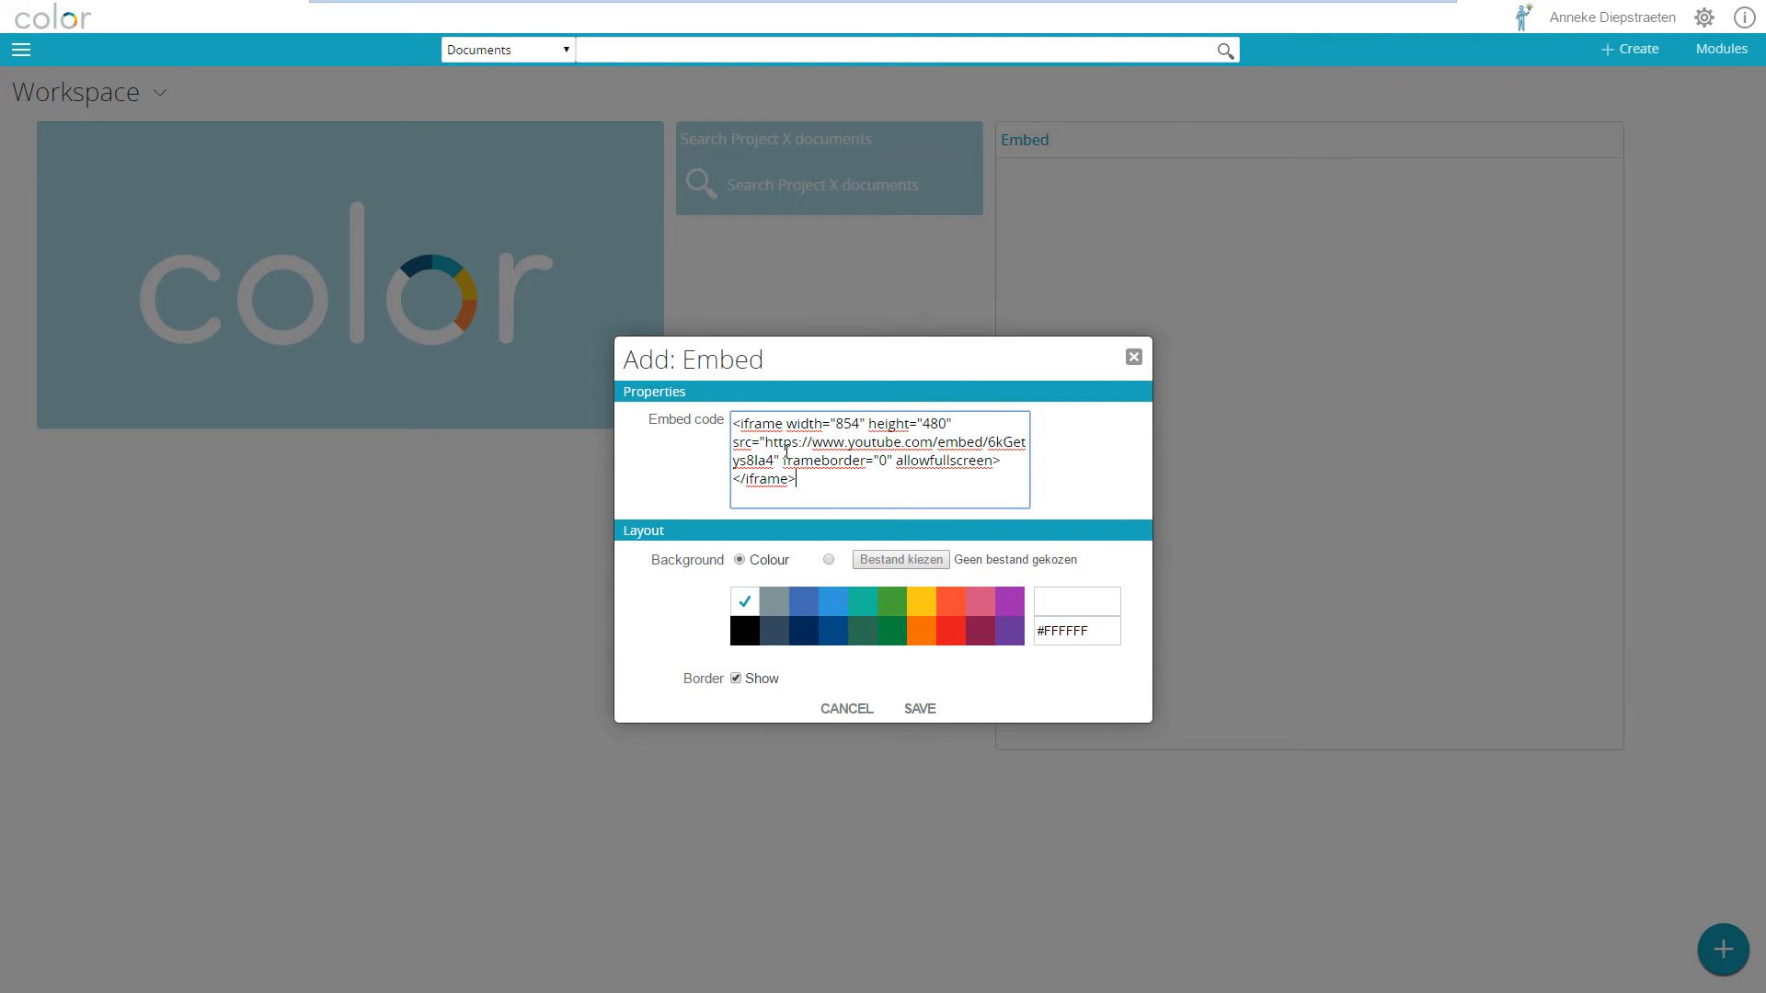
click(737, 678)
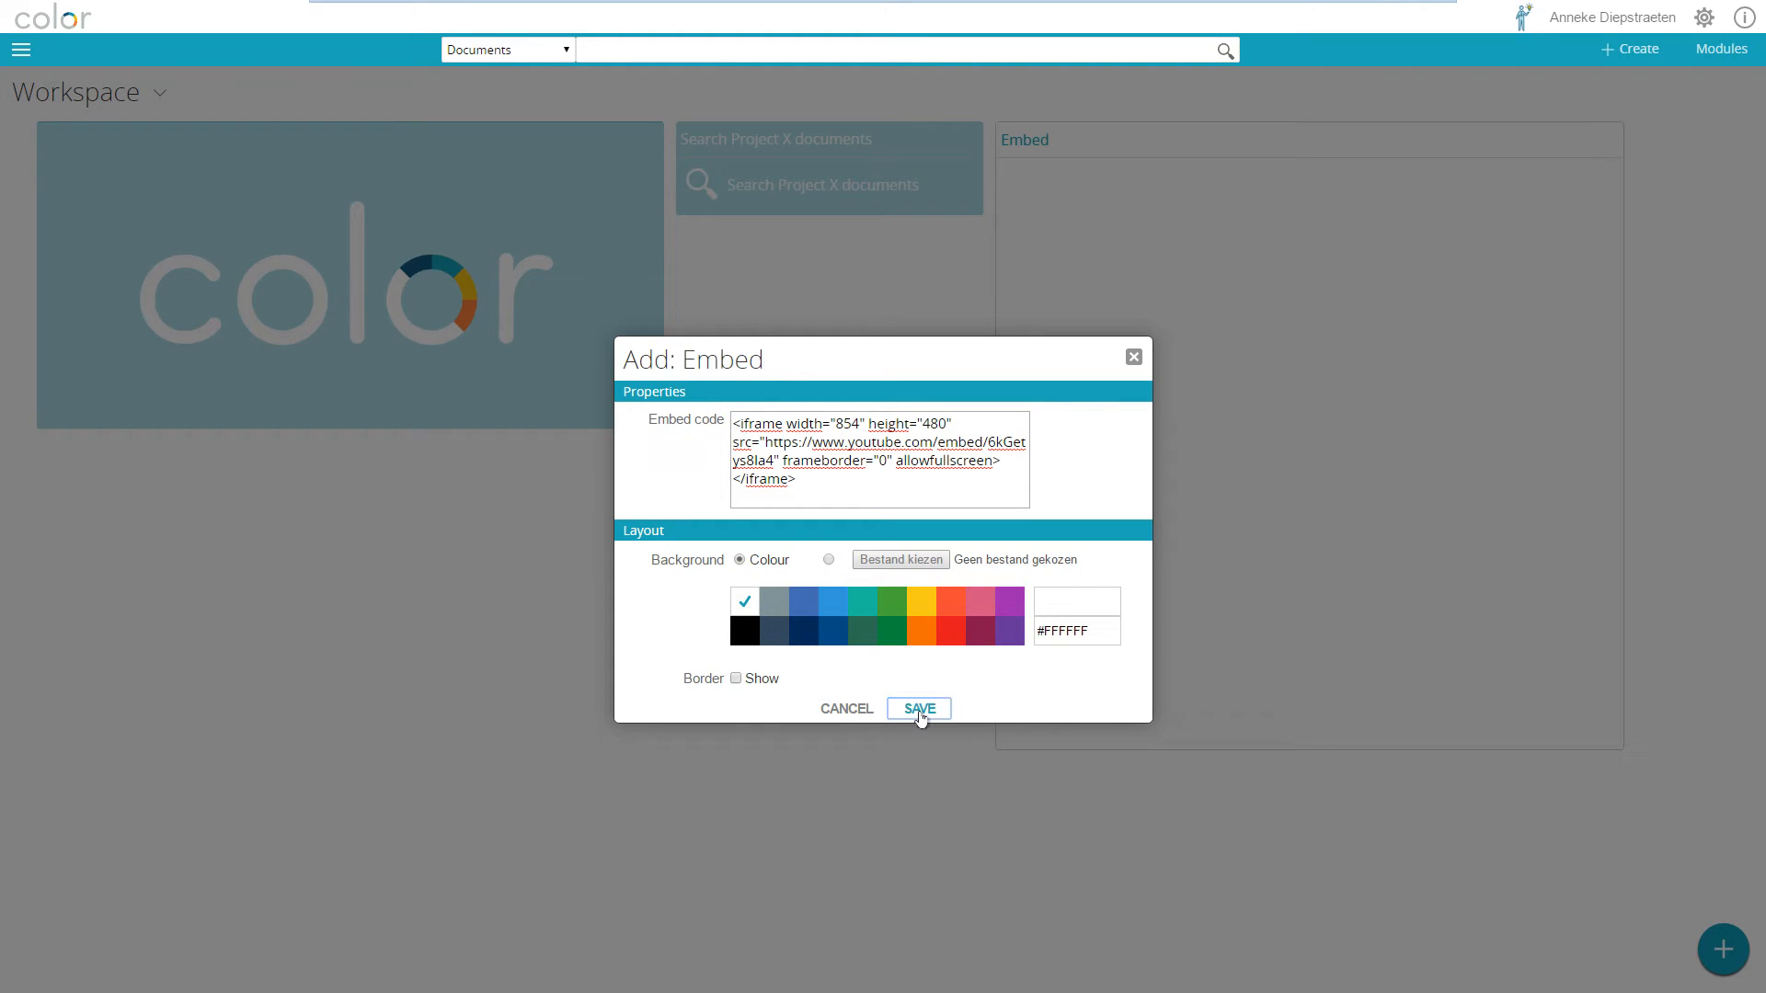
click(918, 708)
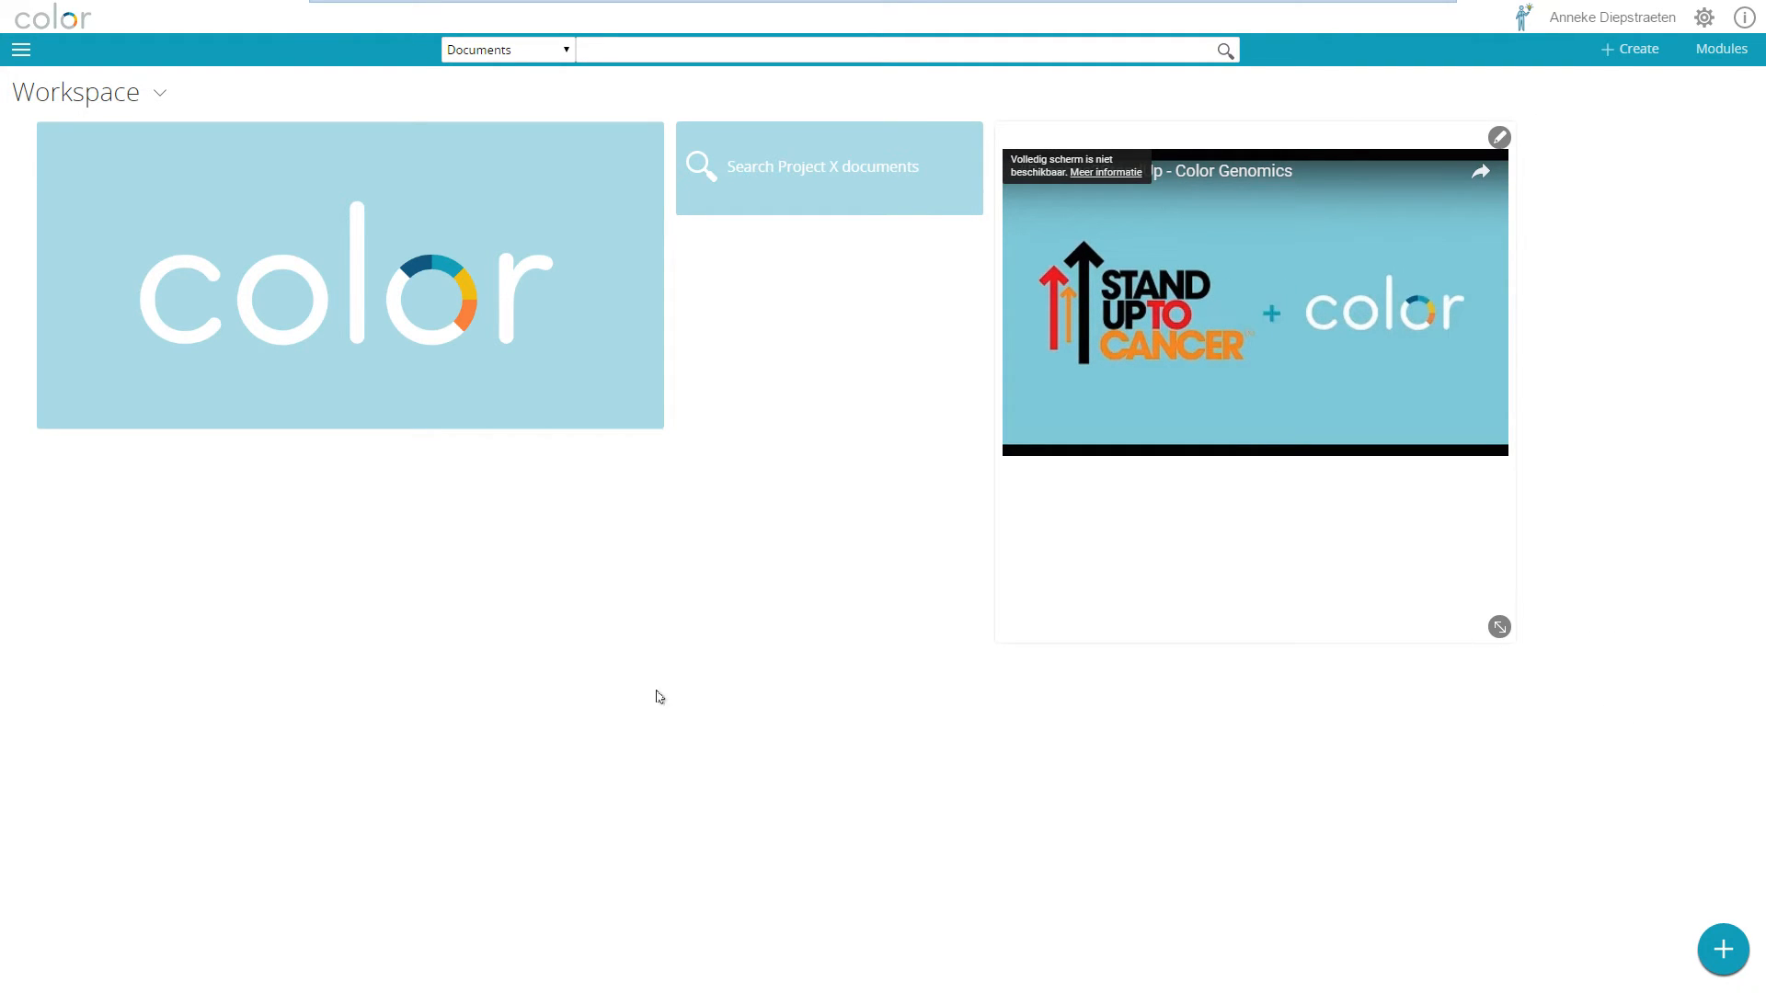
Play and then pause the embedded Color Genomics video, and bring up the widget panel.
click(1254, 300)
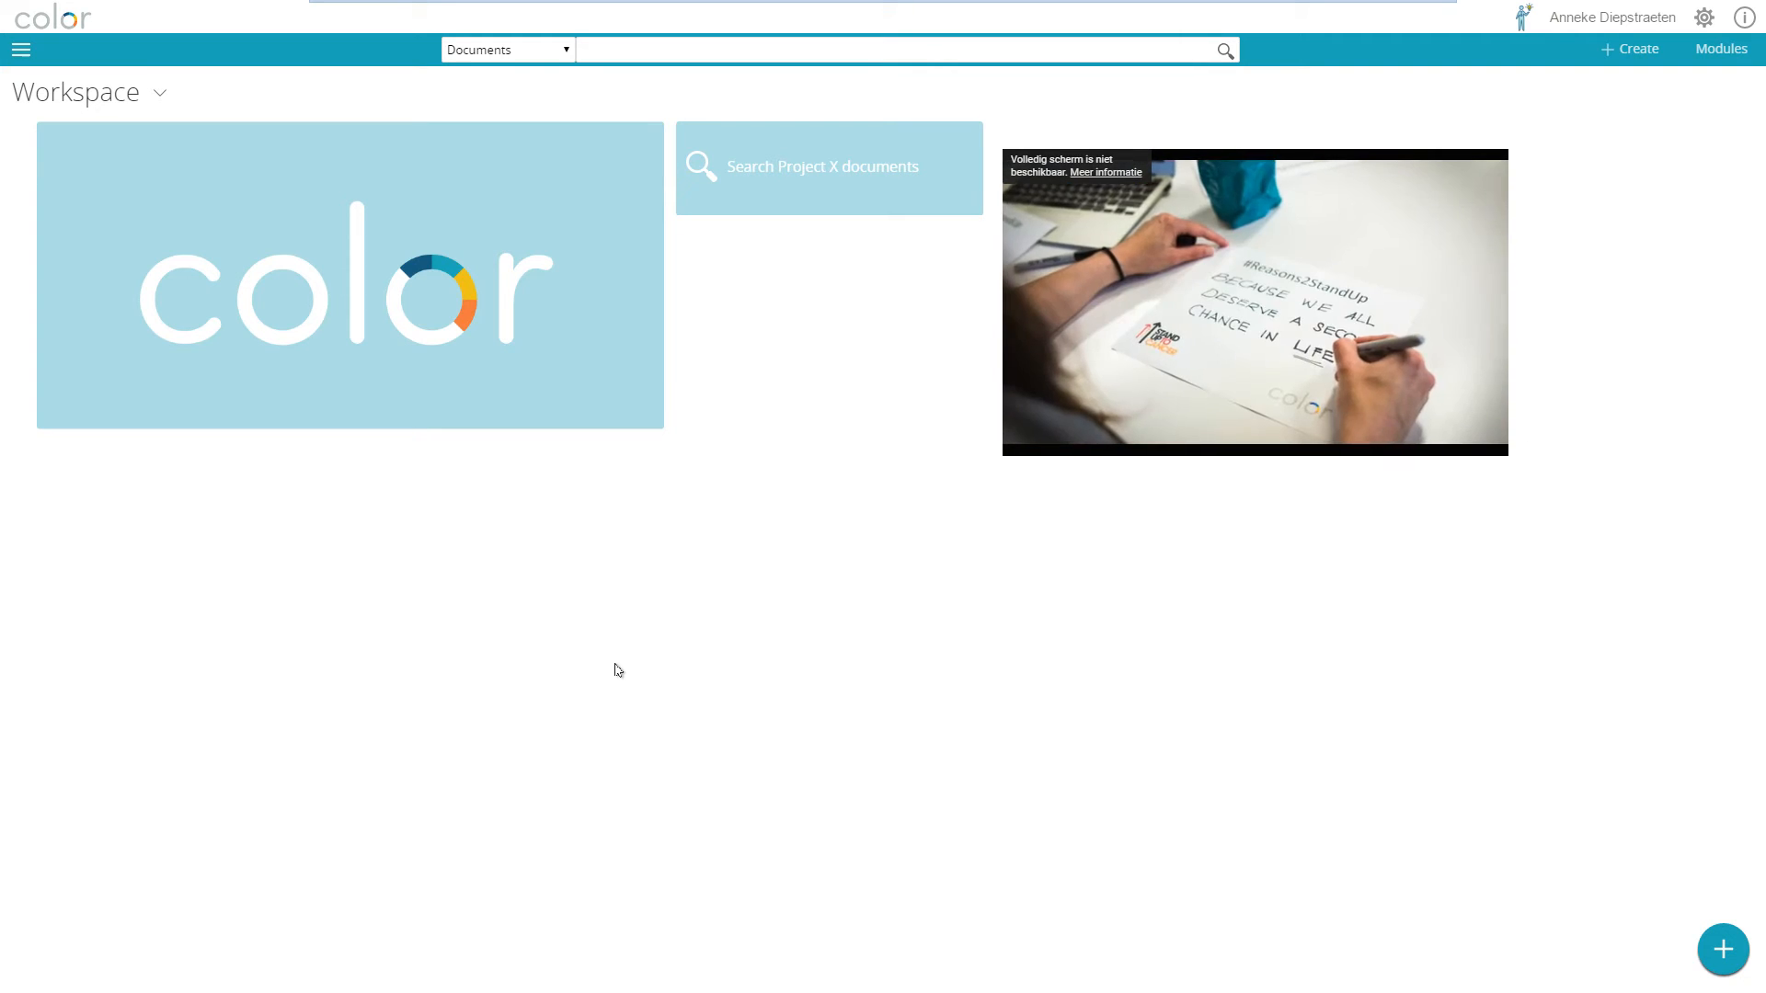
click(1254, 301)
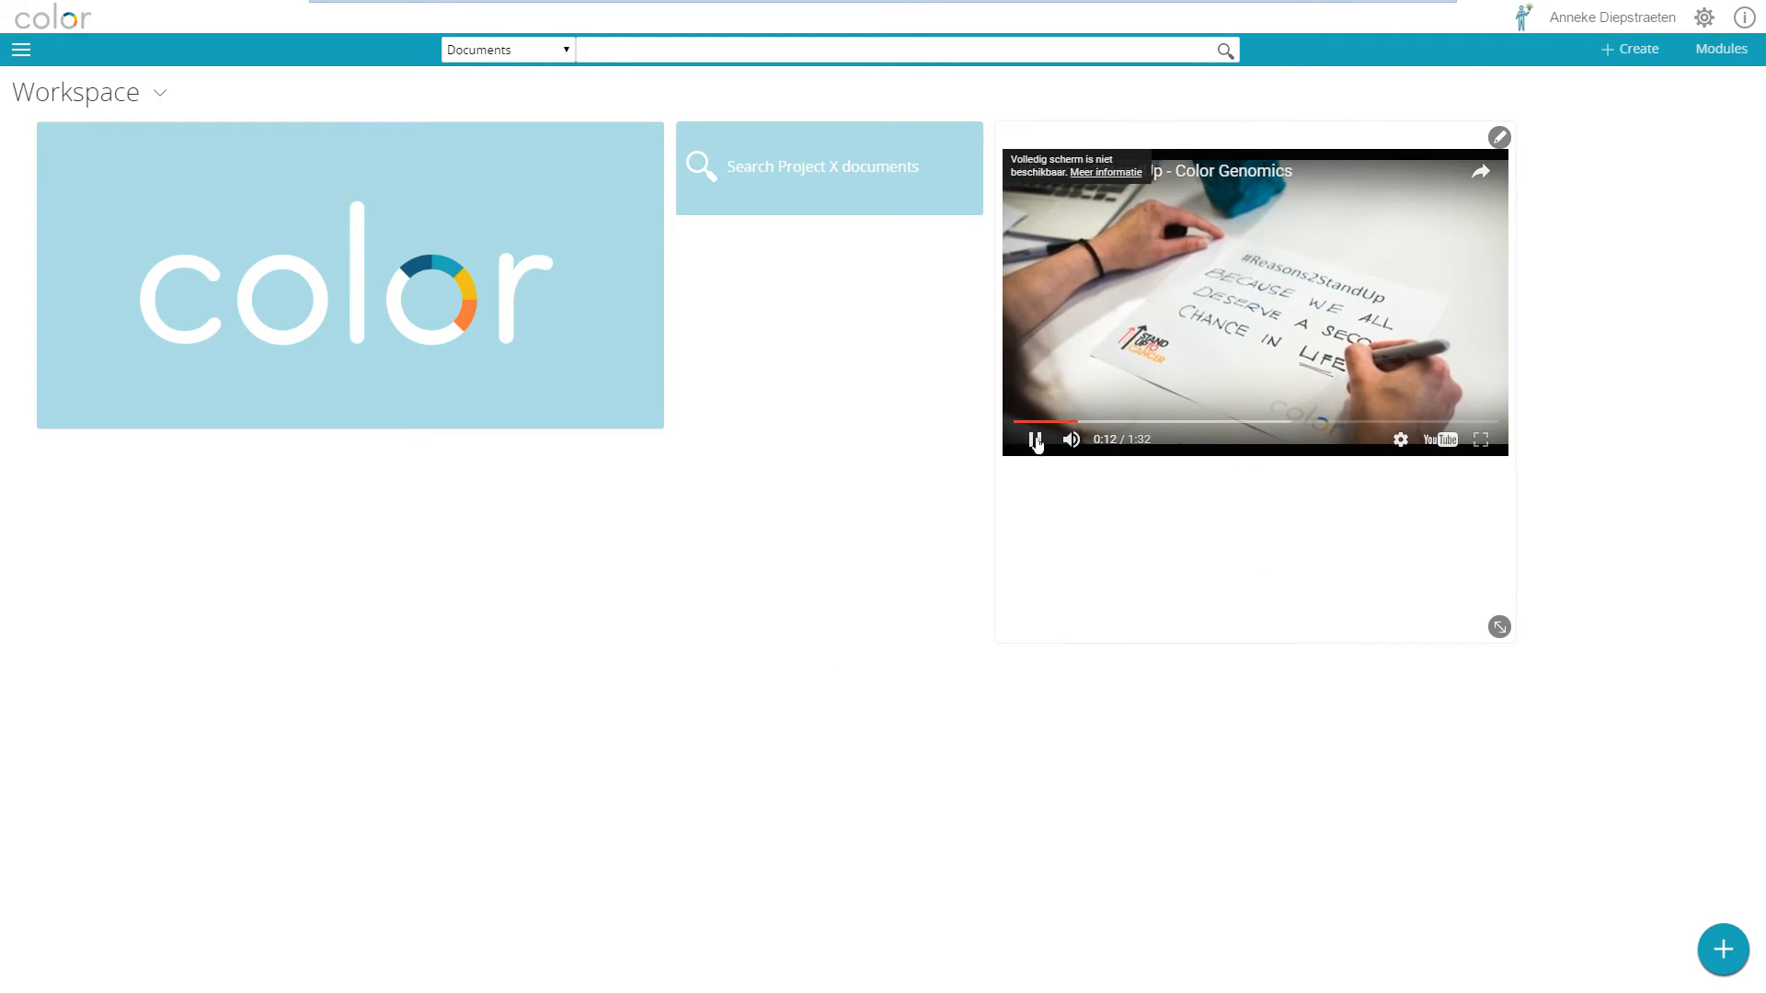
click(1032, 439)
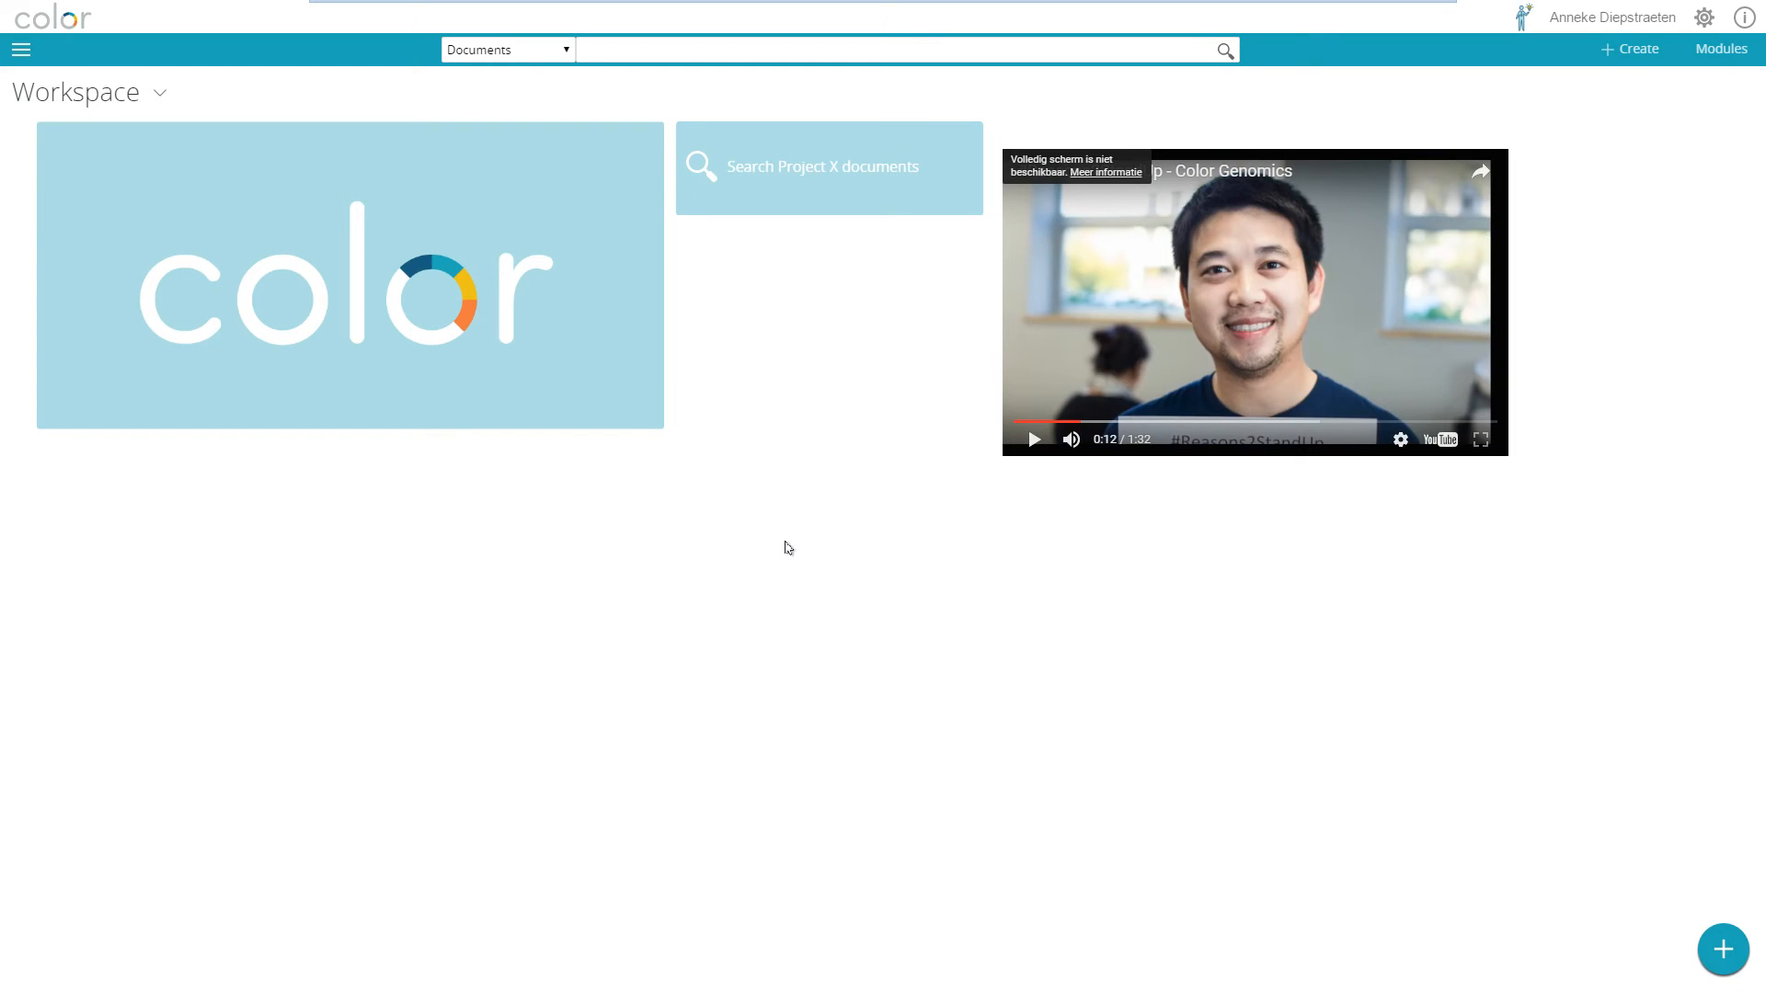
mouse_move(792, 567)
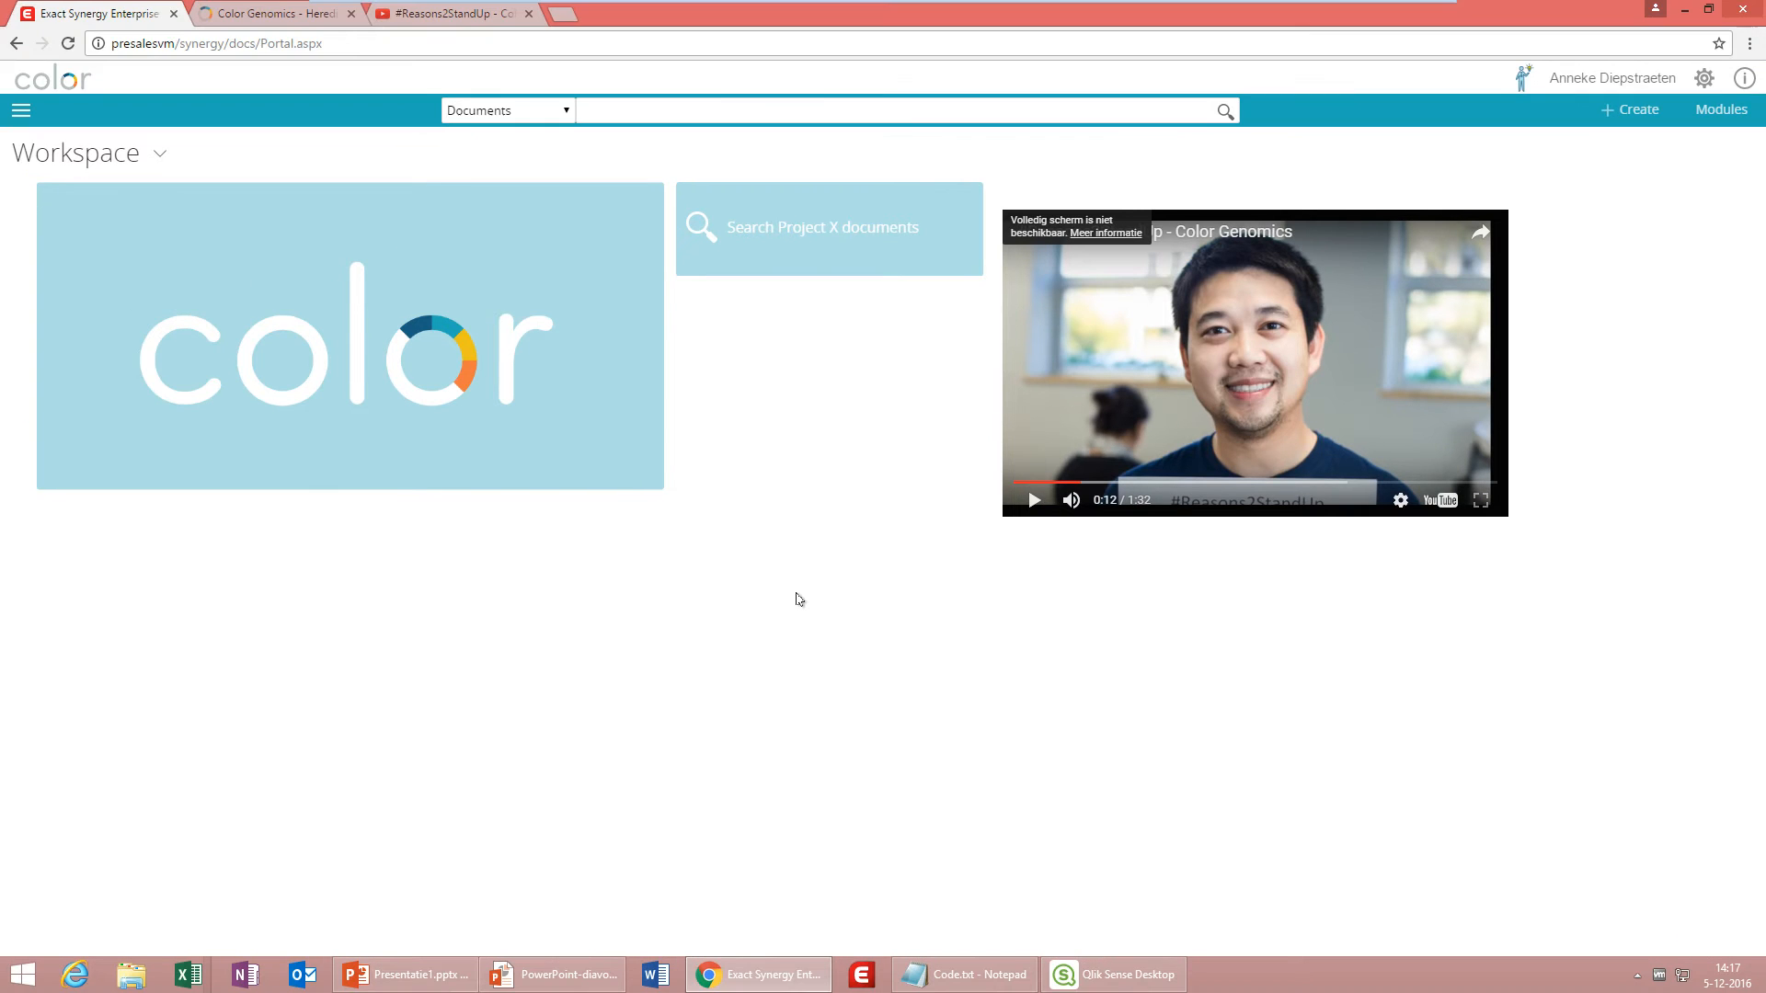
click(961, 974)
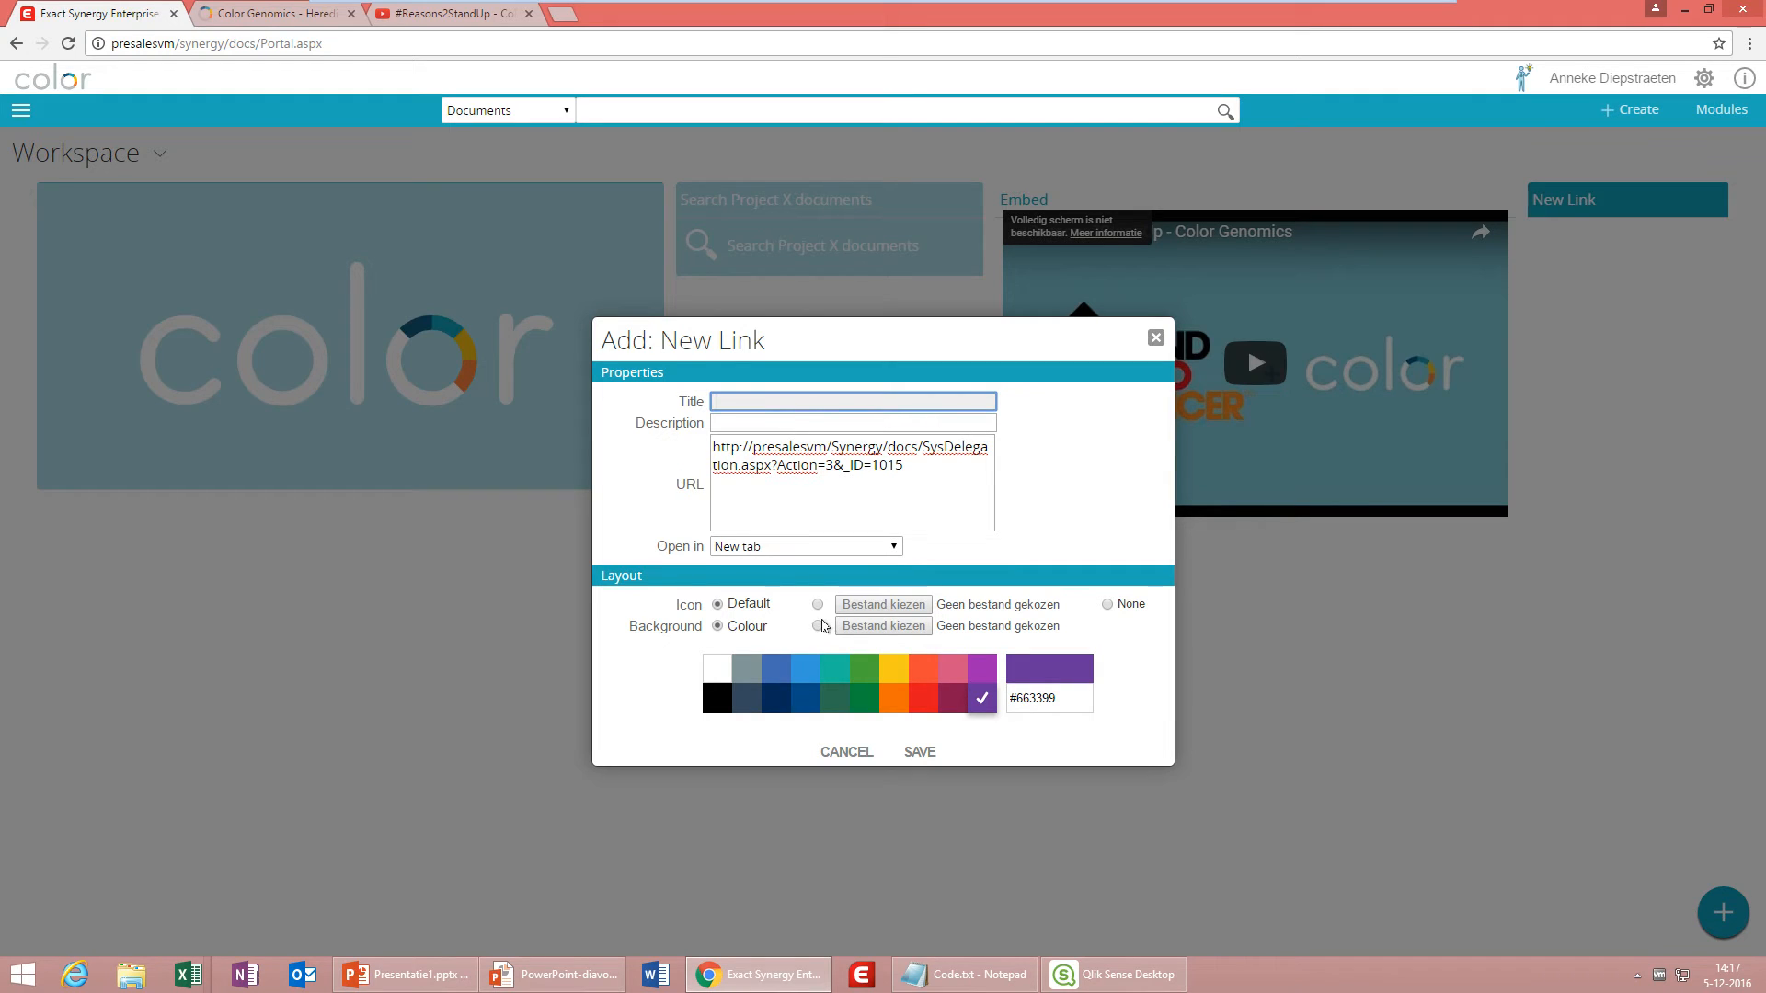
Give the delegation link a Pictures > Color background image, open in Same window, and save.
click(883, 626)
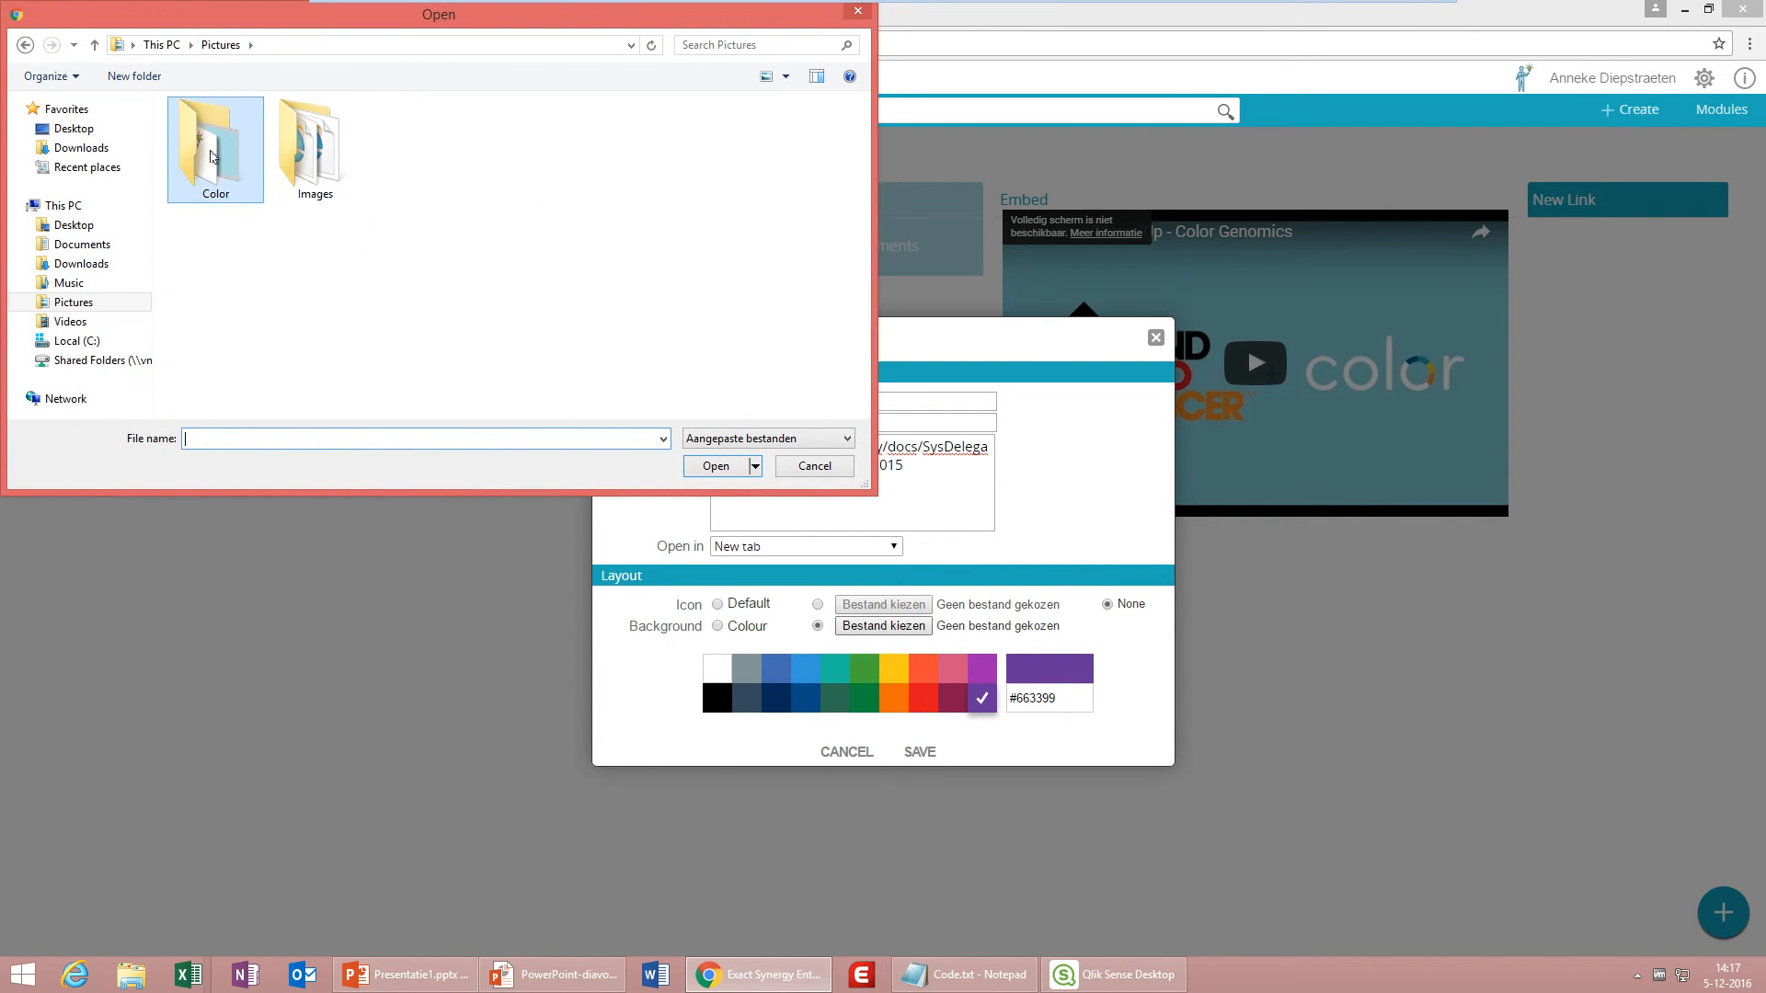
double_click(215, 146)
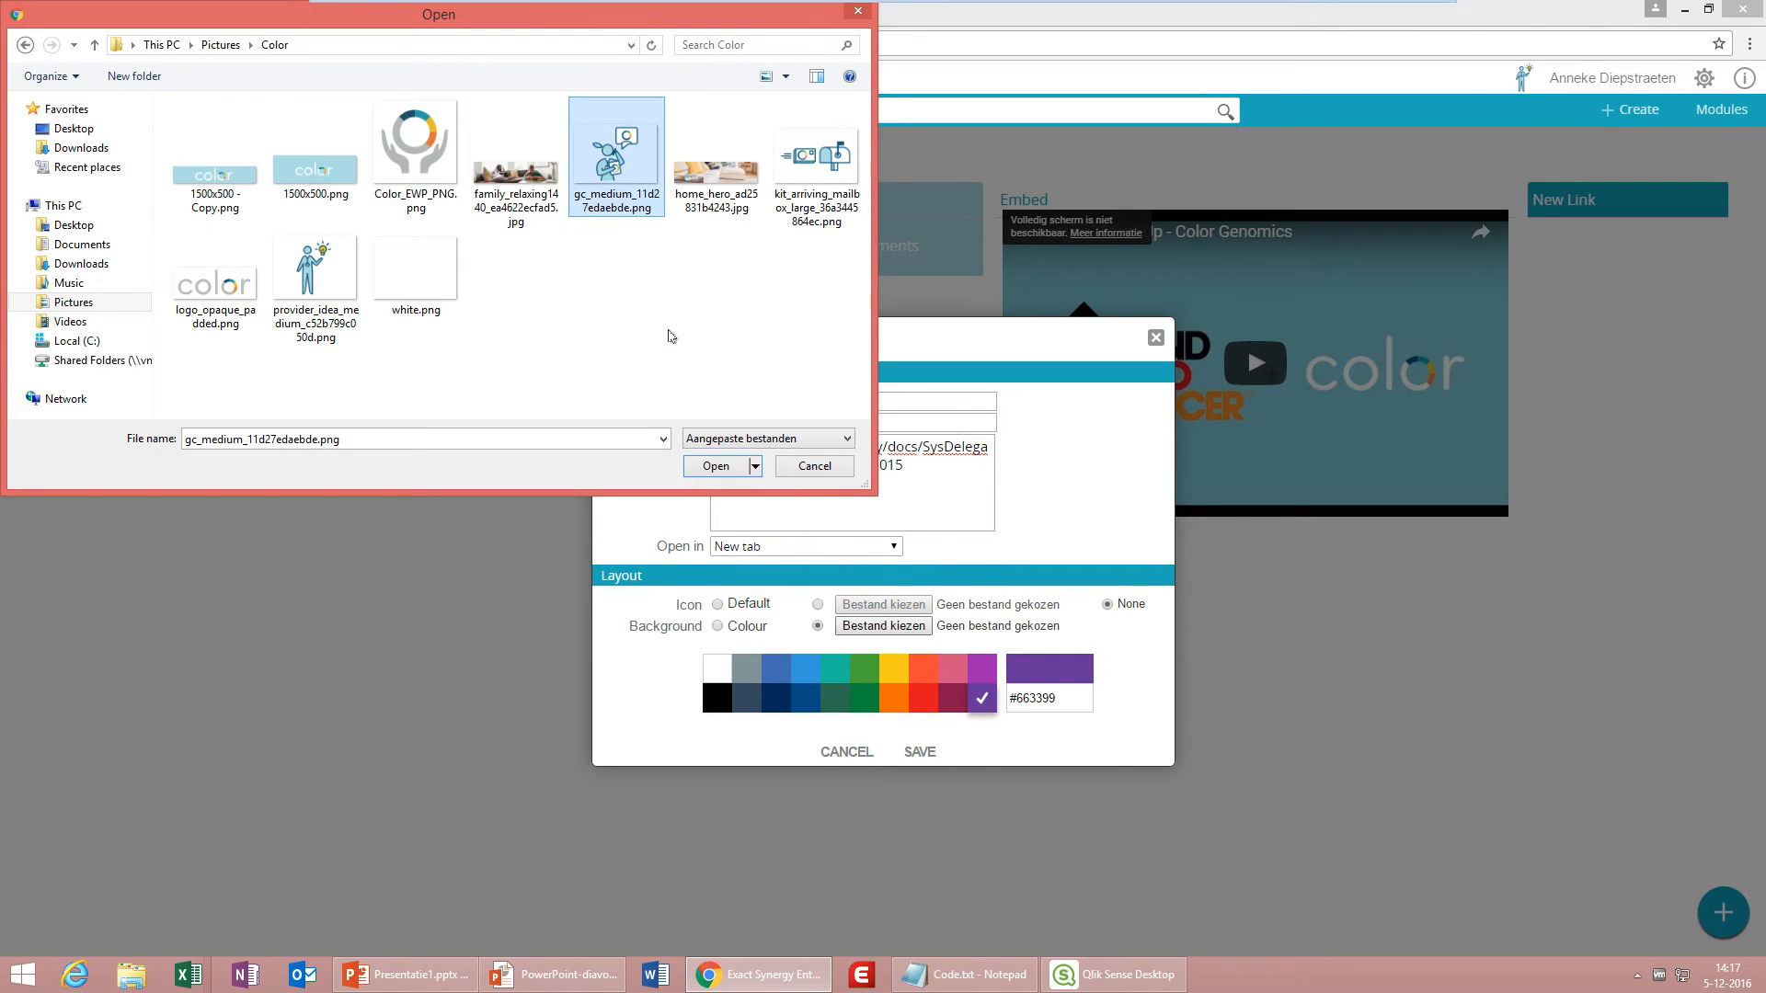
click(714, 466)
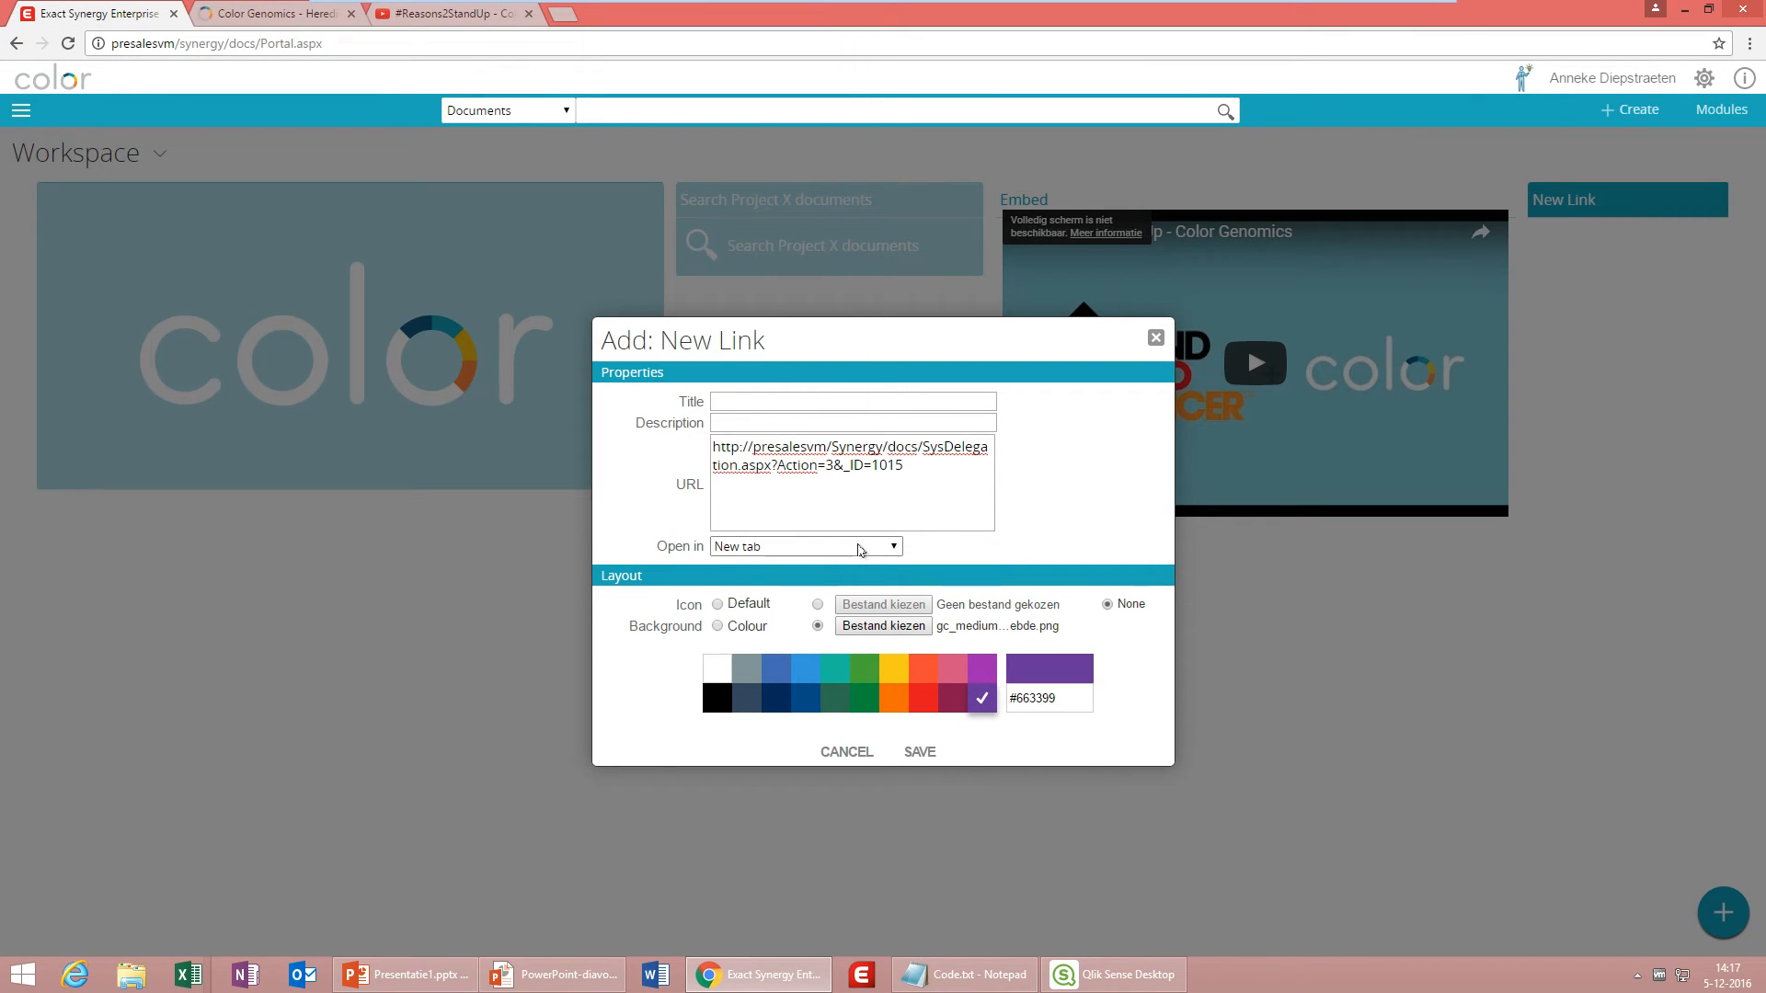
click(804, 546)
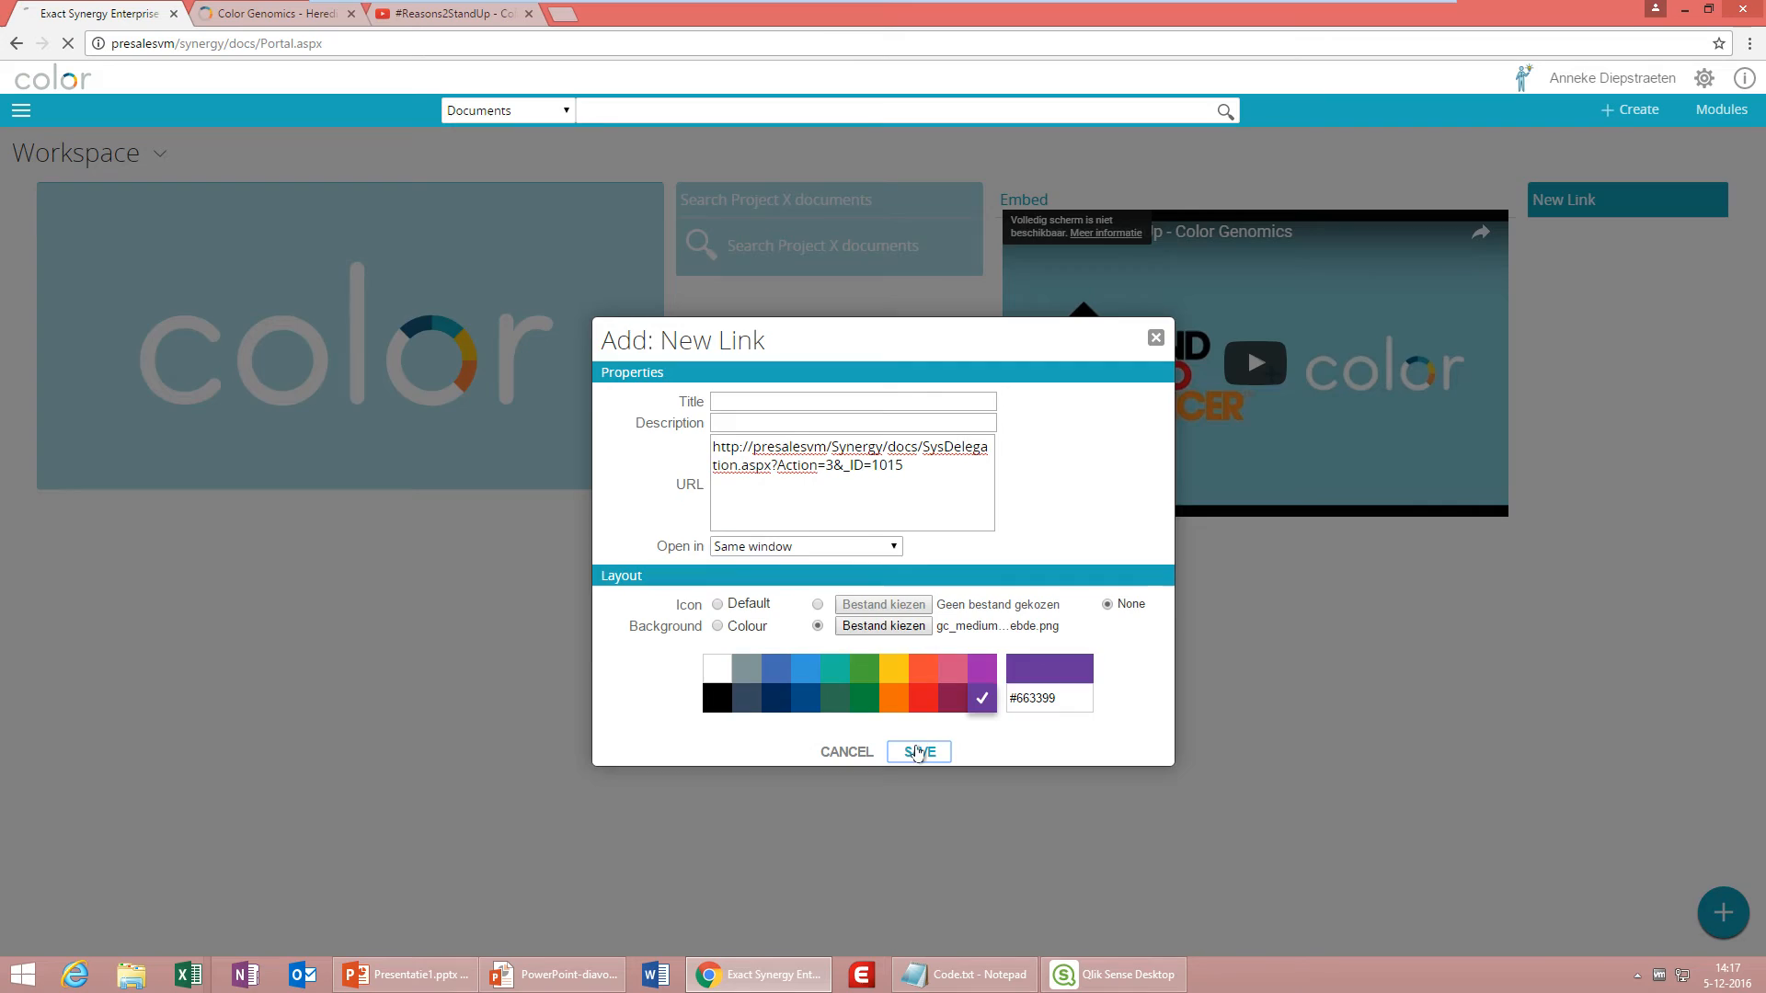
click(918, 752)
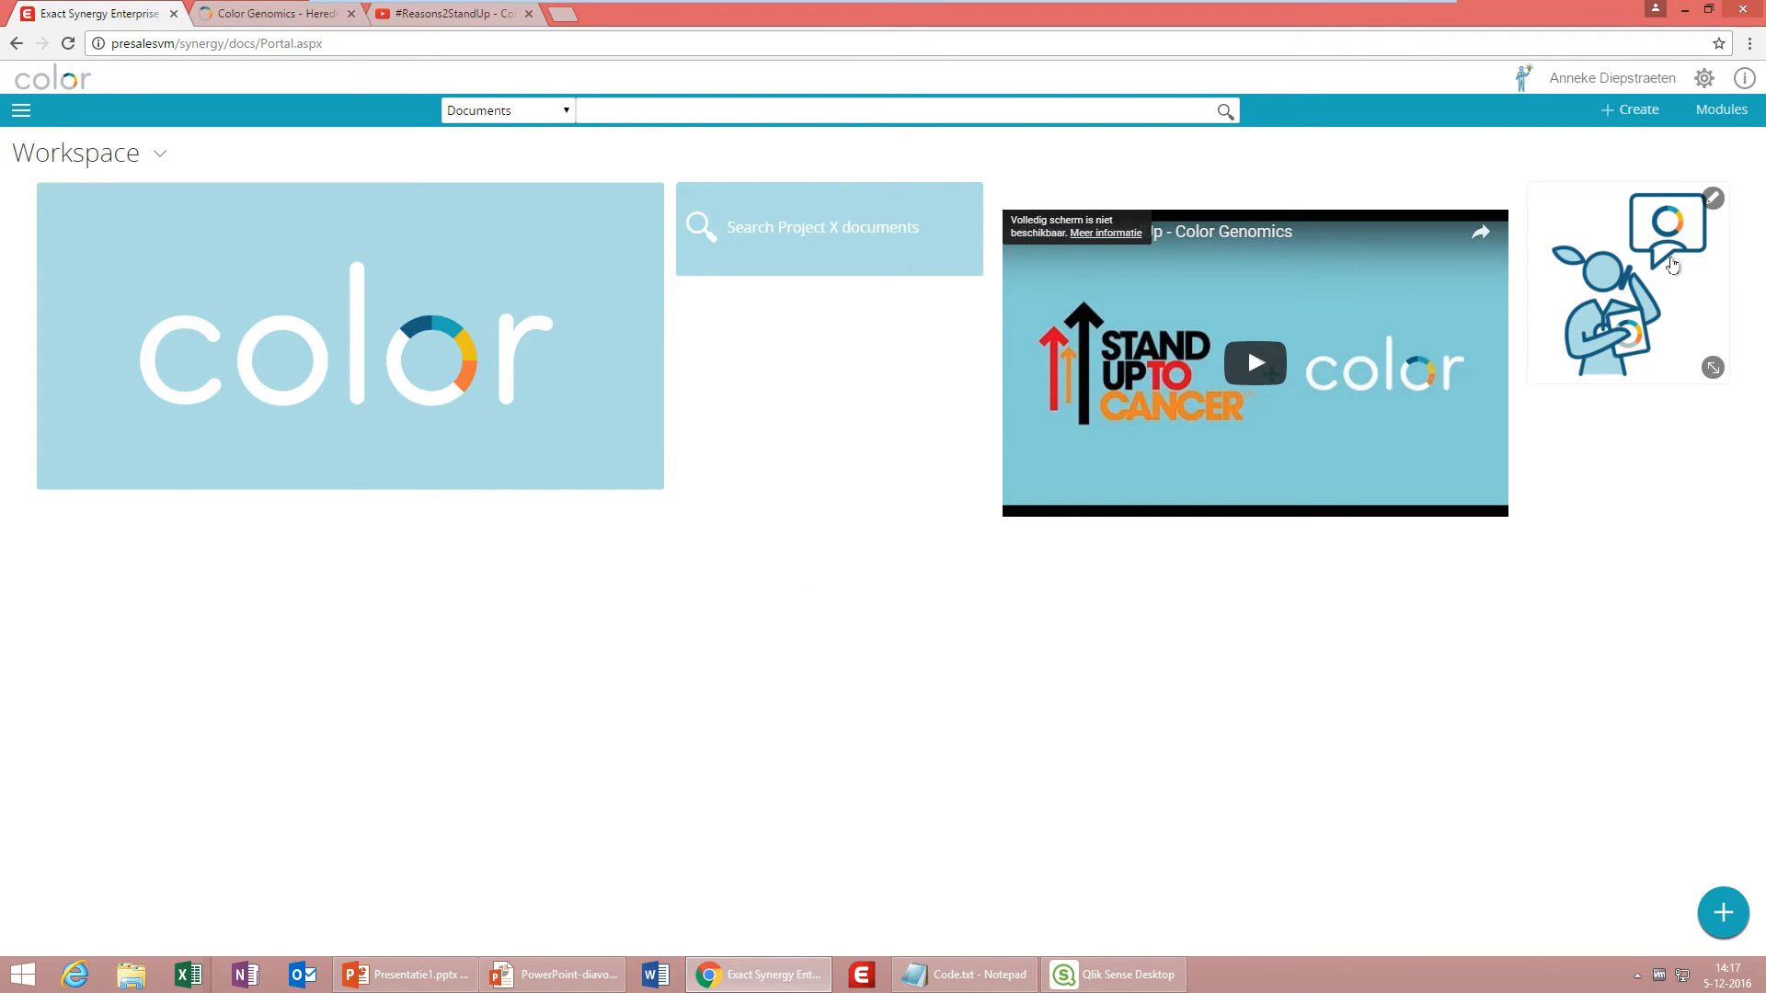
mouse_move(1672, 321)
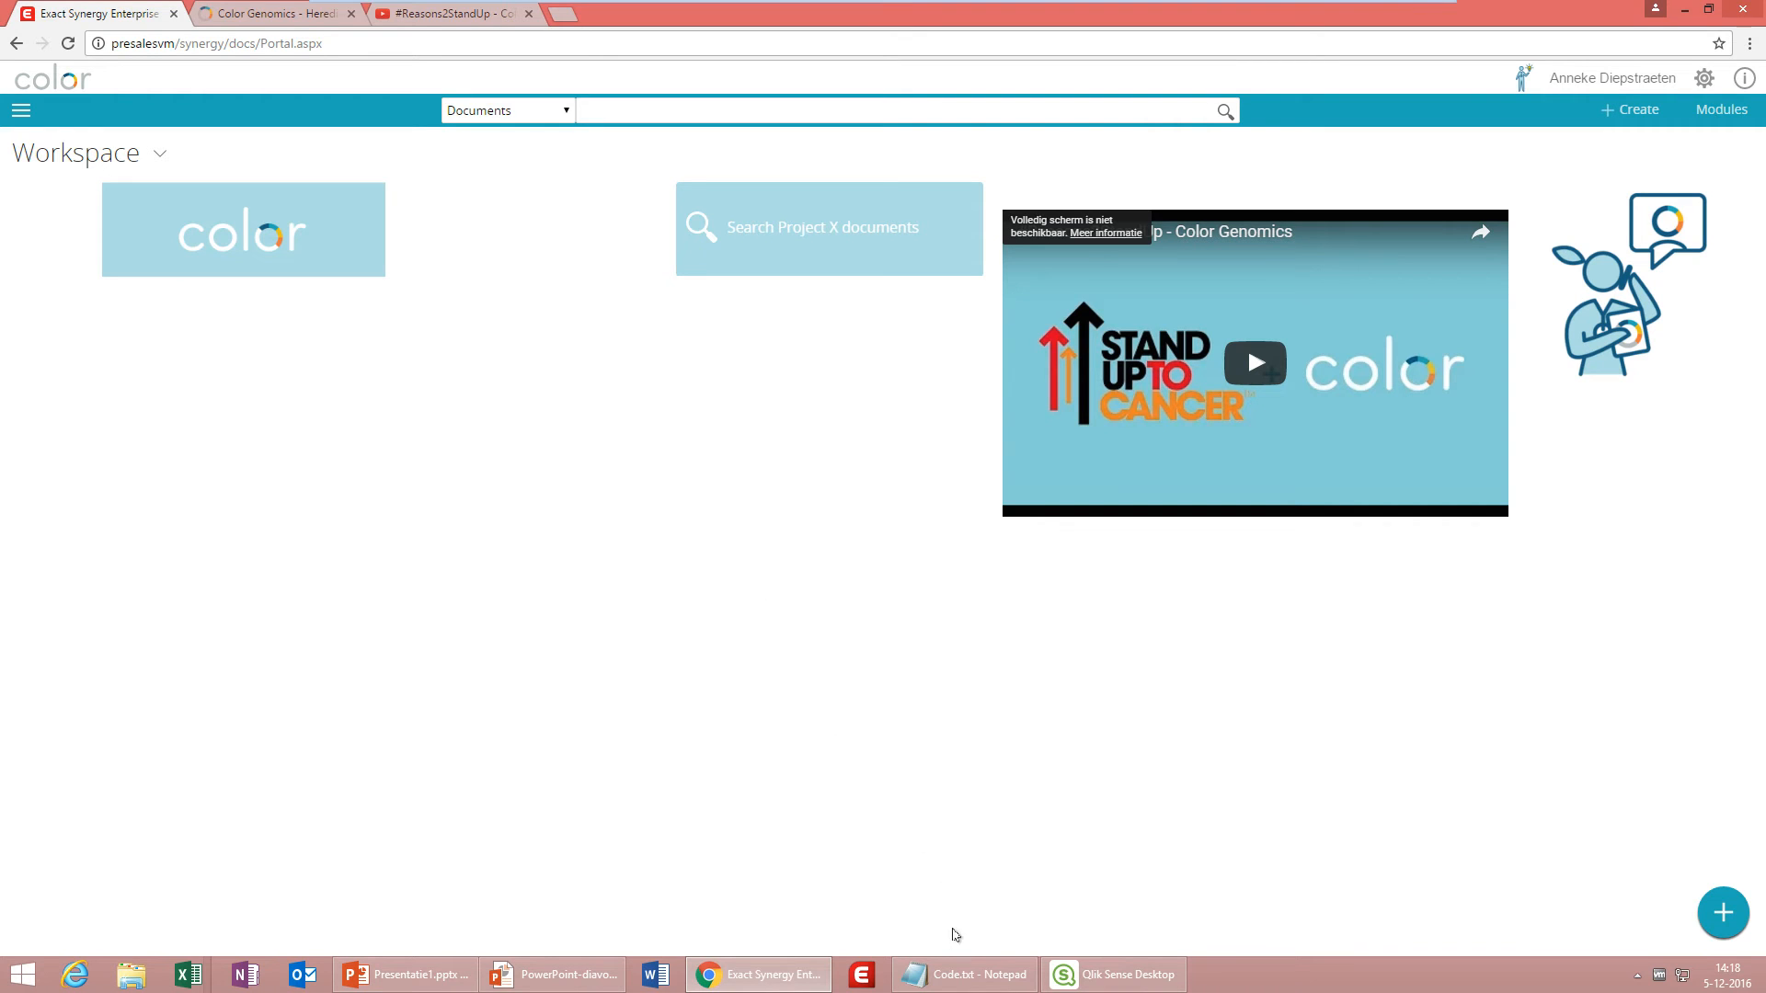
Open the widget catalogue from the workspace toolbar.
click(960, 974)
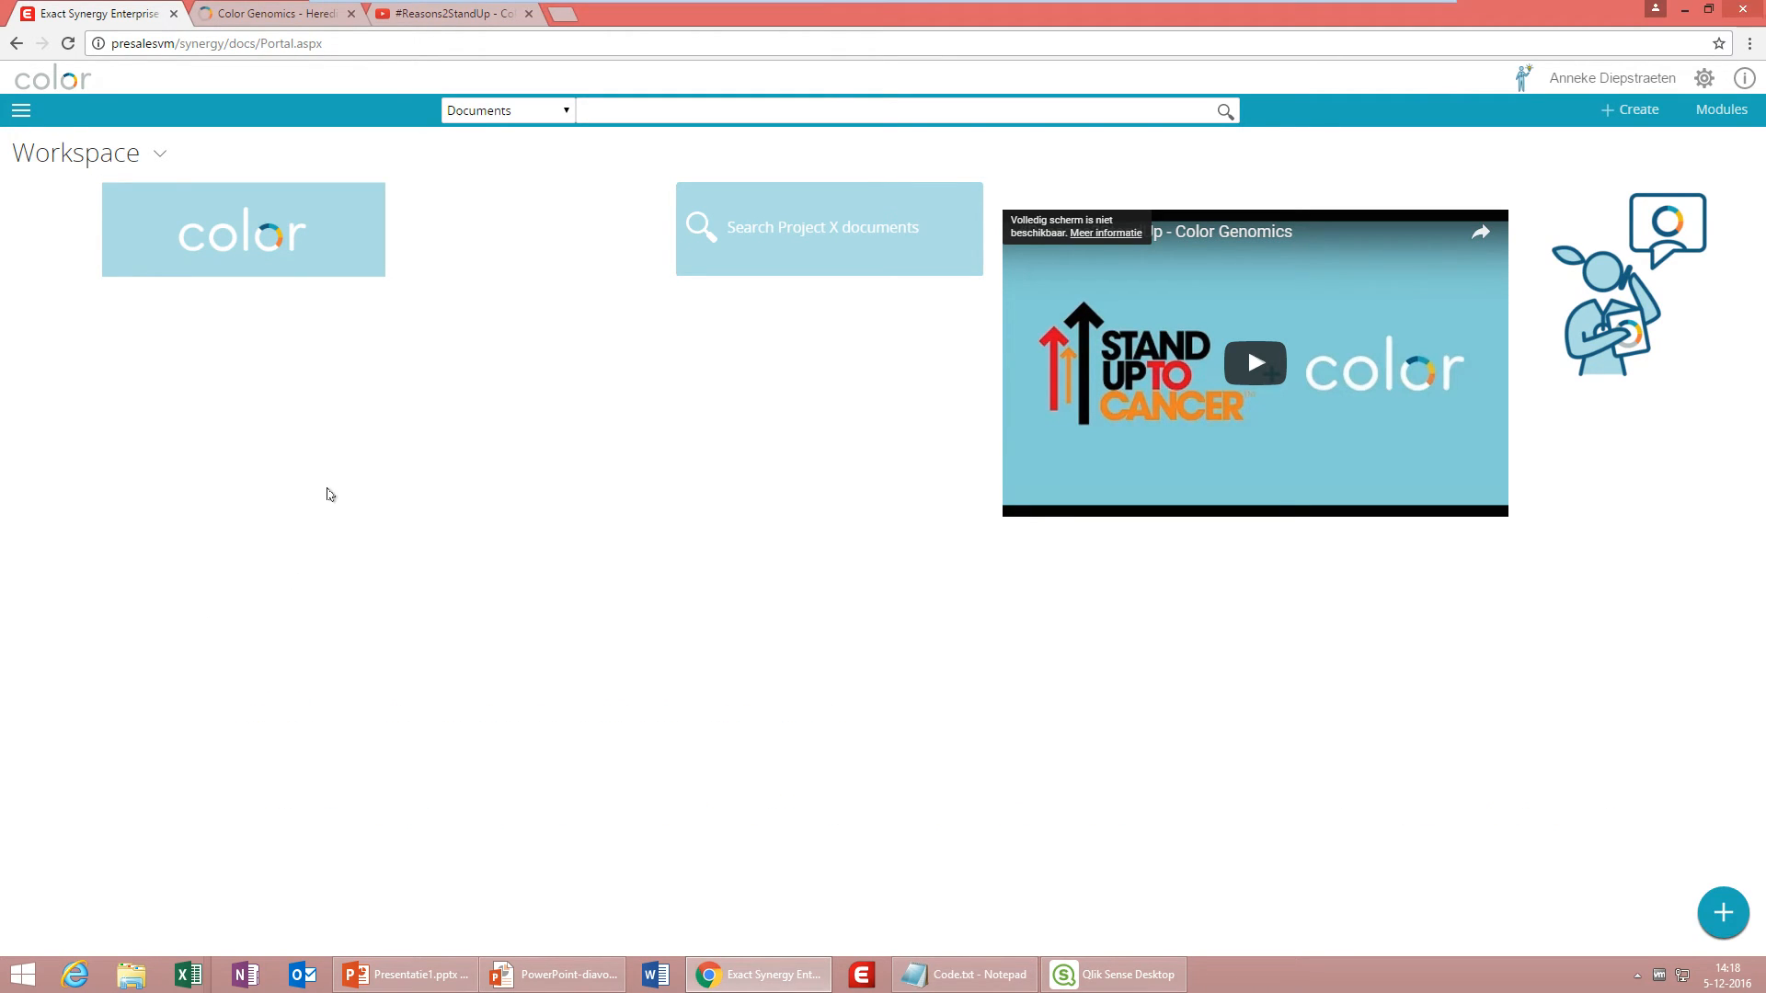
click(1722, 913)
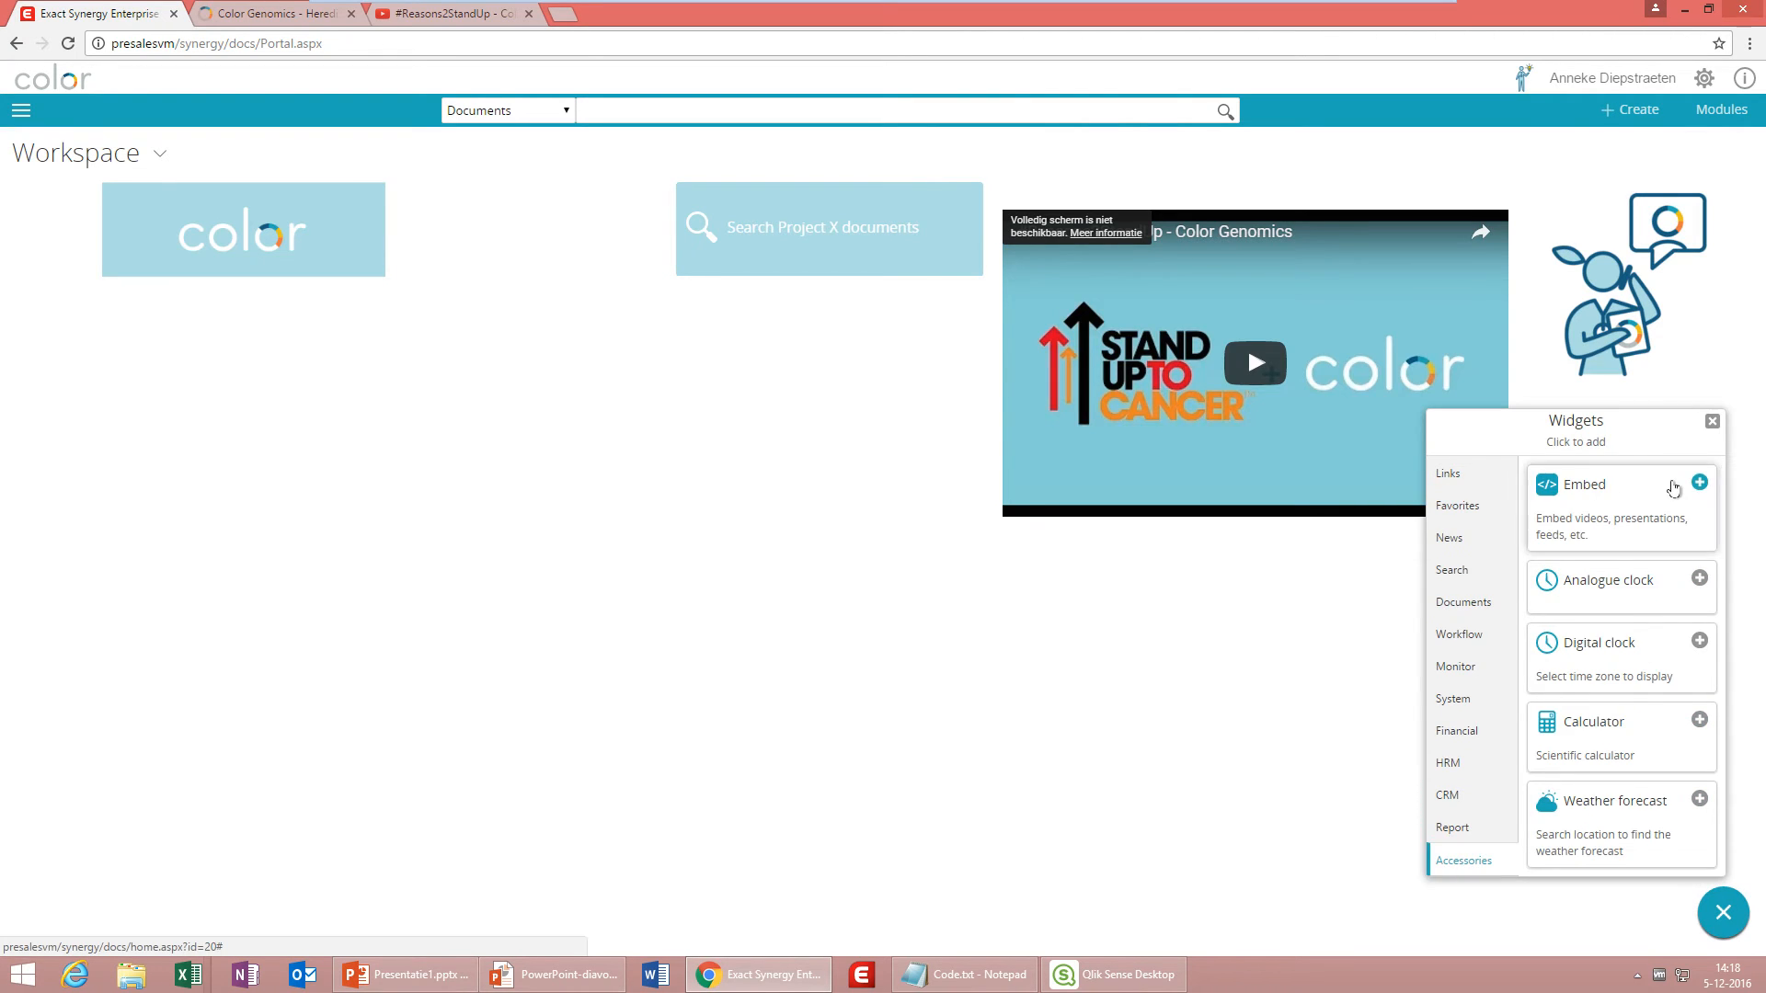
Save a Qlik chart Embed widget and browse the catalogue for the second chart.
click(1700, 483)
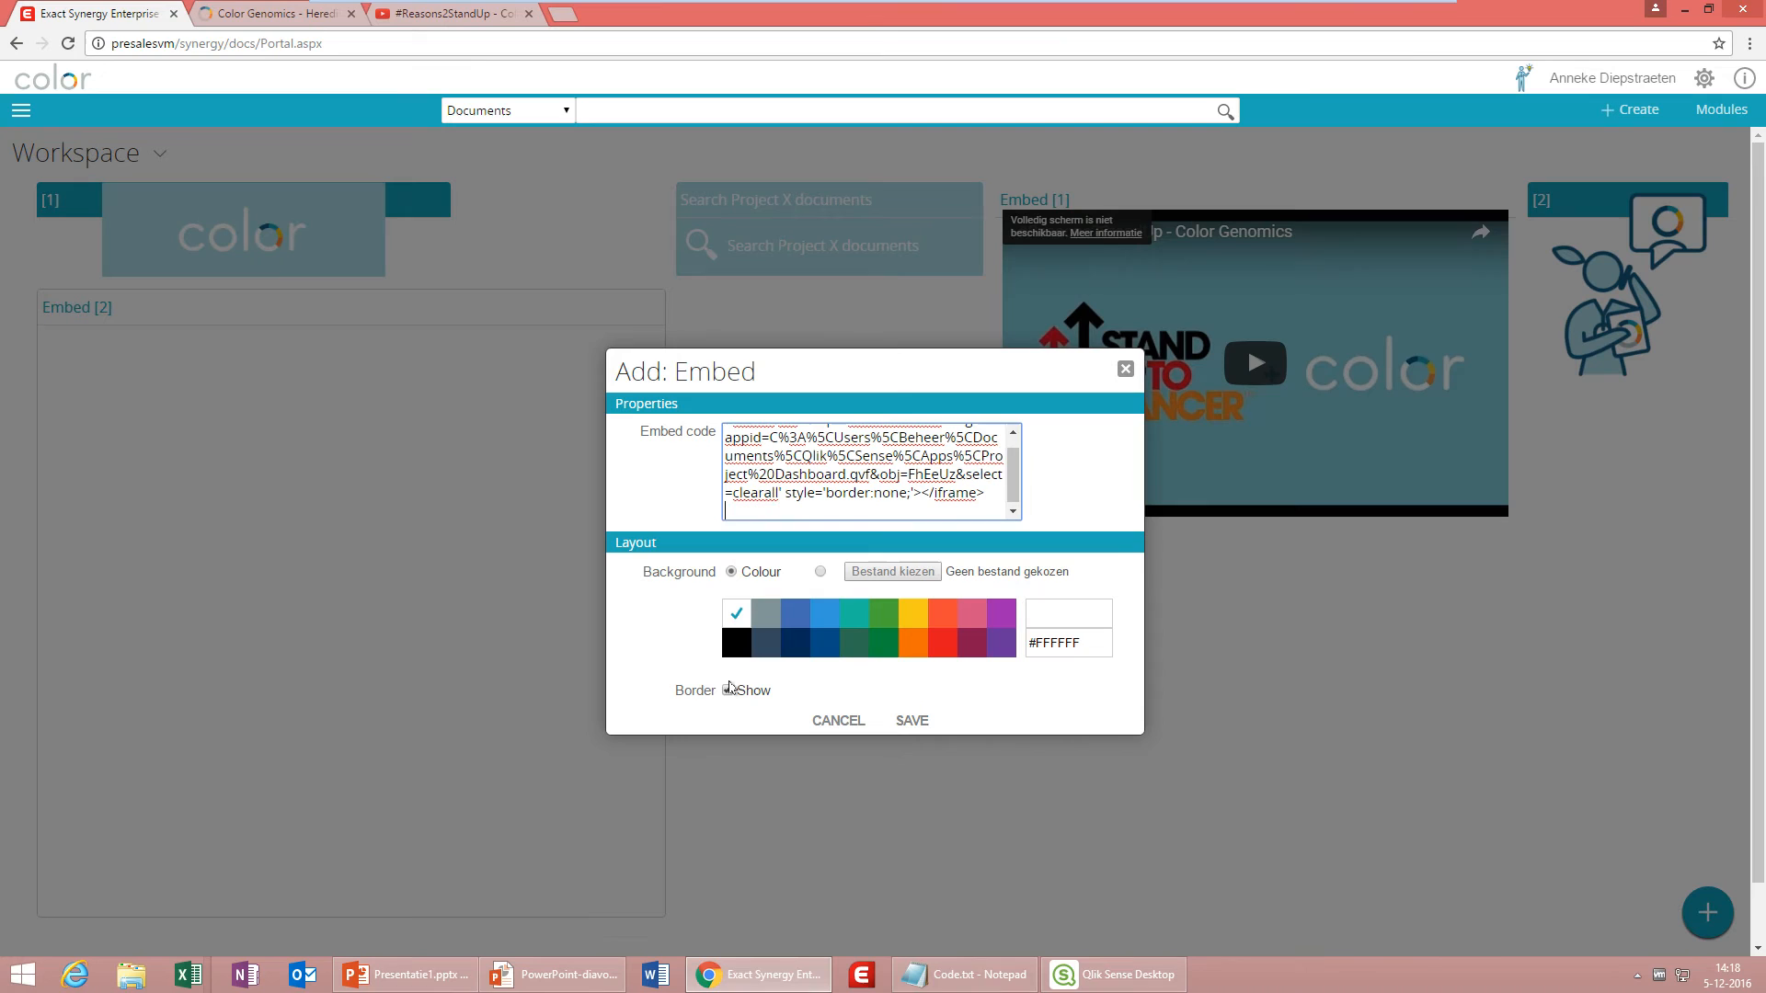
click(912, 721)
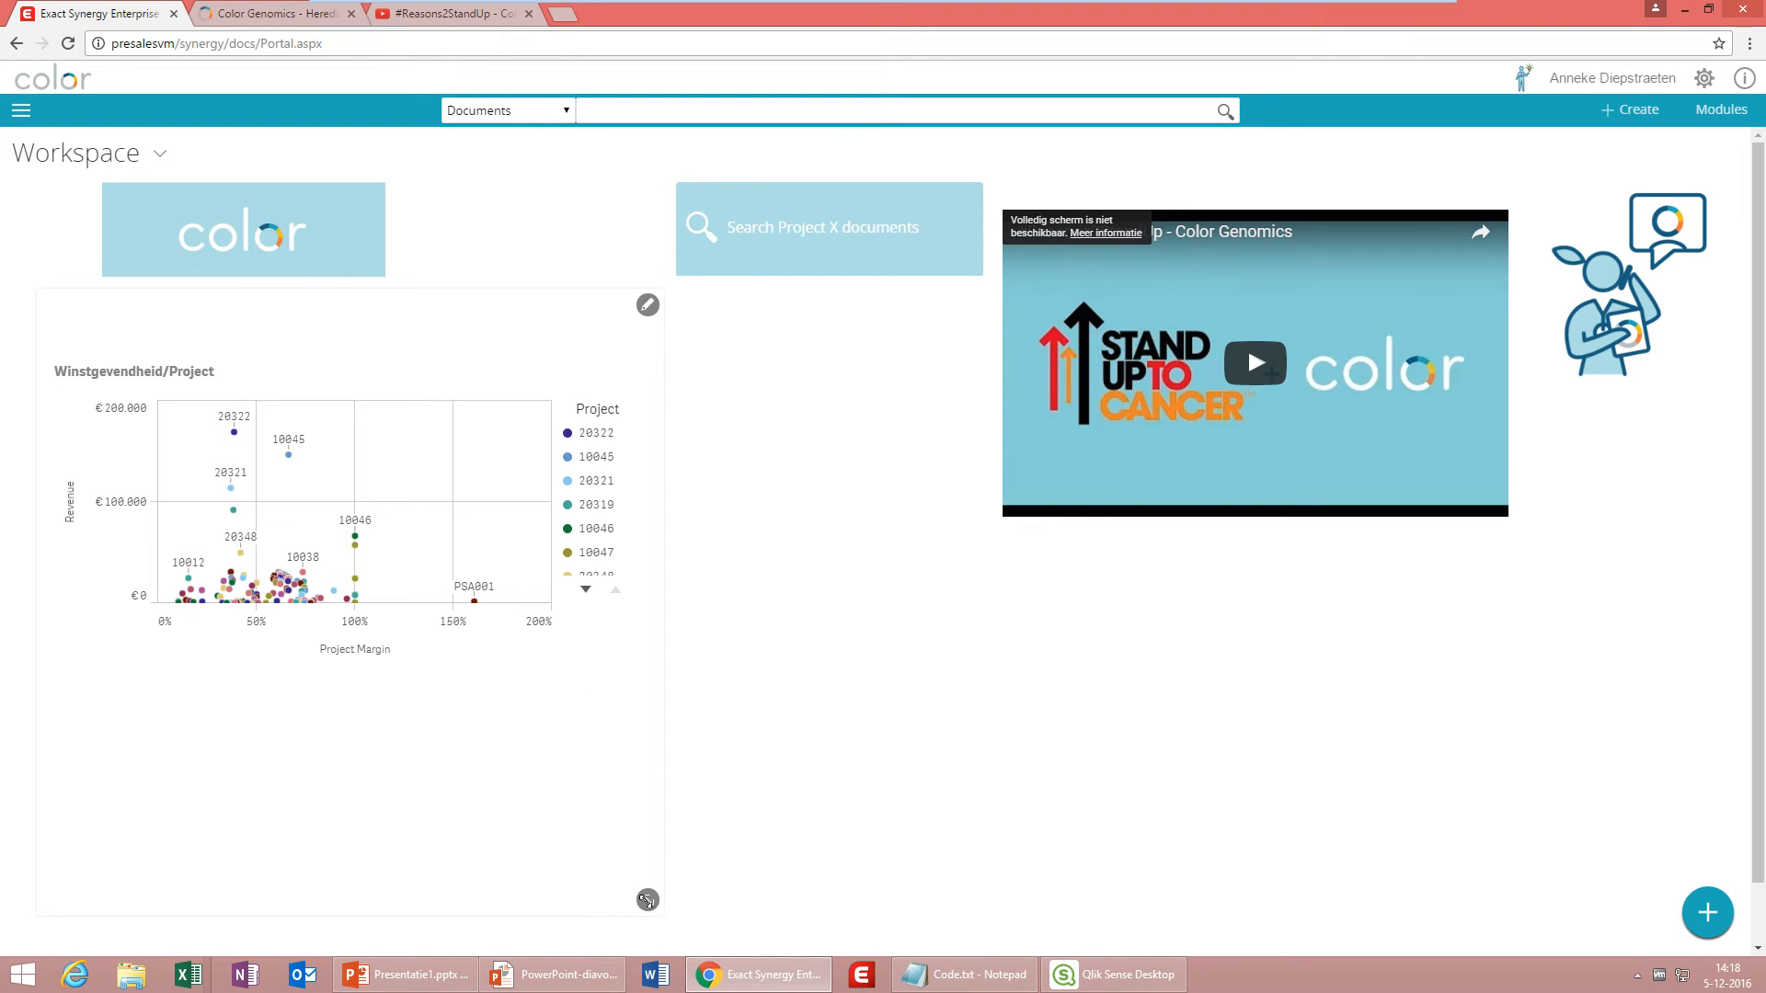
click(962, 974)
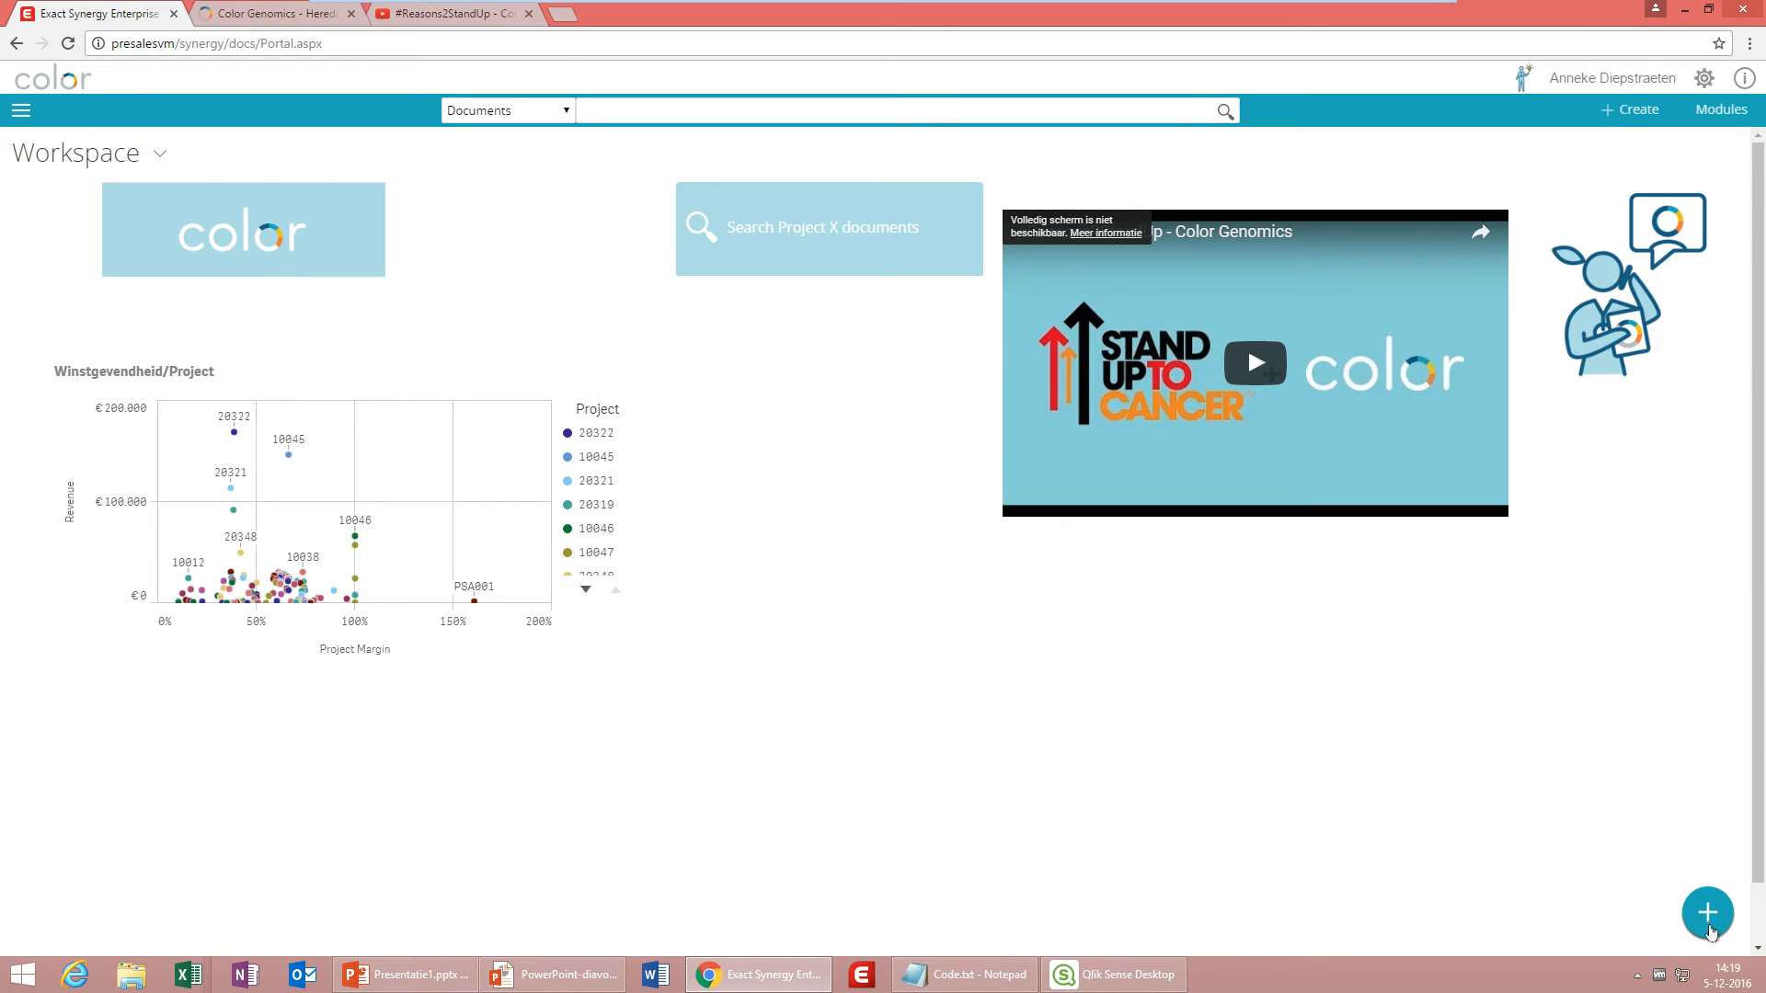
click(1707, 913)
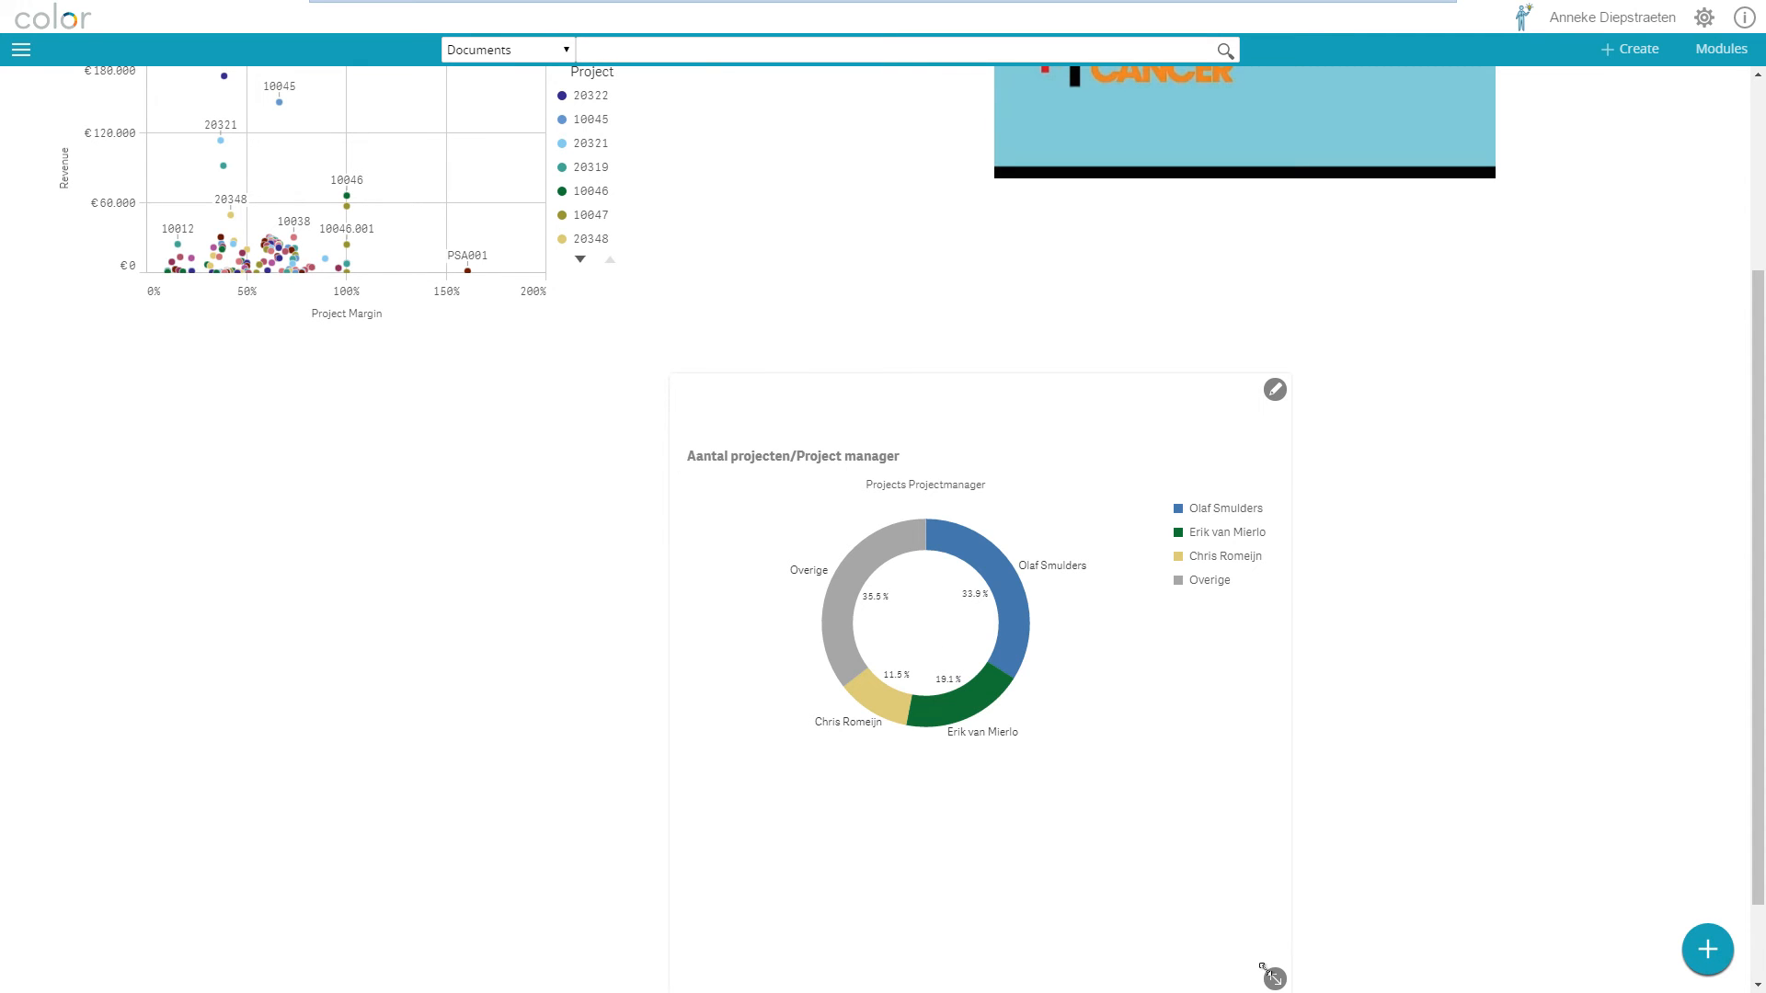
scroll(down, 3)
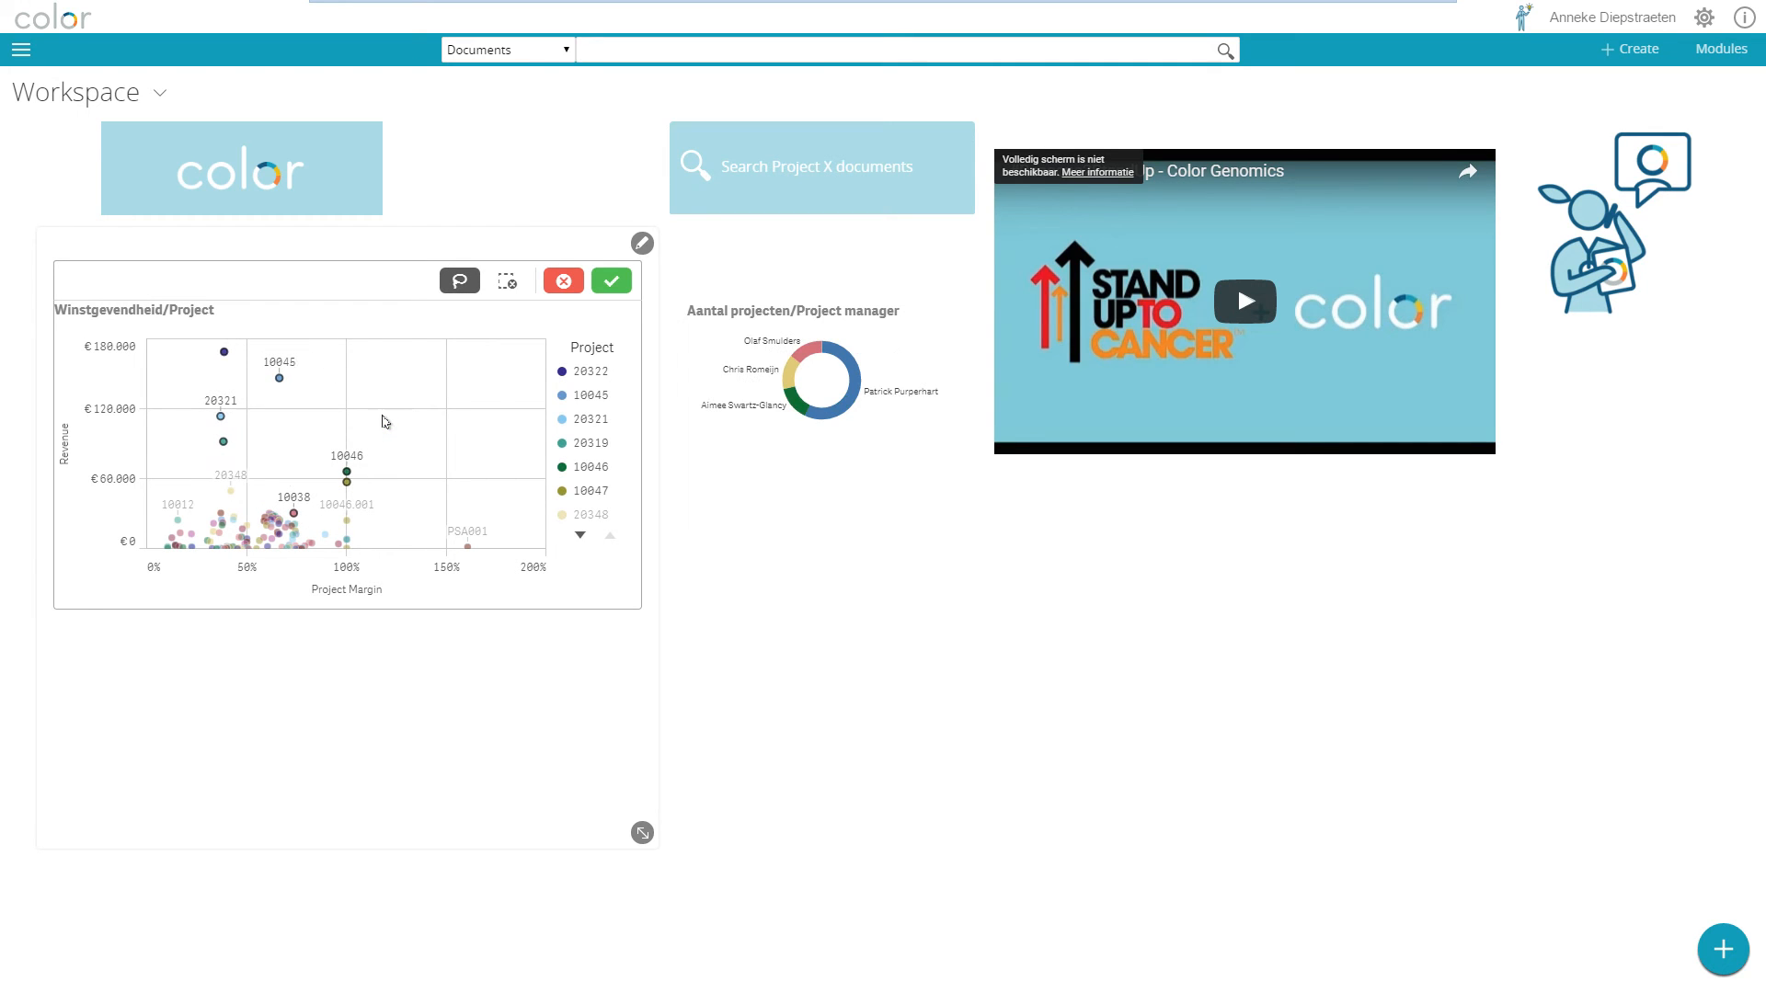
mouse_move(875, 378)
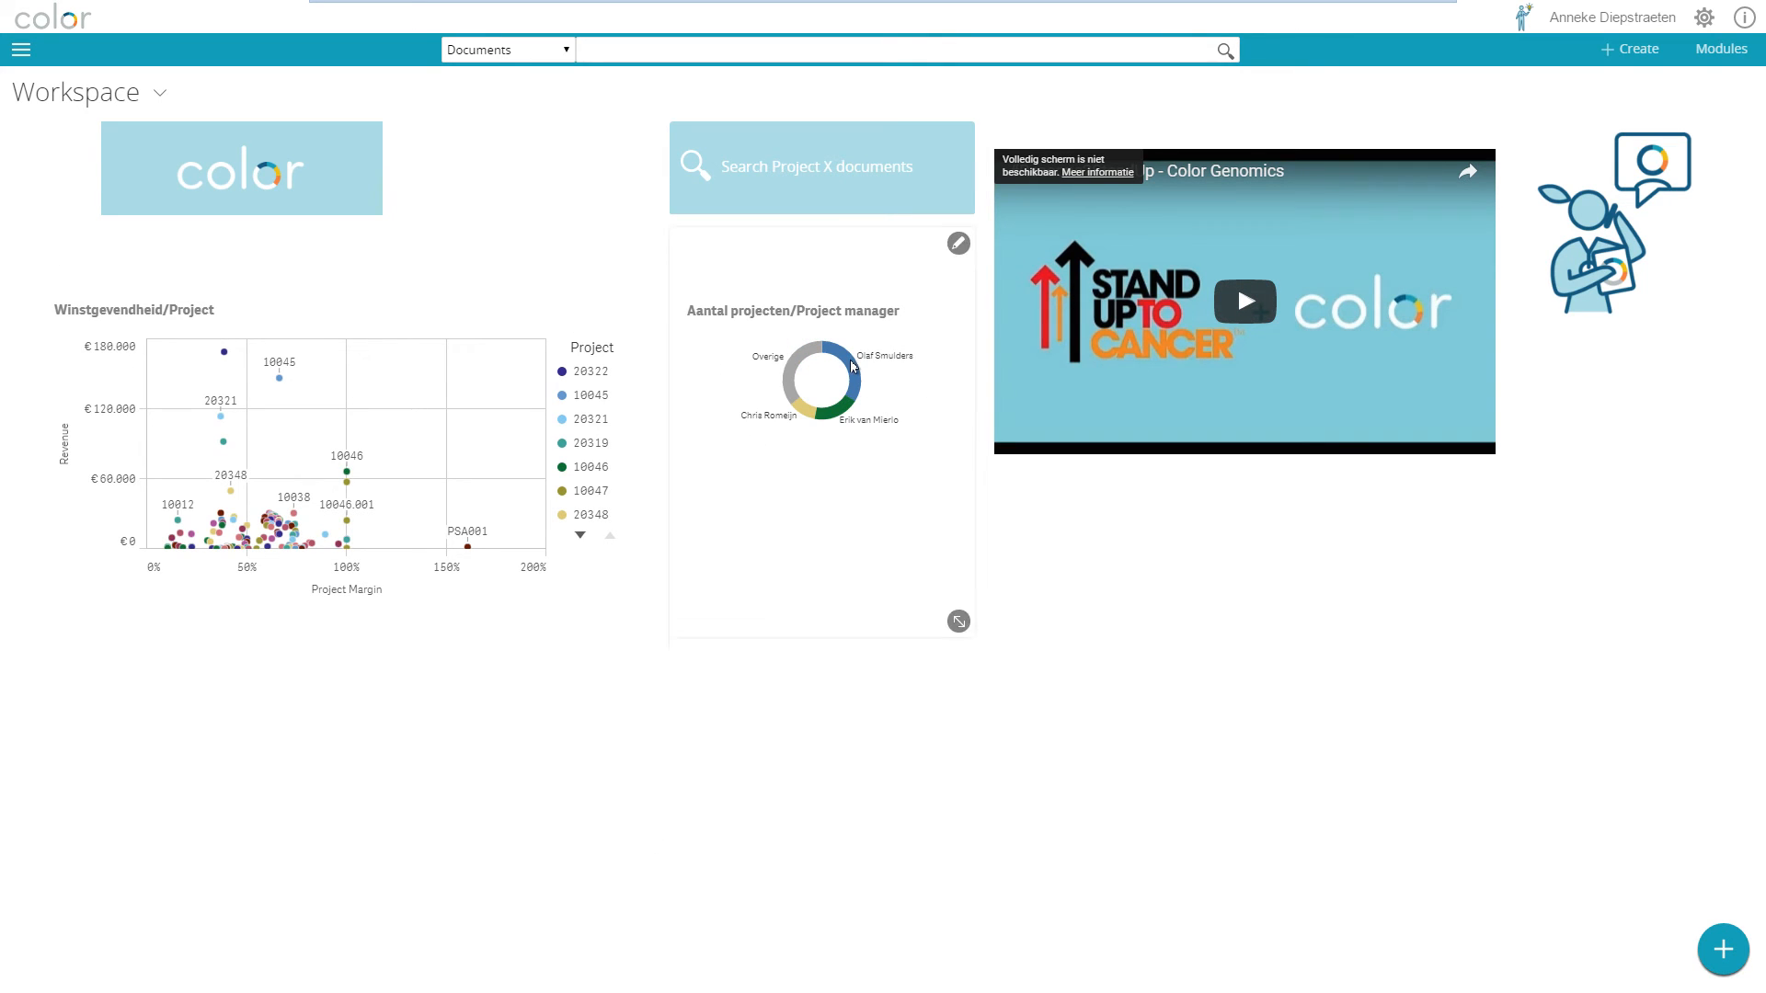
Filter the charts by a donut-slice project manager, clear it, and open the workspace list.
click(846, 362)
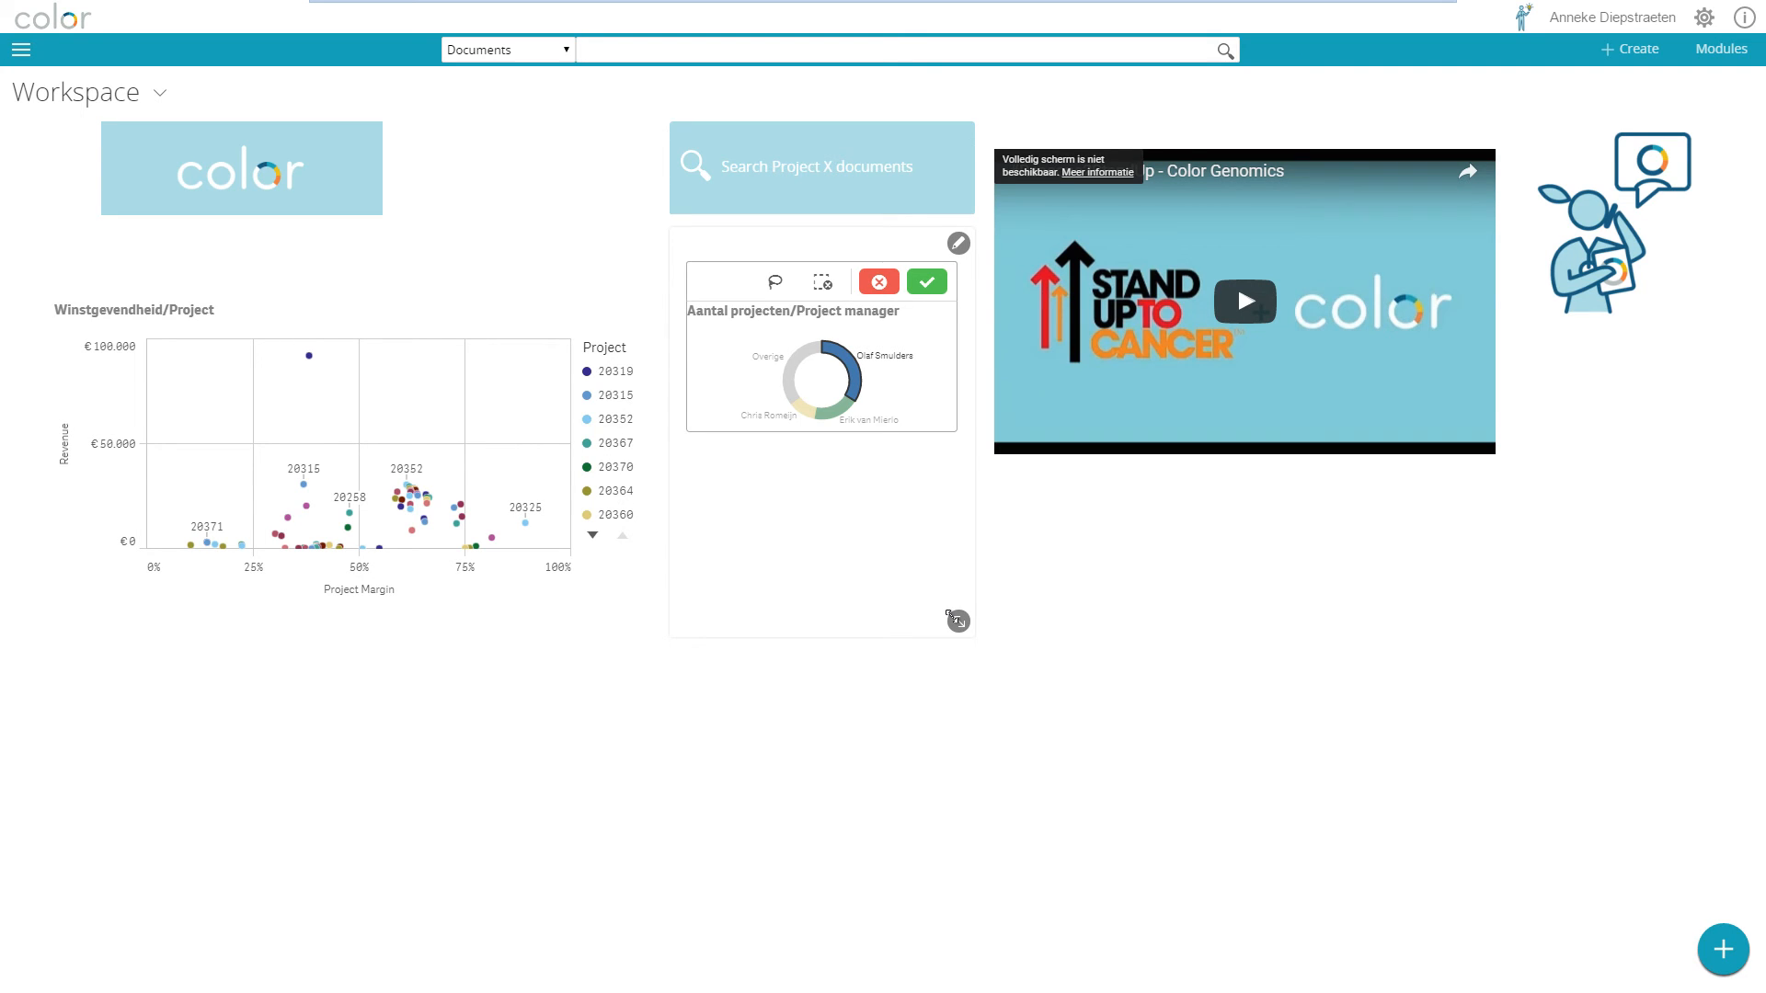
click(927, 281)
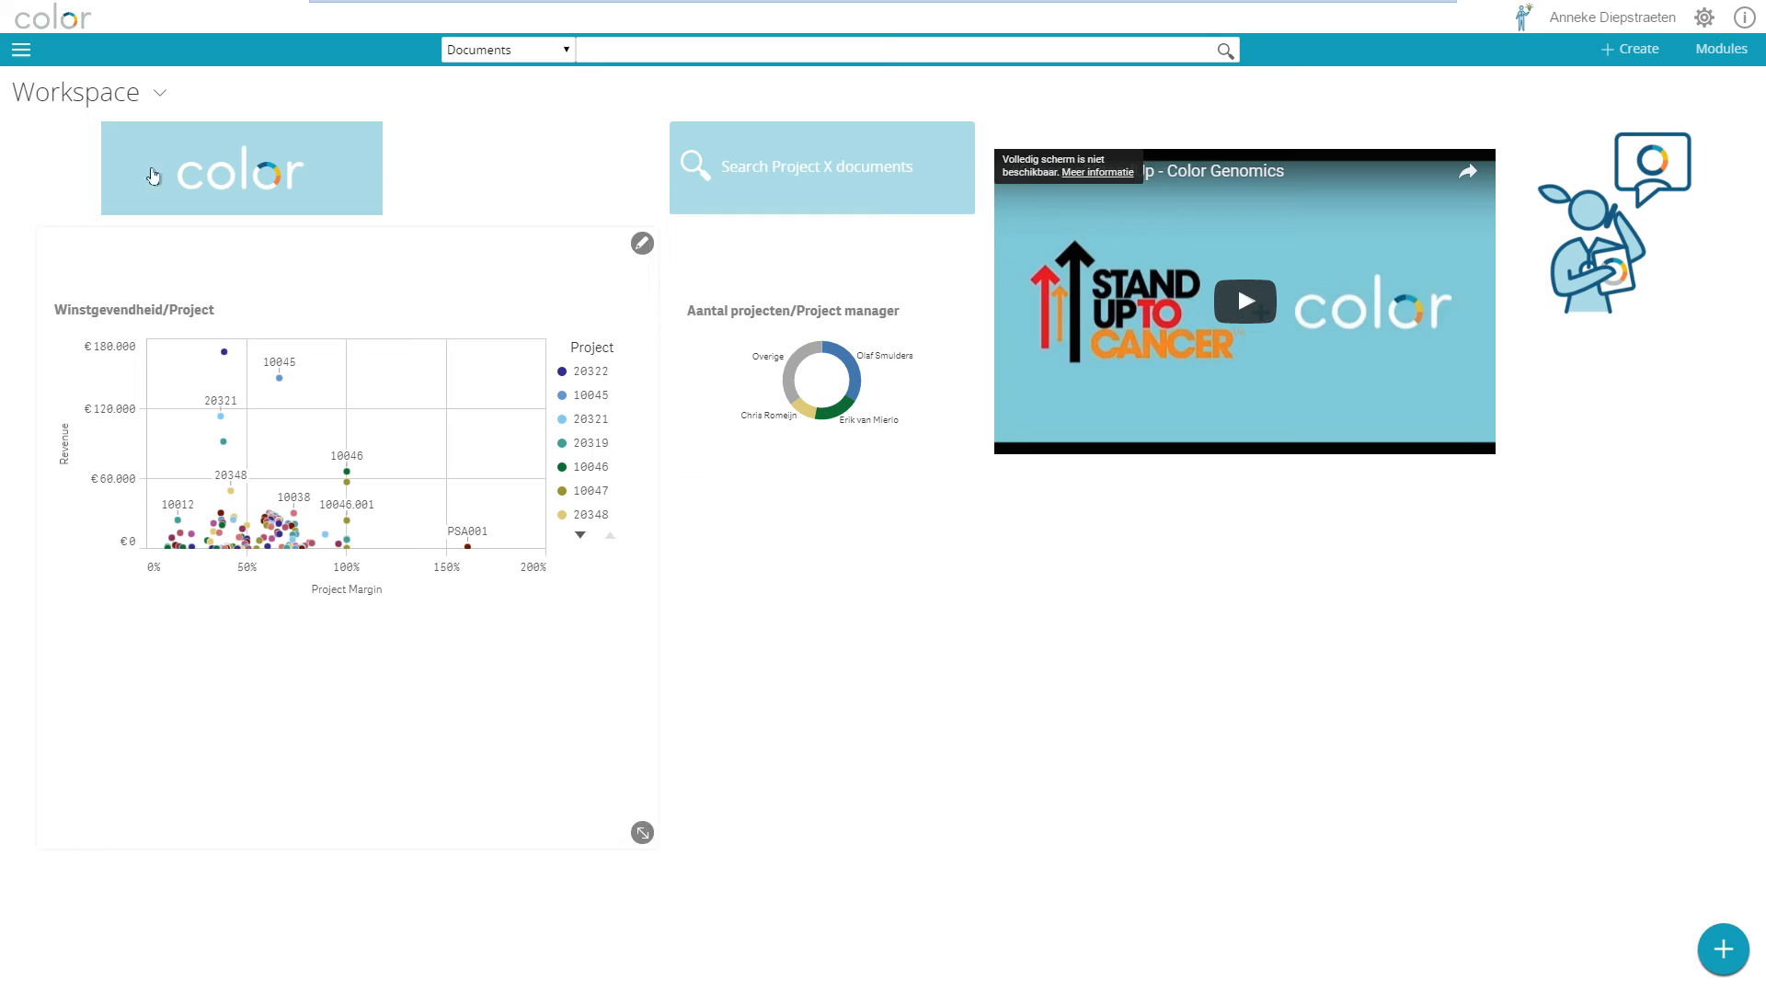
click(75, 92)
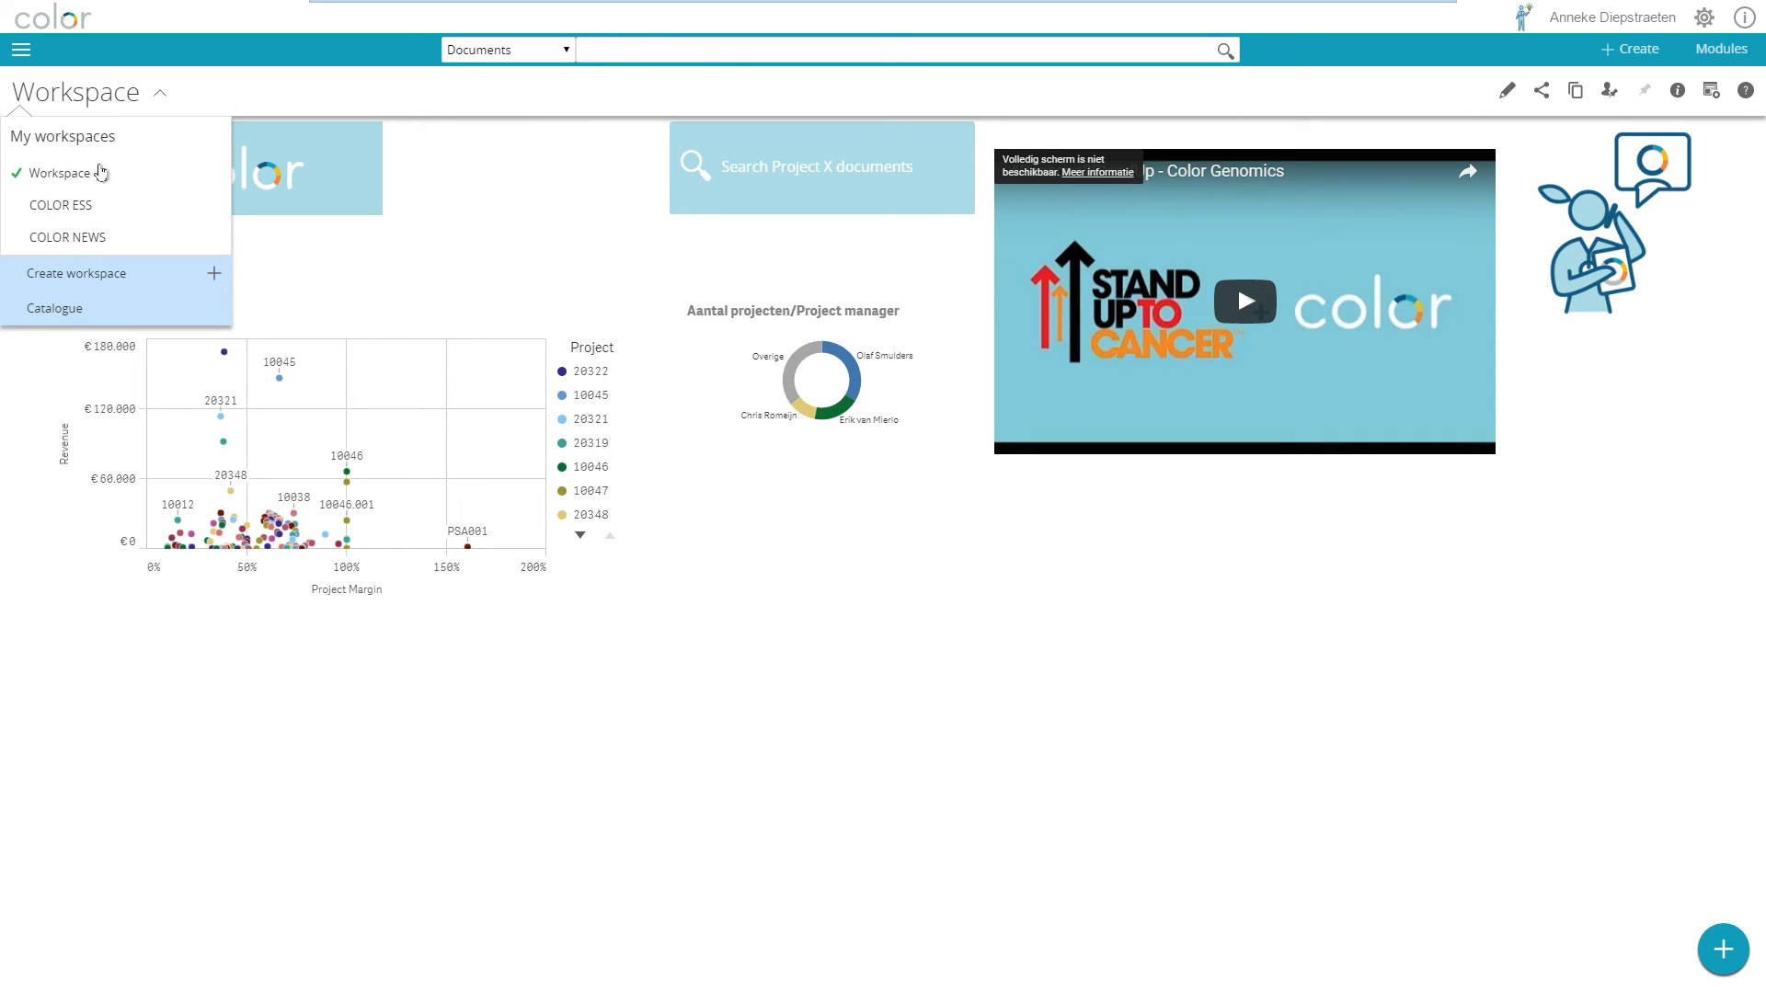
Select COLOR ESS from the My workspaces dropdown.
click(61, 206)
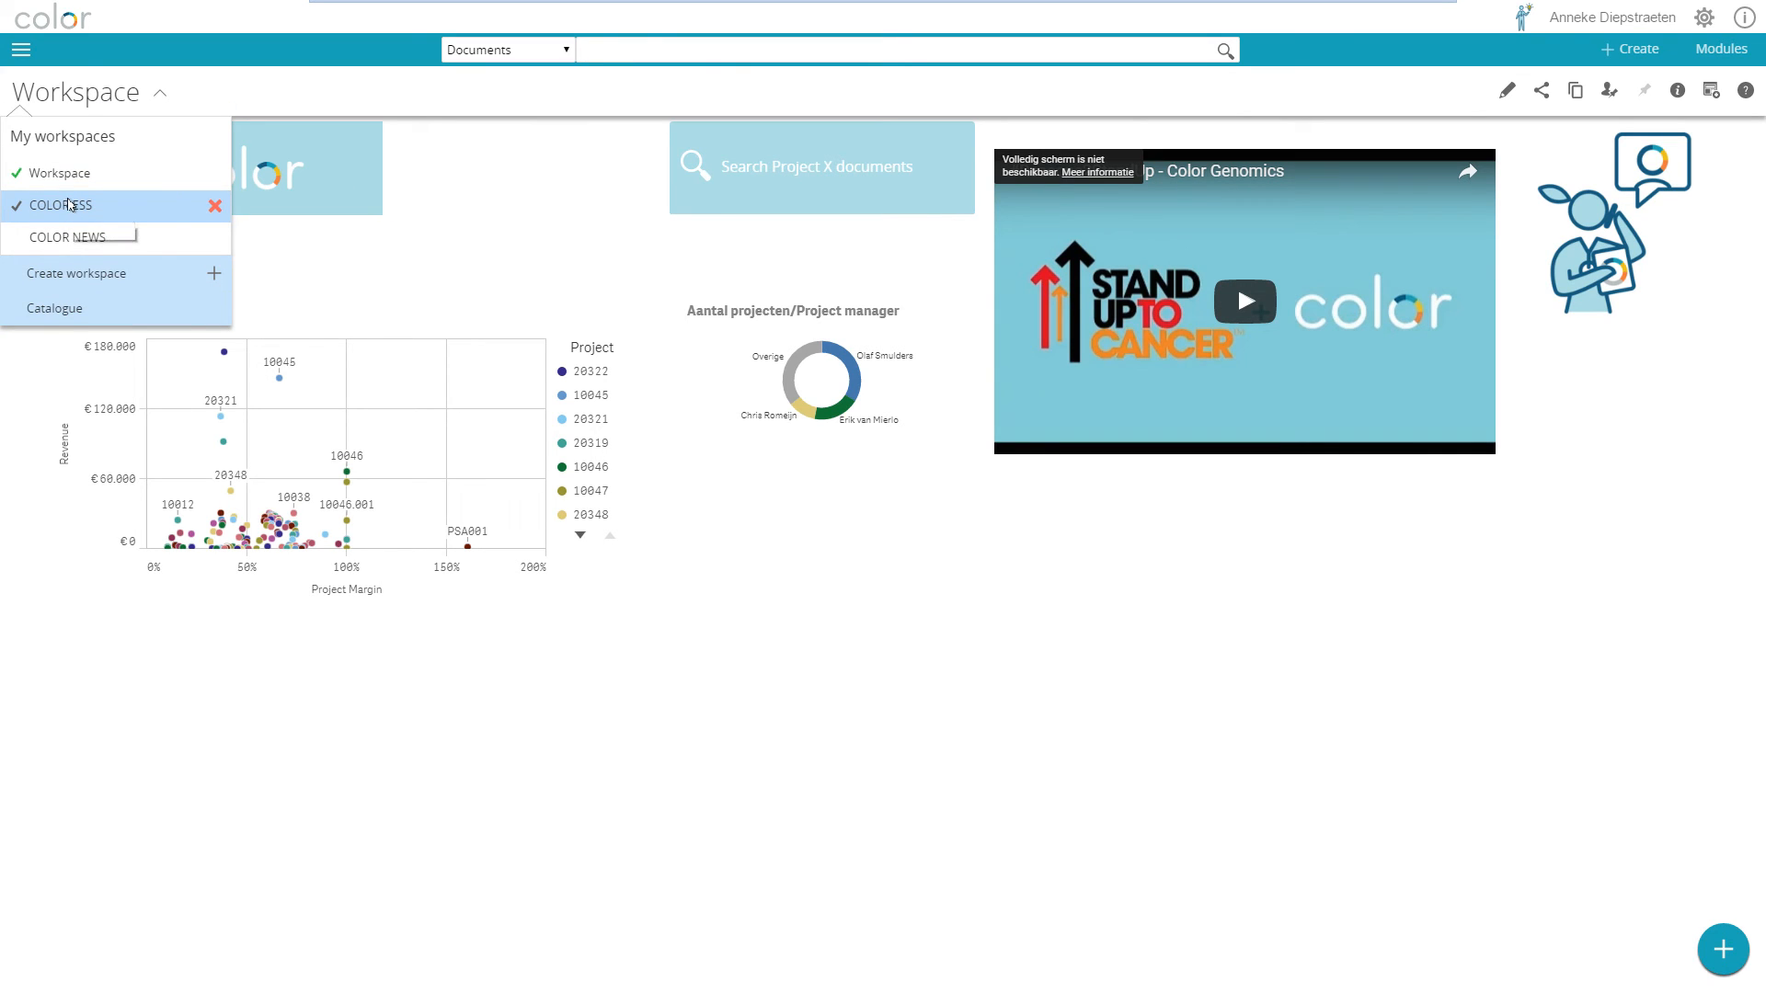
click(61, 205)
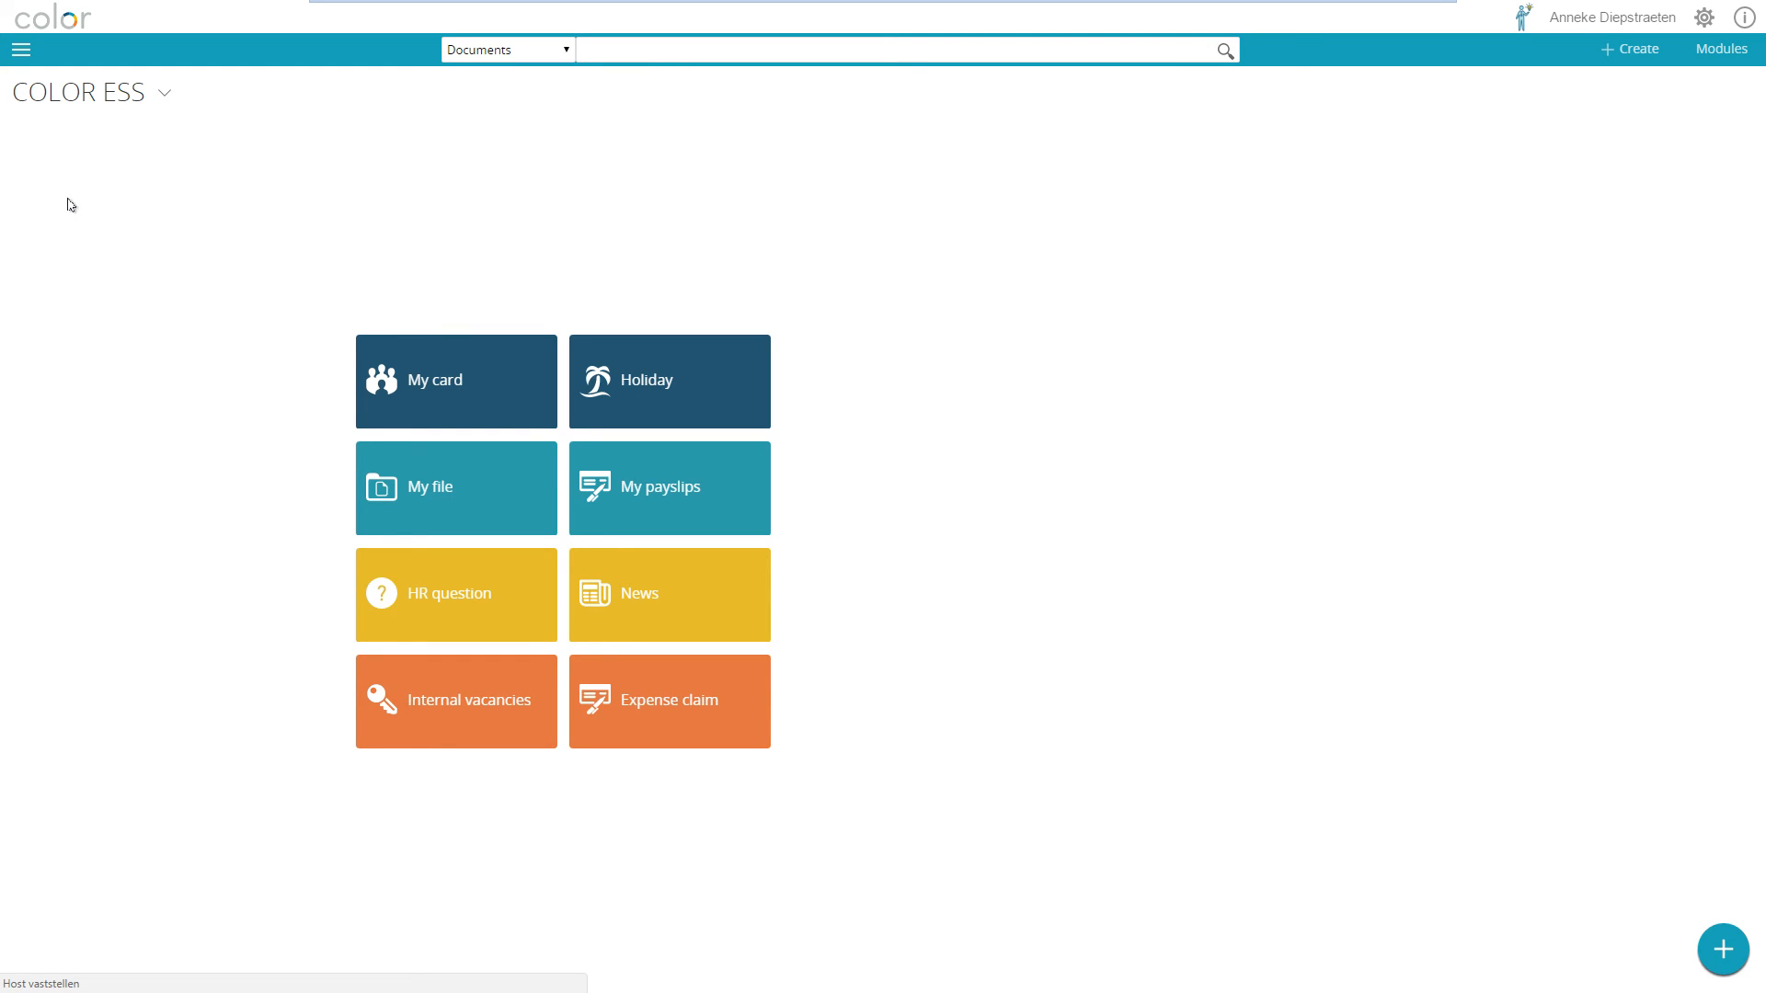
mouse_move(302, 288)
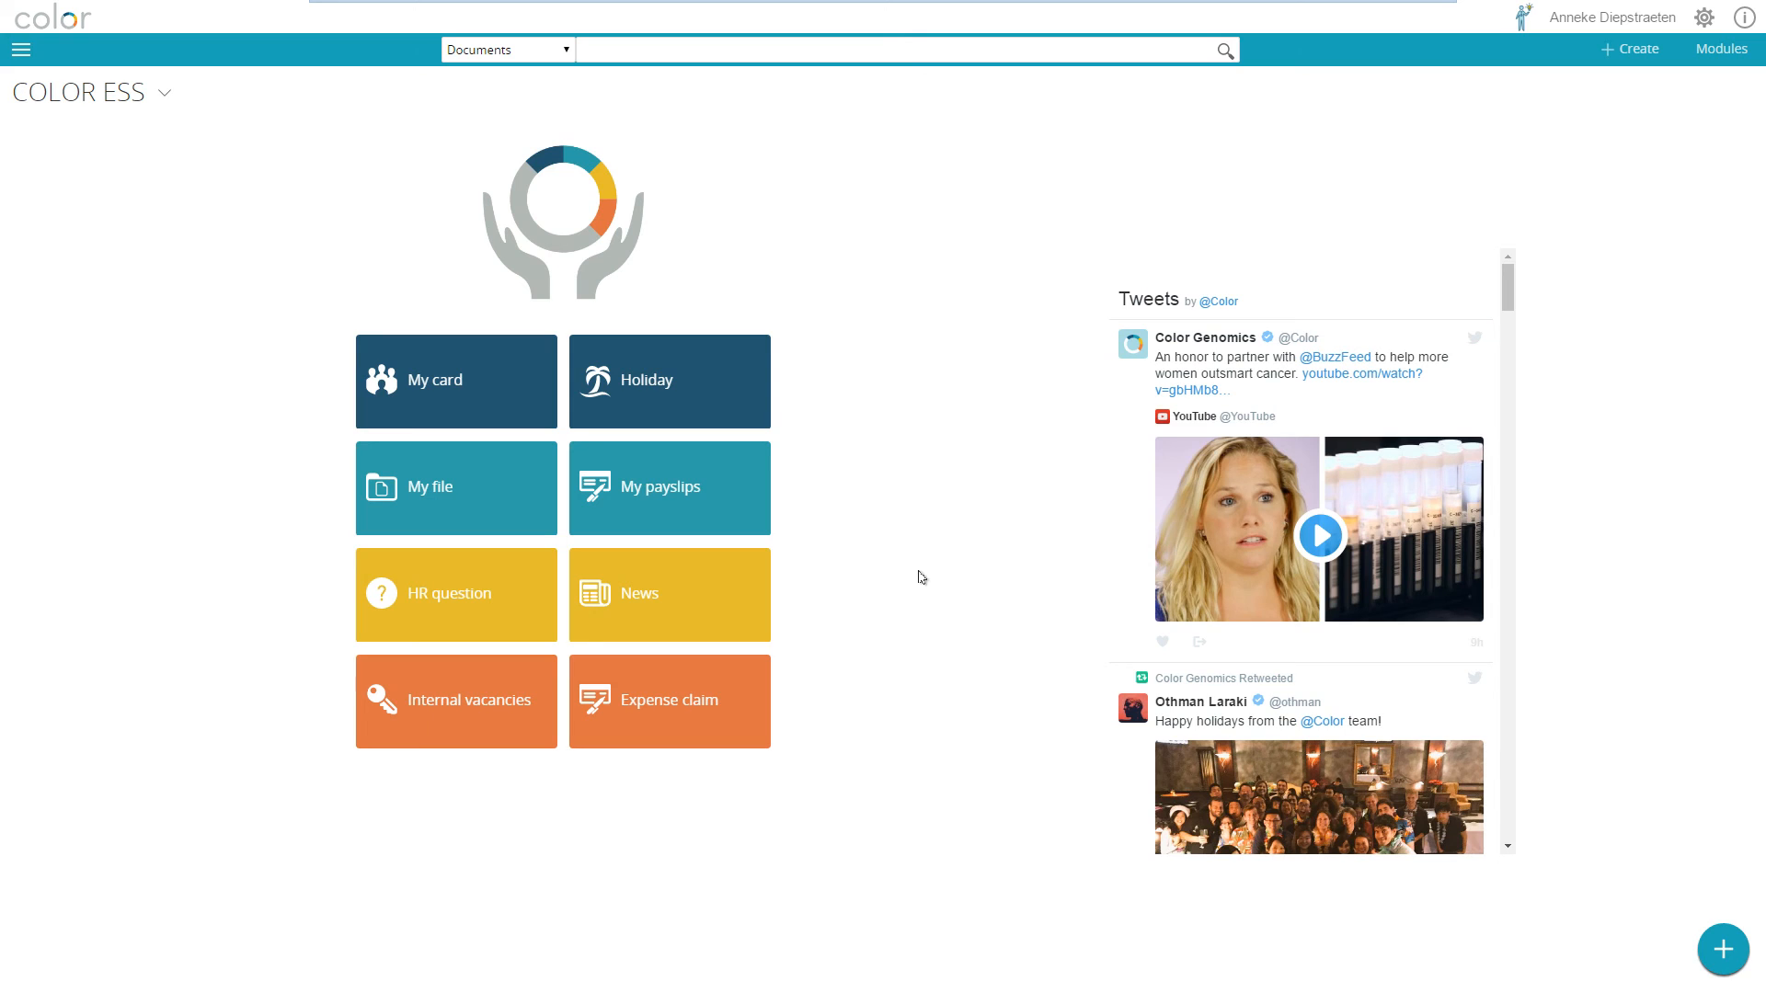
mouse_move(974, 563)
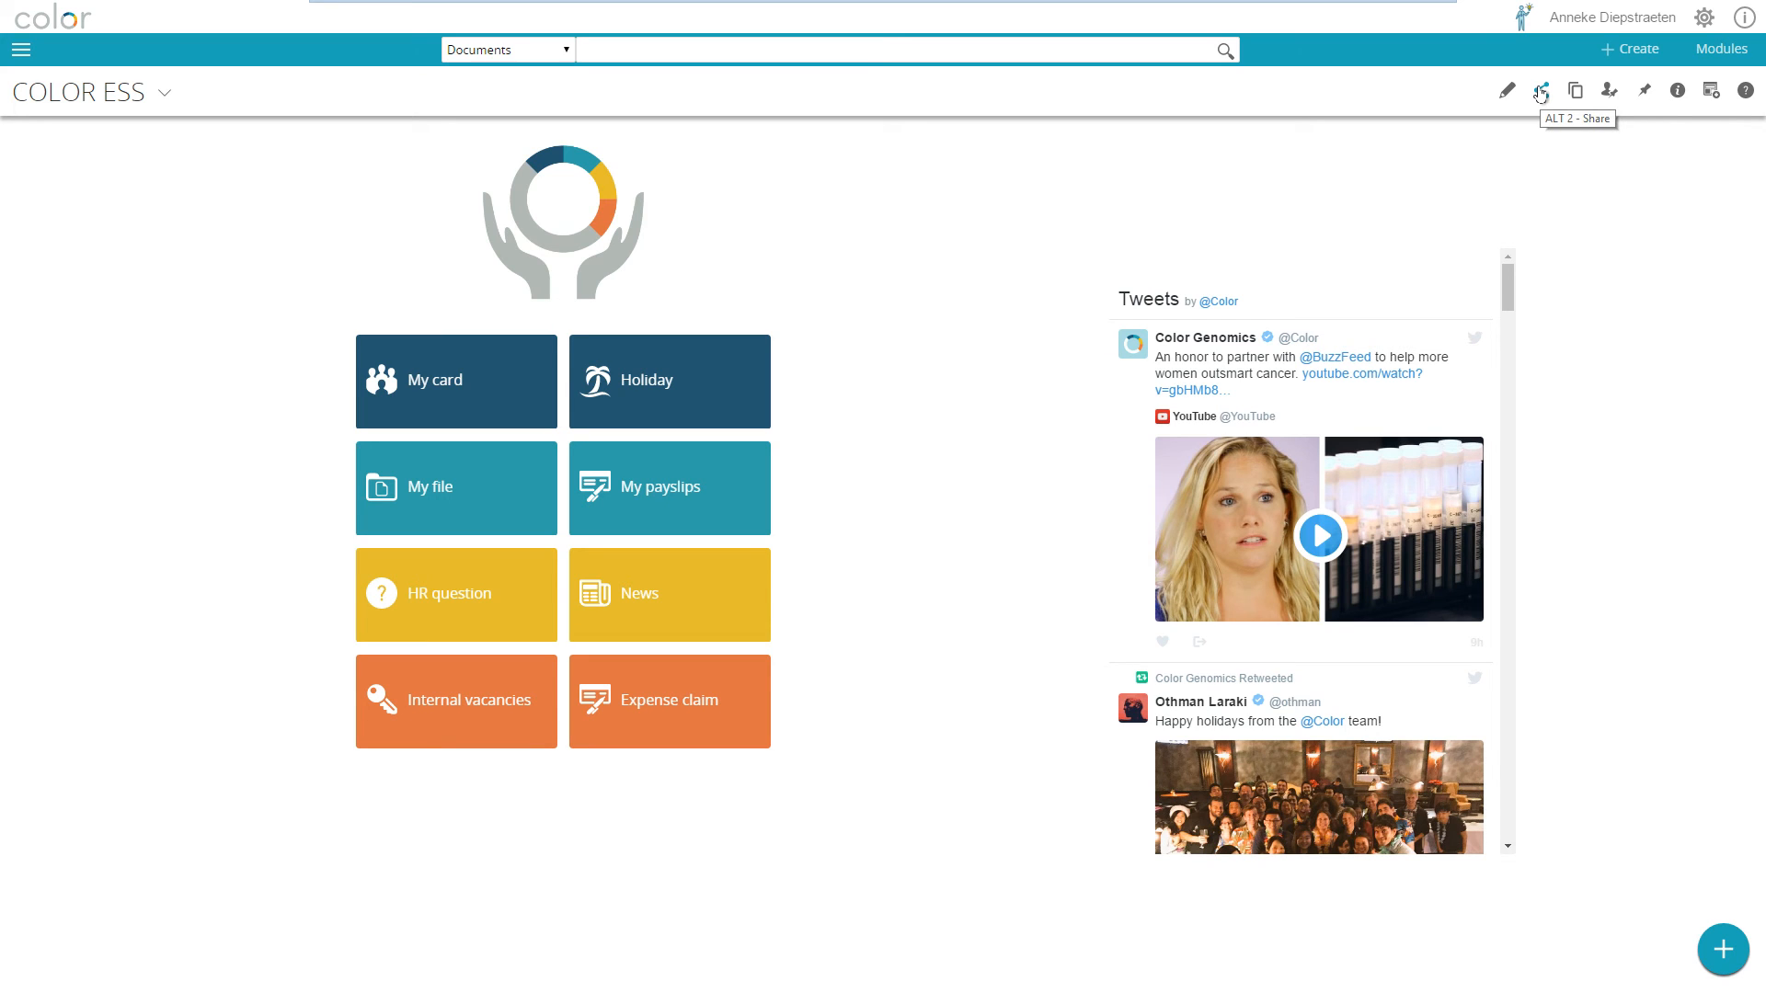
Start a new share for COLOR ESS and switch the share target to Roles.
click(1540, 90)
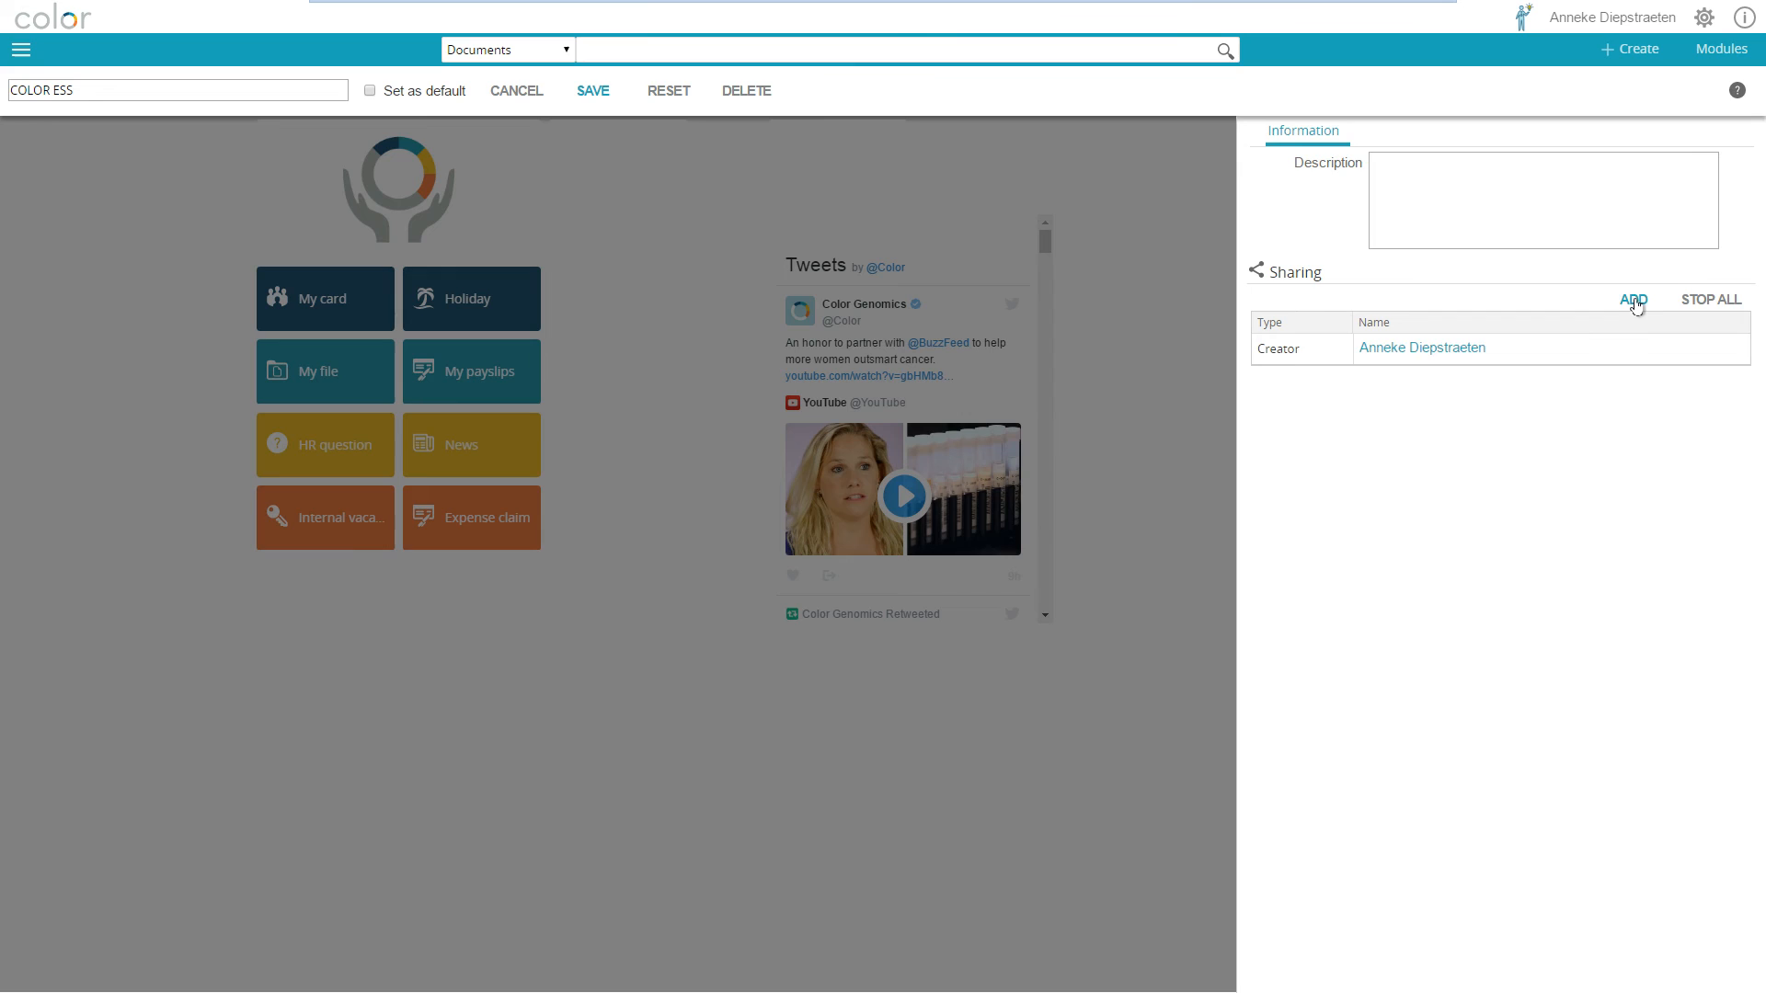
click(1633, 299)
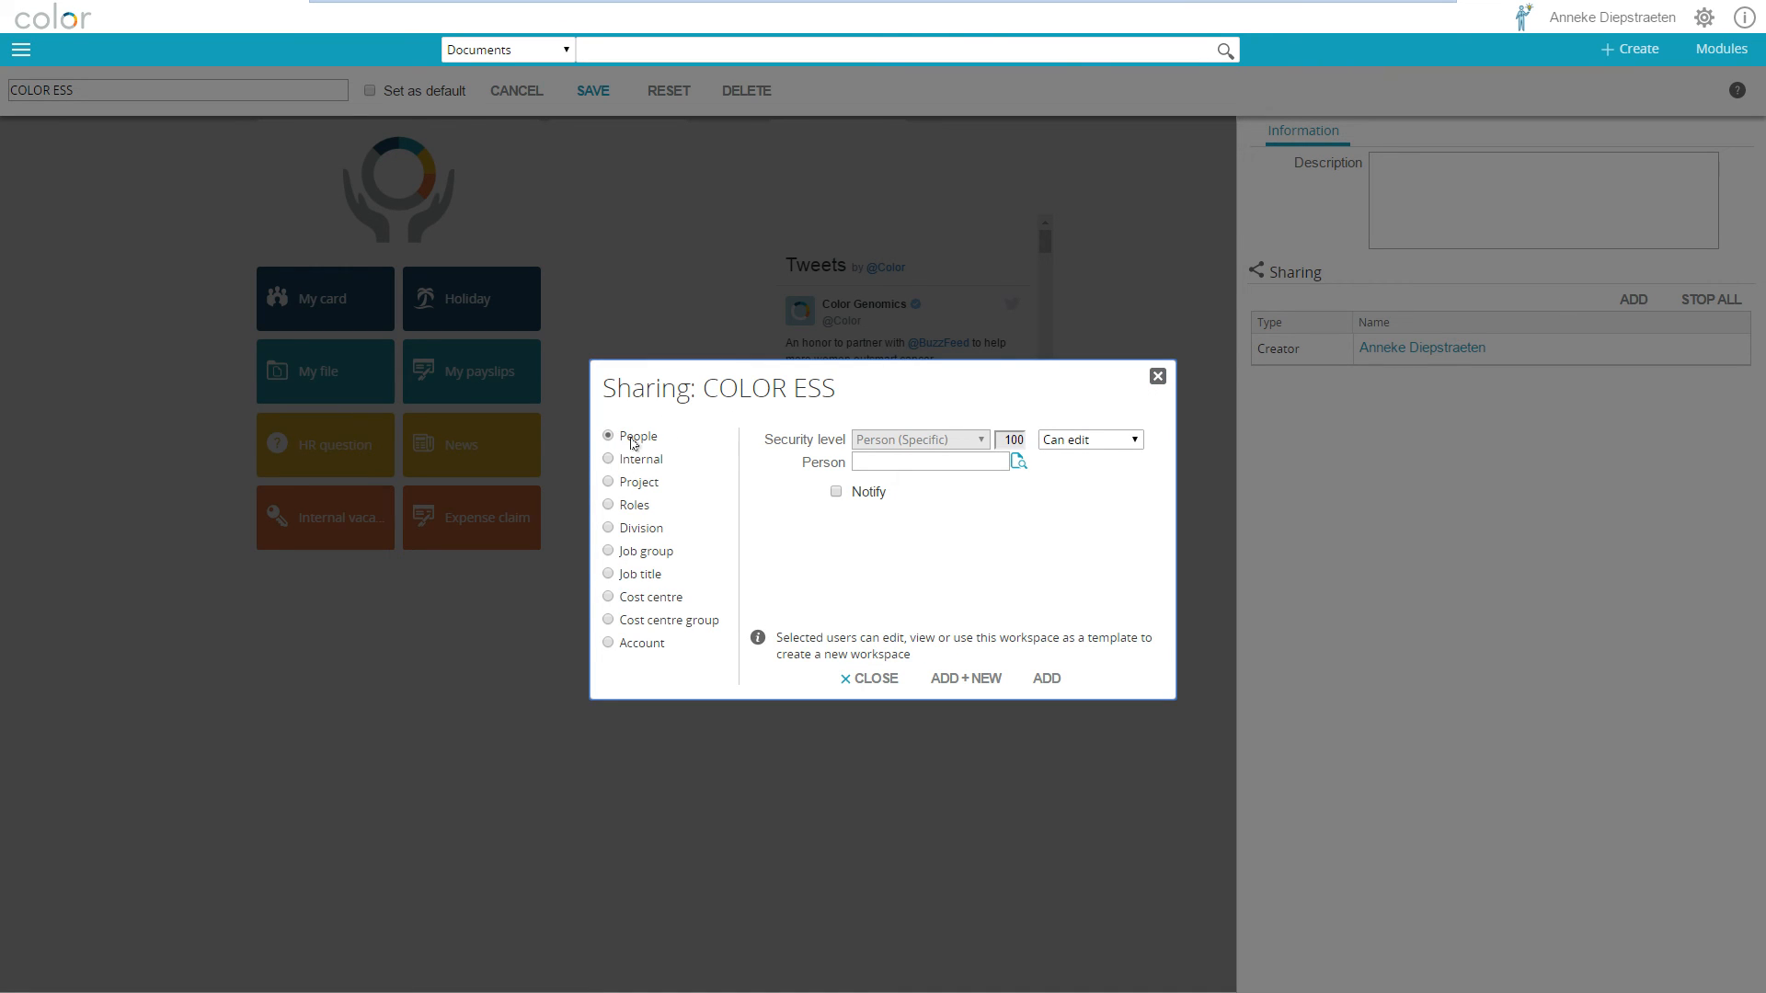
click(929, 462)
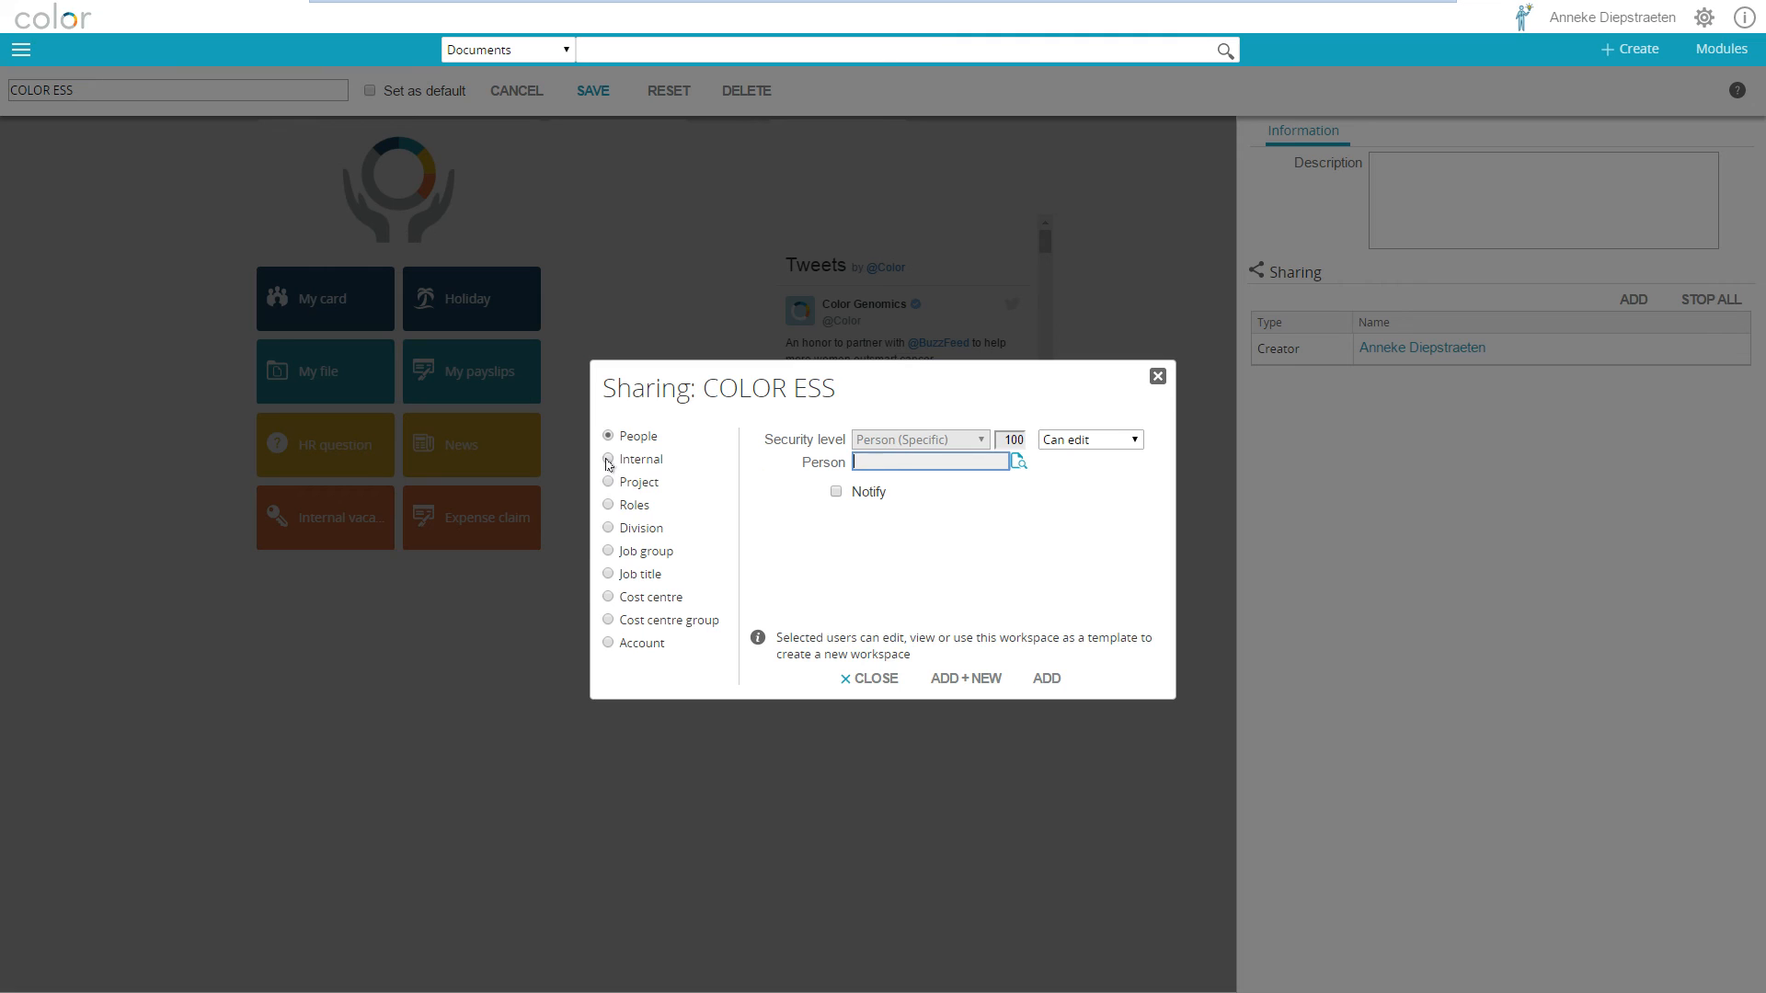
click(608, 482)
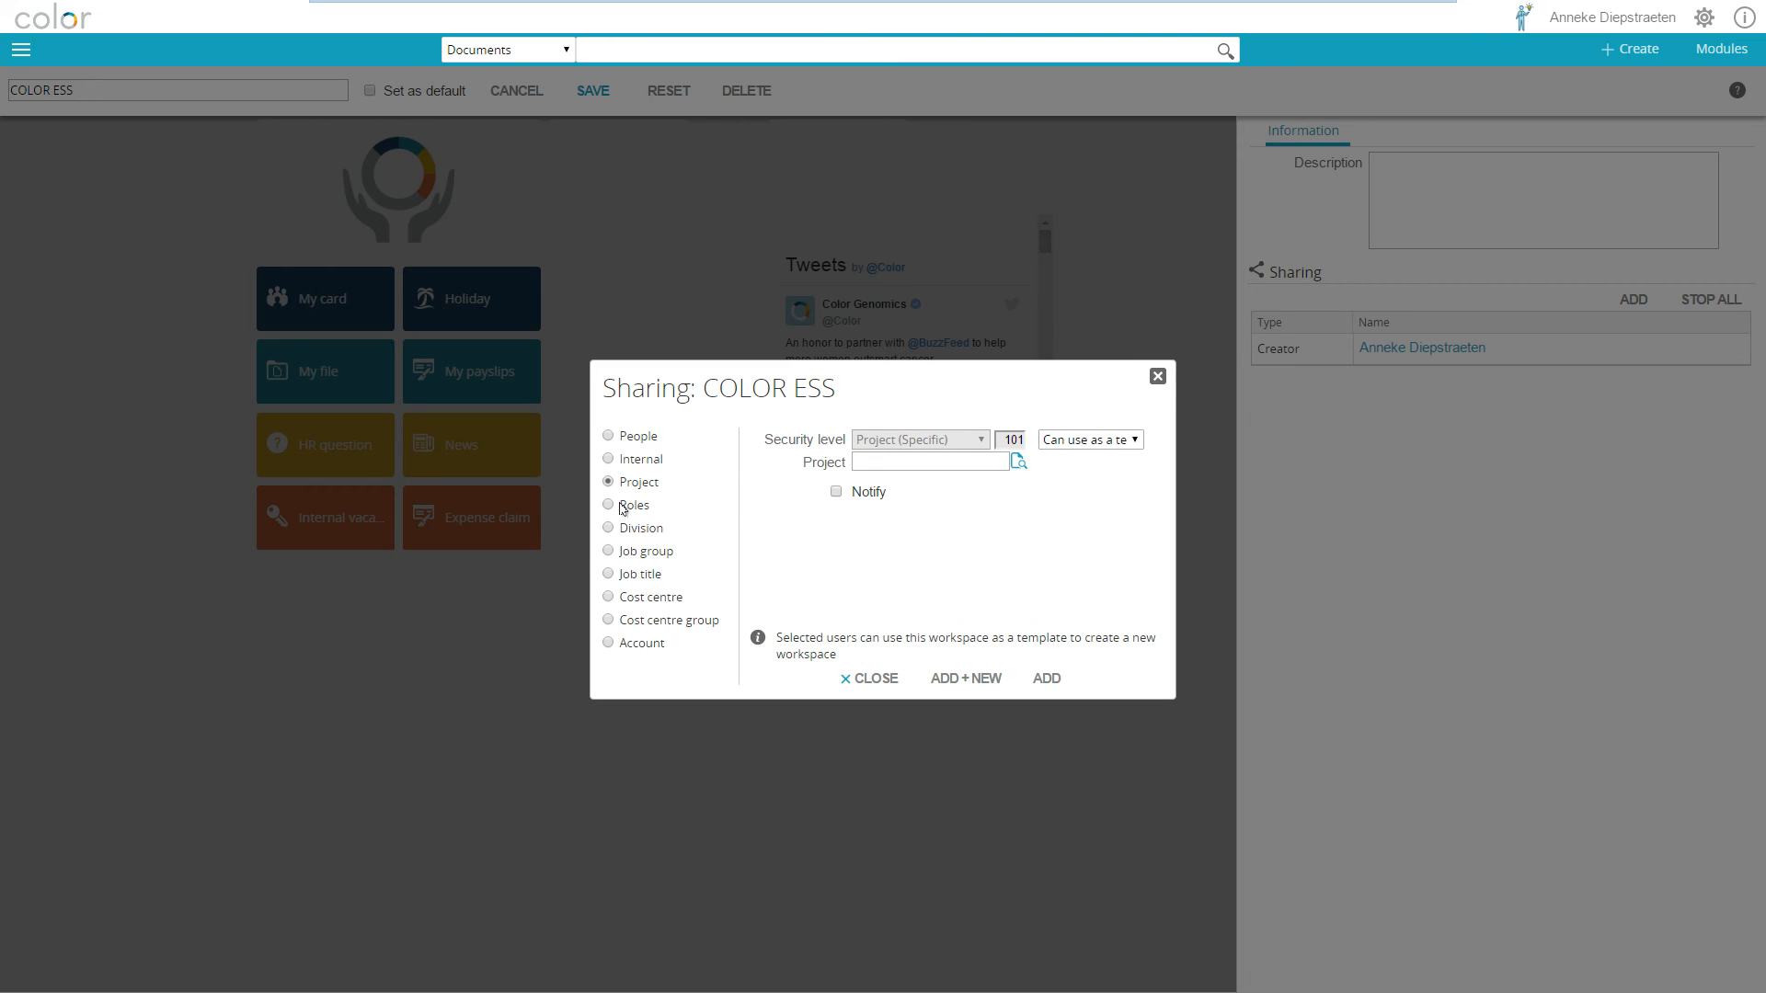
click(608, 505)
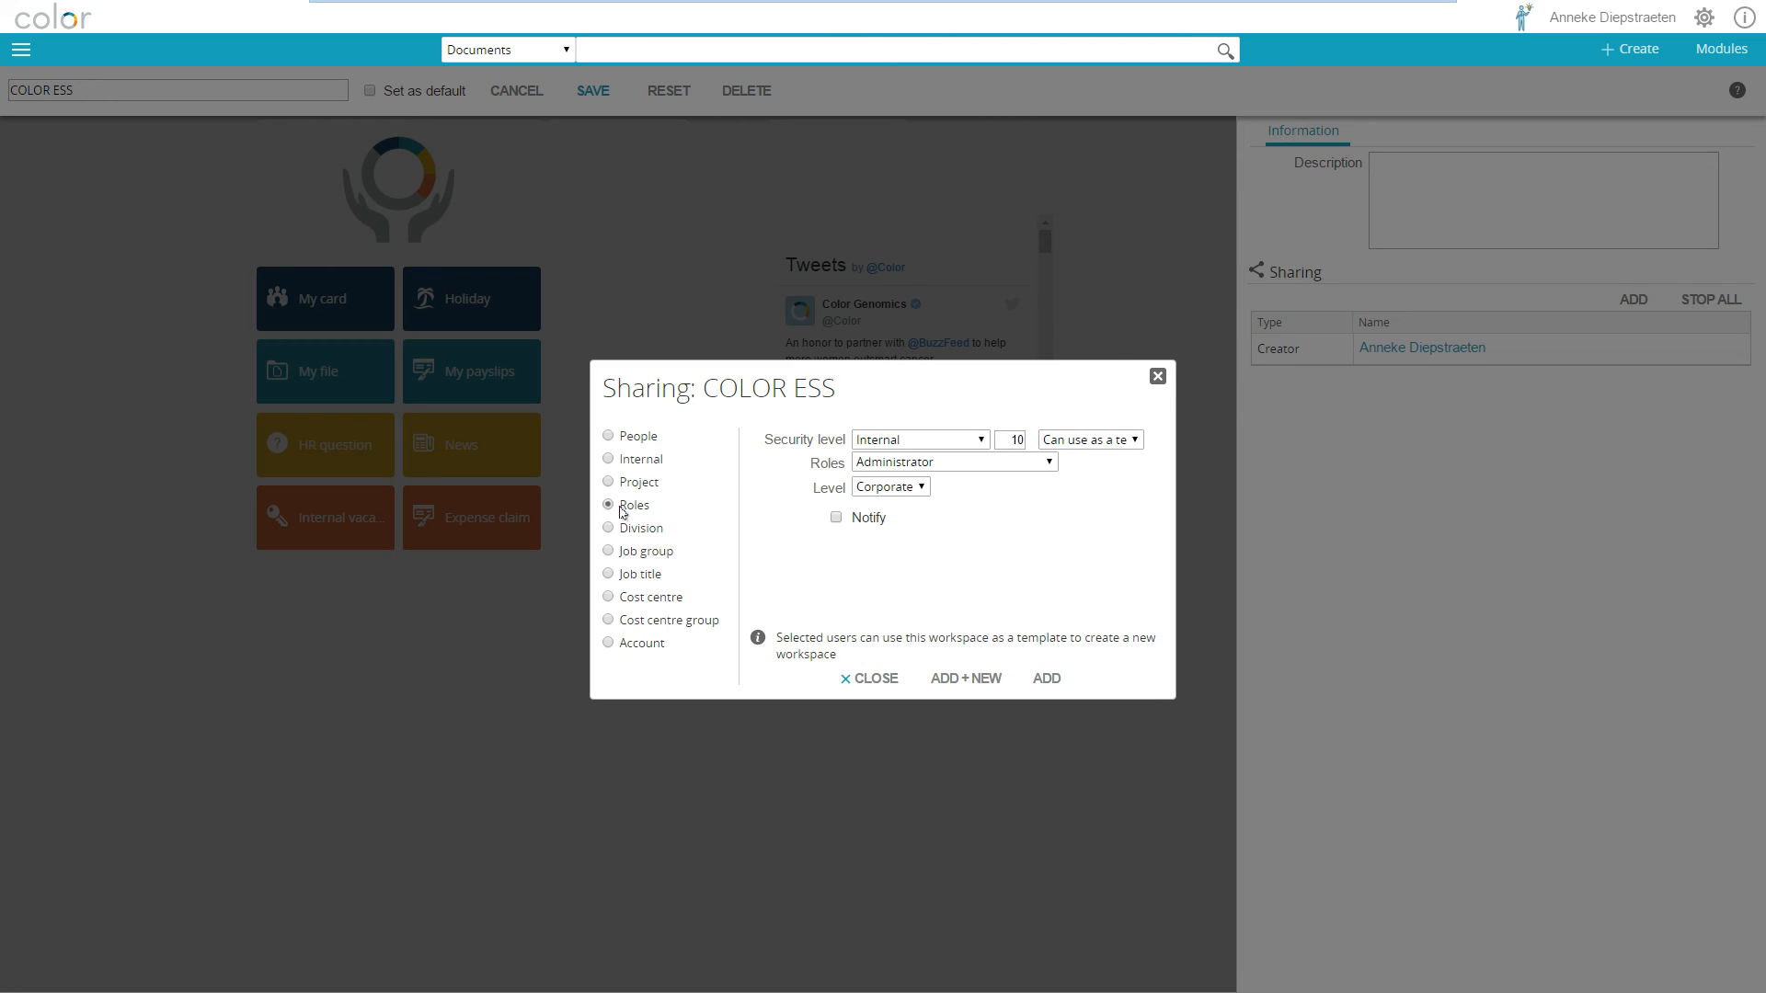
Add the Employee self-service role with Can view permission.
click(953, 461)
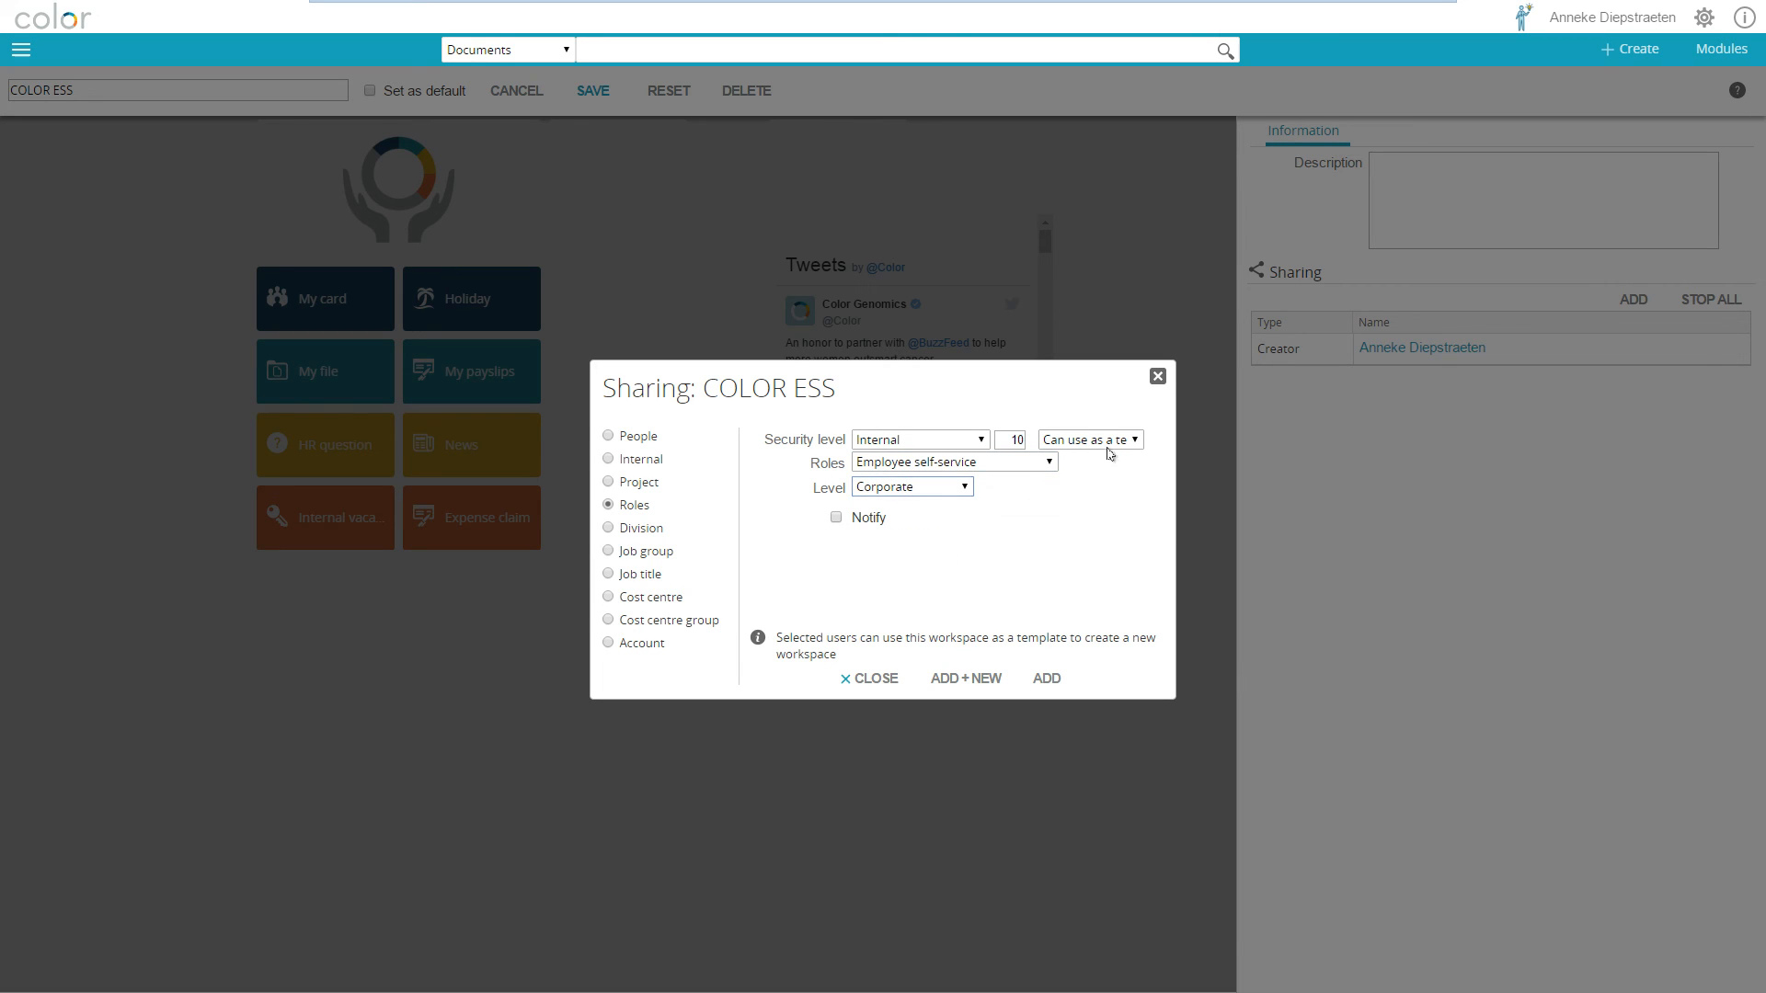
click(1088, 439)
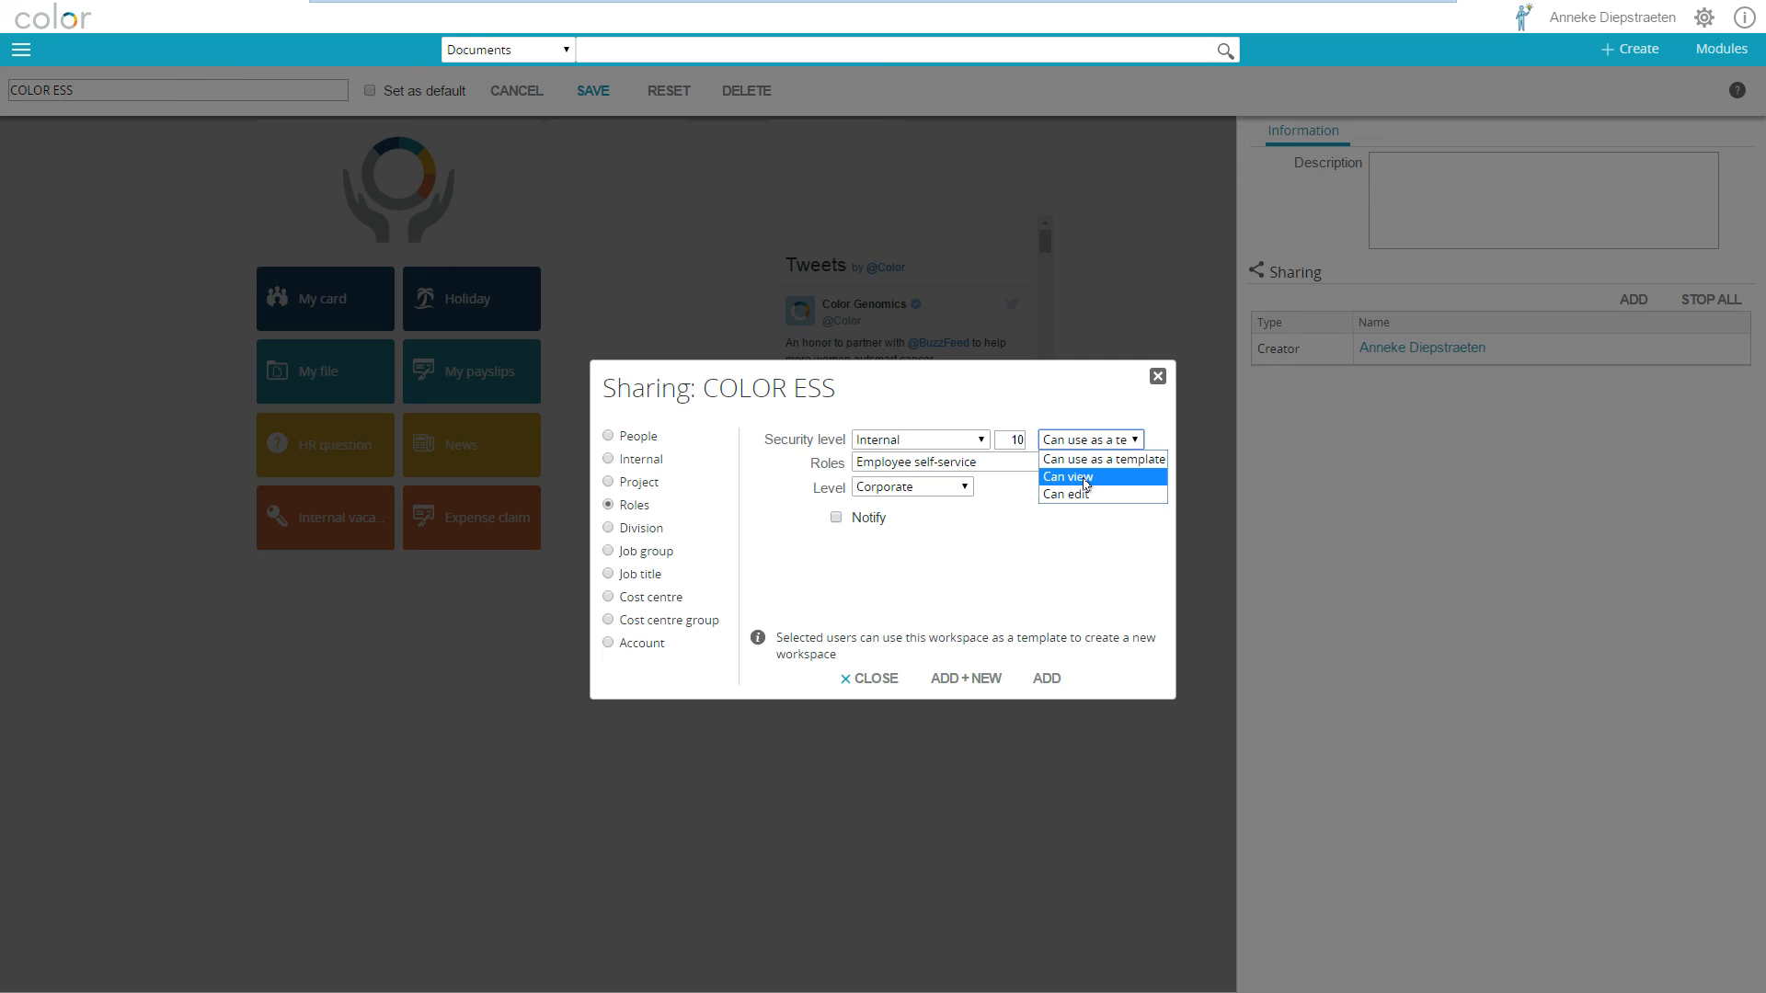
click(1088, 440)
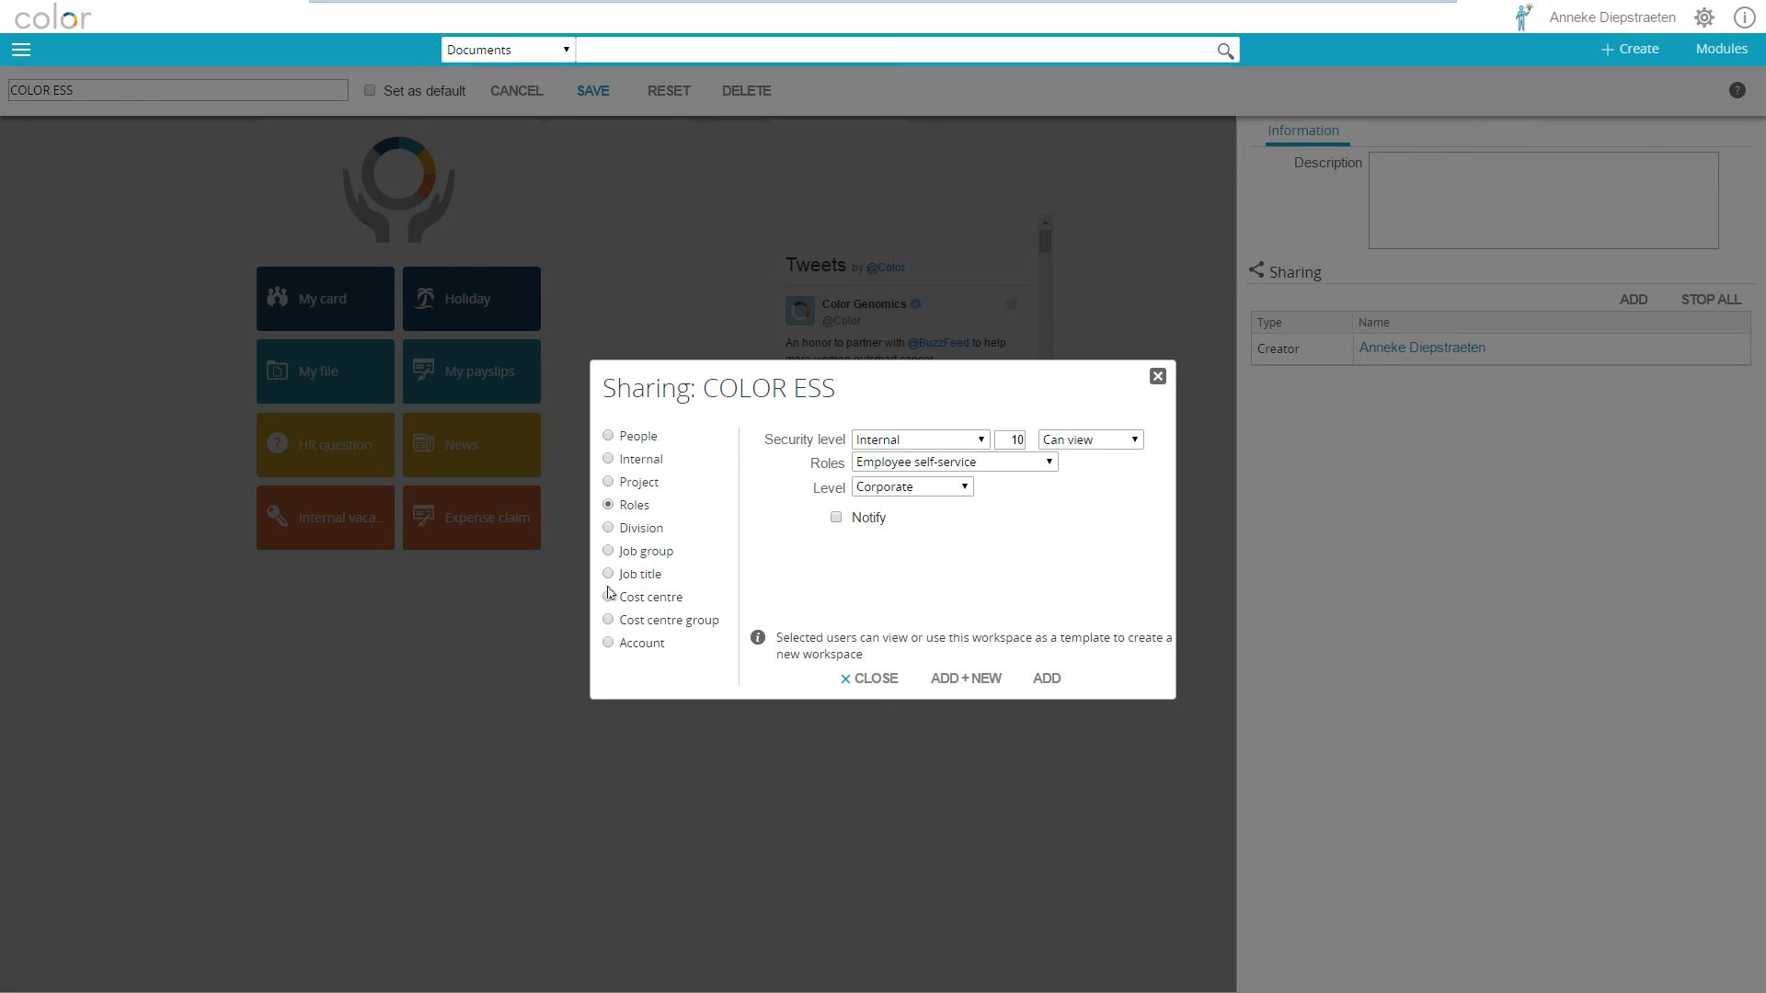
mouse_move(910, 585)
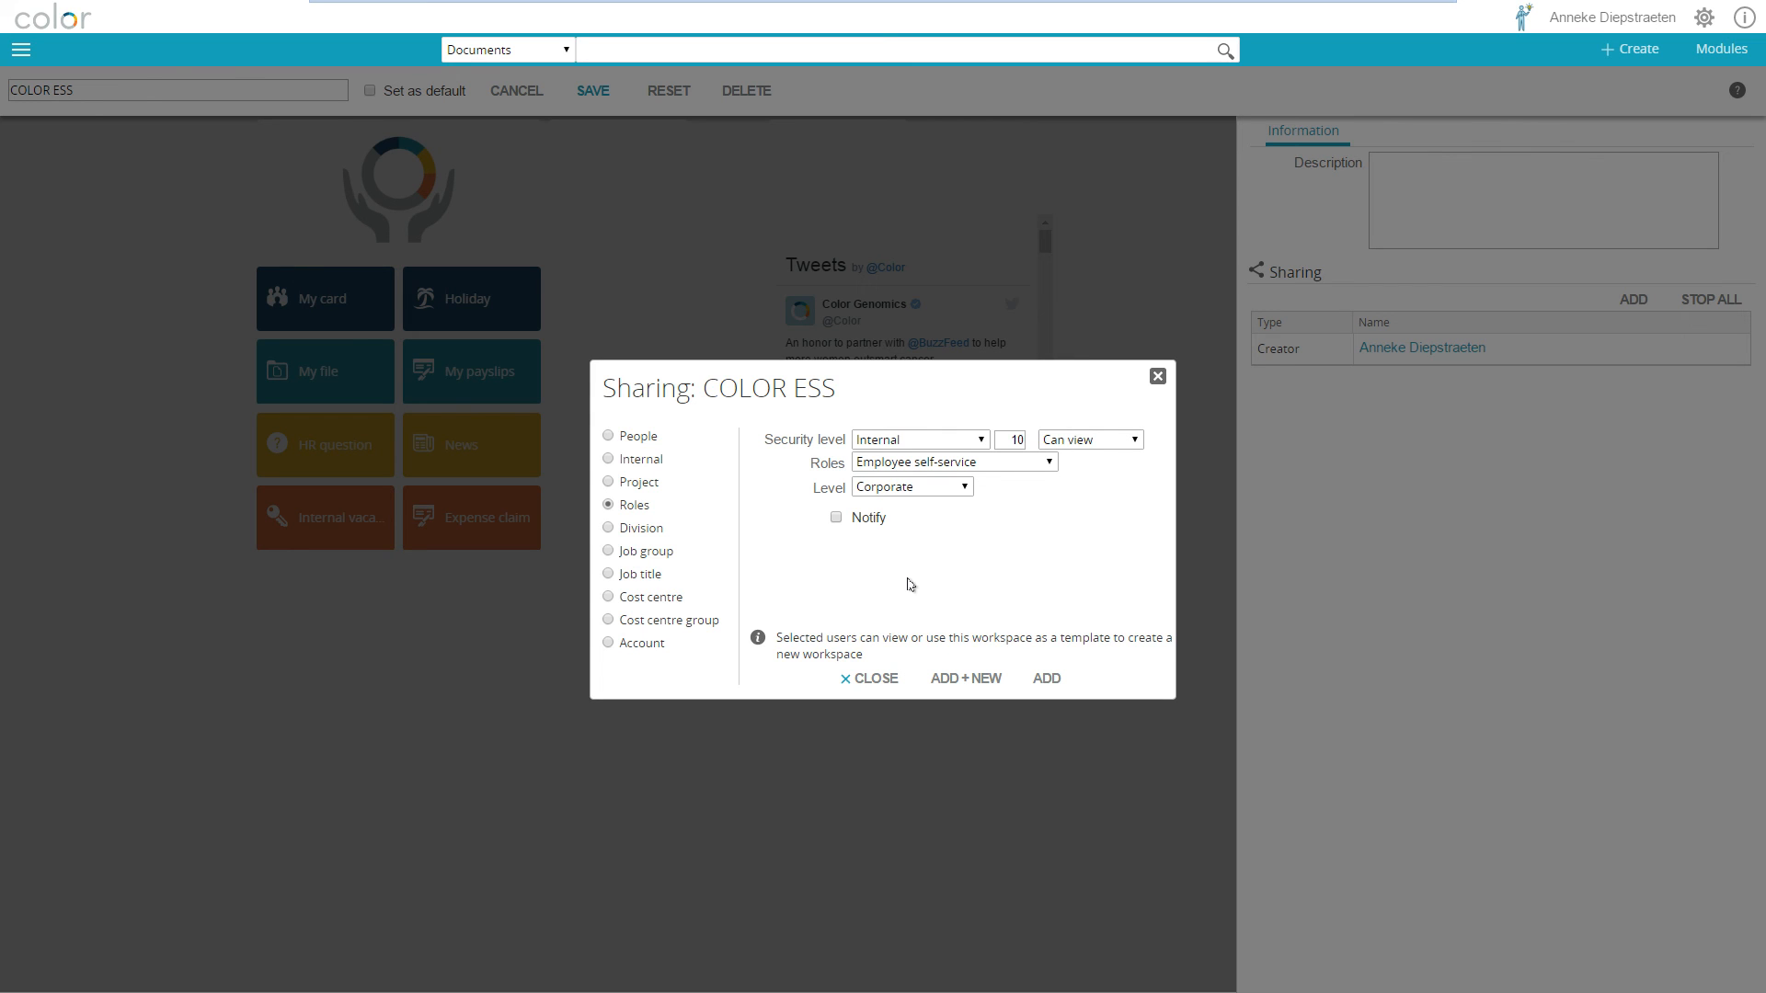
click(1044, 678)
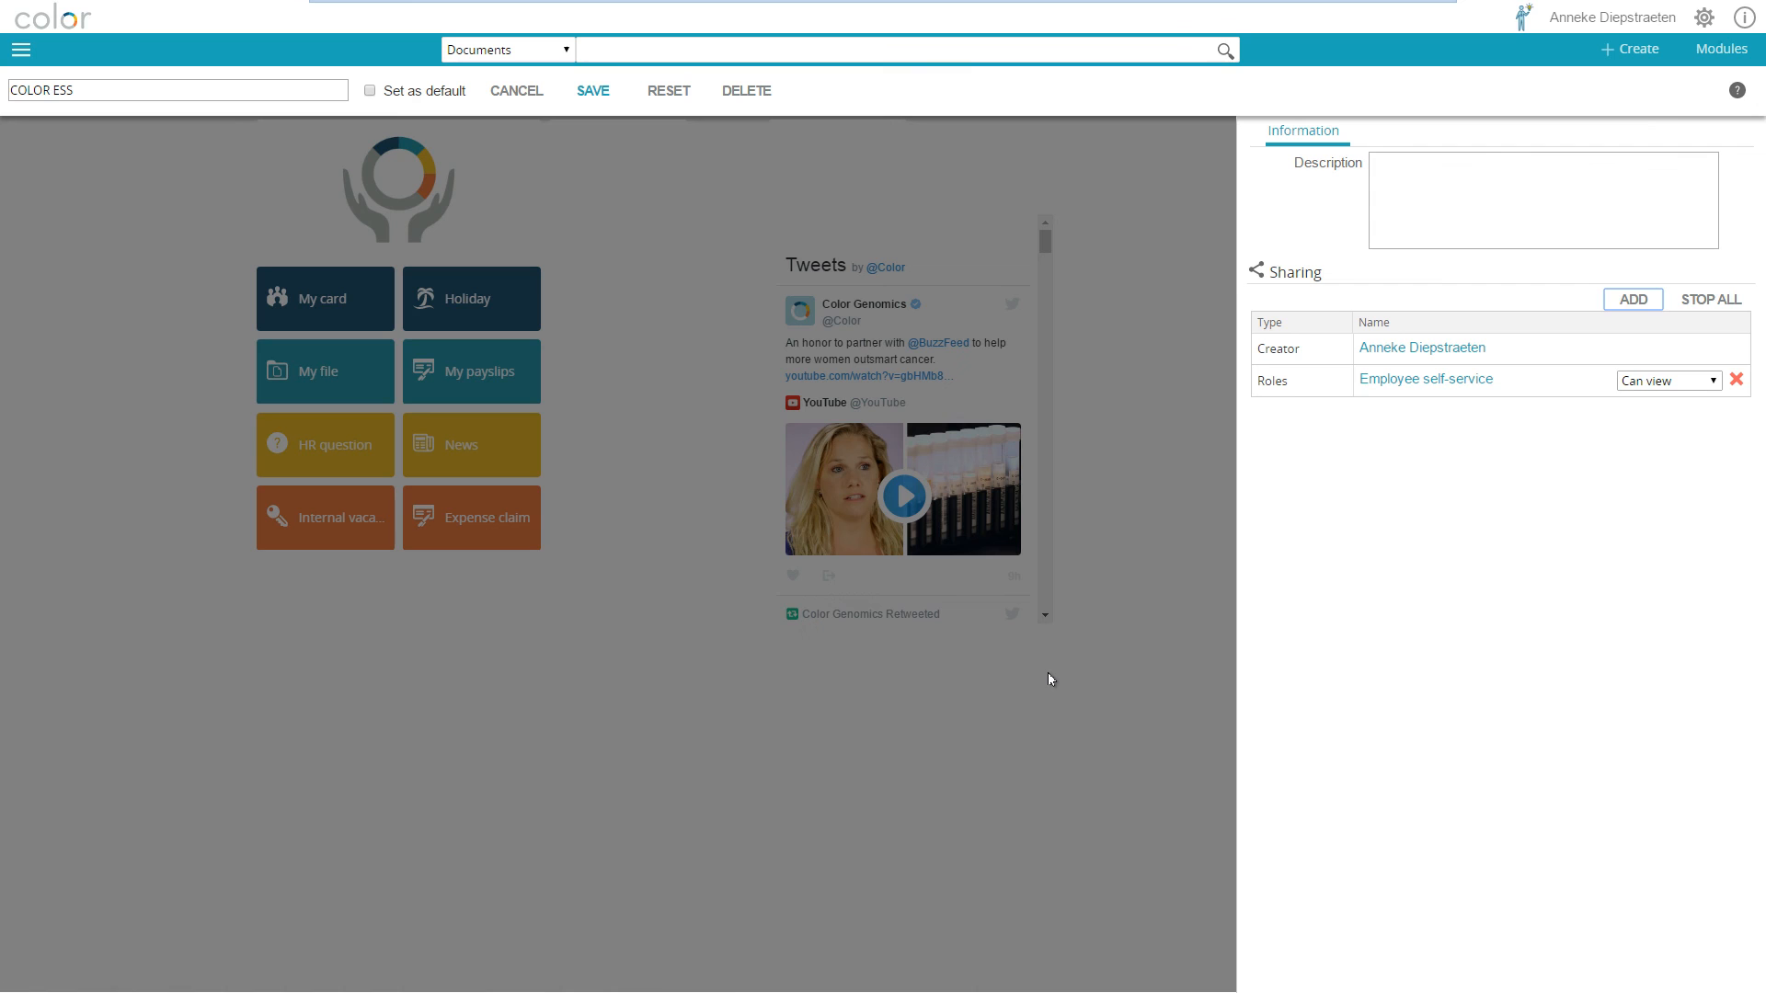
mouse_move(1486, 522)
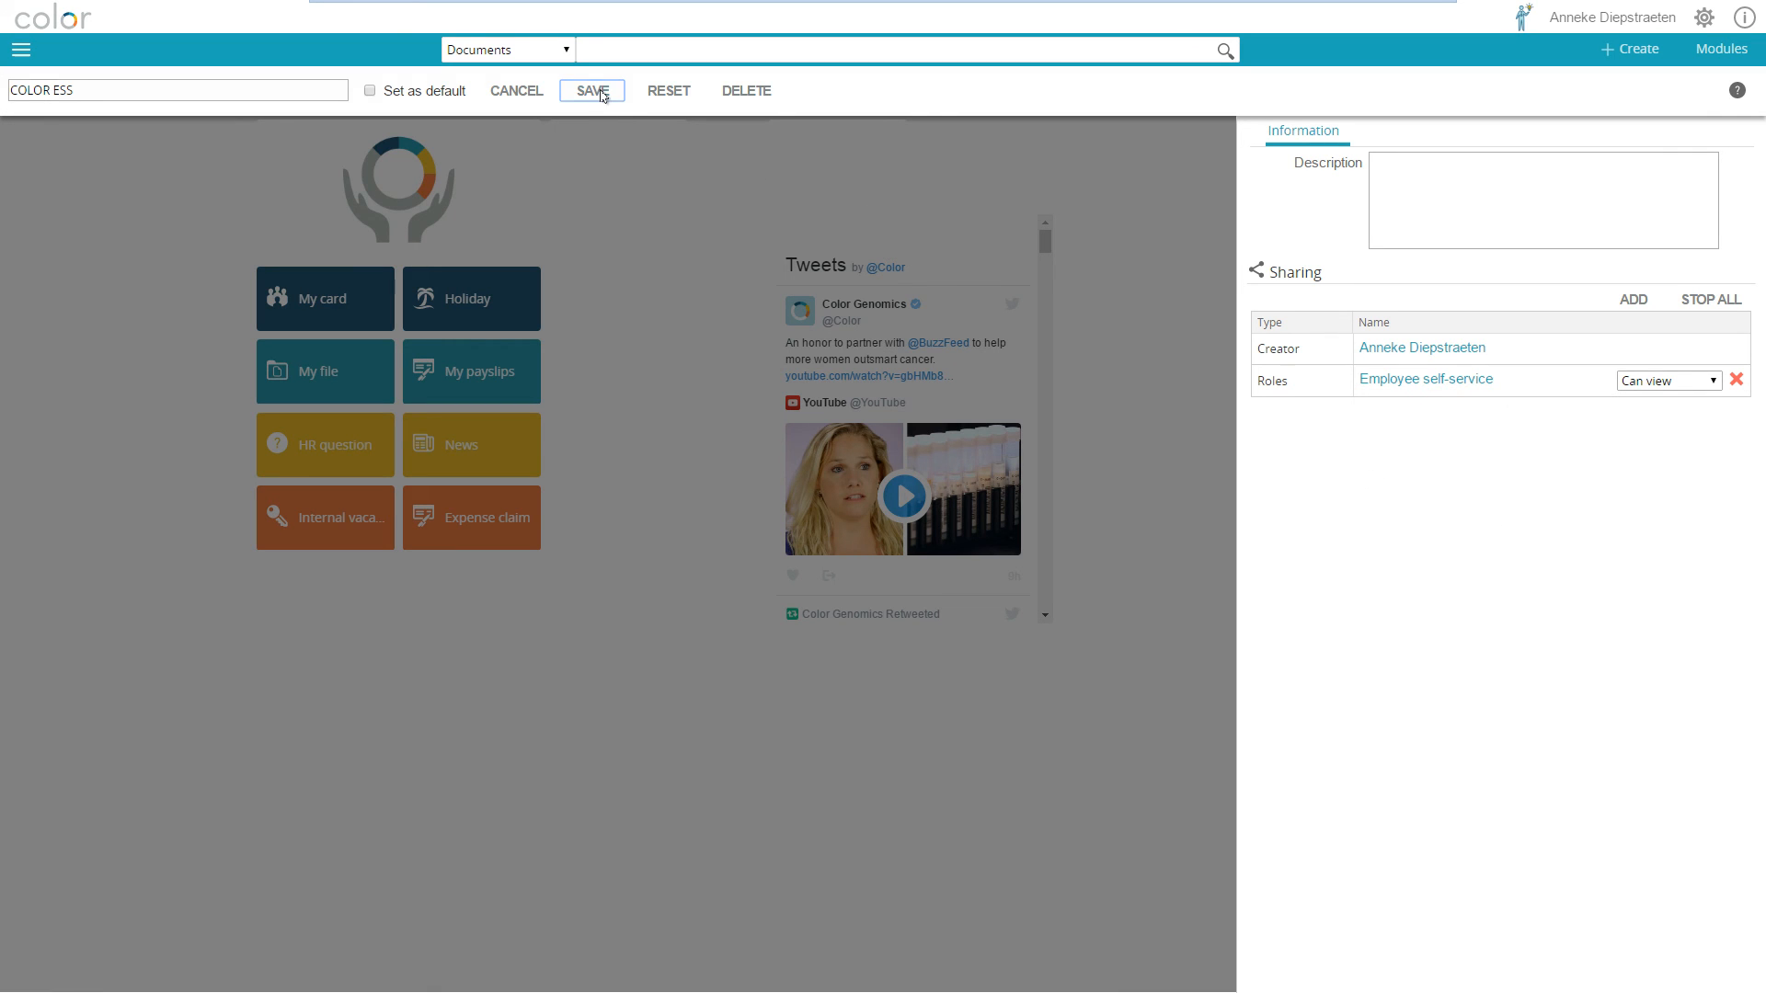
Save the sharing settings, pin COLOR ESS for Employee self-service, then check it in.
click(591, 91)
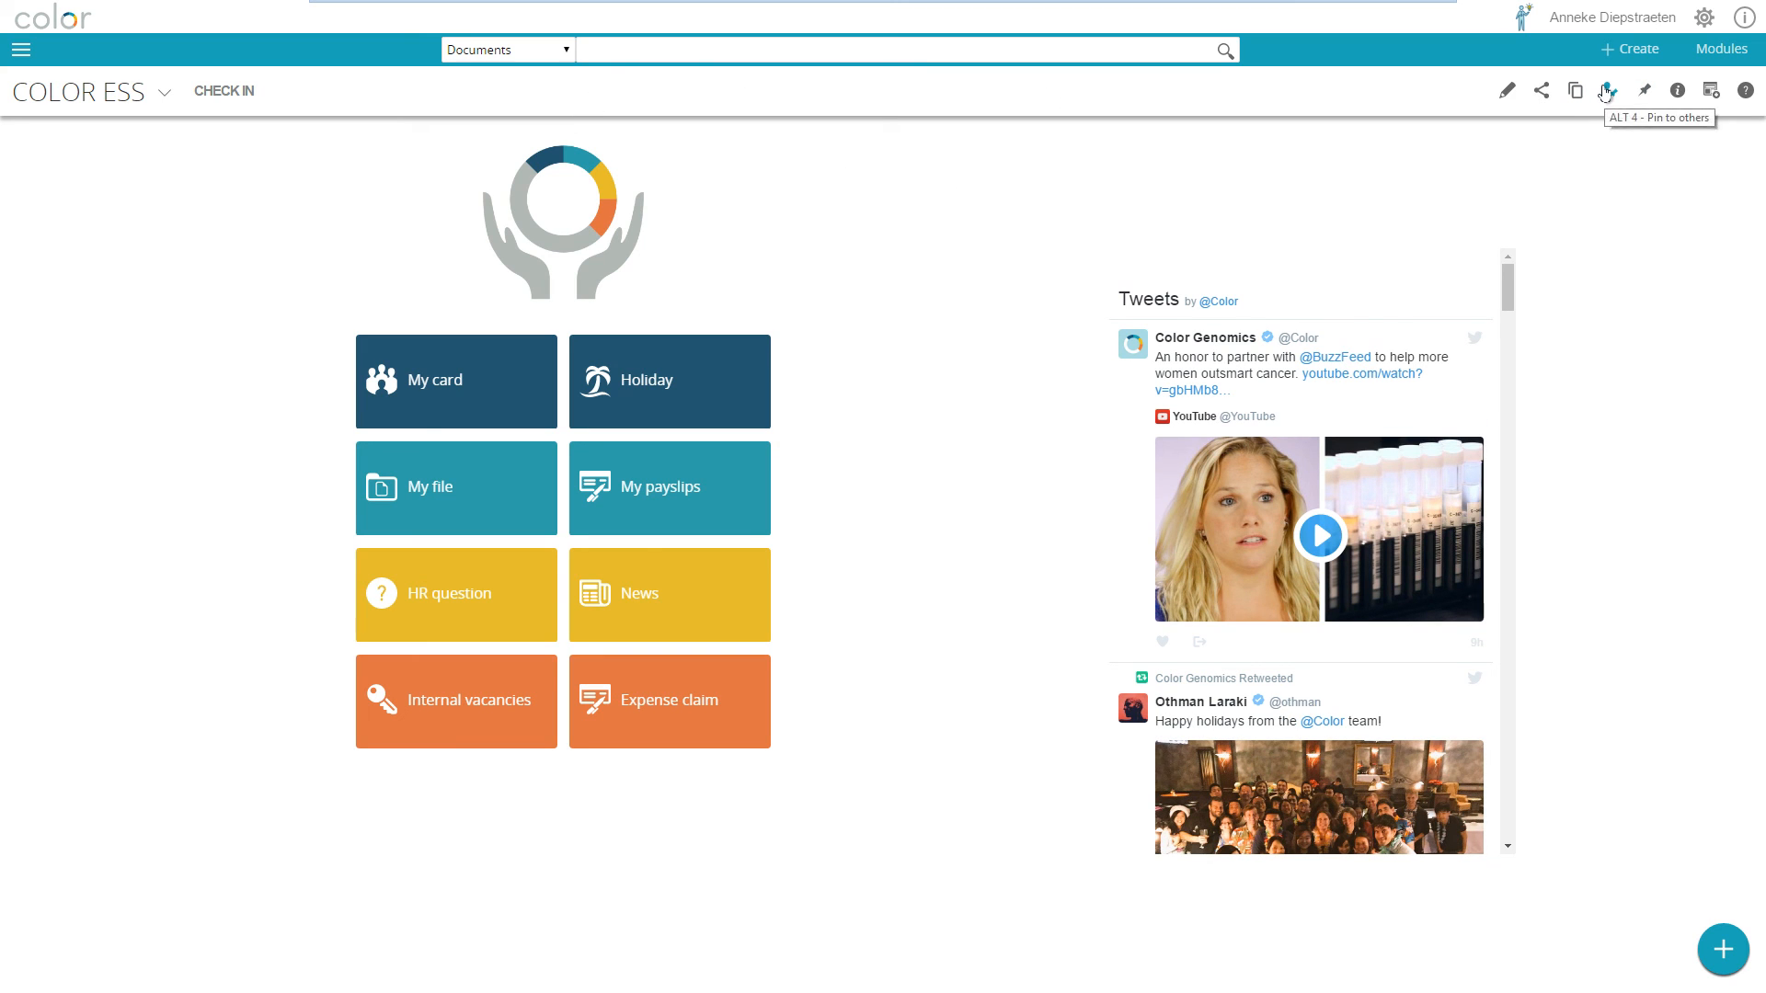
click(1605, 90)
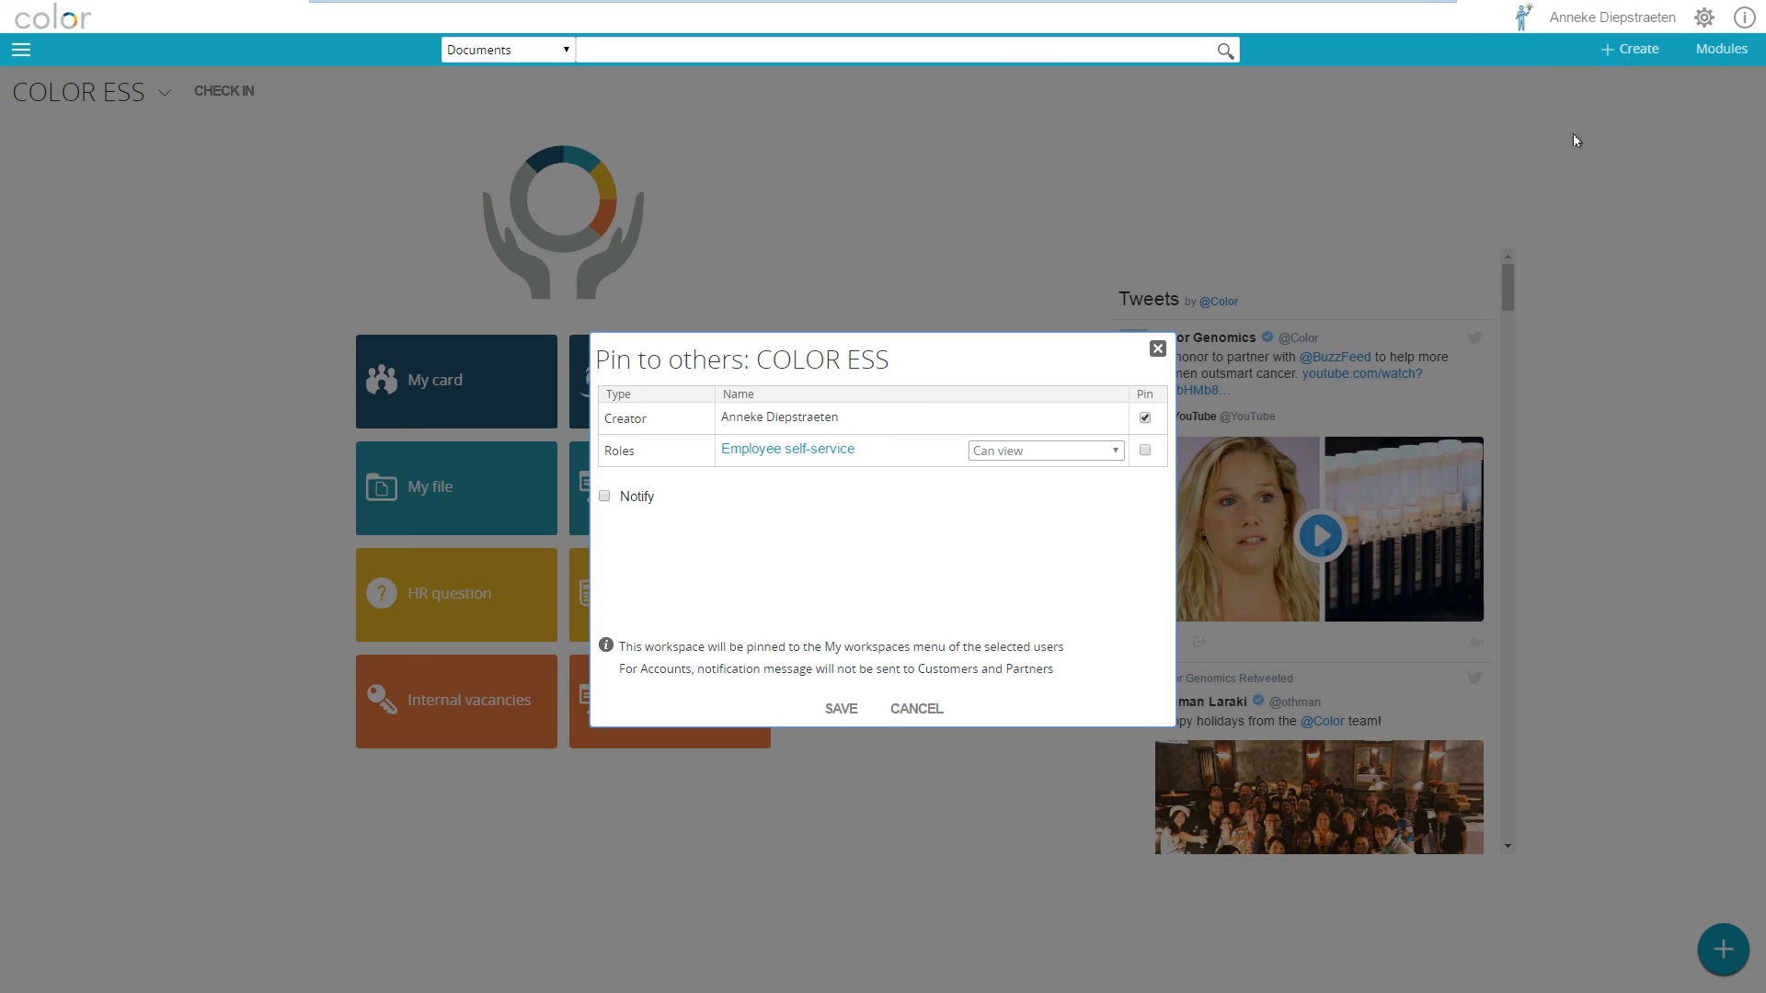
click(1145, 451)
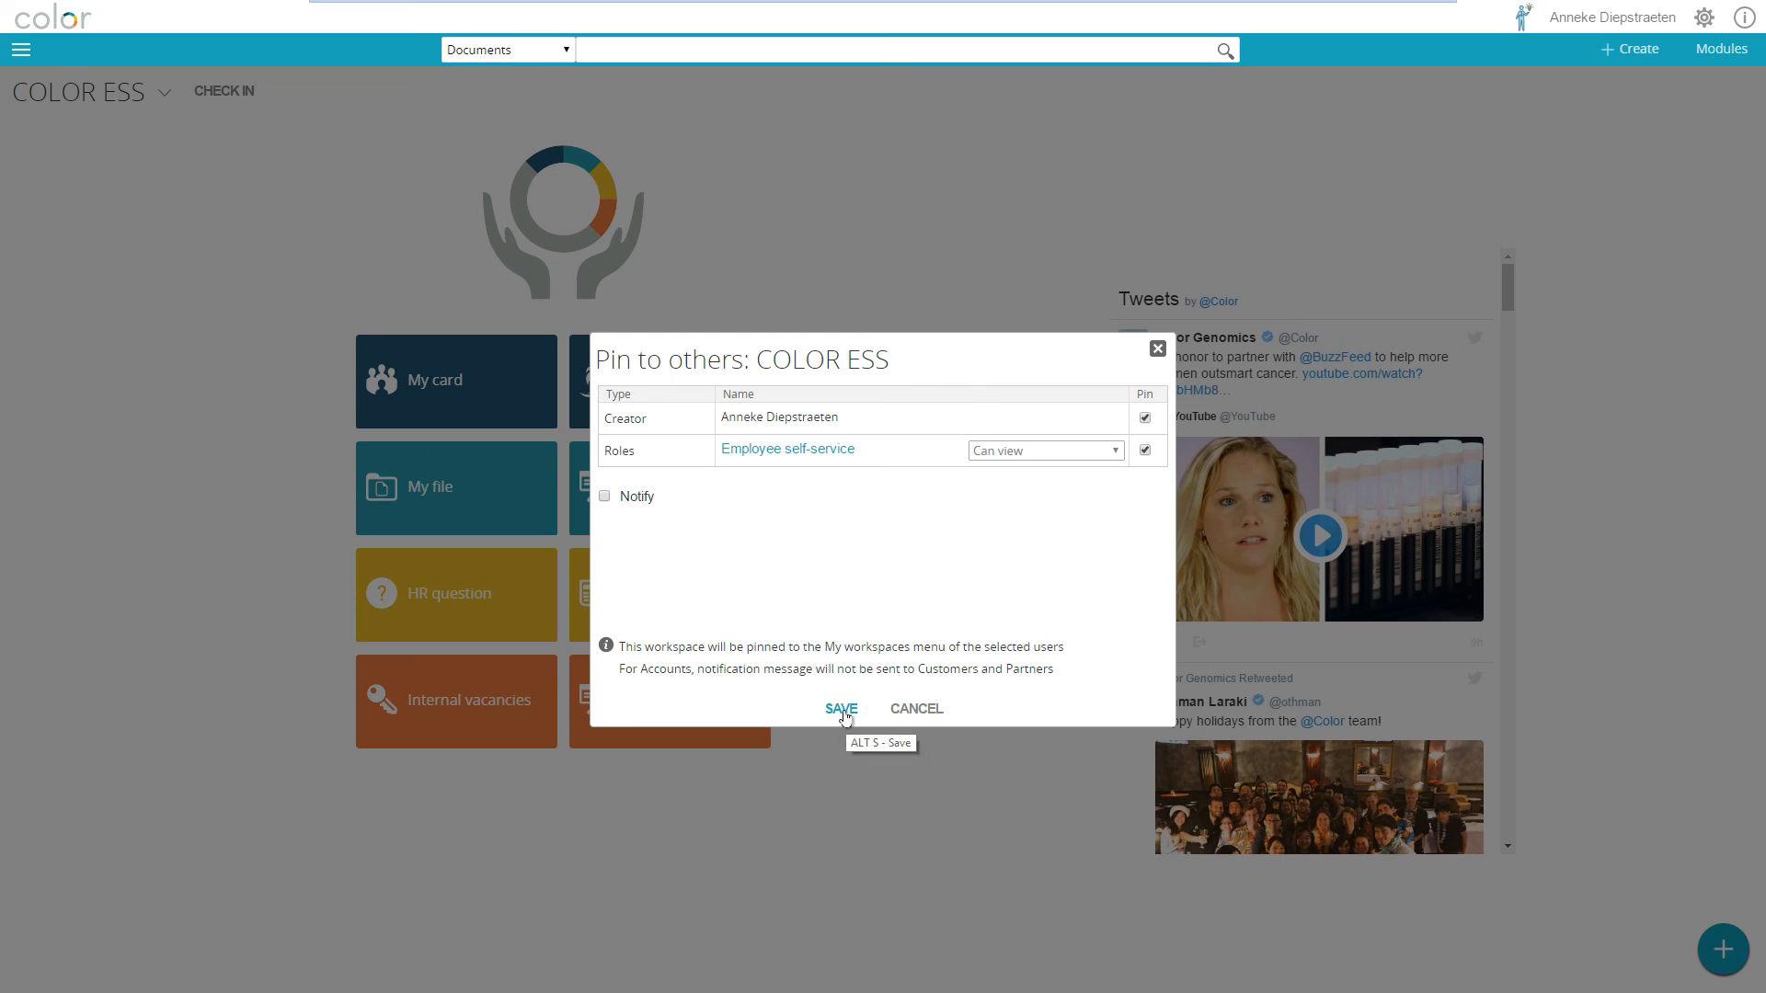
click(840, 709)
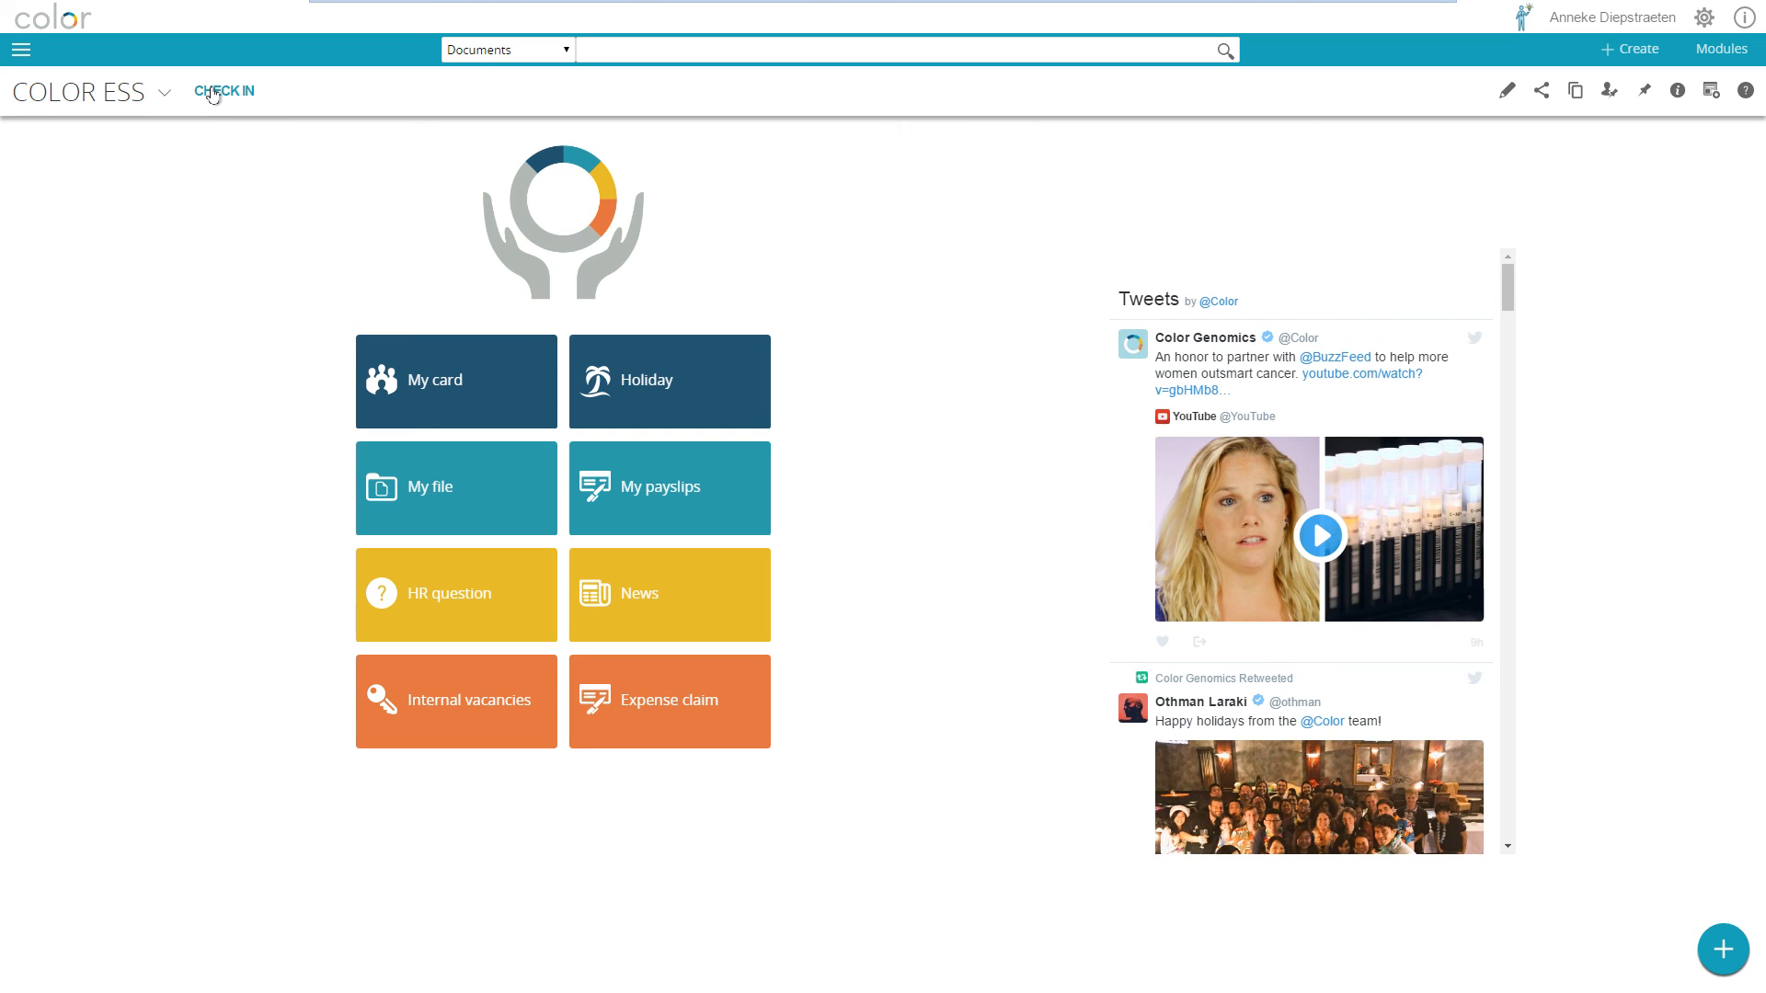
click(223, 91)
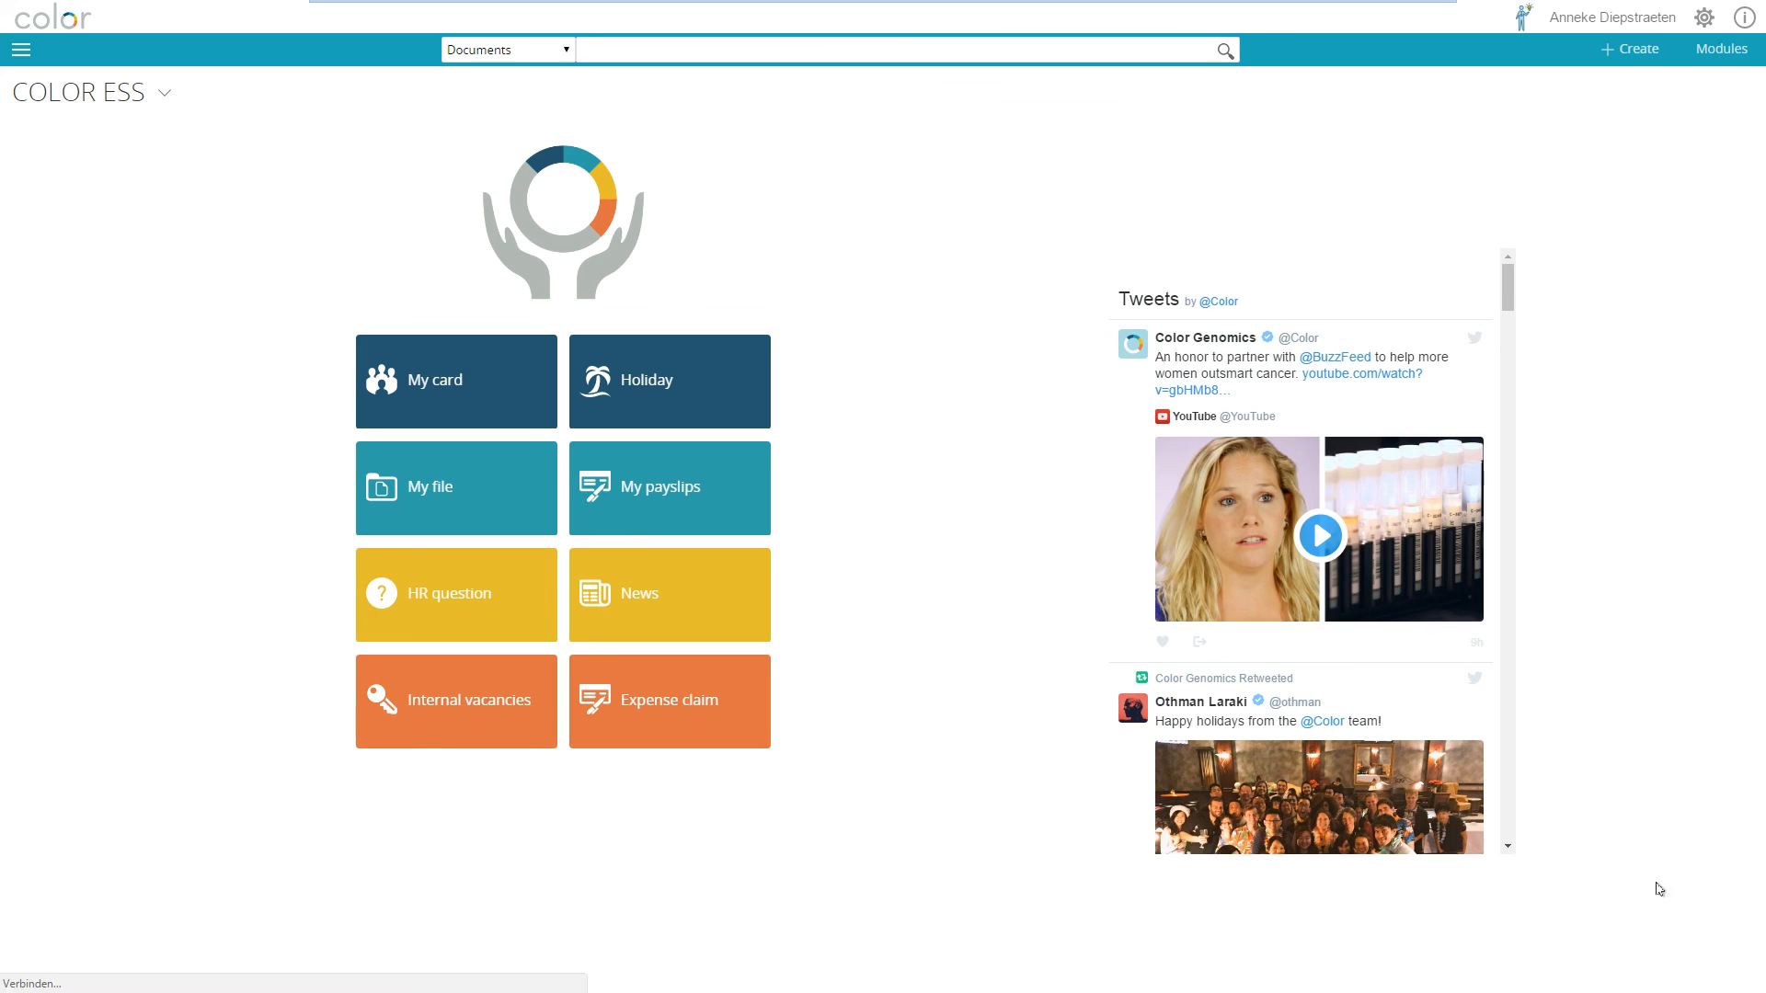
mouse_move(1635, 897)
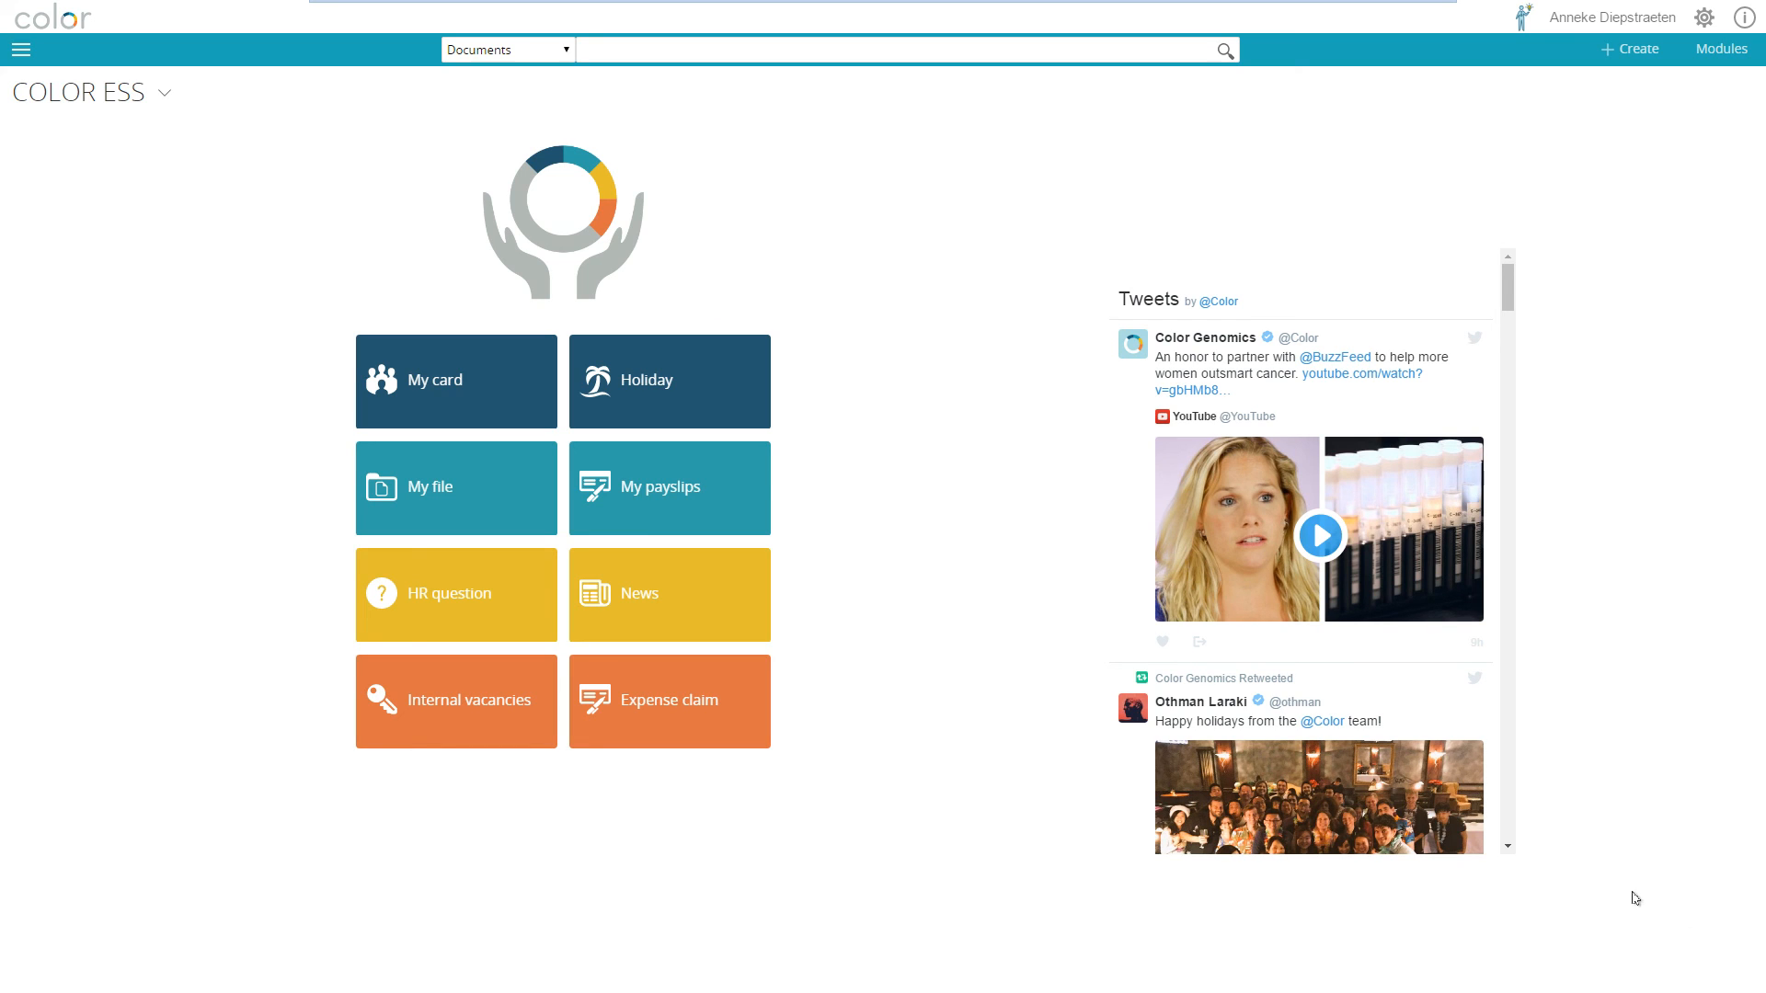
mouse_move(1645, 899)
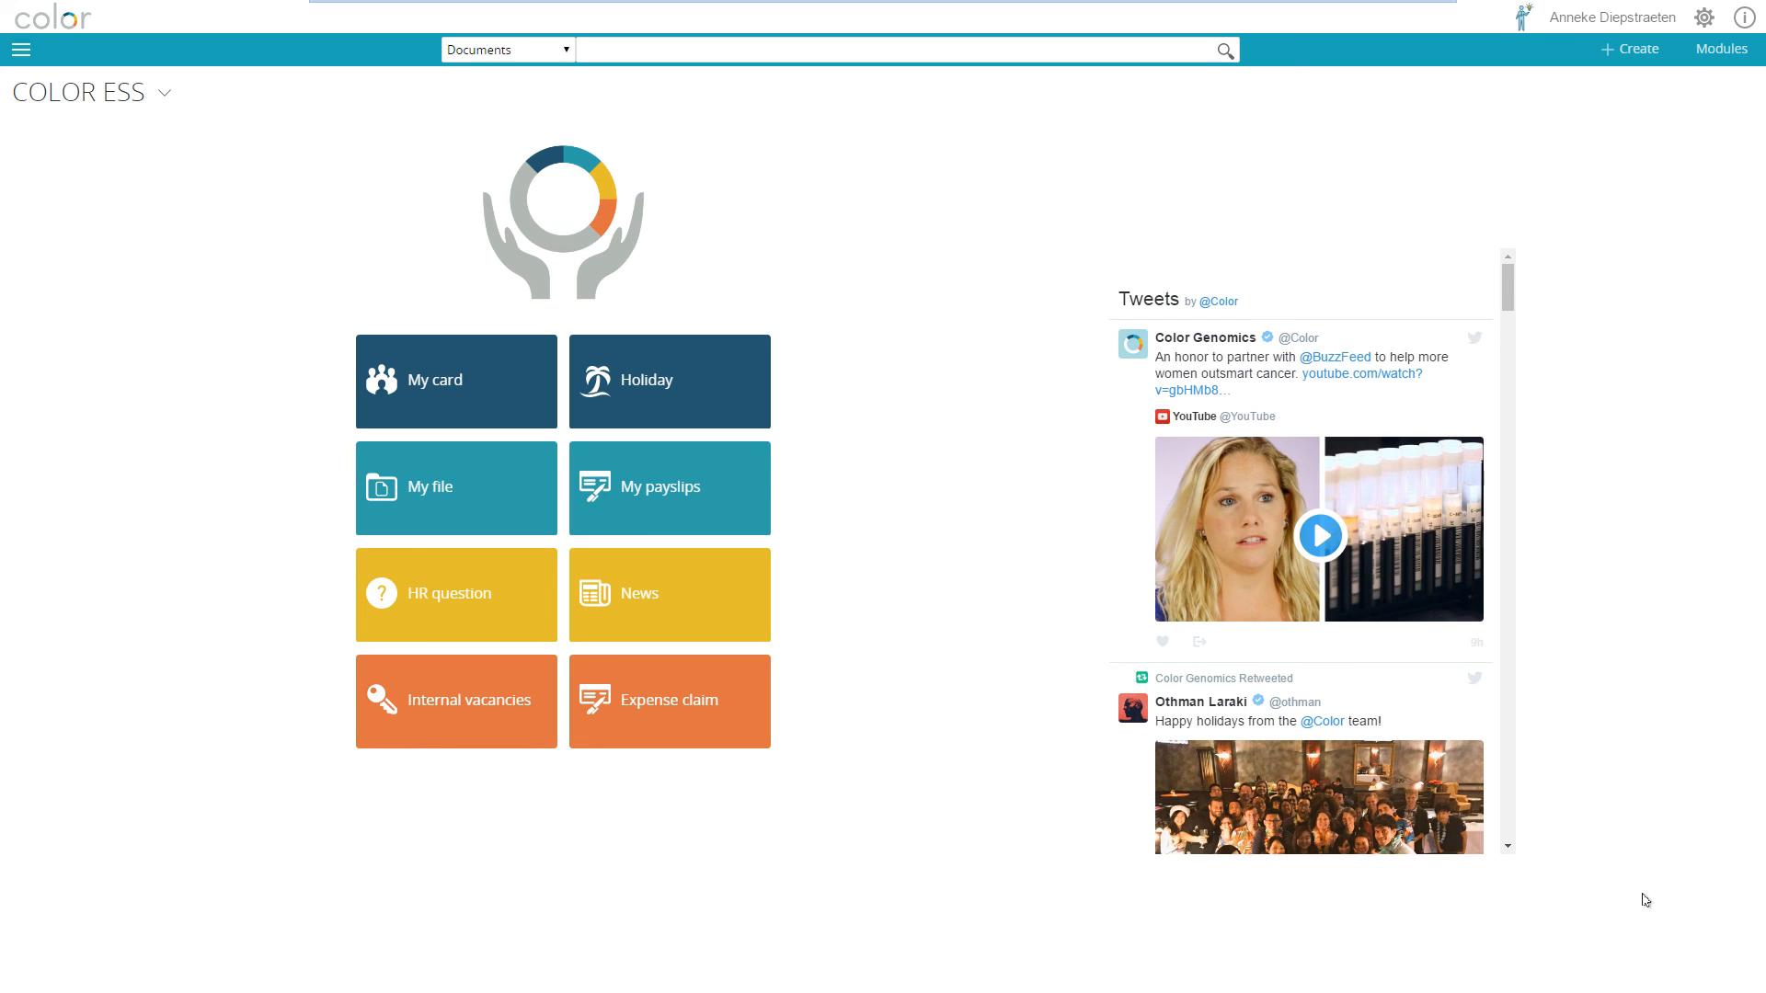
mouse_move(50, 30)
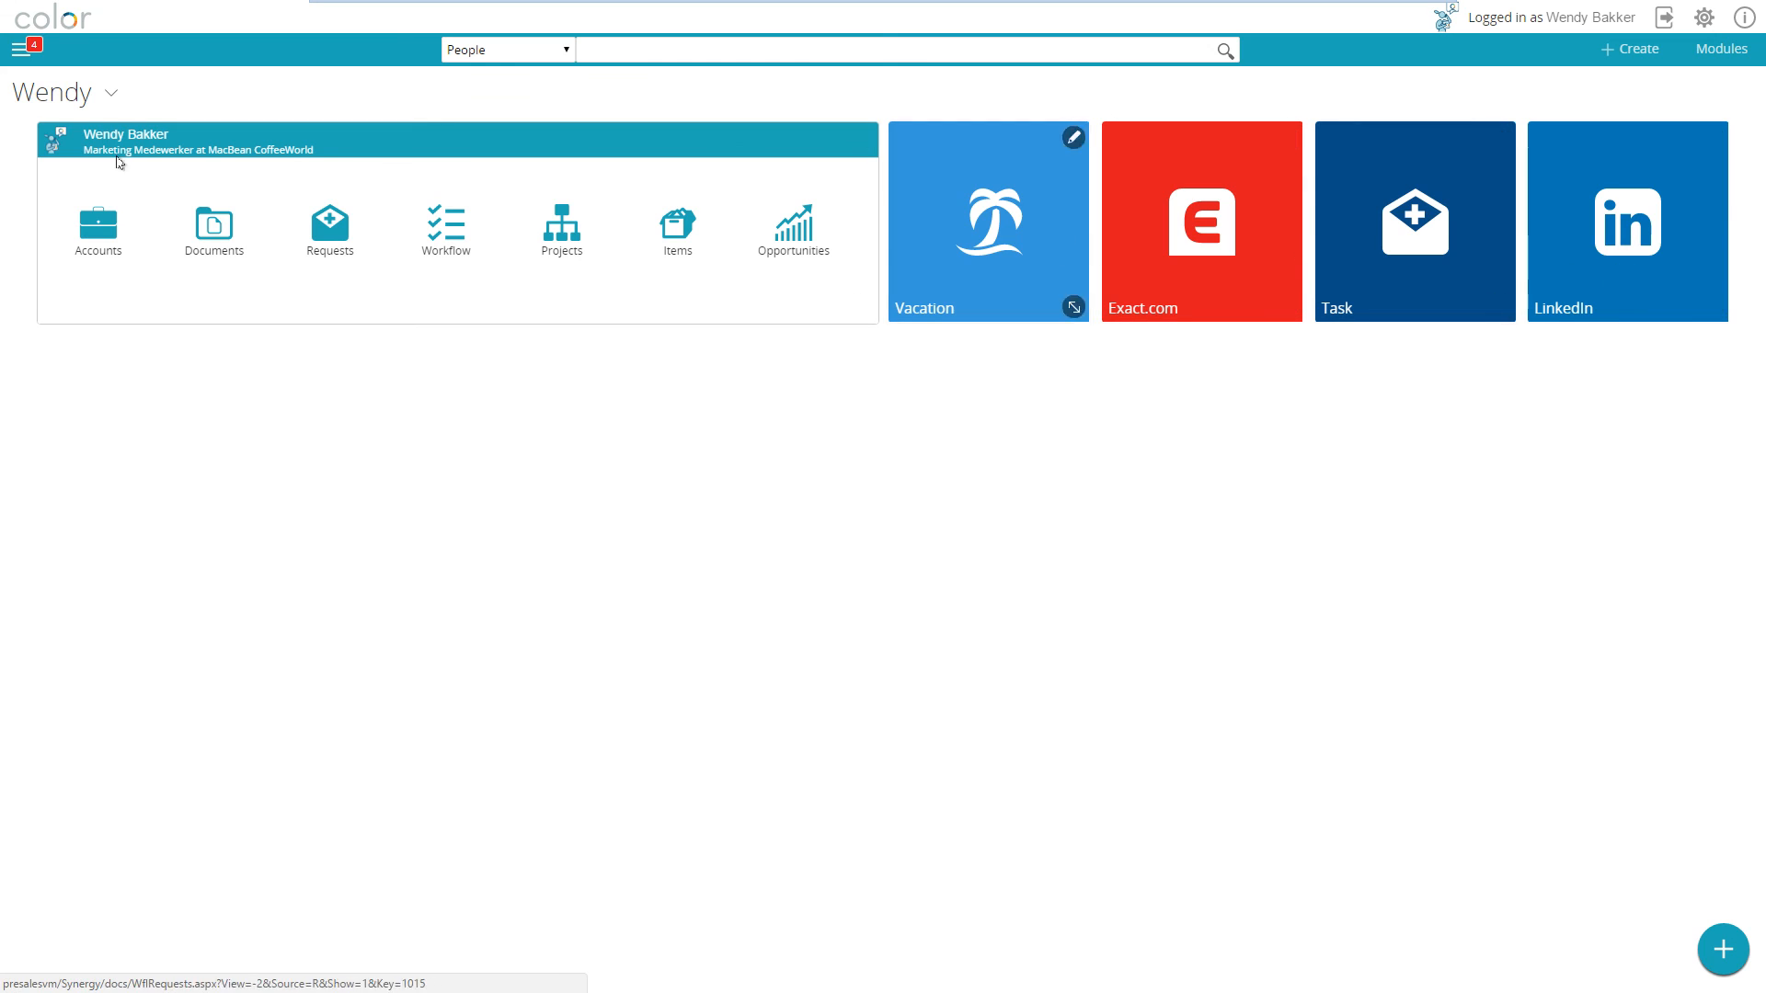
Switch to COLOR ESS as the employee, view the My card personnel record, then close it.
click(58, 92)
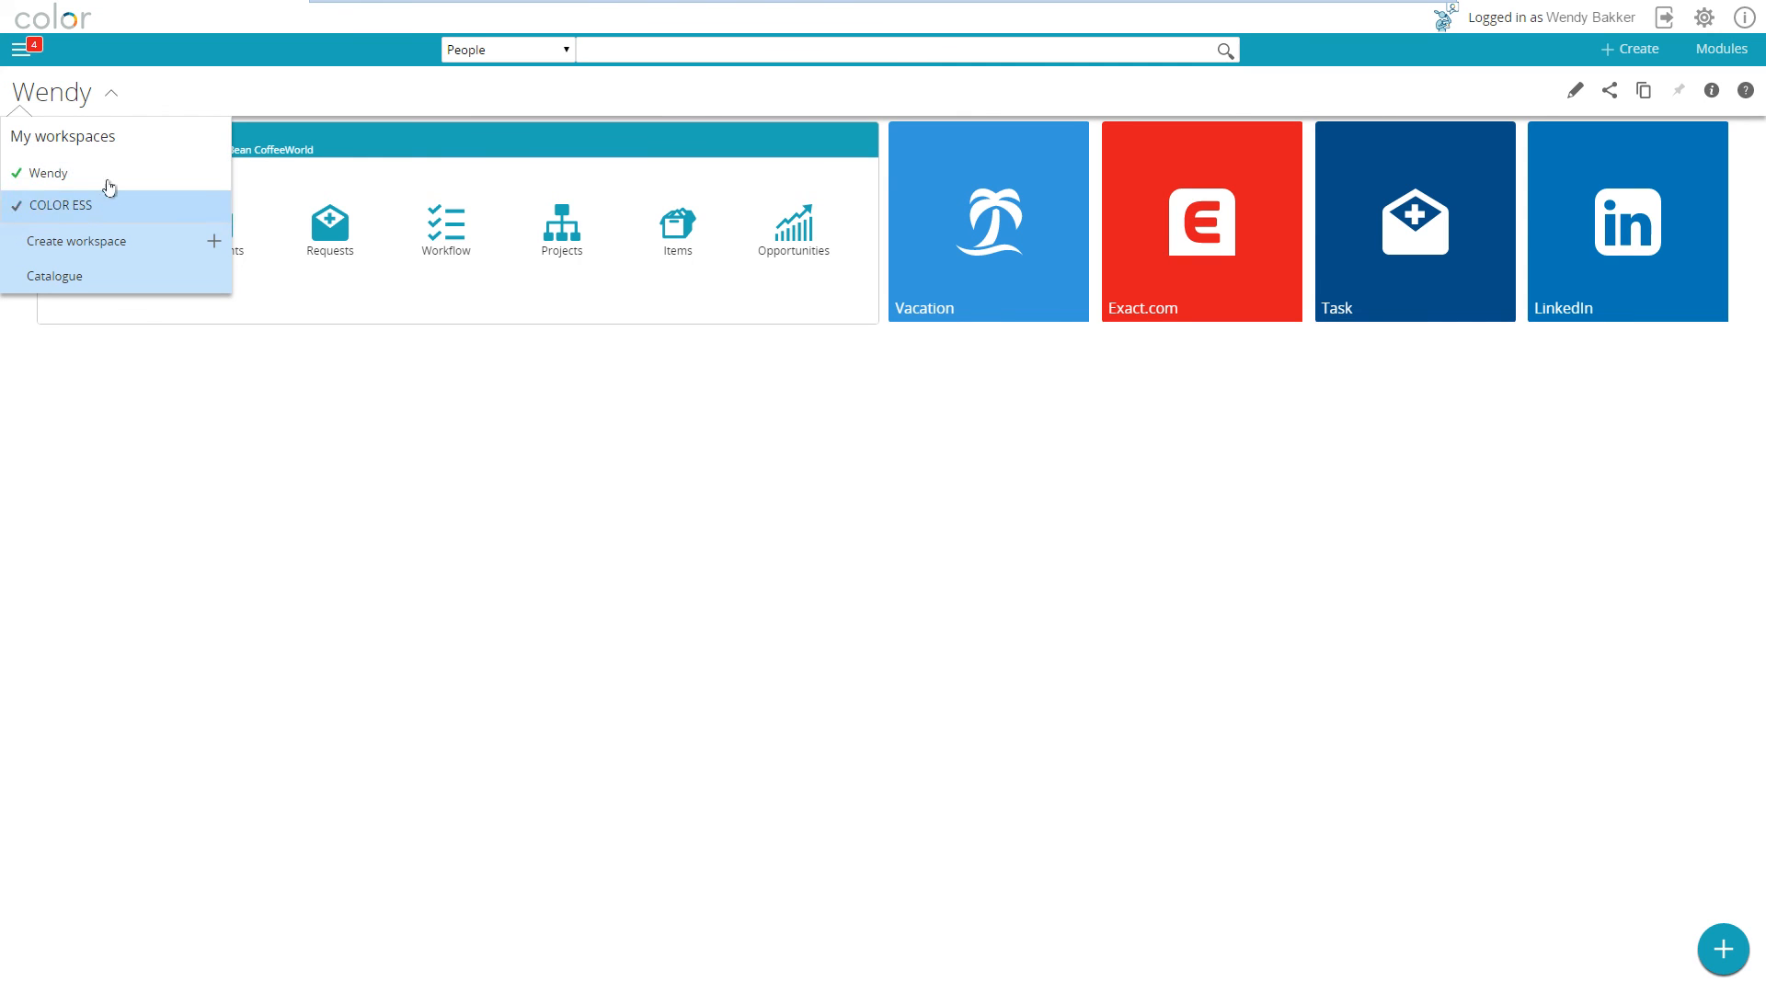
click(61, 206)
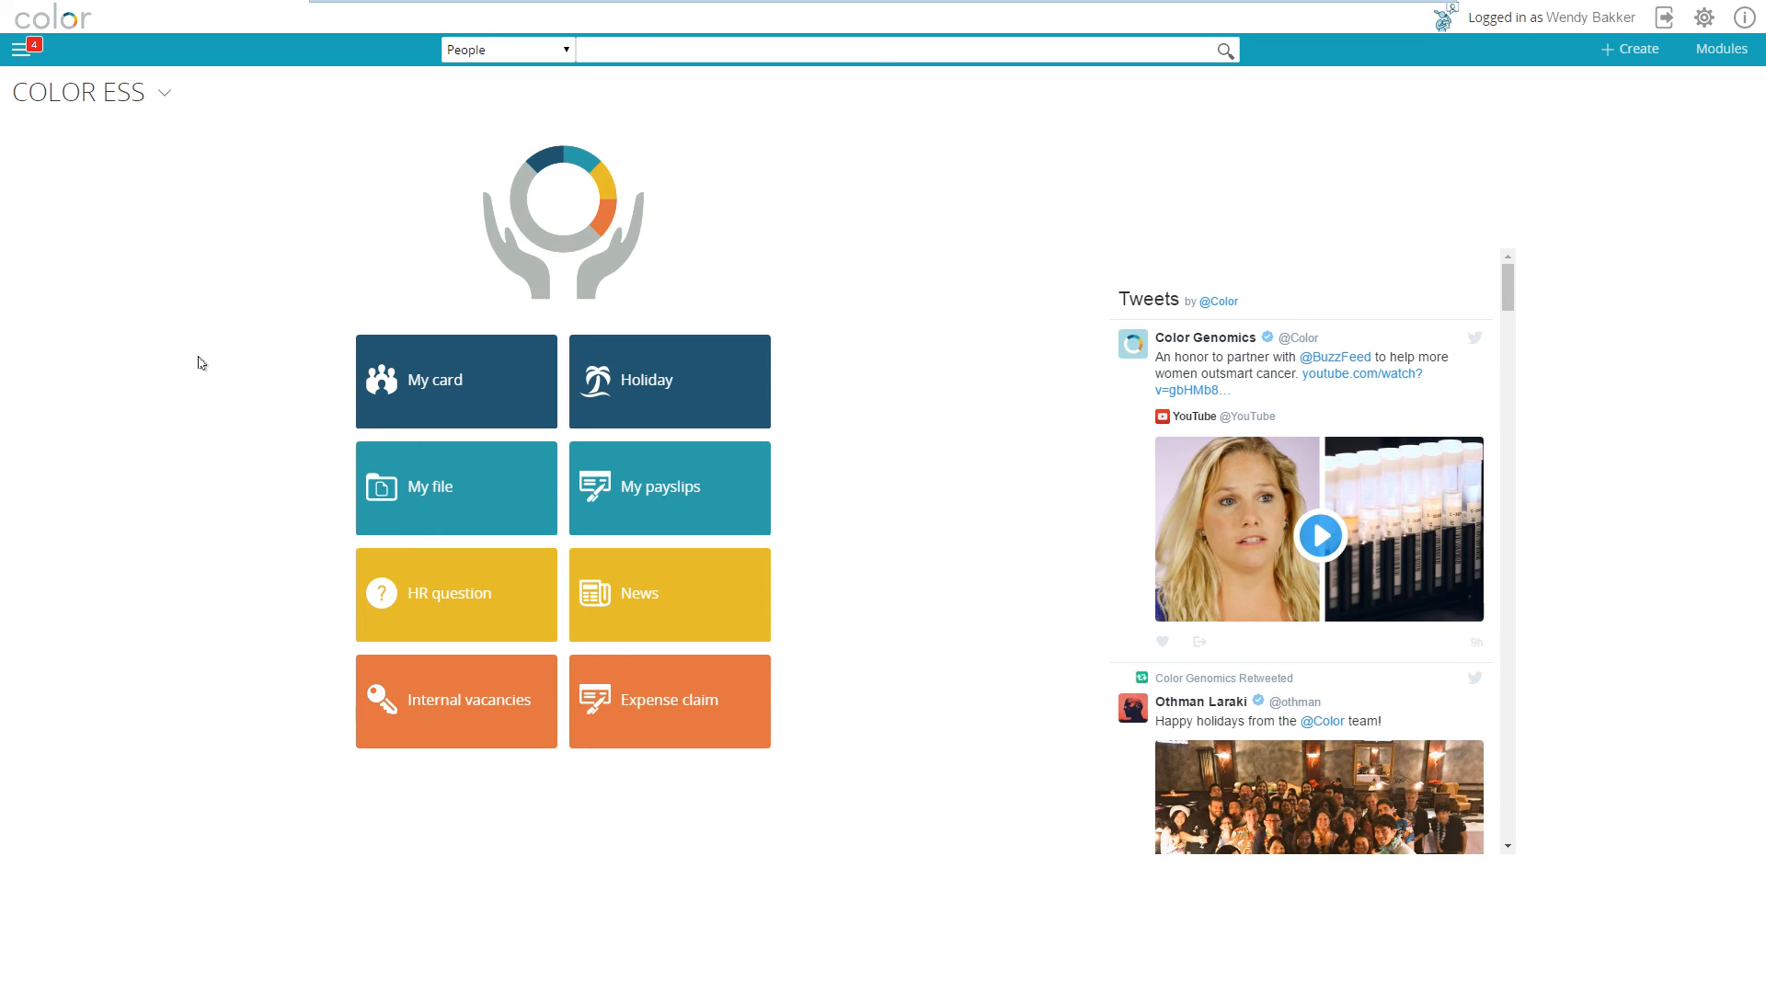
mouse_move(336, 396)
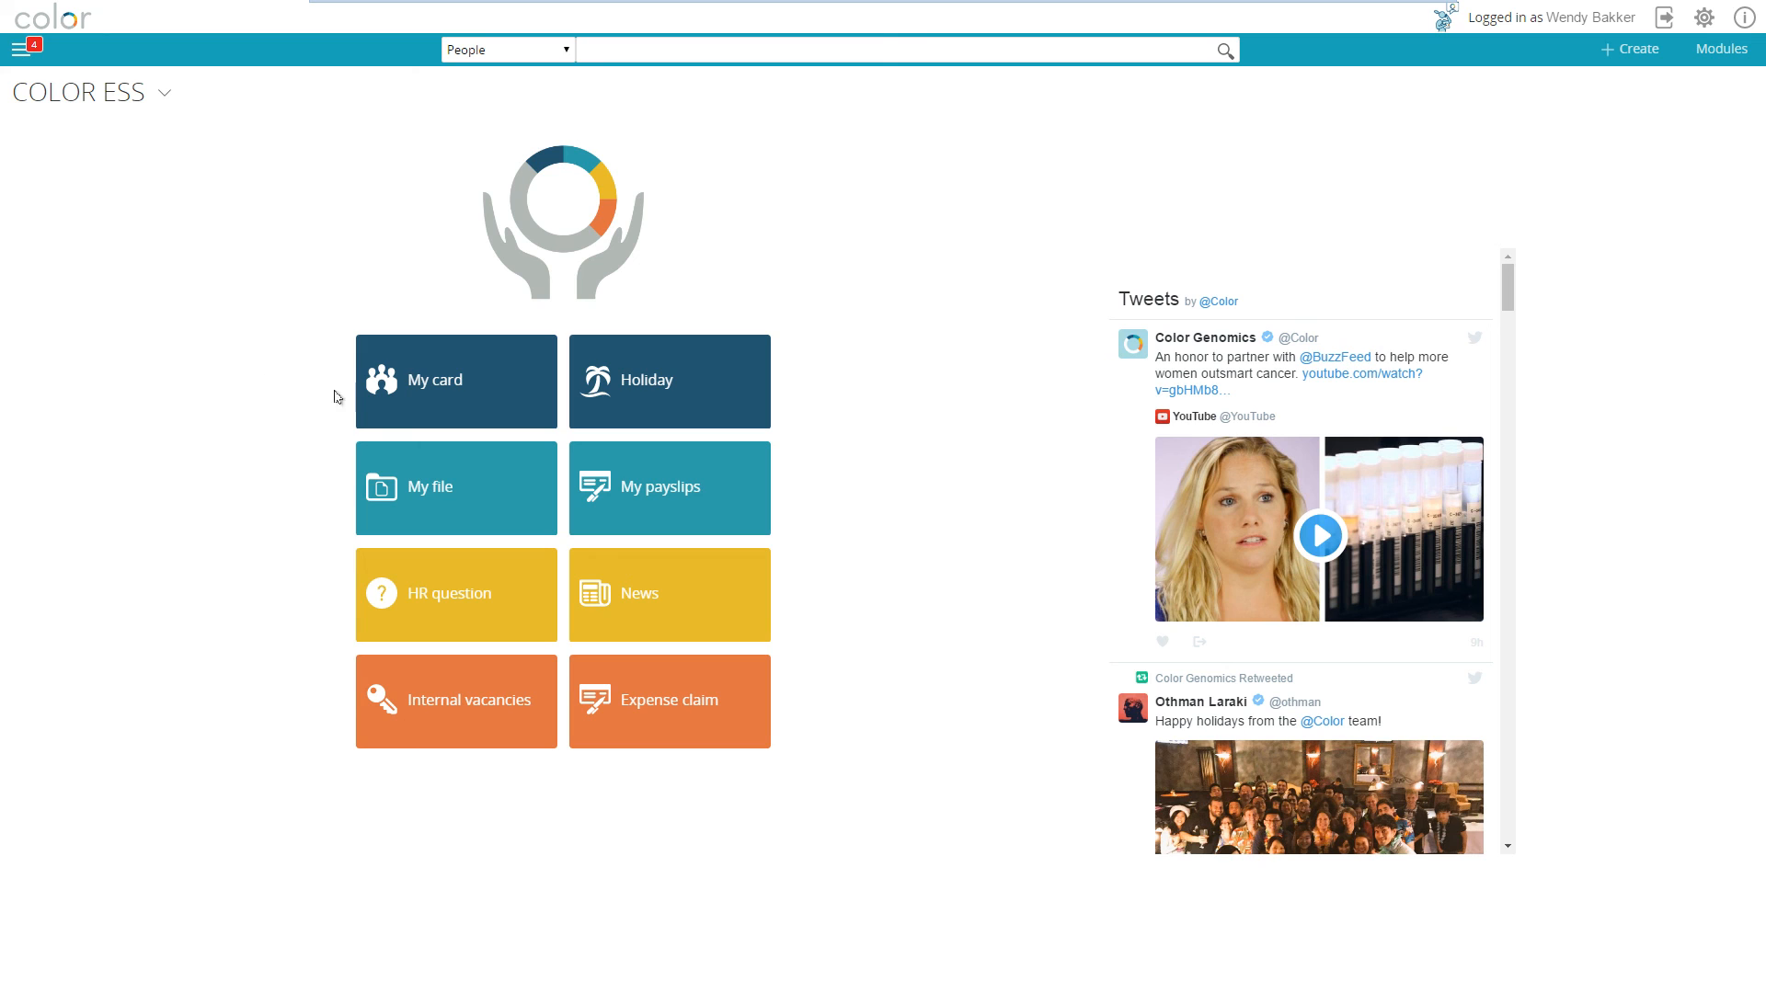
click(455, 381)
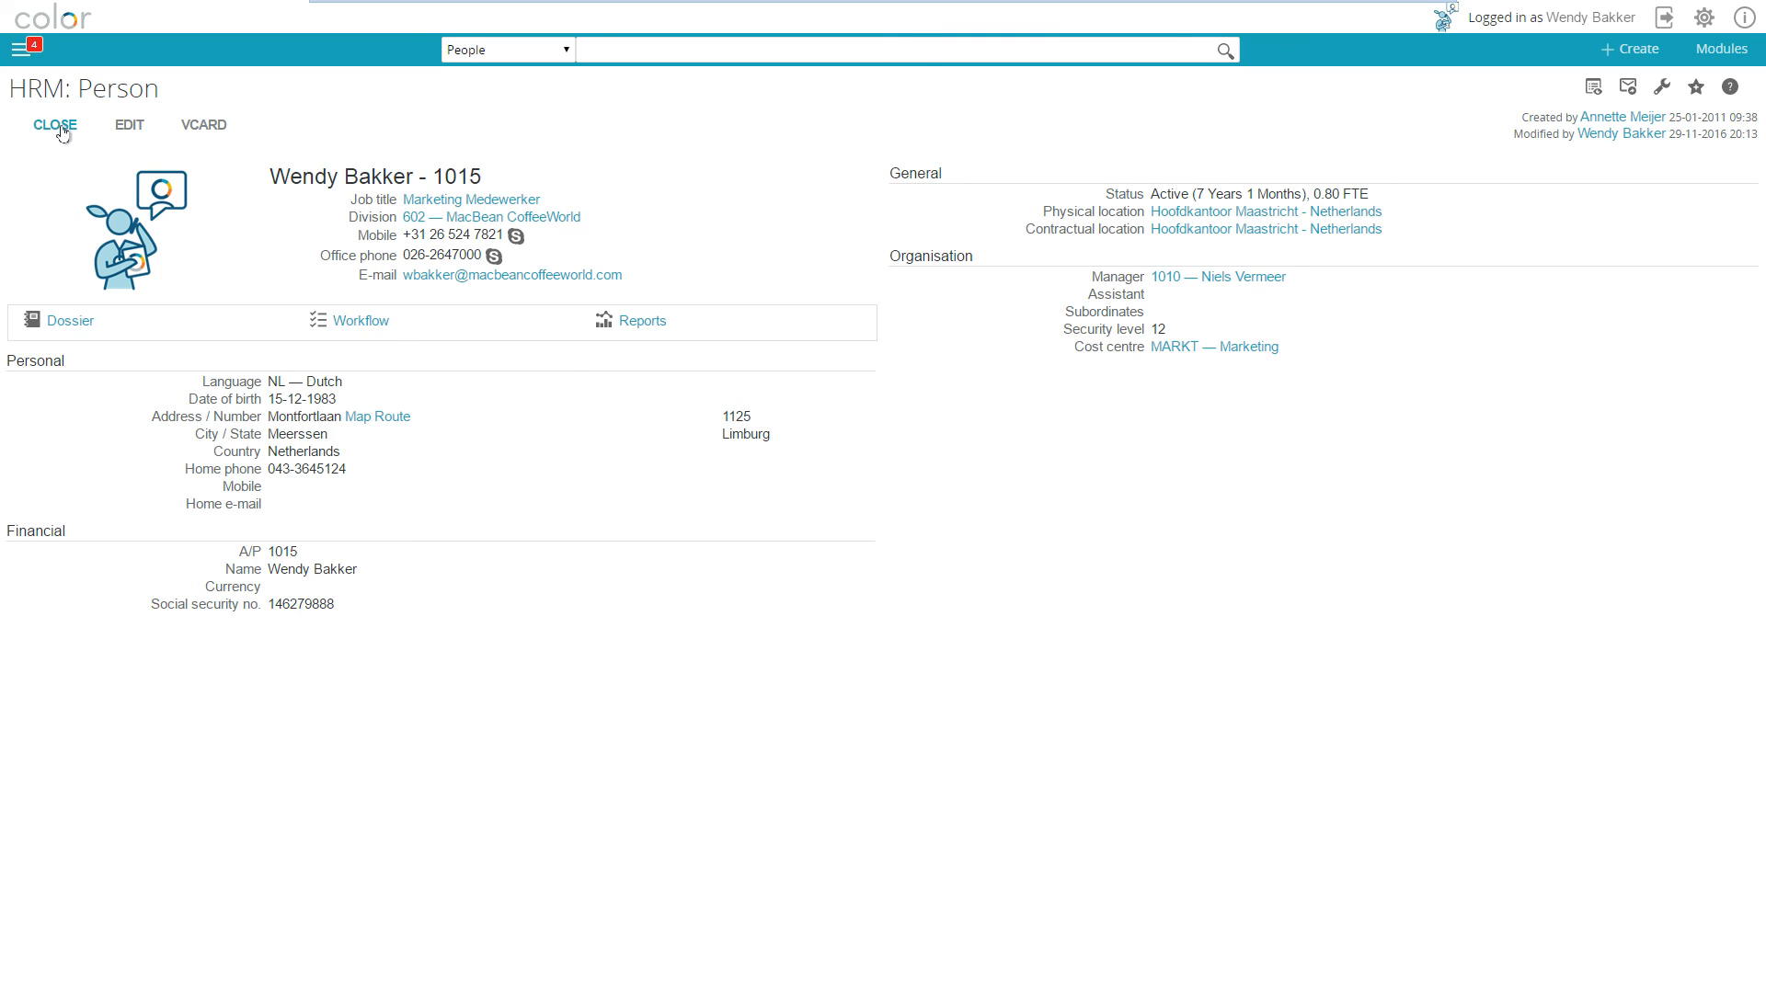
click(54, 125)
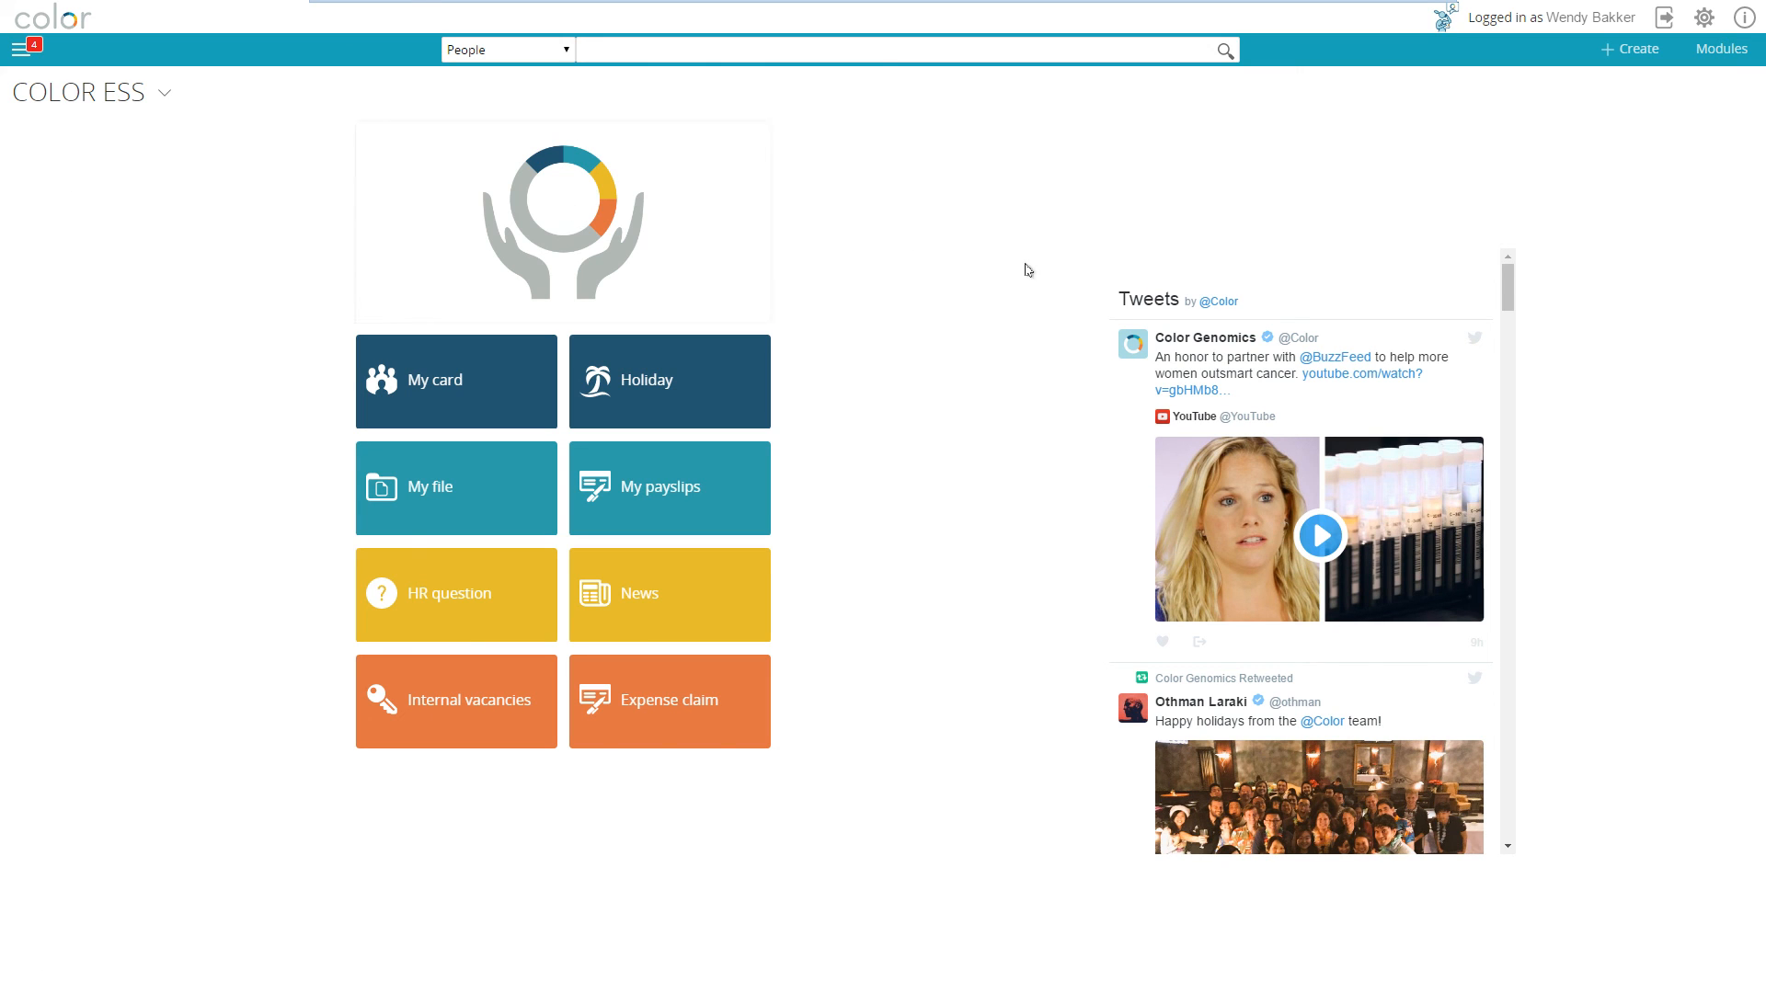
Return to the original account's custom Workspace showing the donut chart, video and delegation tiles.
scroll(down, 3)
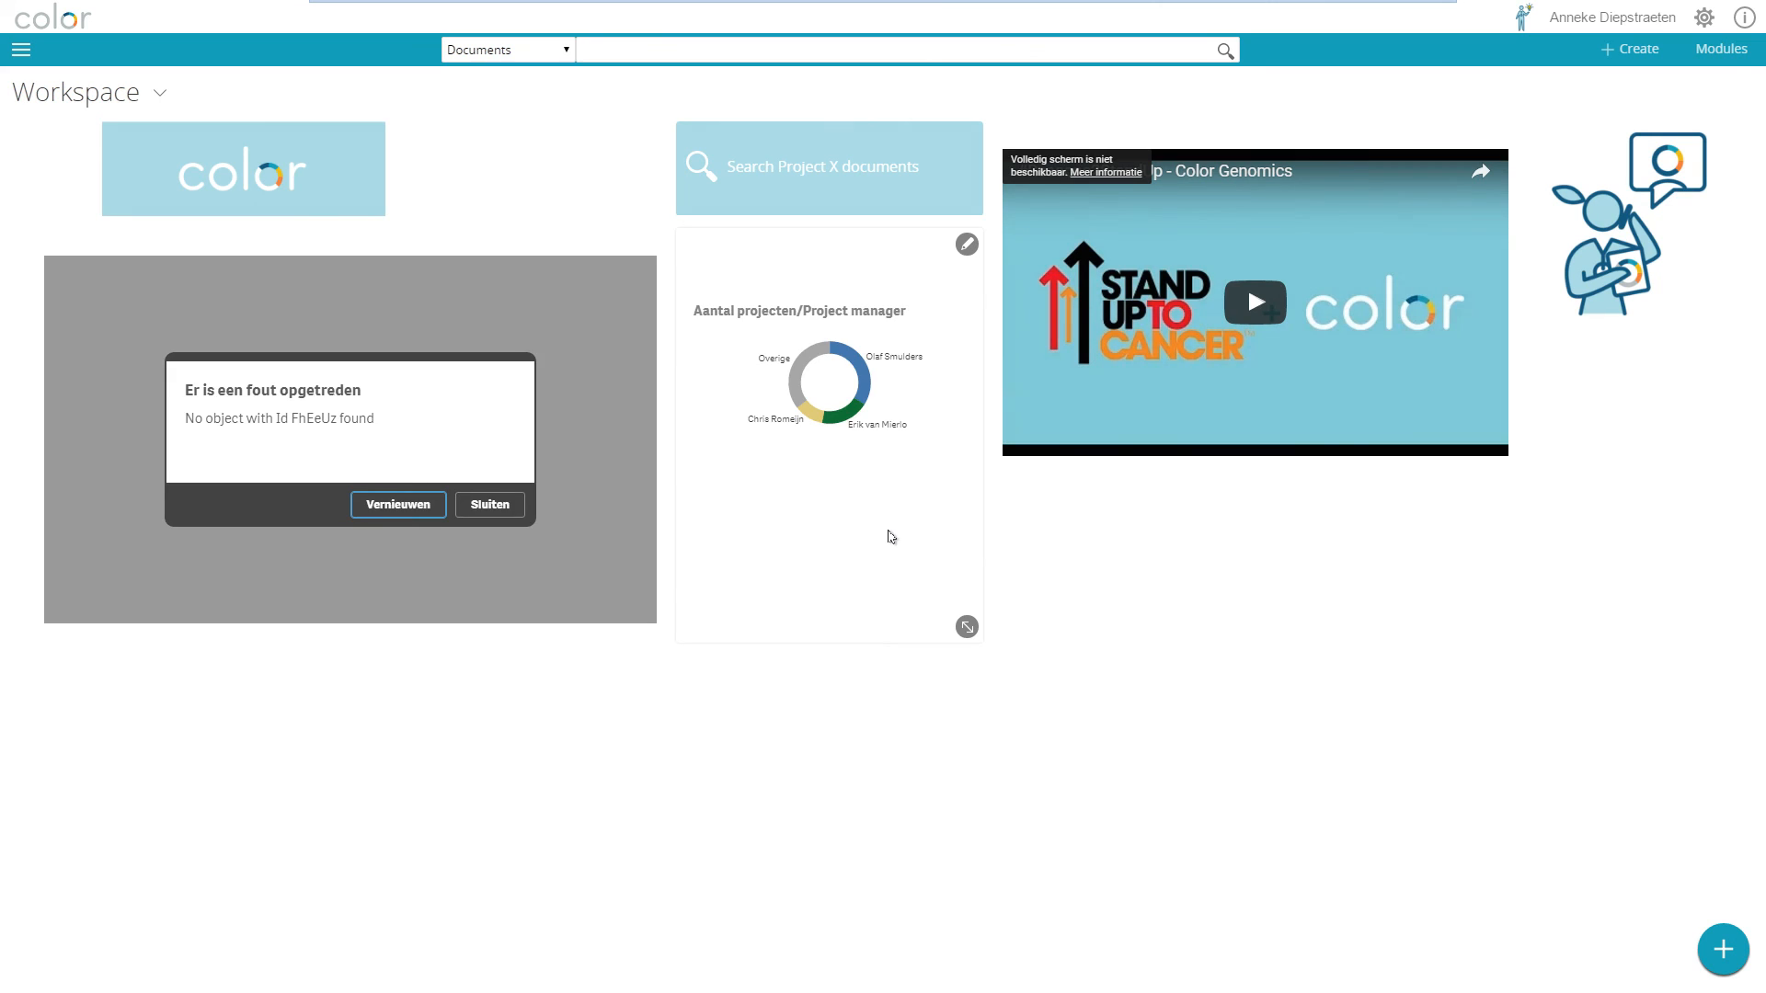
click(489, 505)
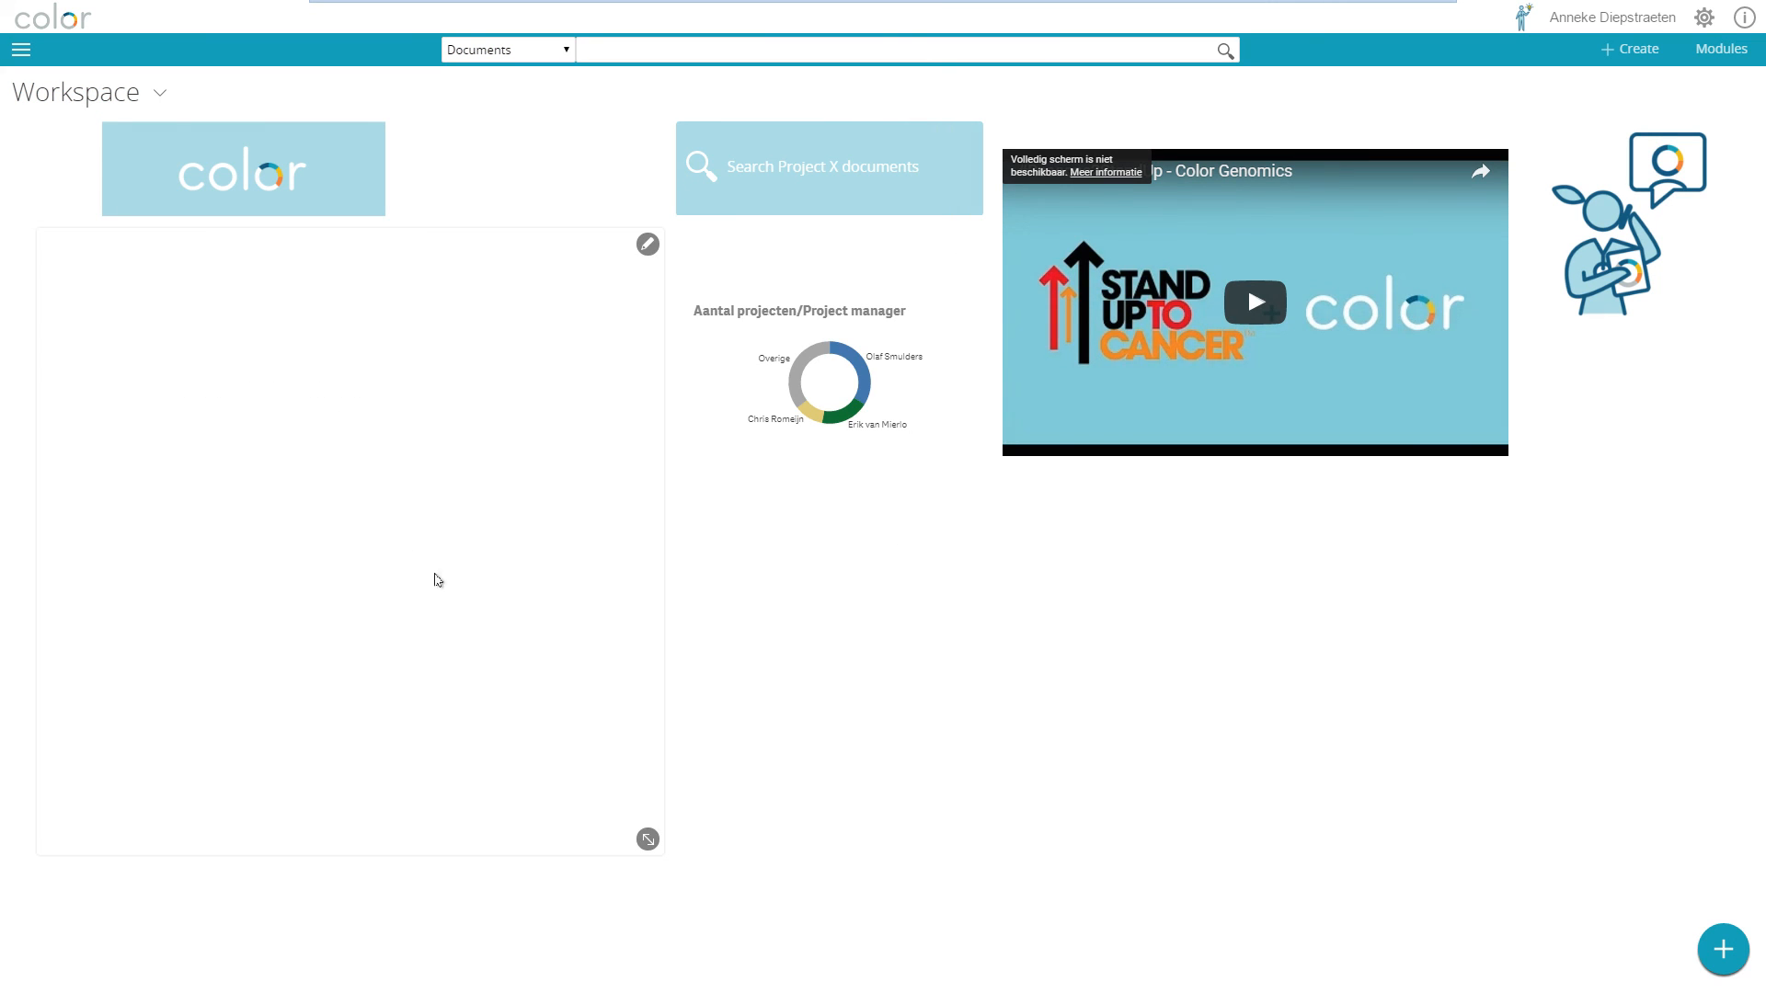